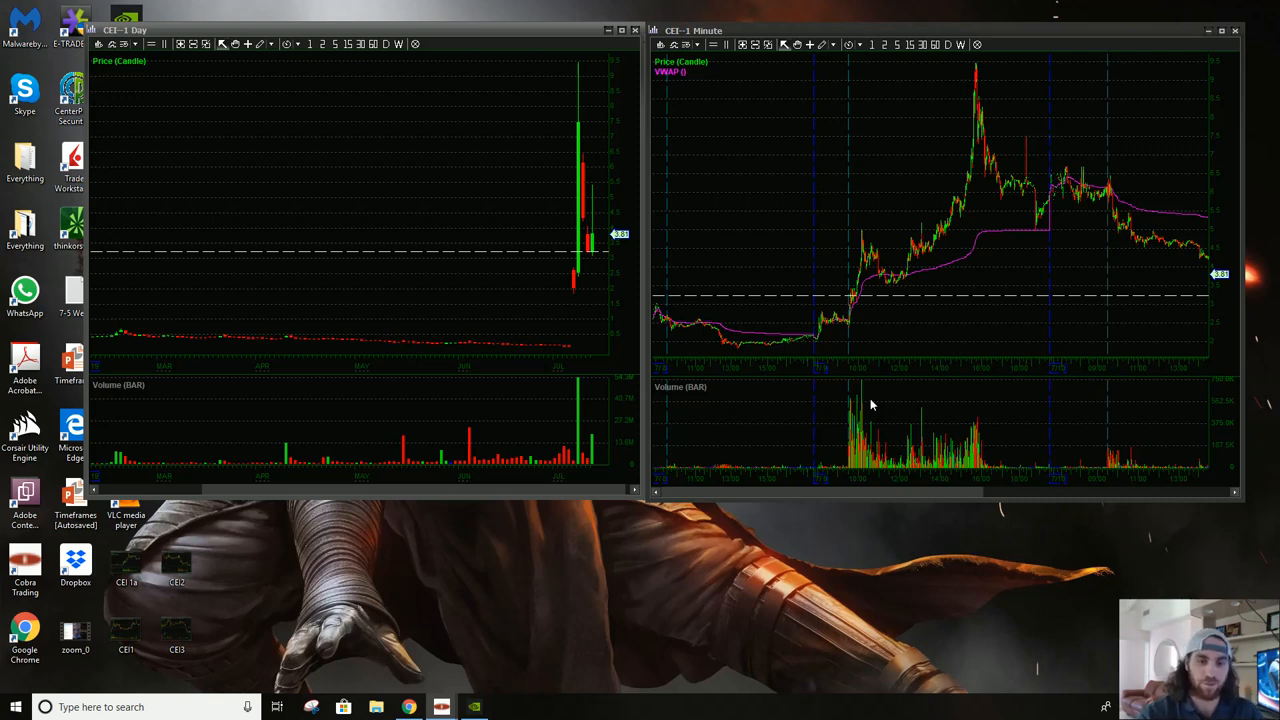
pyautogui.moveTo(820, 448)
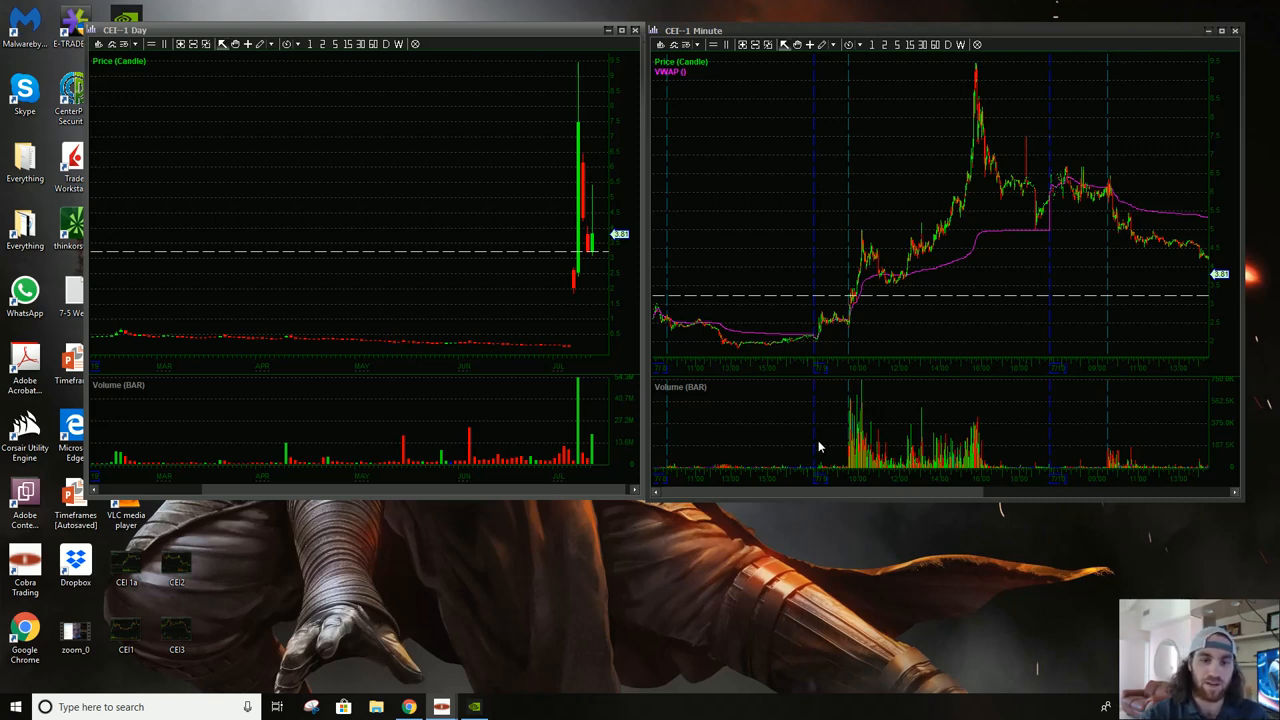
pyautogui.moveTo(868, 408)
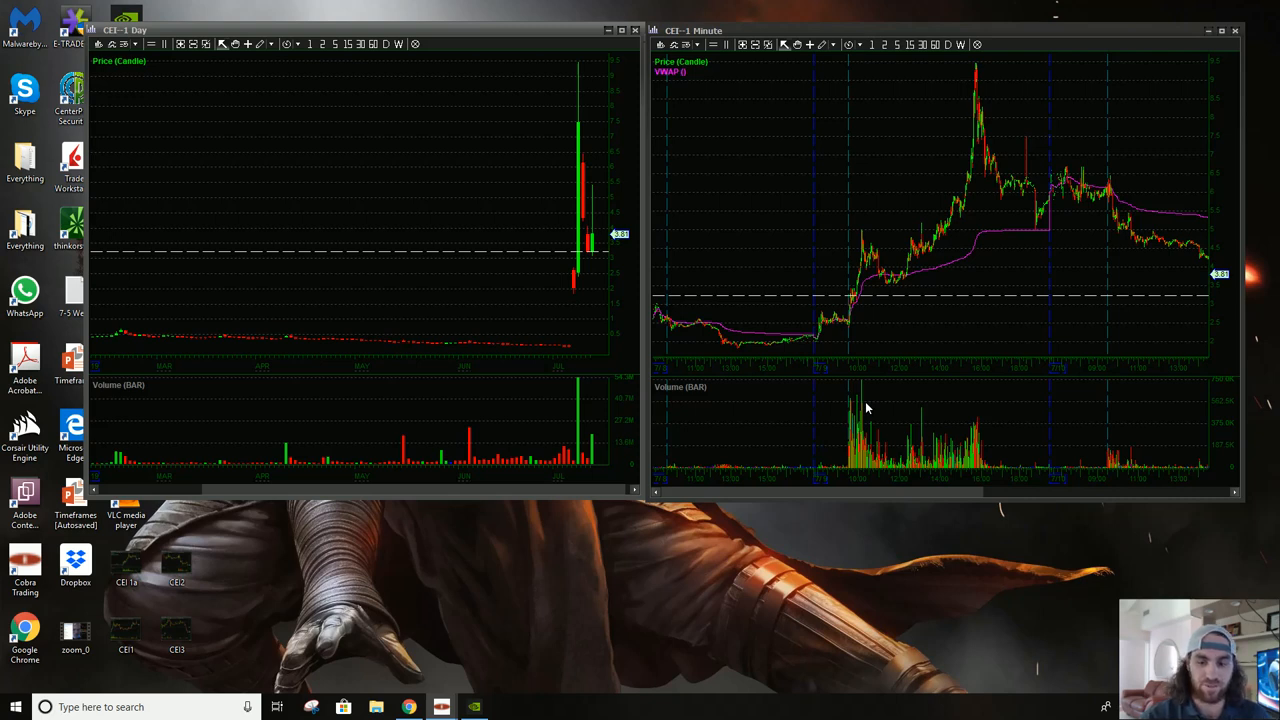
pyautogui.moveTo(576, 230)
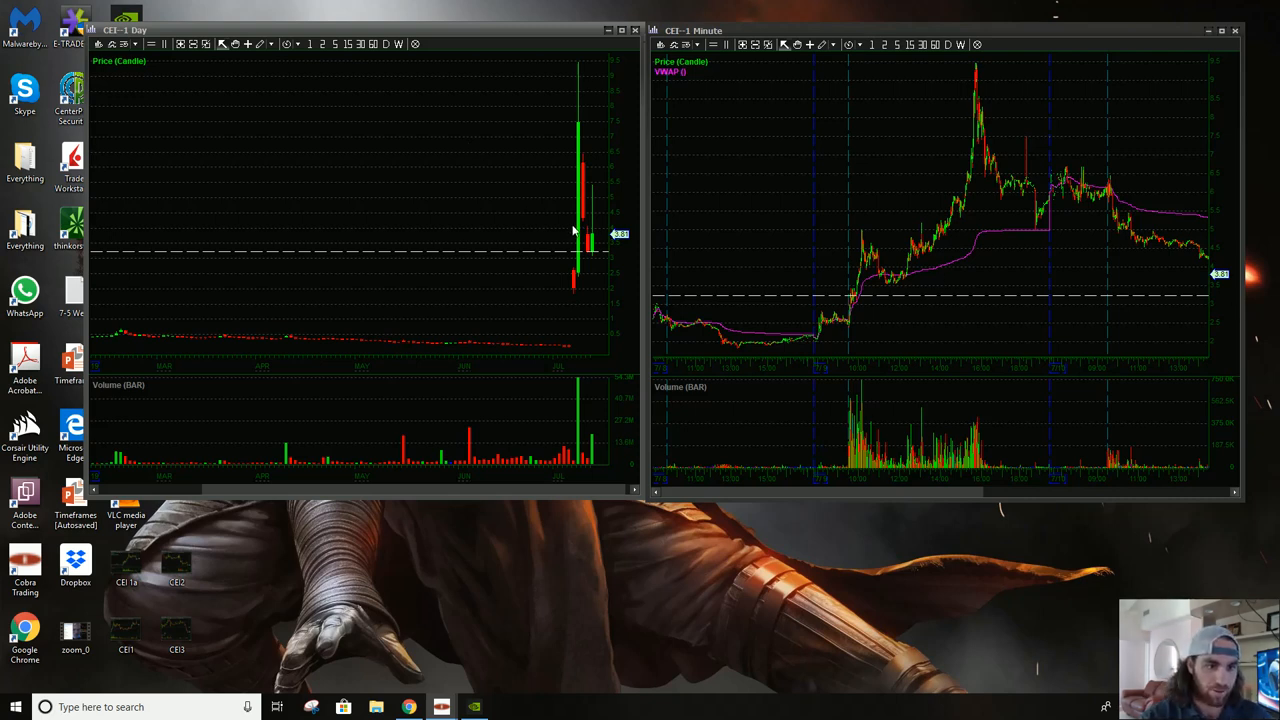
pyautogui.moveTo(862, 376)
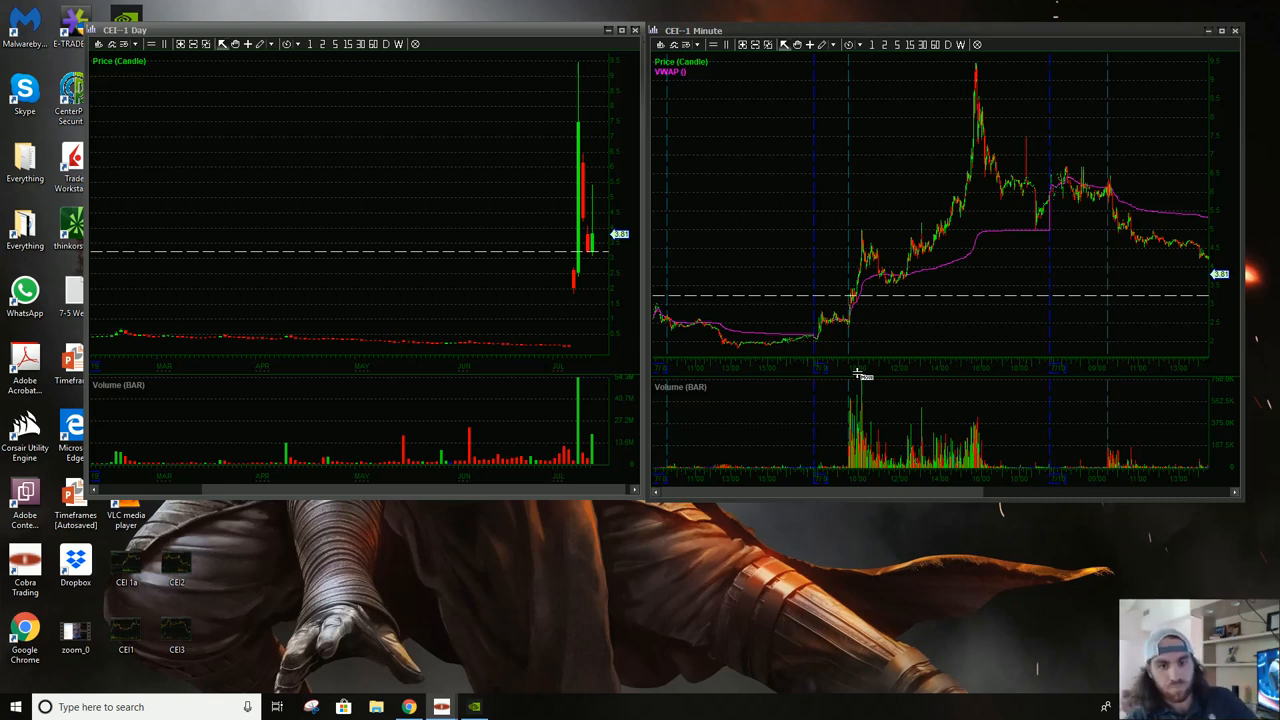
pyautogui.moveTo(872, 336)
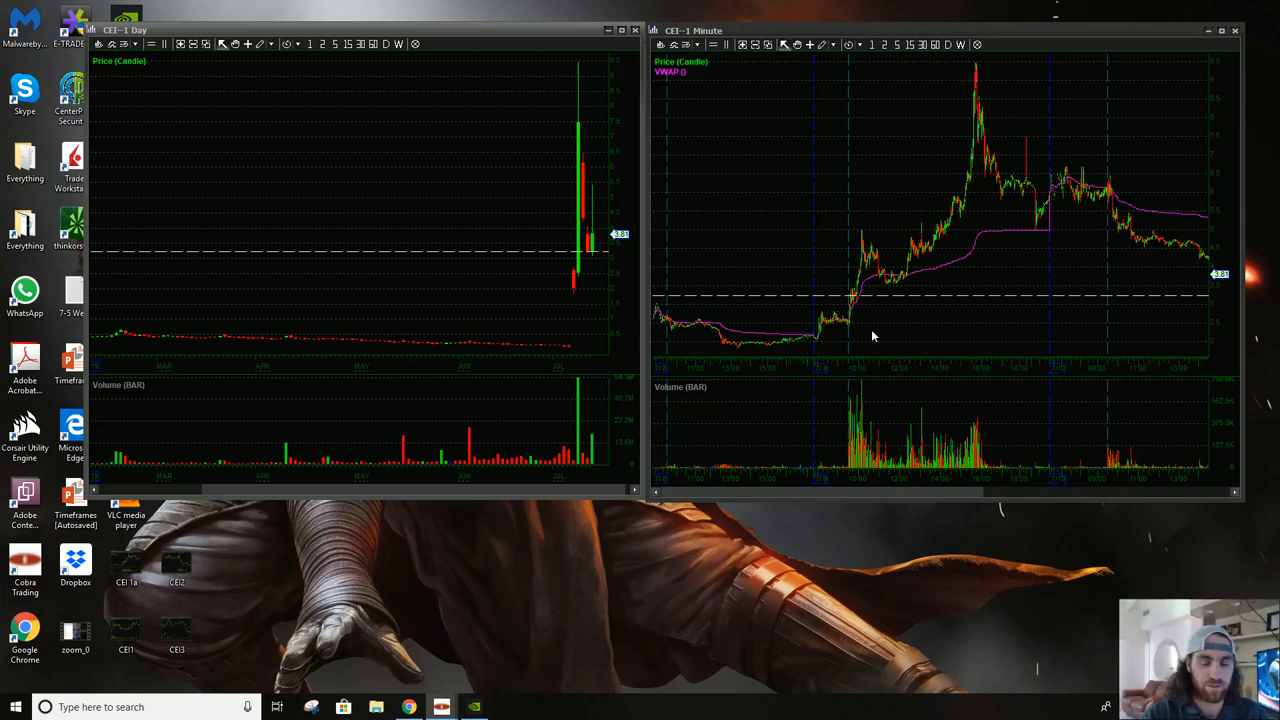
pyautogui.moveTo(680, 218)
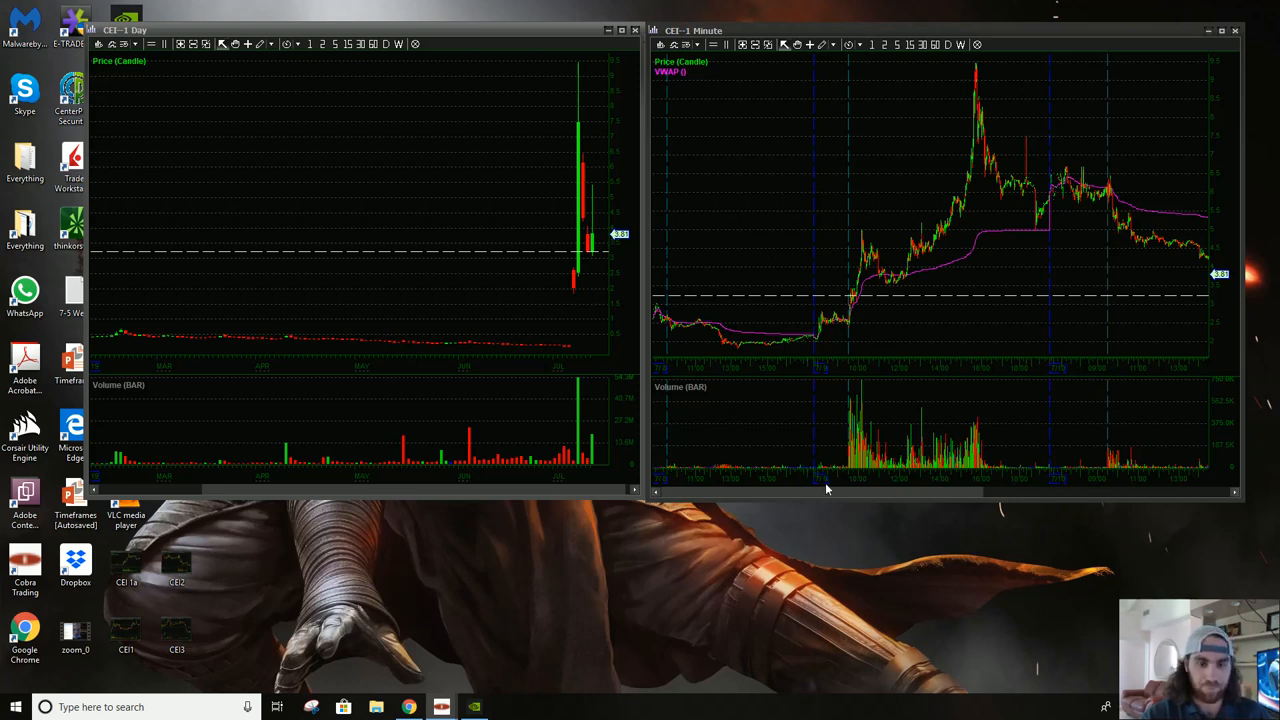
pyautogui.moveTo(816, 460)
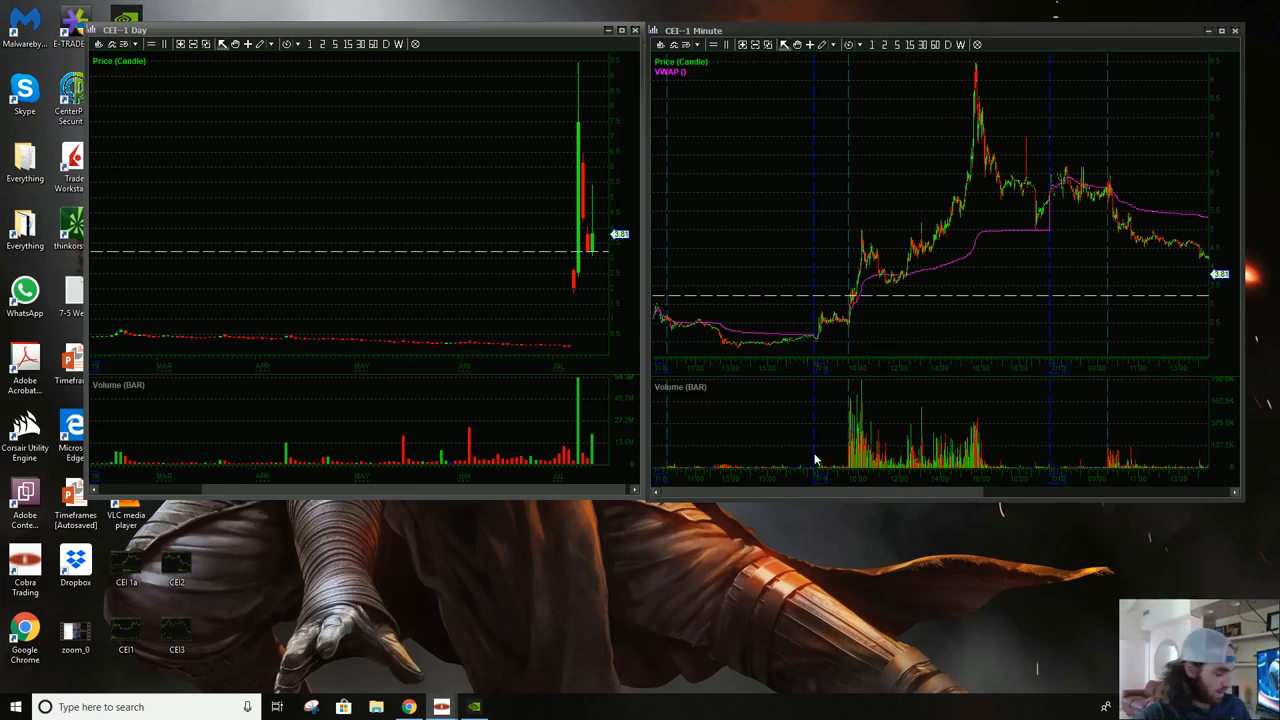
# Scroll the CEI 1-minute chart to another day's session showing a spike and fade
pyautogui.moveTo(840, 124); pyautogui.dragTo(936, 350)
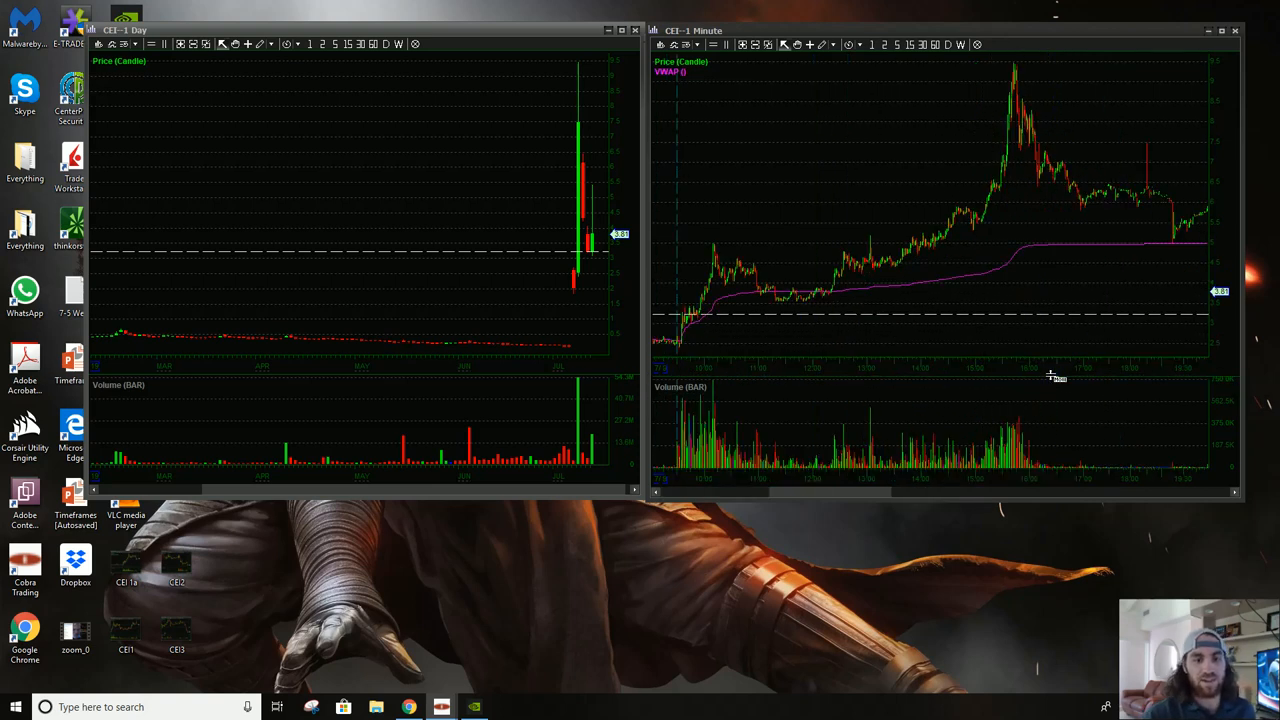
pyautogui.moveTo(504, 190)
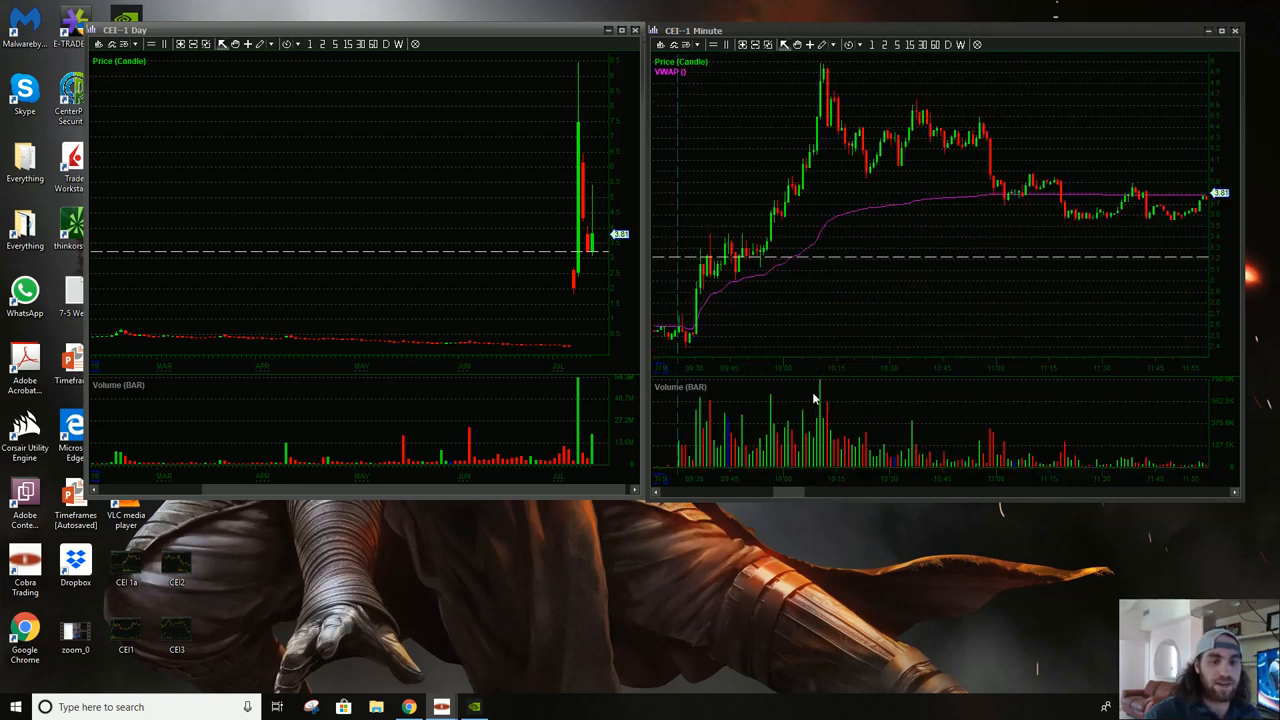
pyautogui.moveTo(760, 248)
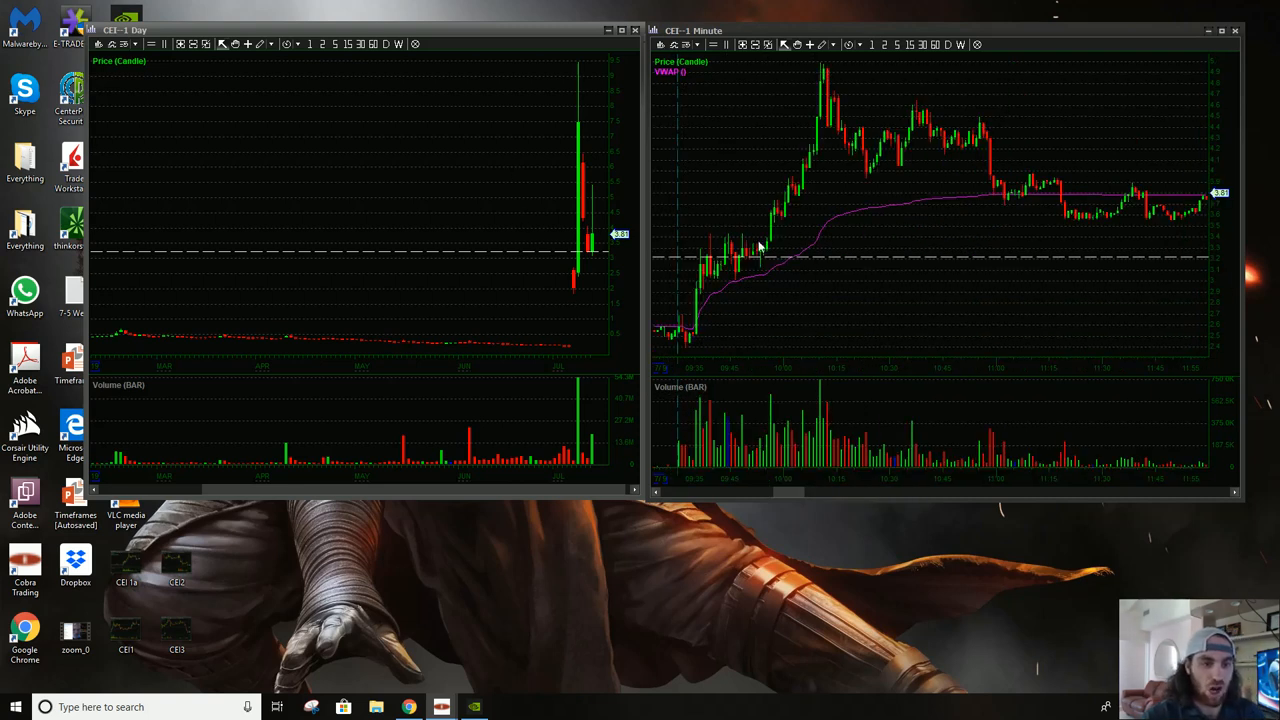
pyautogui.moveTo(690, 336)
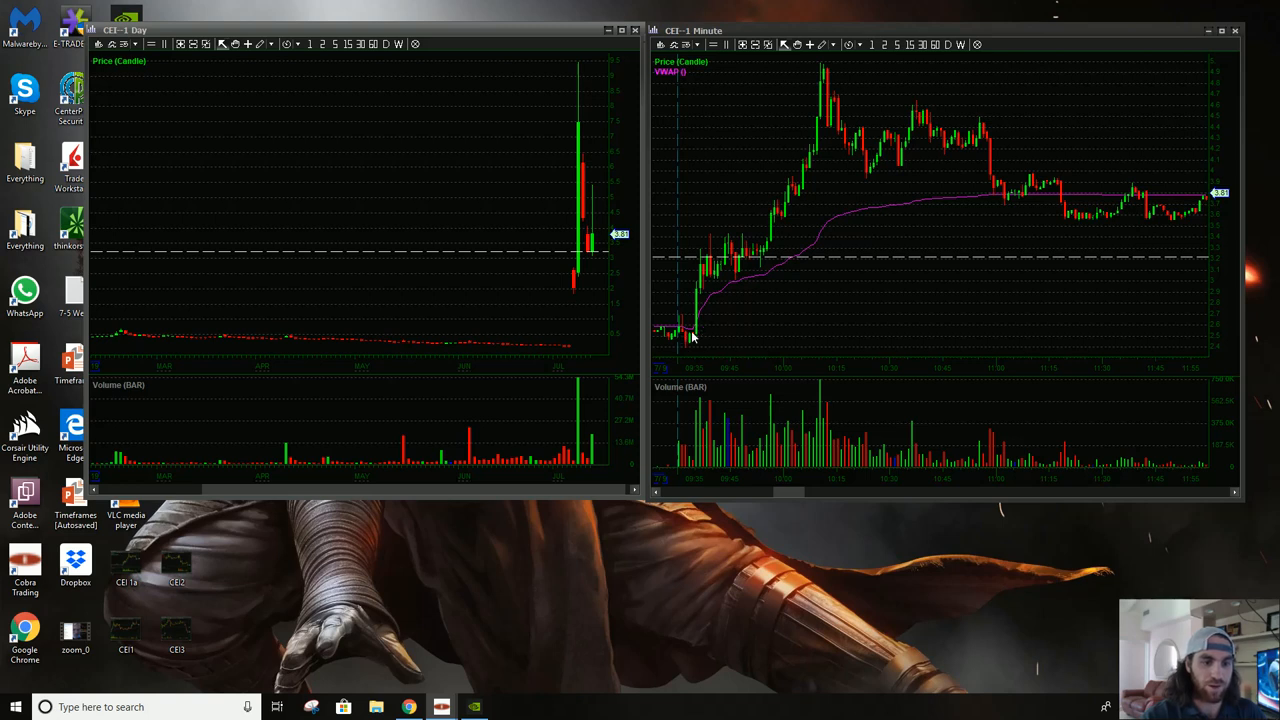
pyautogui.moveTo(740, 248)
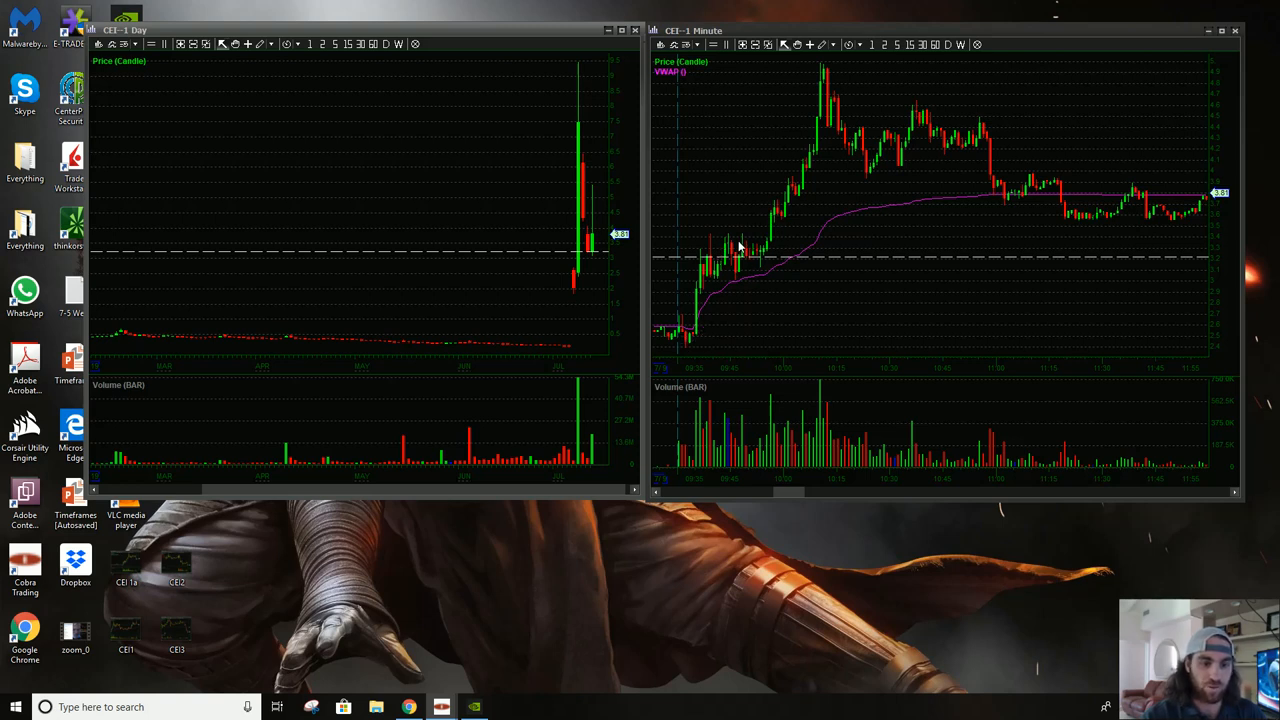
pyautogui.moveTo(782, 190)
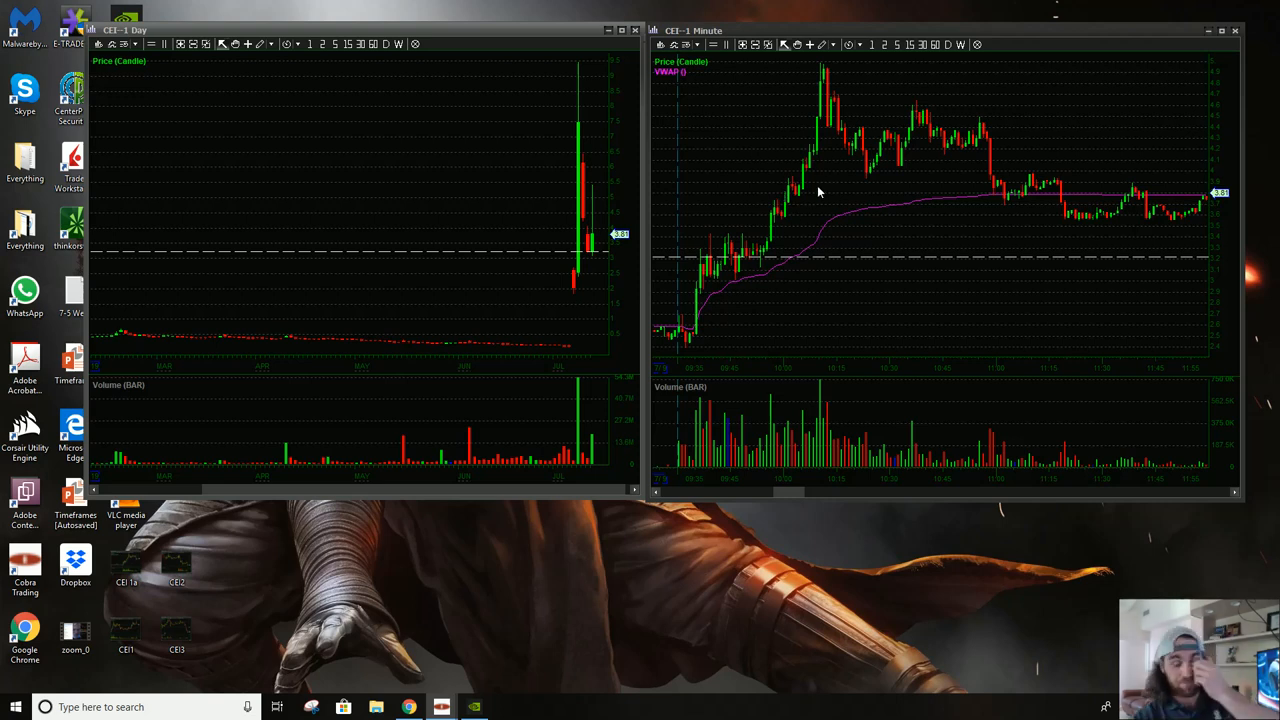
pyautogui.moveTo(740, 210)
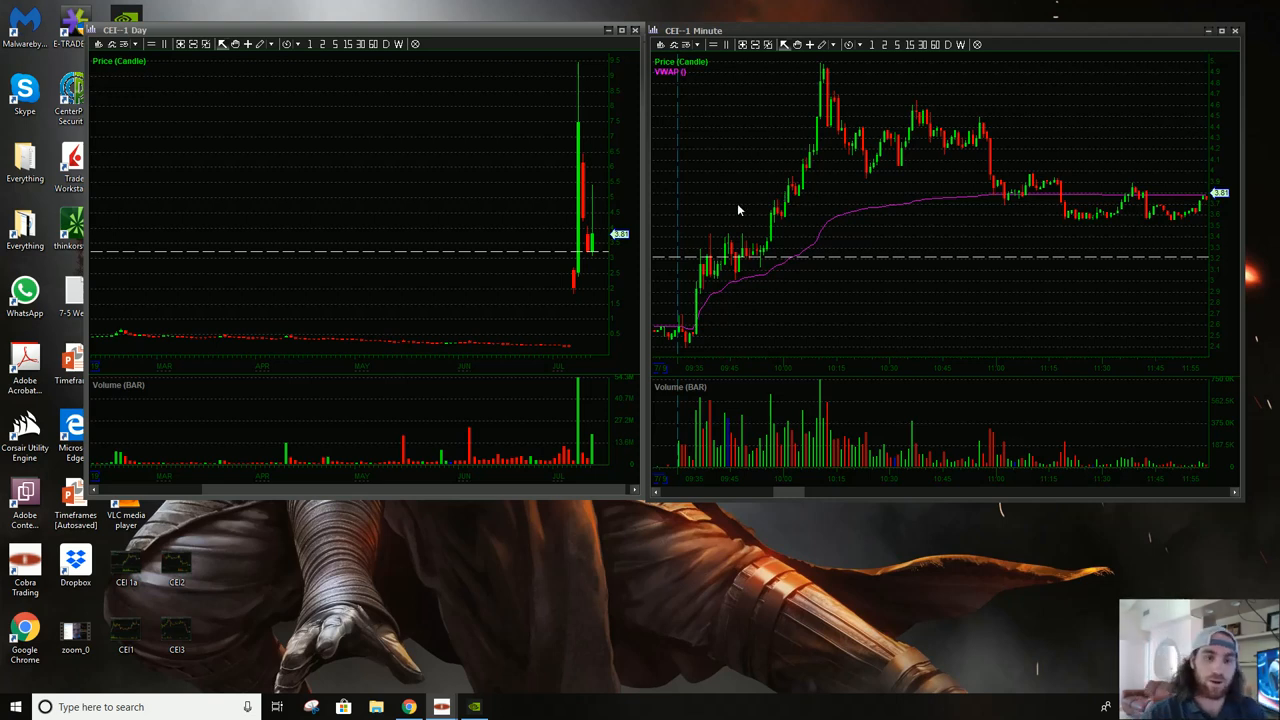
pyautogui.moveTo(862, 172)
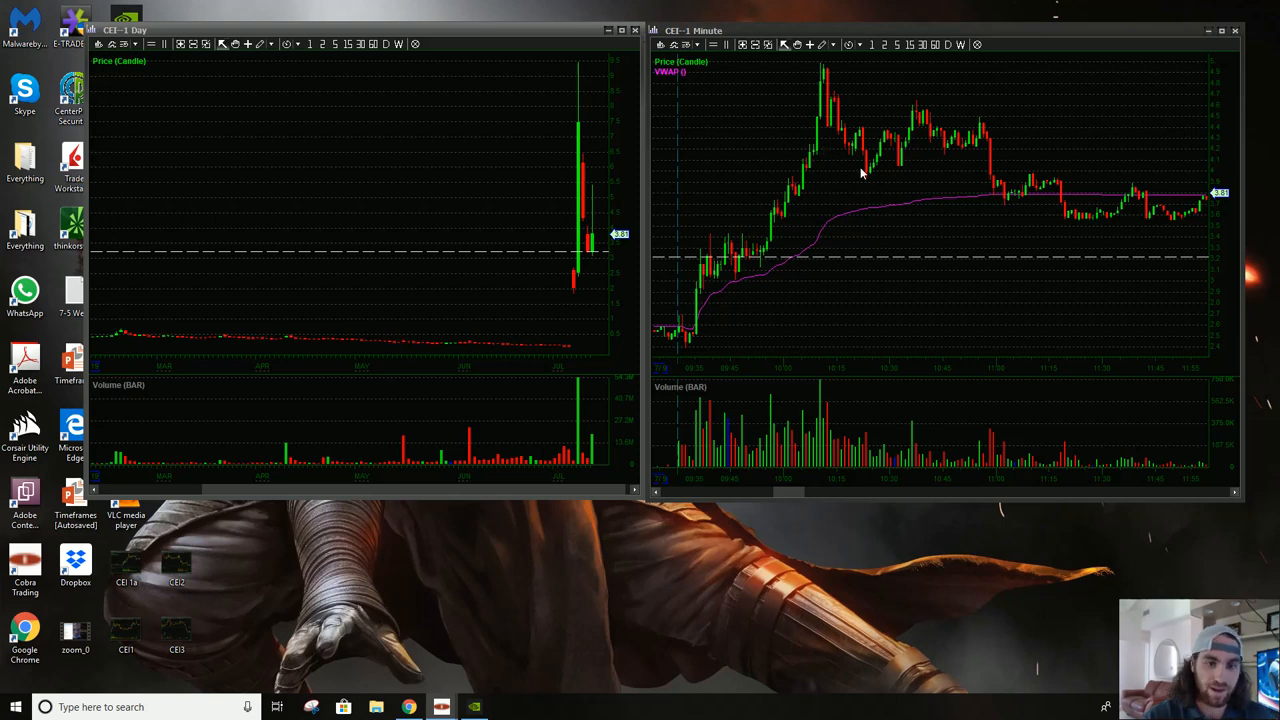
pyautogui.moveTo(808, 308)
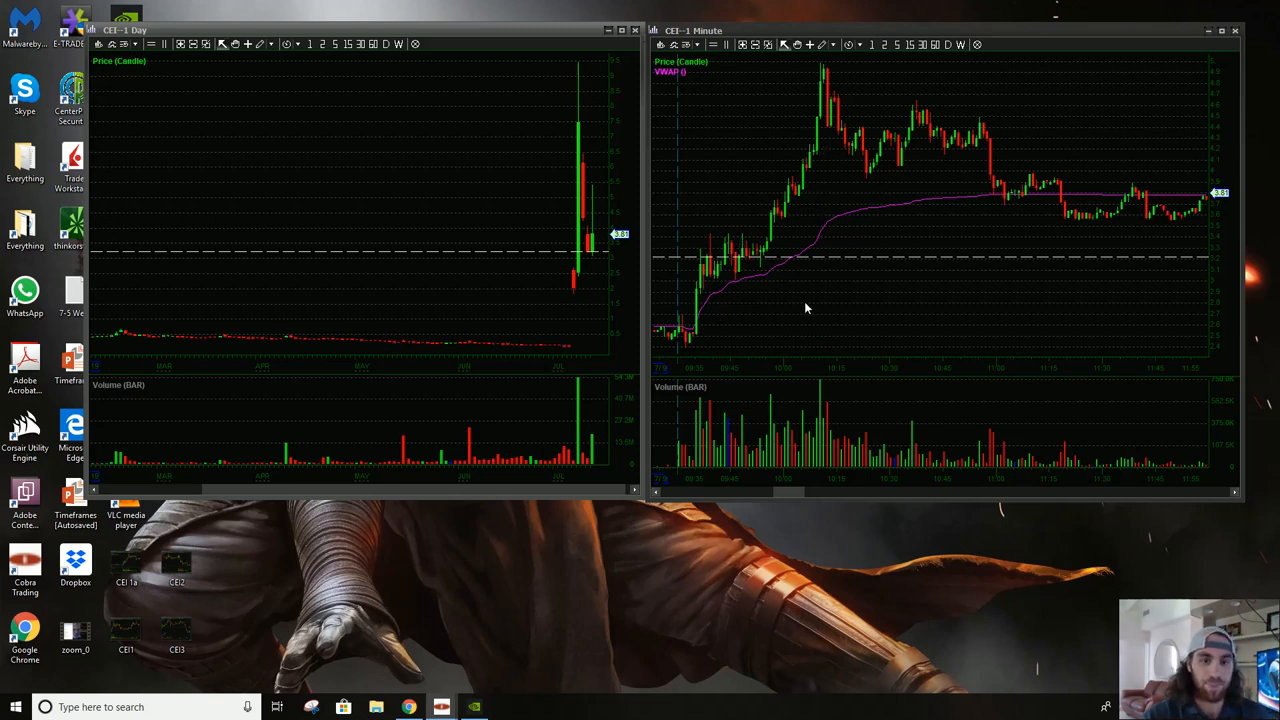
pyautogui.moveTo(996, 156)
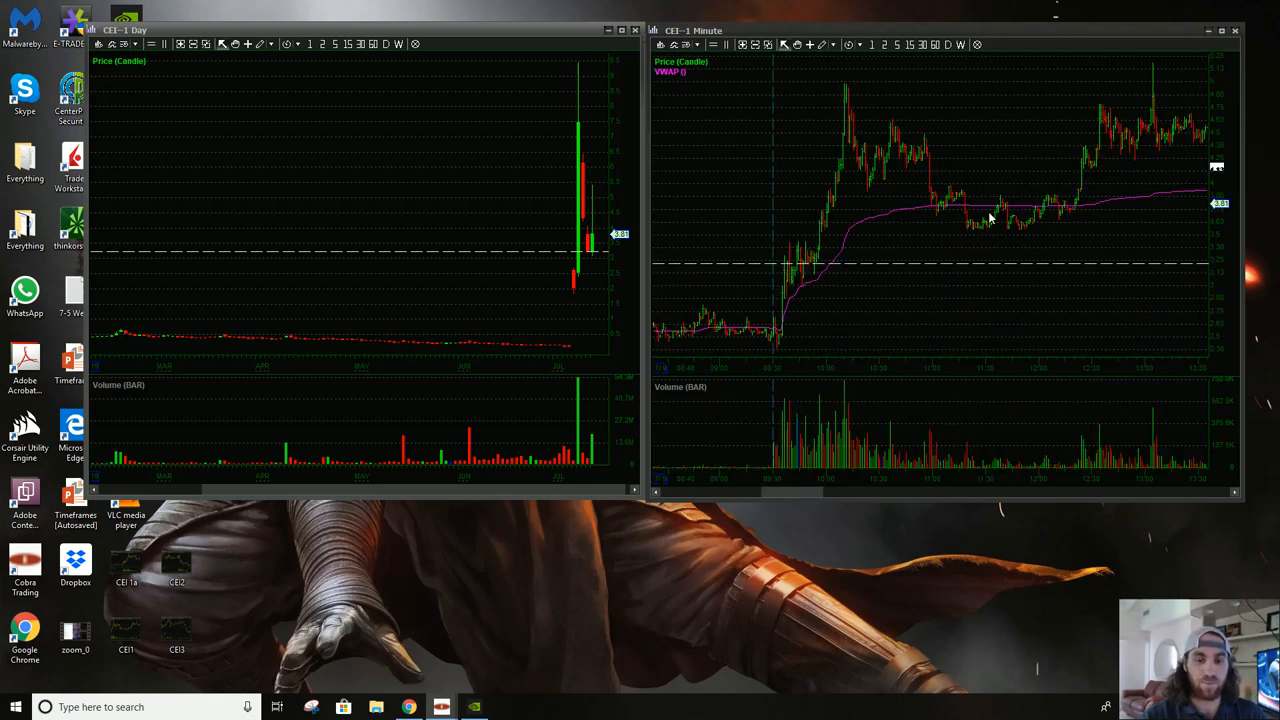
pyautogui.moveTo(1108, 210)
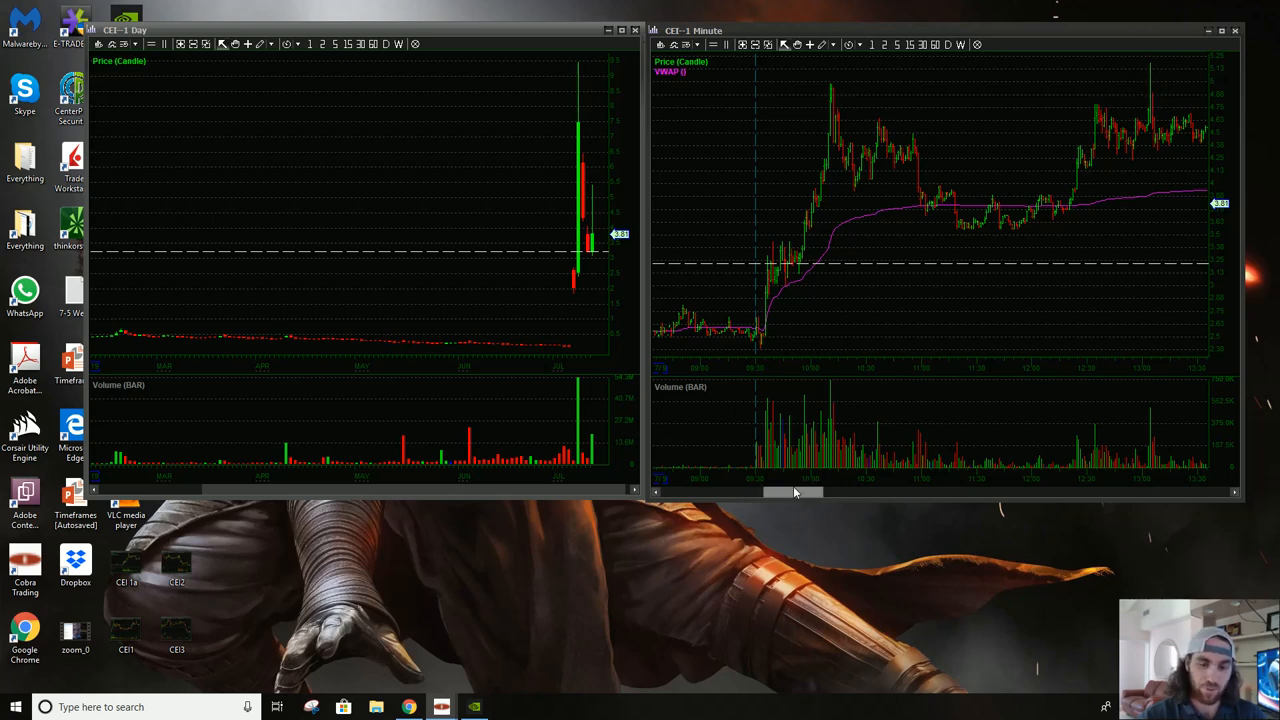
# Scroll the CEI 1-minute chart to the session with a sharp rise and steady climb
pyautogui.moveTo(792, 492); pyautogui.dragTo(808, 492)
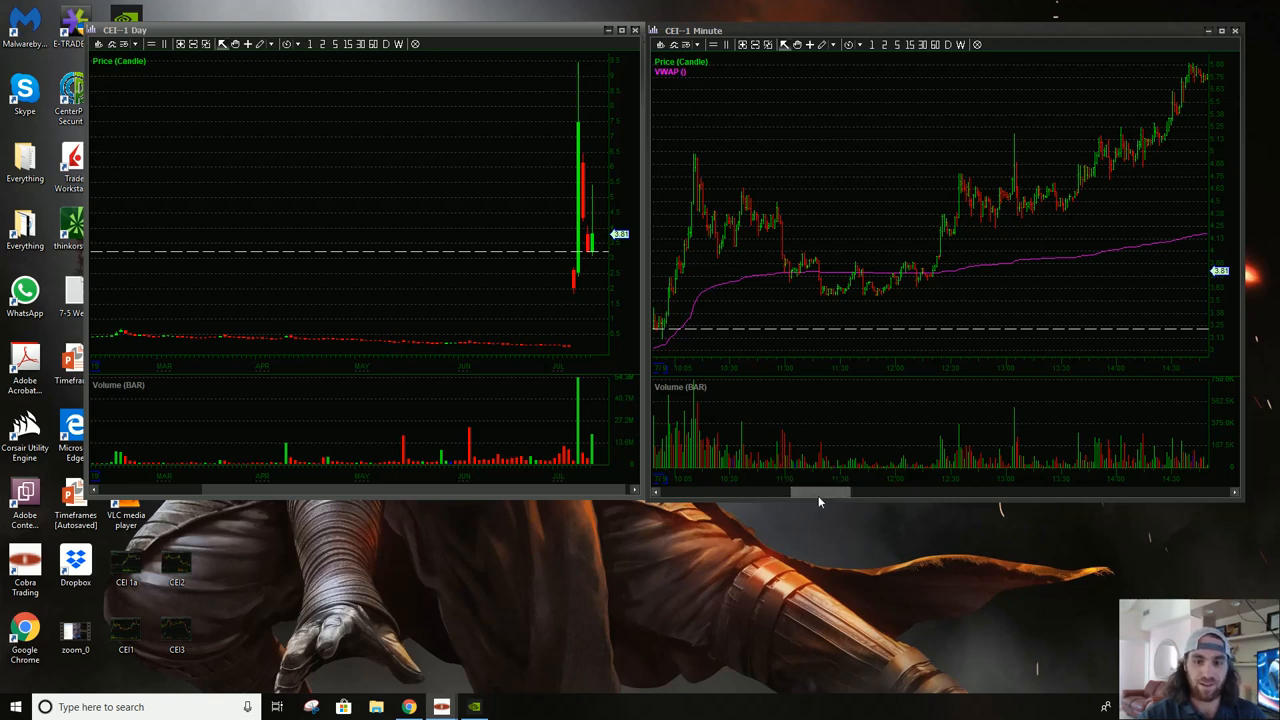
pyautogui.moveTo(820, 492); pyautogui.dragTo(836, 492)
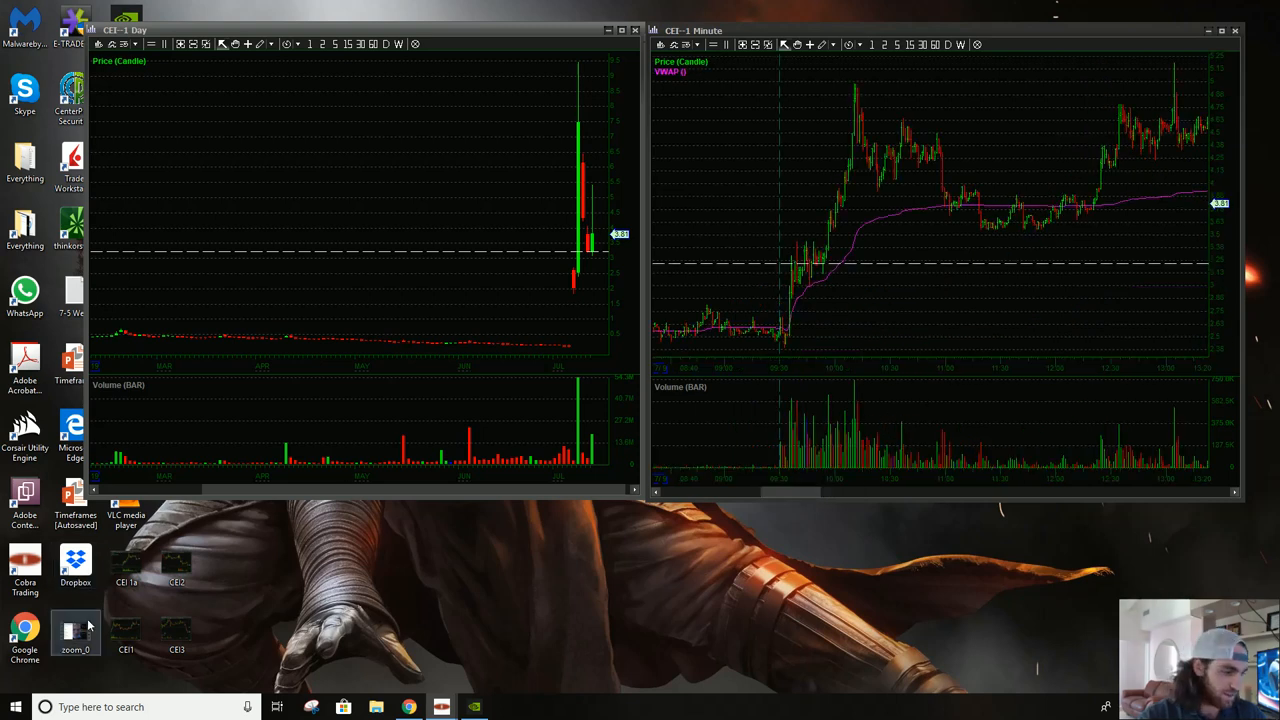
# Open the saved CEI 1-minute chart screenshot from the desktop in Photos
pyautogui.click(126, 632)
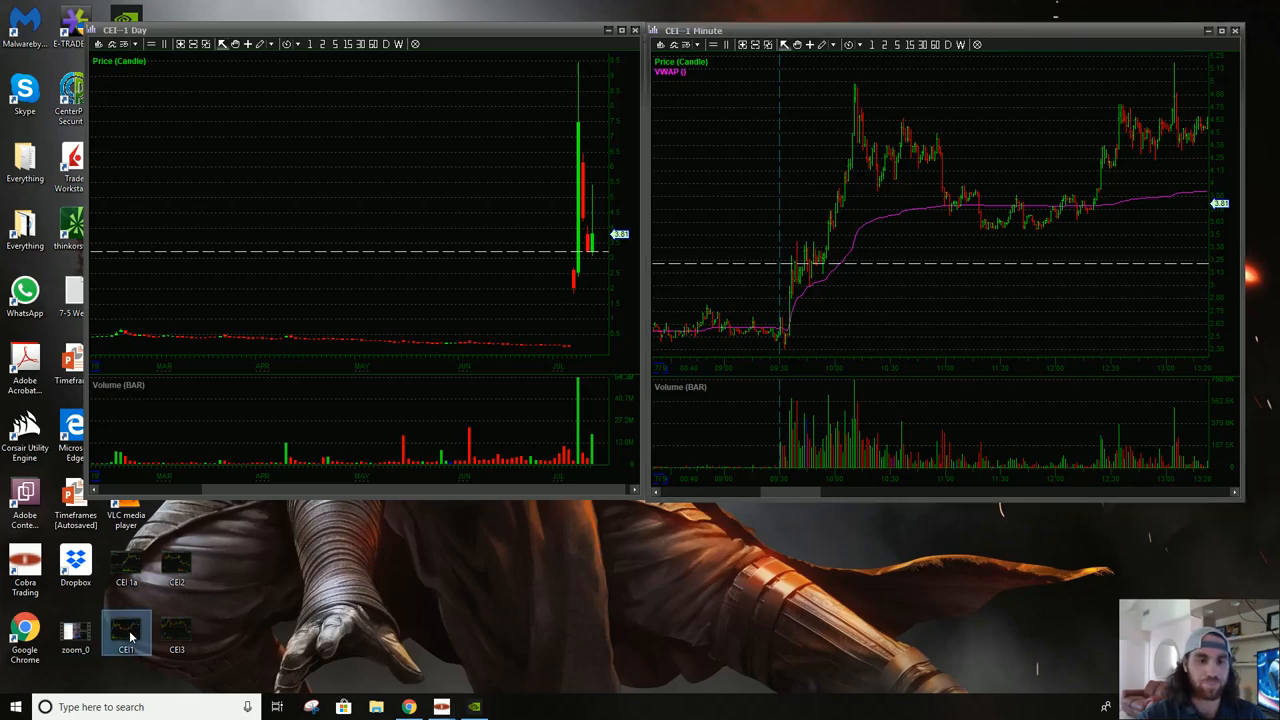
pyautogui.doubleClick(126, 636)
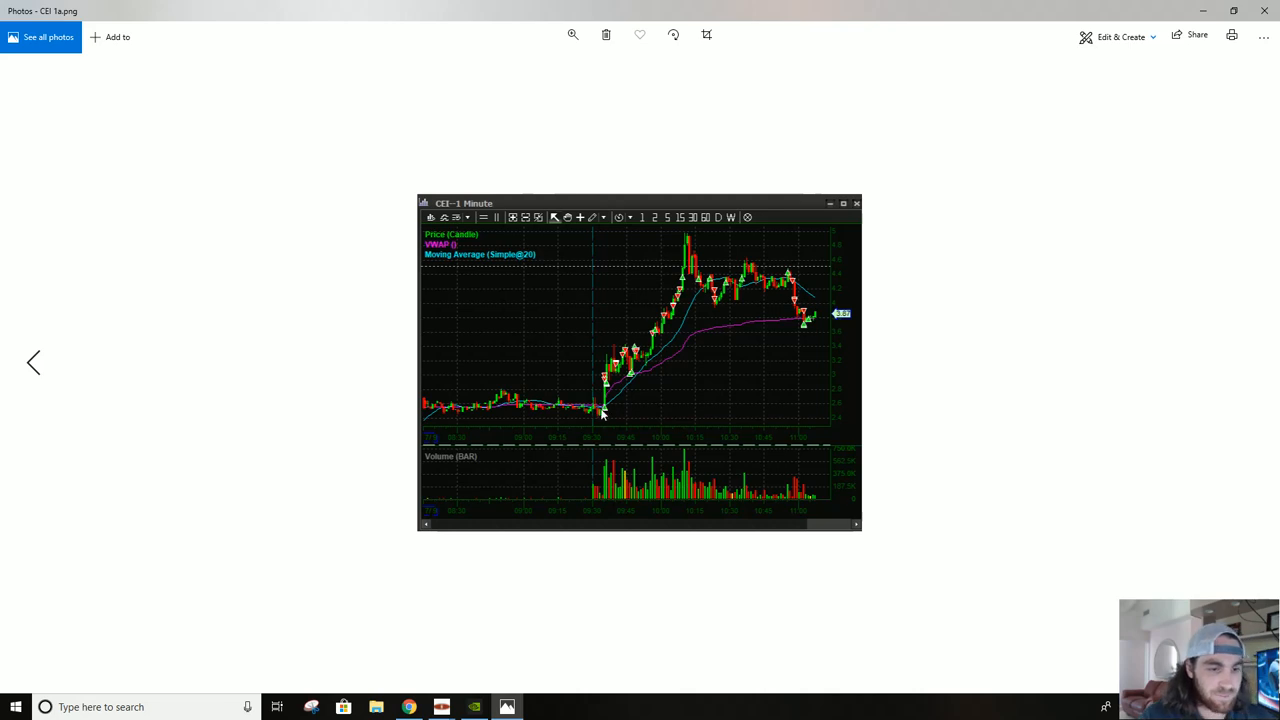
pyautogui.moveTo(602, 420)
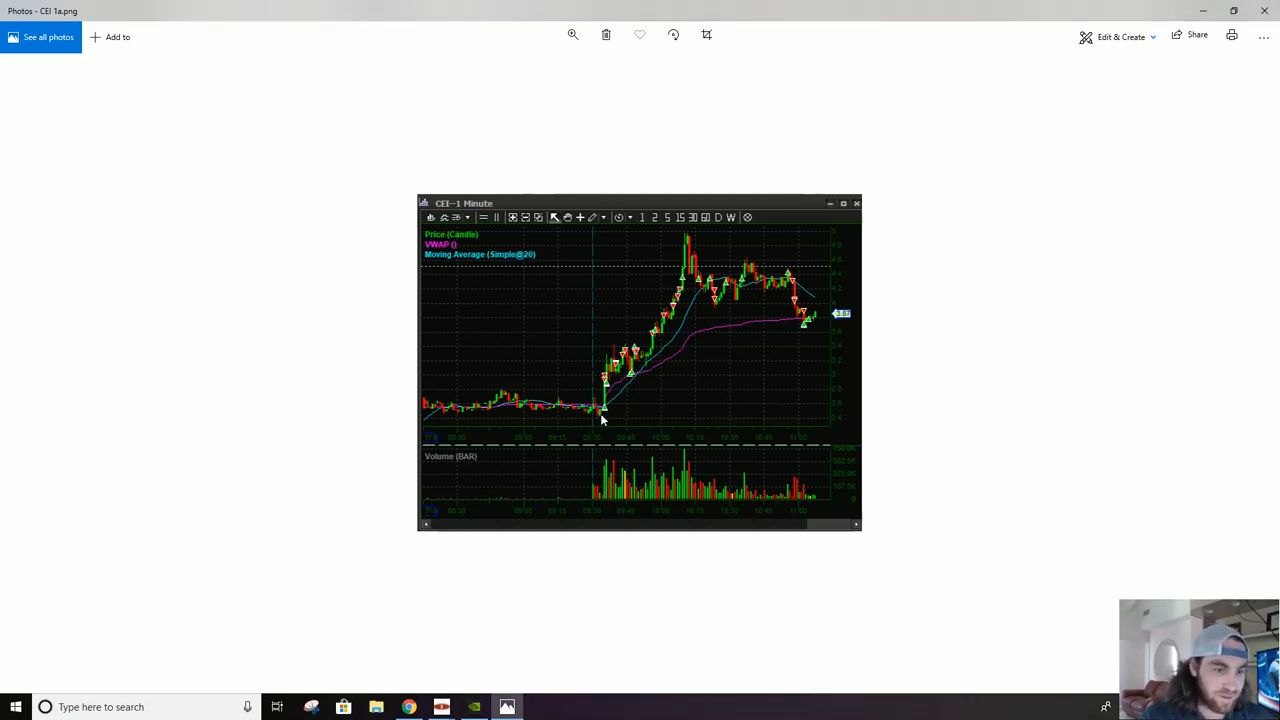
pyautogui.moveTo(628, 370)
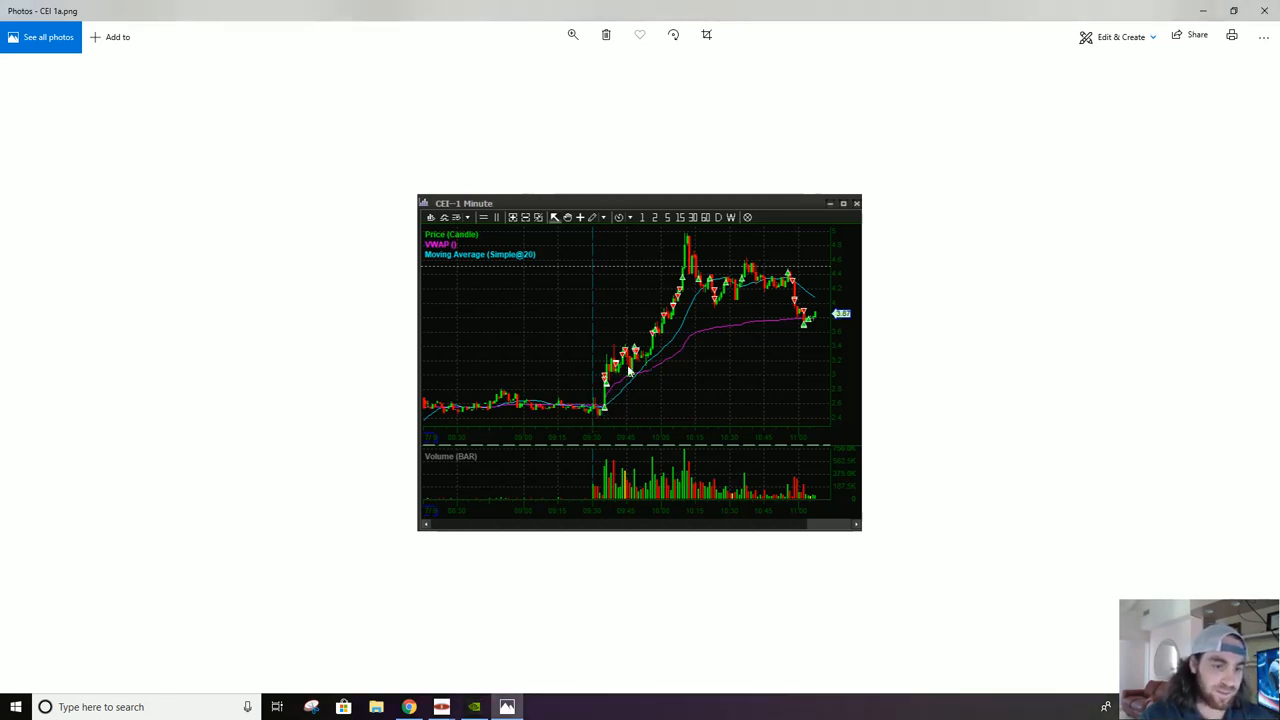
pyautogui.moveTo(600, 396)
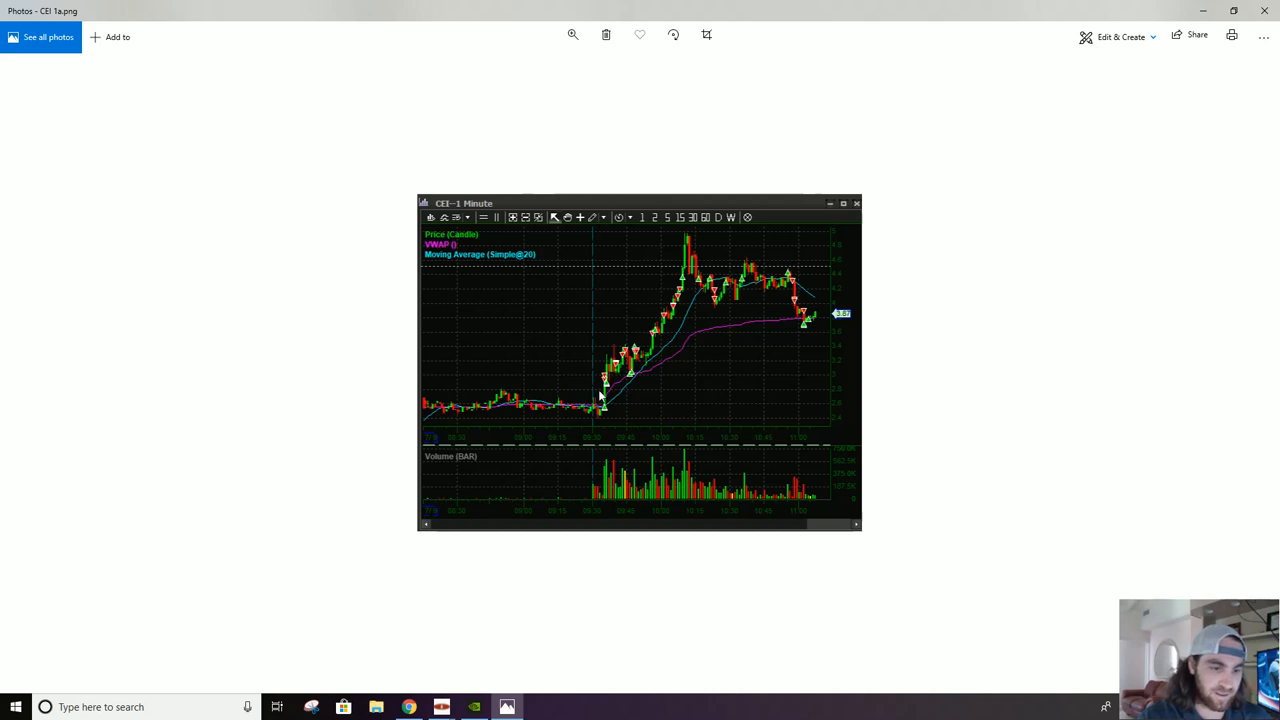
pyautogui.moveTo(636, 358)
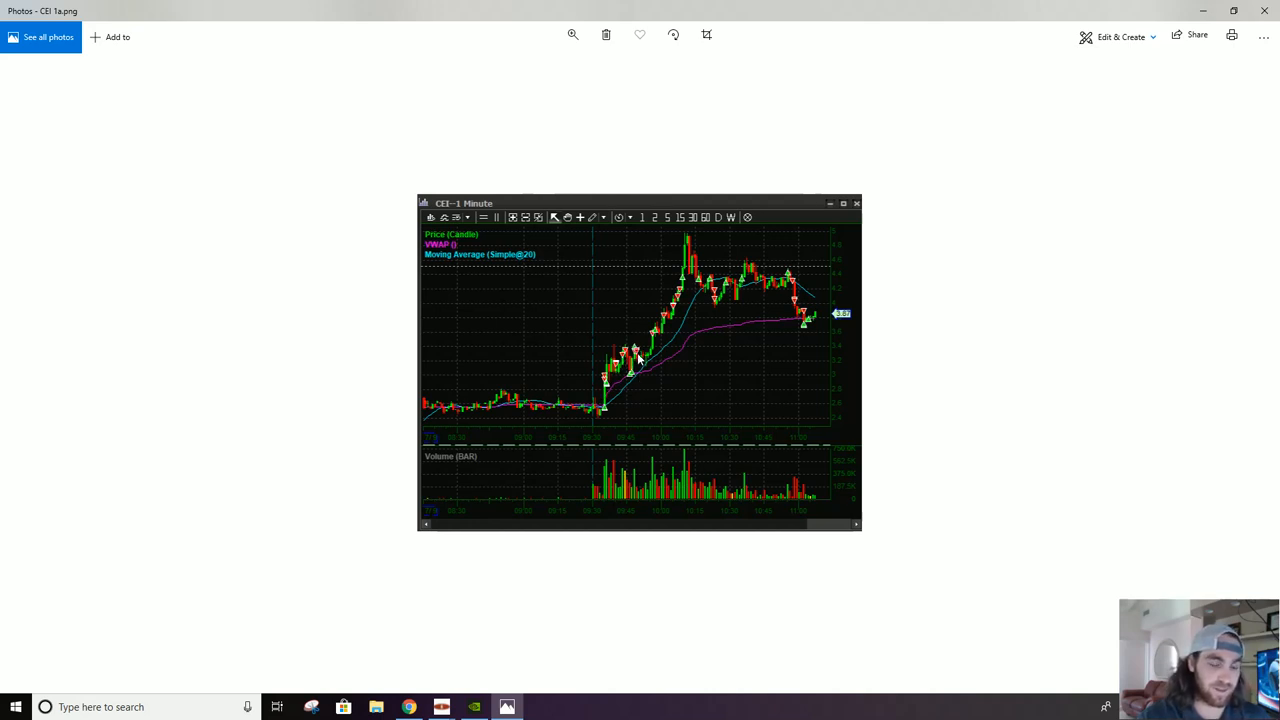
pyautogui.moveTo(644, 340)
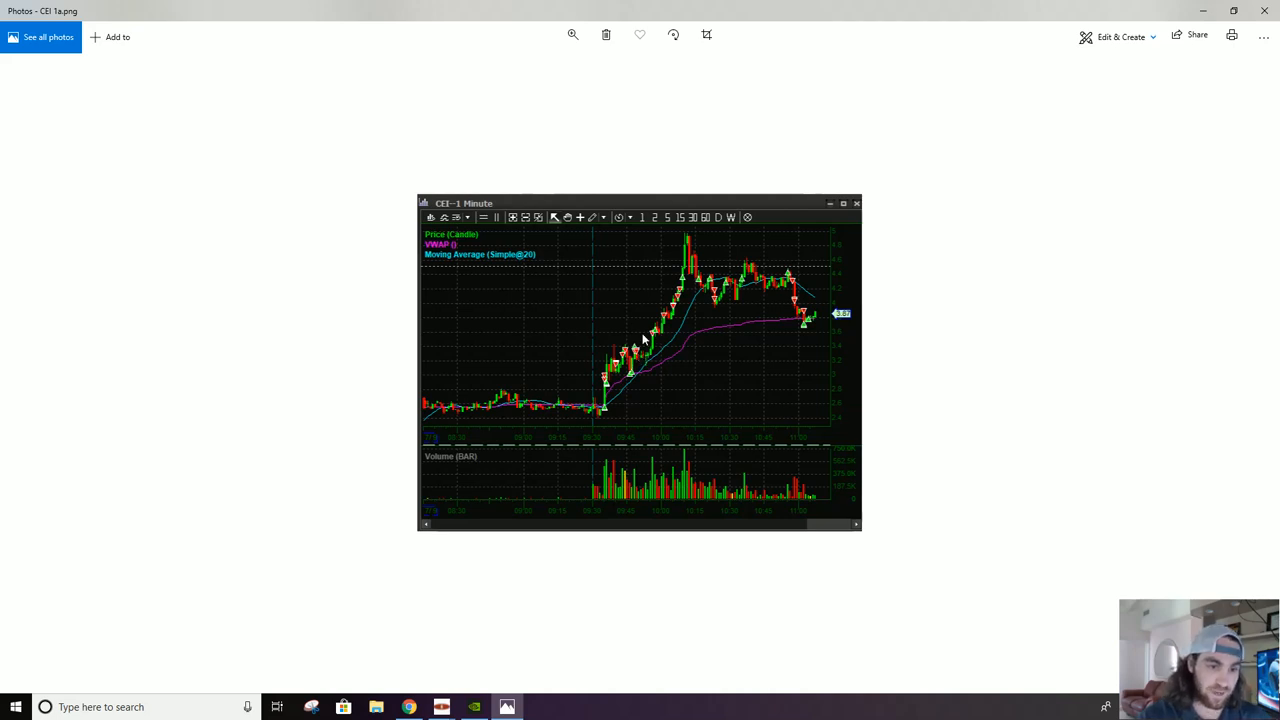
pyautogui.moveTo(624, 398)
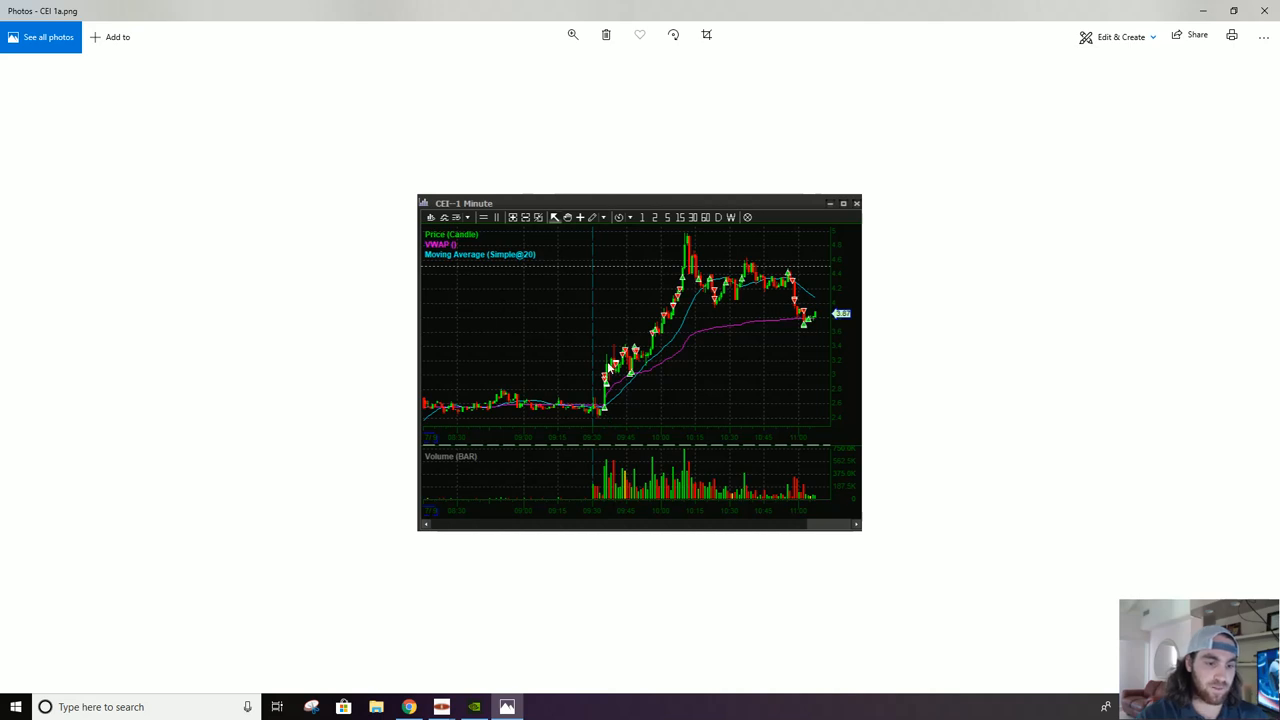
pyautogui.moveTo(636, 356)
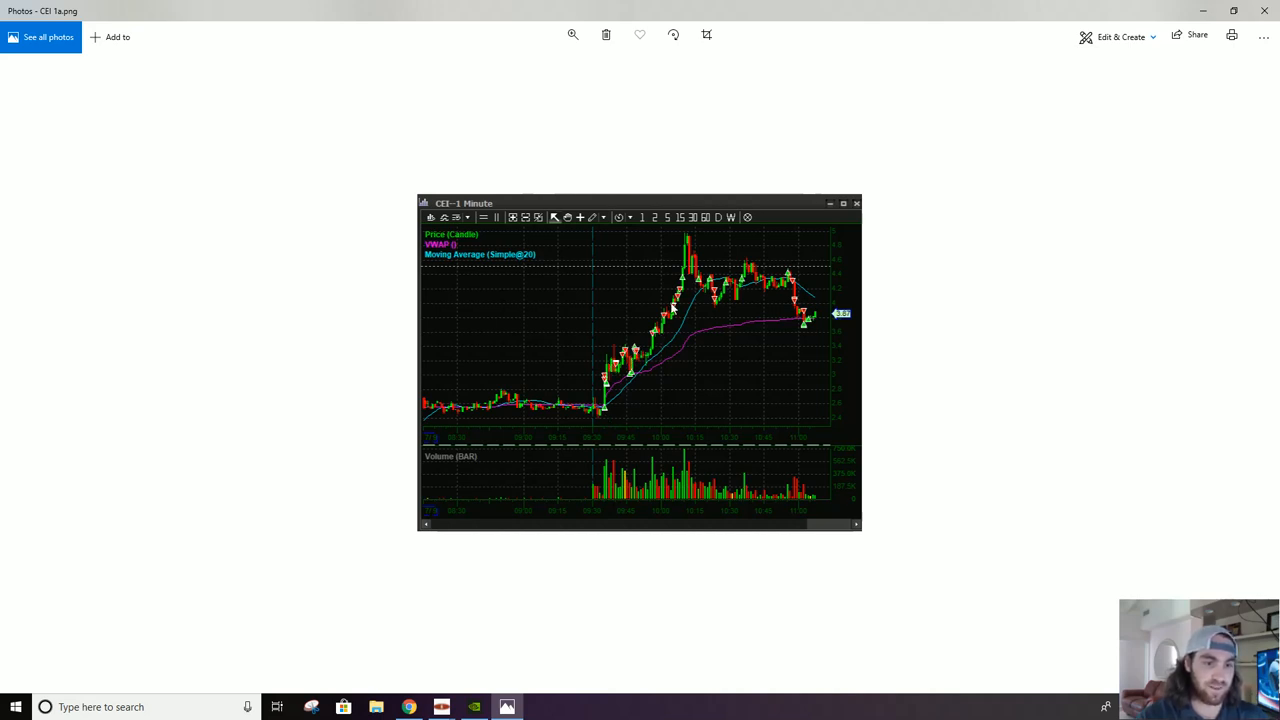
pyautogui.moveTo(680, 290)
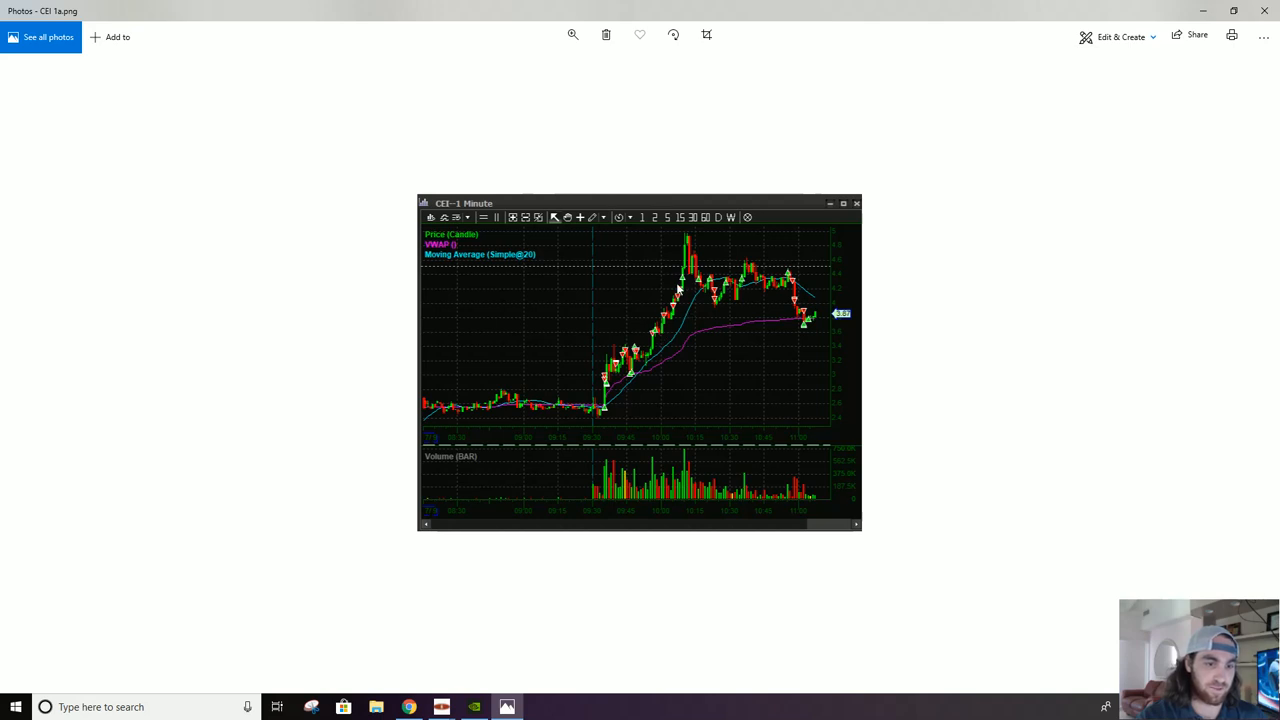
pyautogui.moveTo(644, 404)
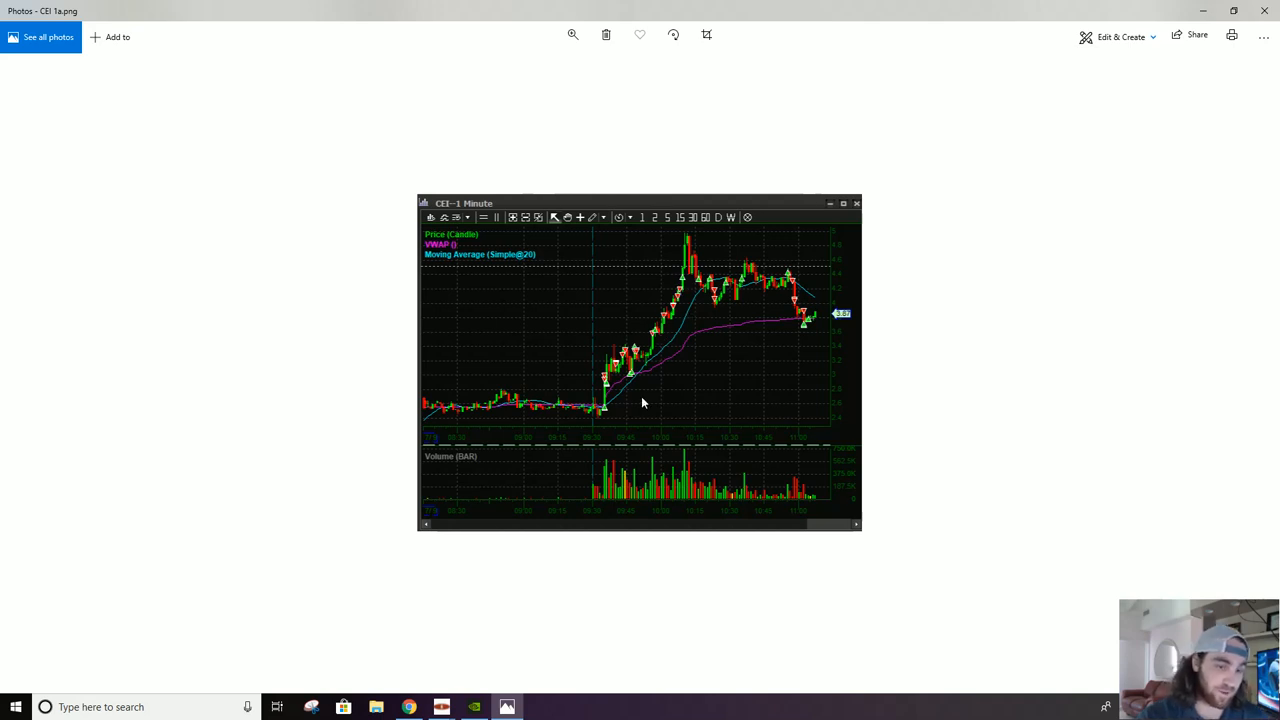
pyautogui.moveTo(636, 362)
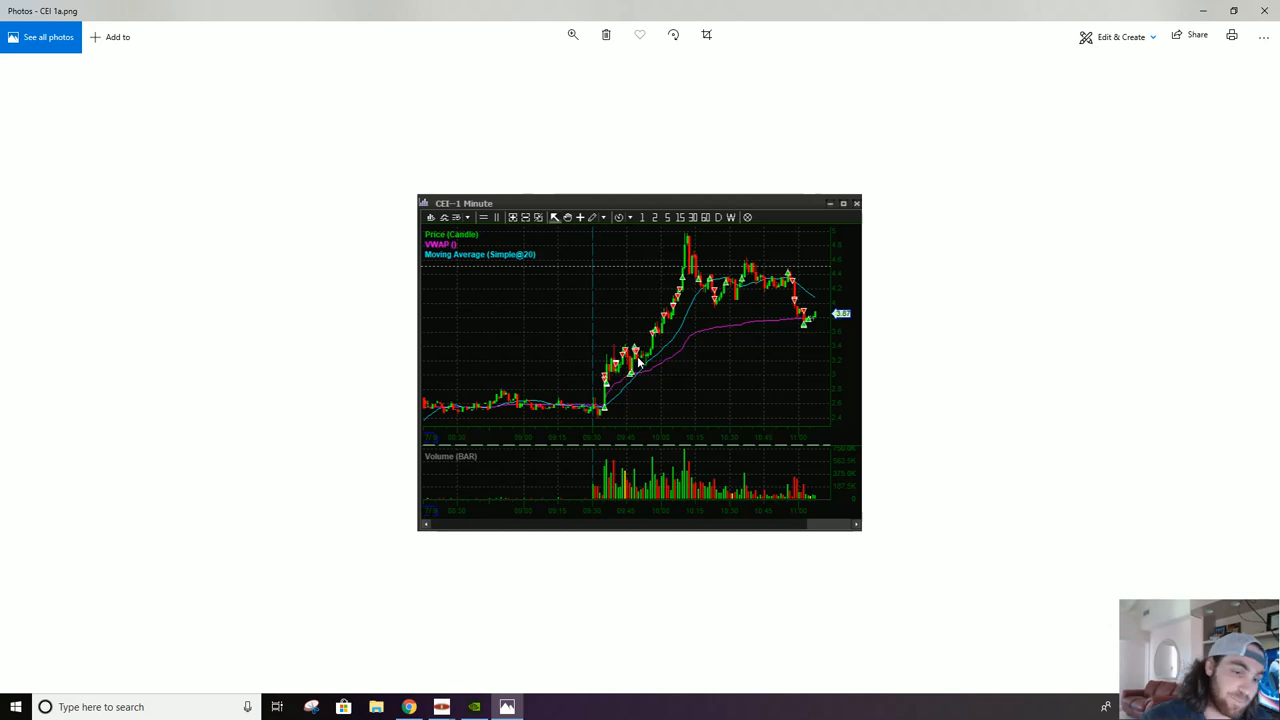
pyautogui.moveTo(622, 362)
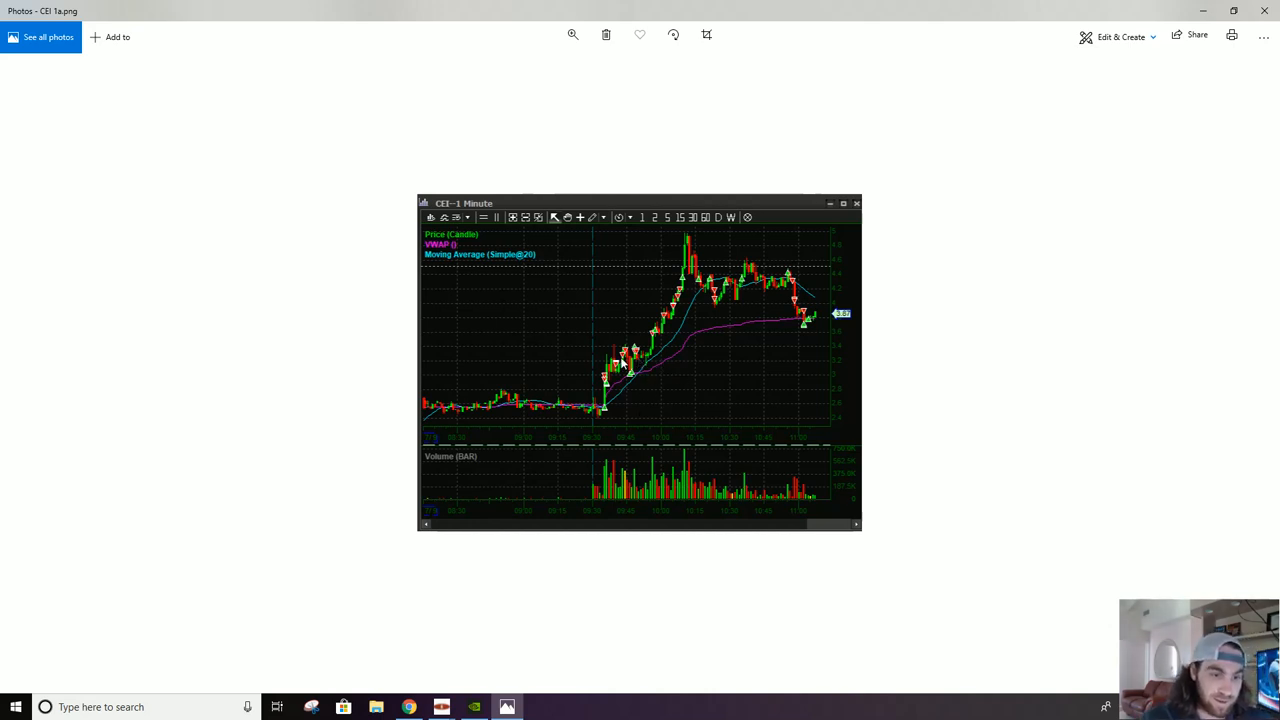
pyautogui.moveTo(636, 350)
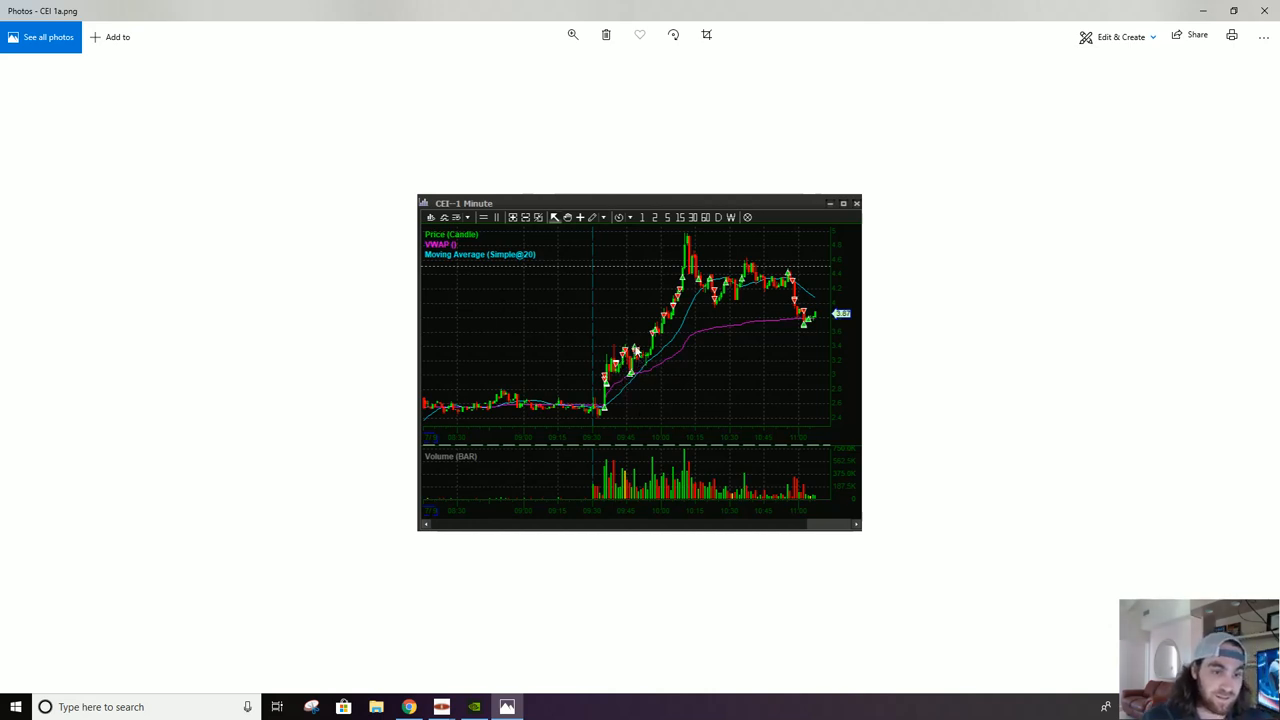
pyautogui.moveTo(660, 260)
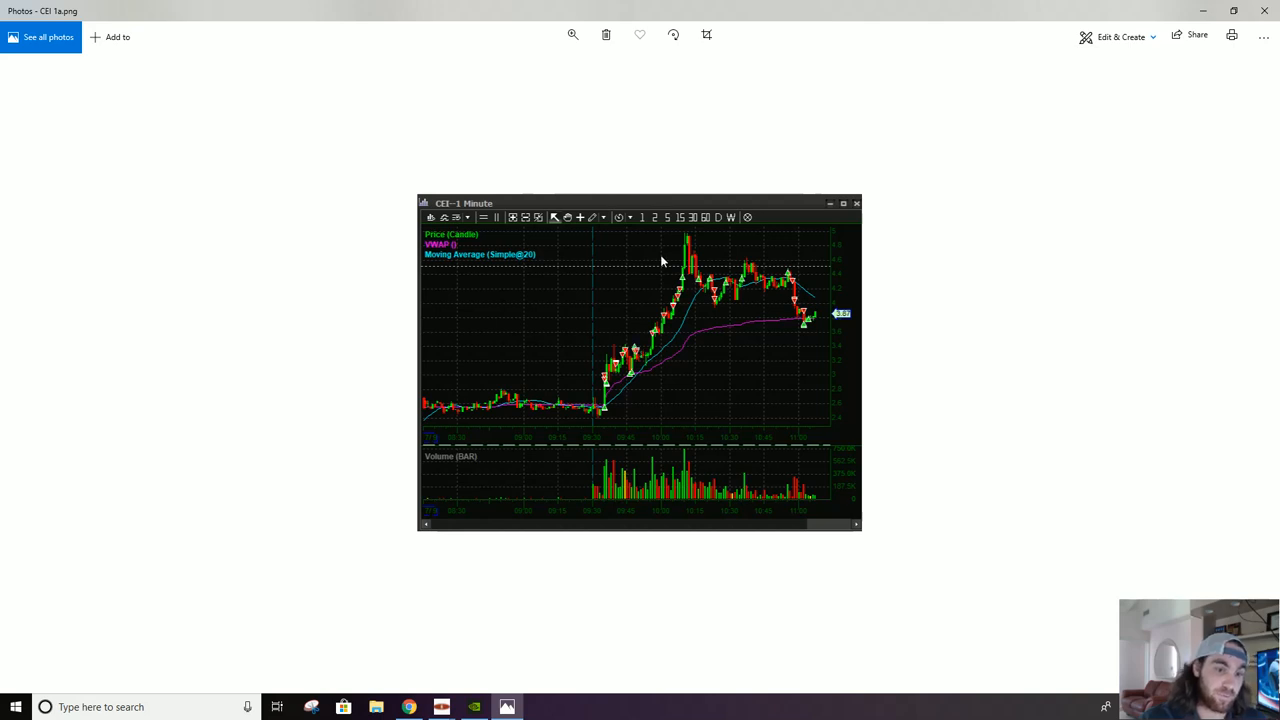
pyautogui.moveTo(648, 364)
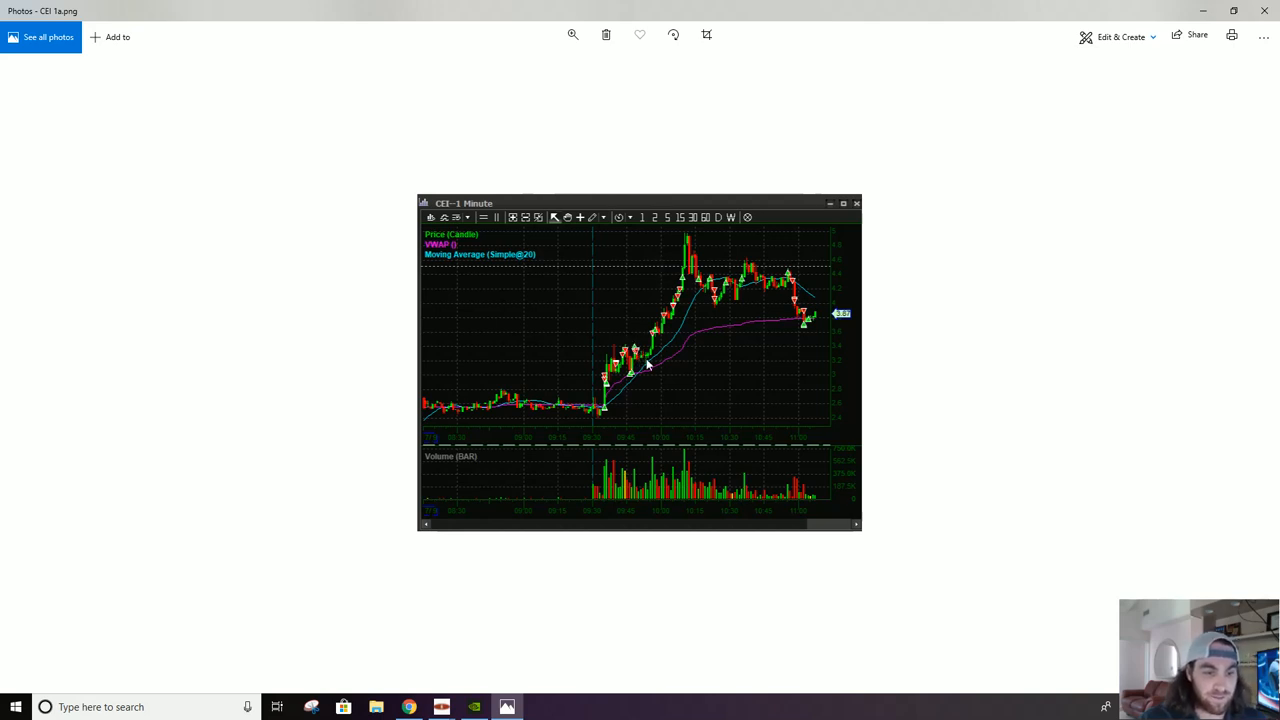
pyautogui.moveTo(652, 360)
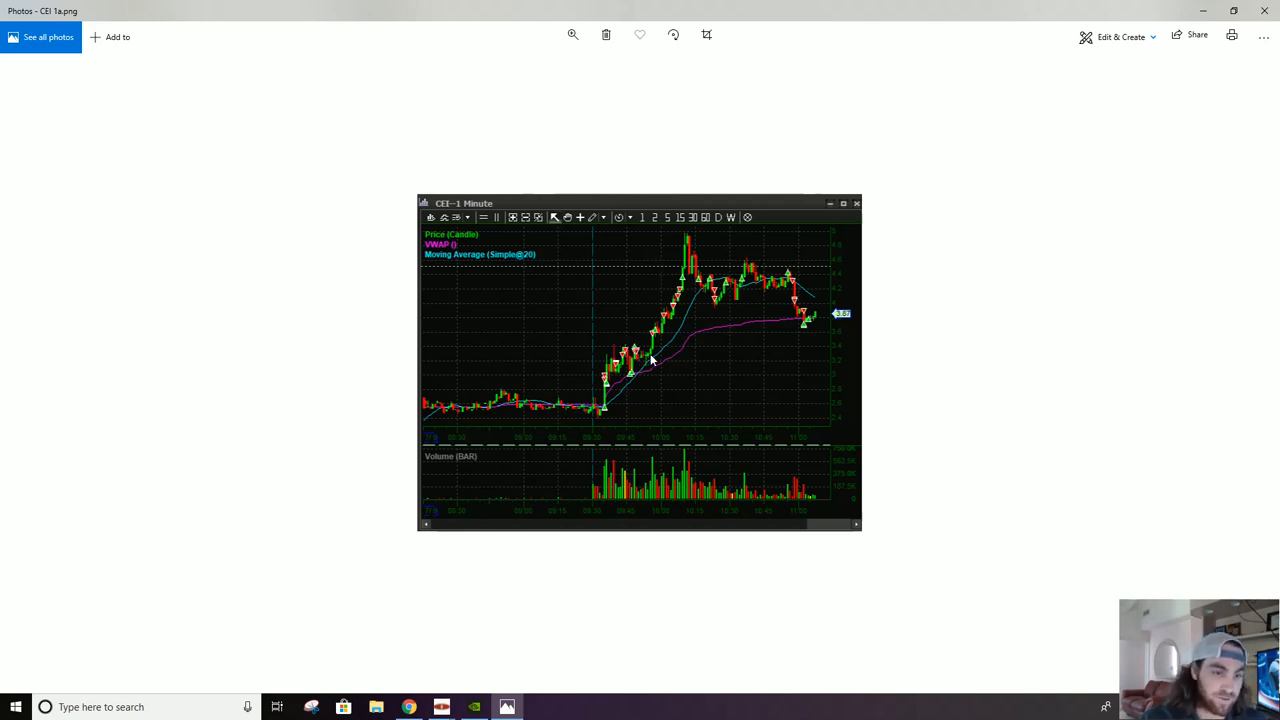
pyautogui.moveTo(644, 358)
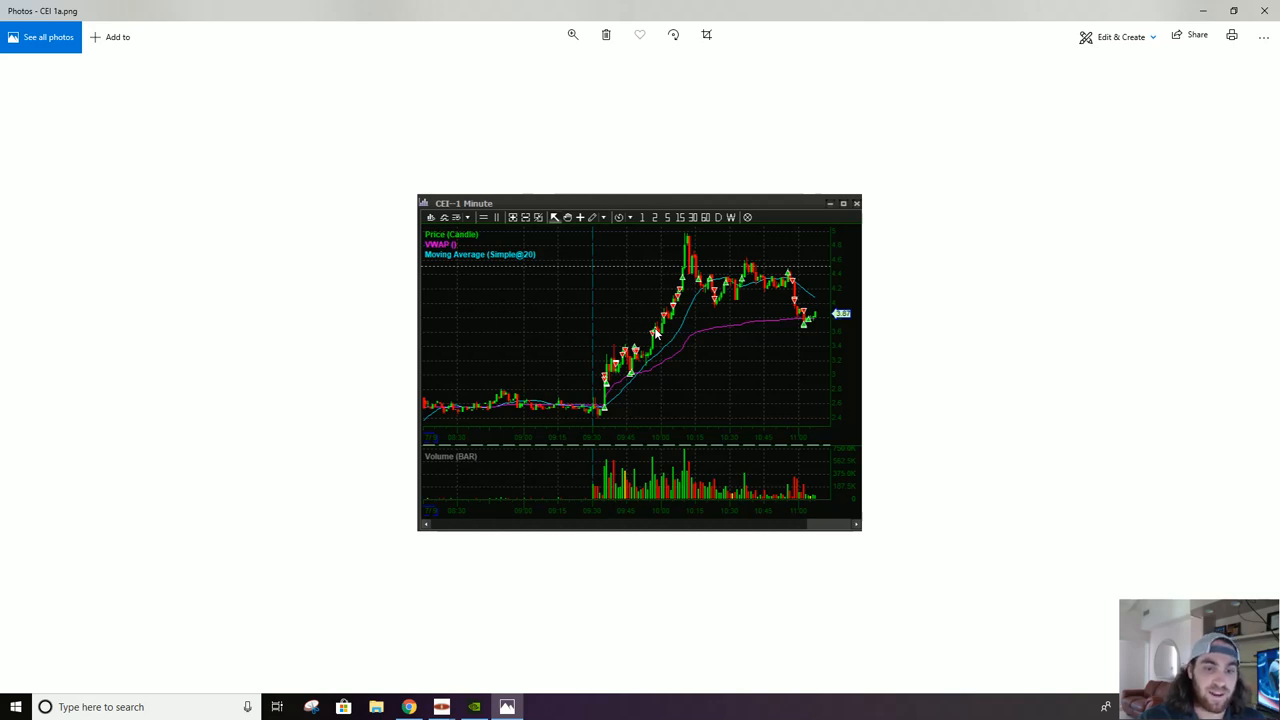
pyautogui.moveTo(804, 348)
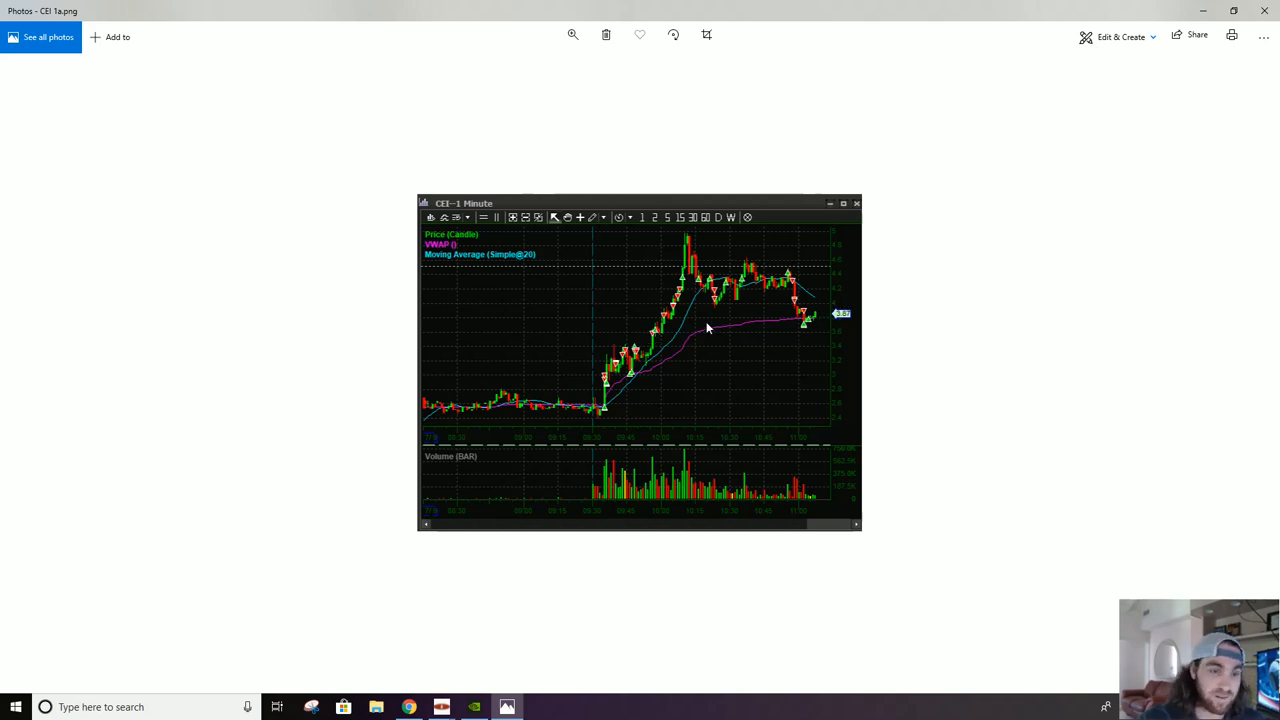
pyautogui.moveTo(690, 330)
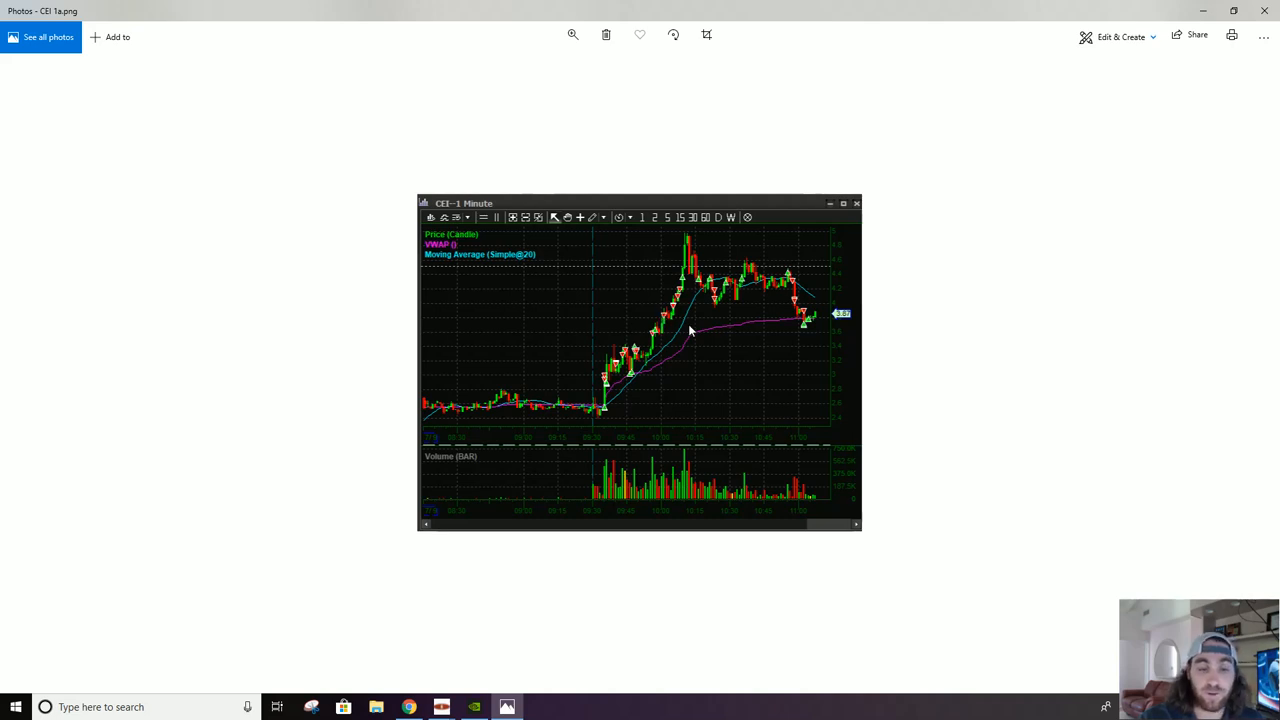
pyautogui.moveTo(656, 324)
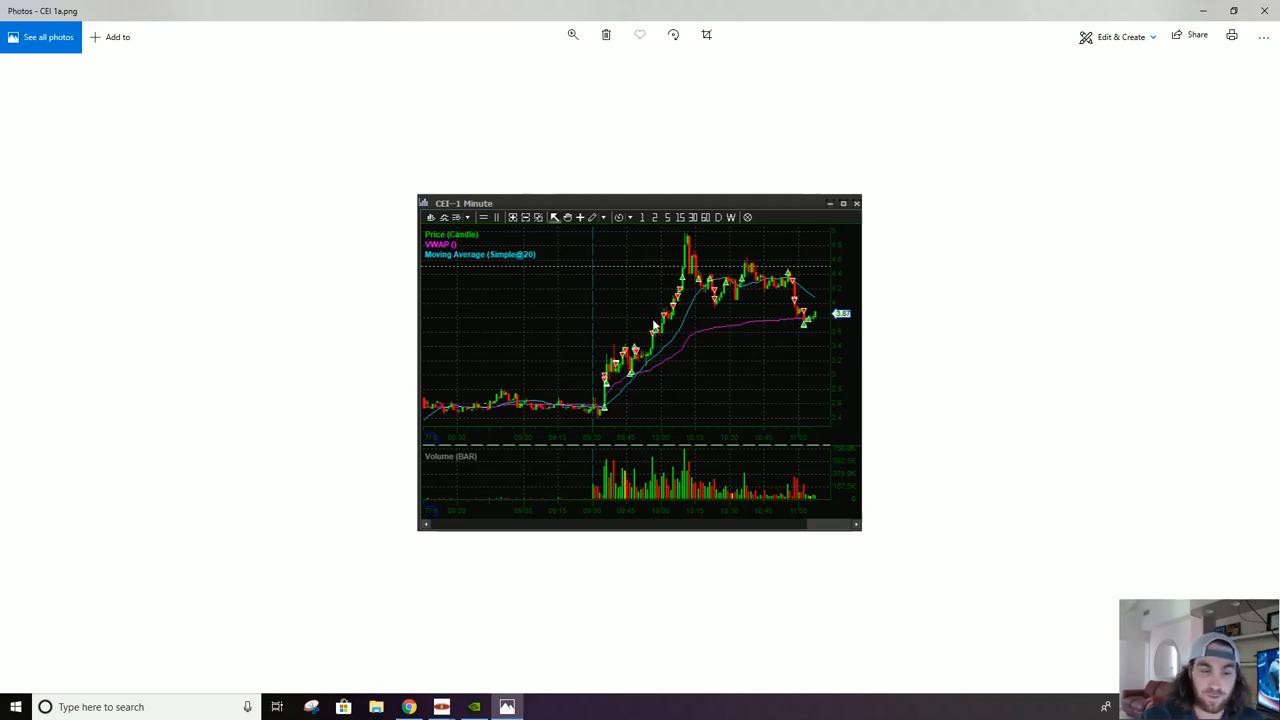
pyautogui.moveTo(690, 288)
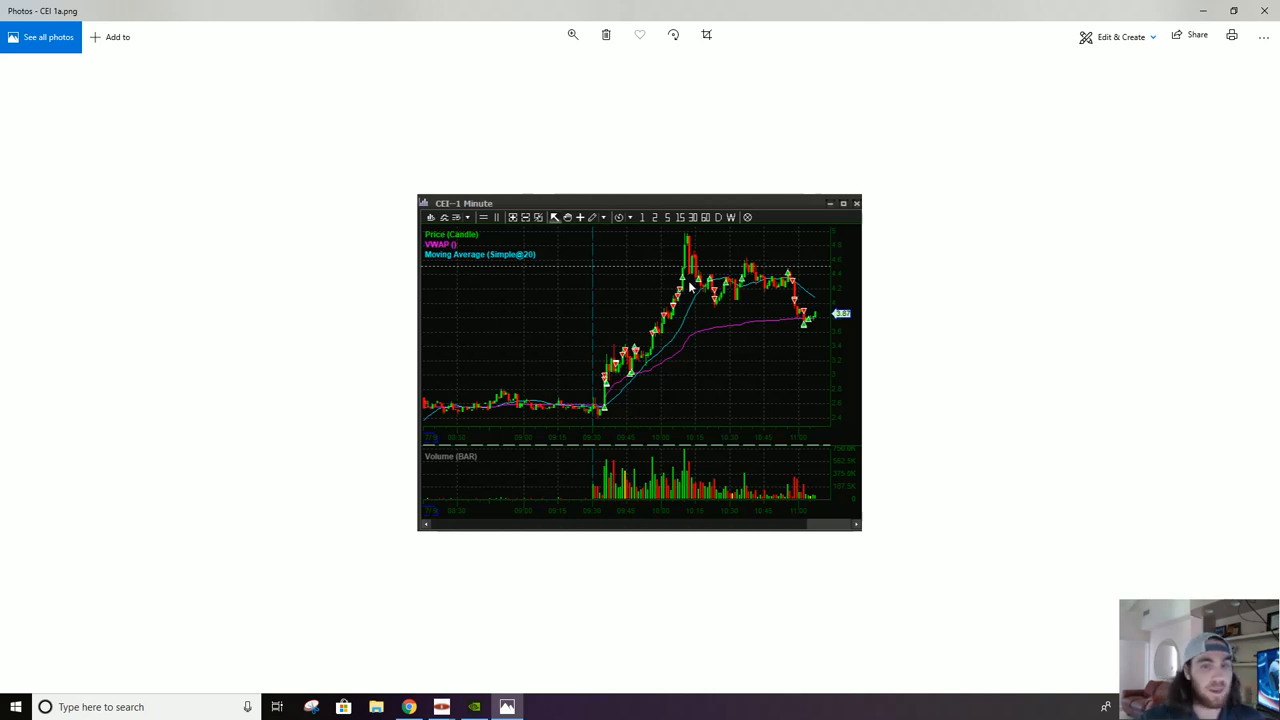
pyautogui.moveTo(714, 304)
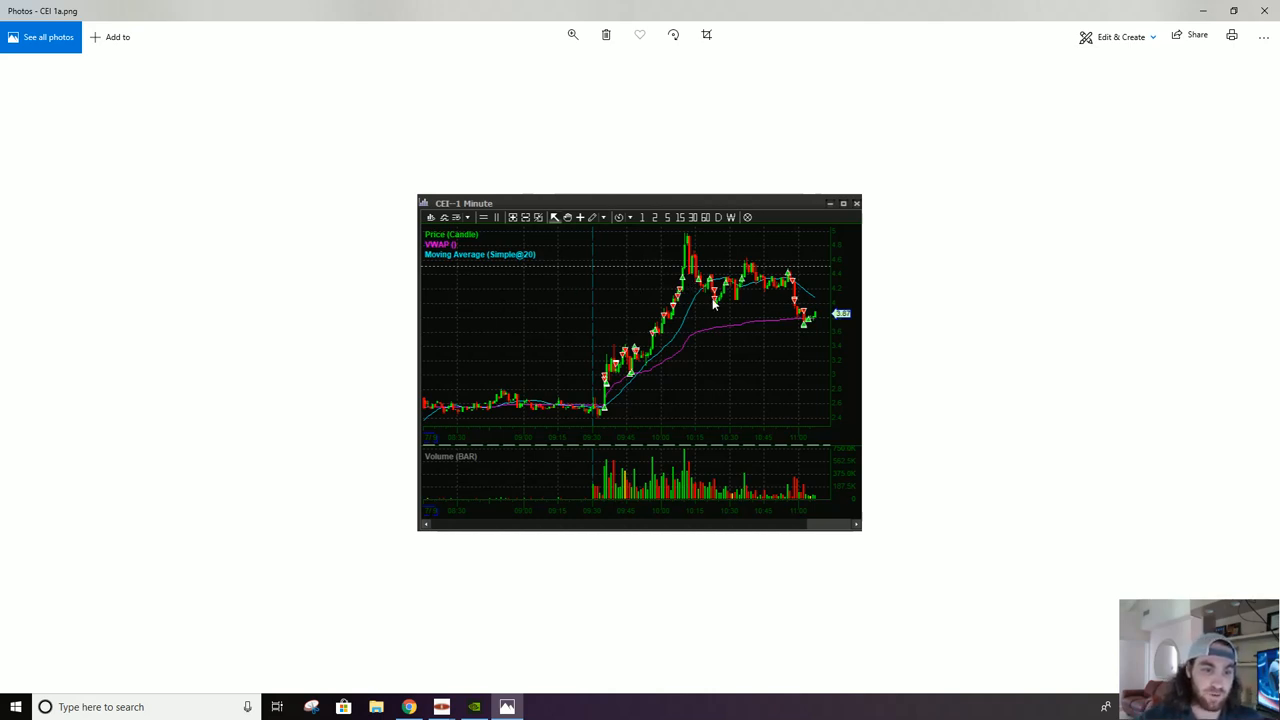
pyautogui.moveTo(688, 280)
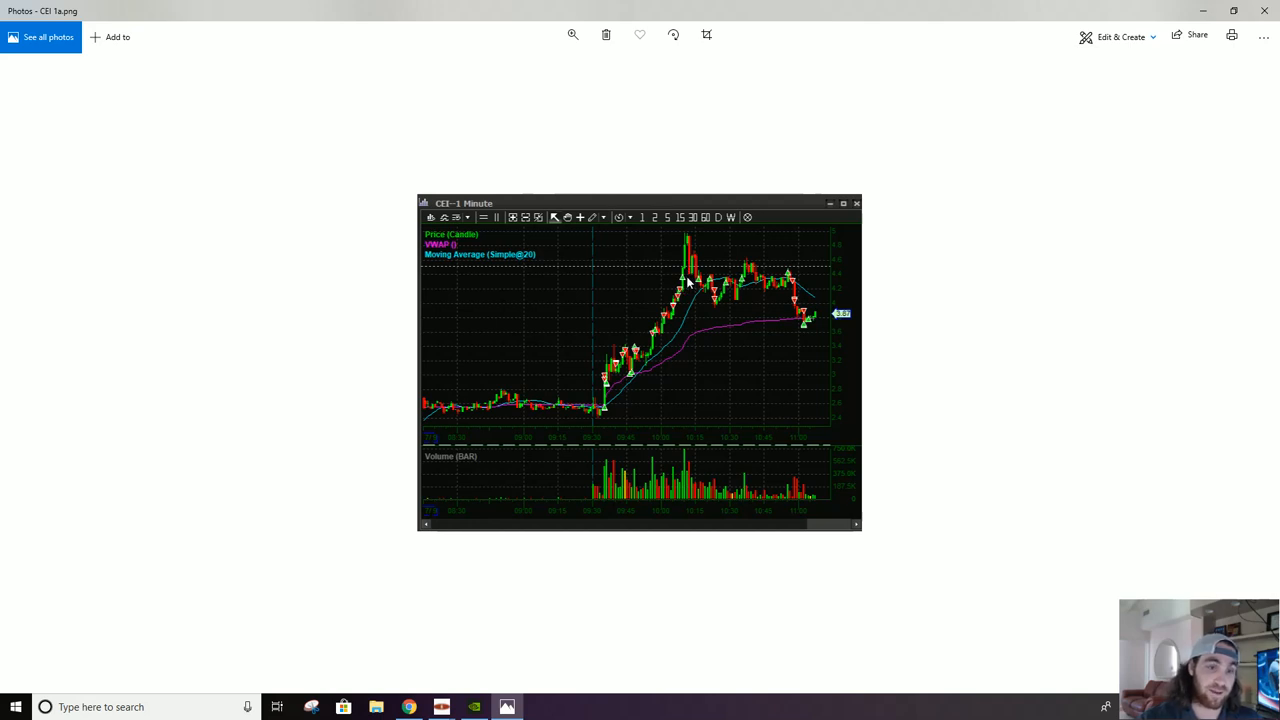
pyautogui.moveTo(744, 288)
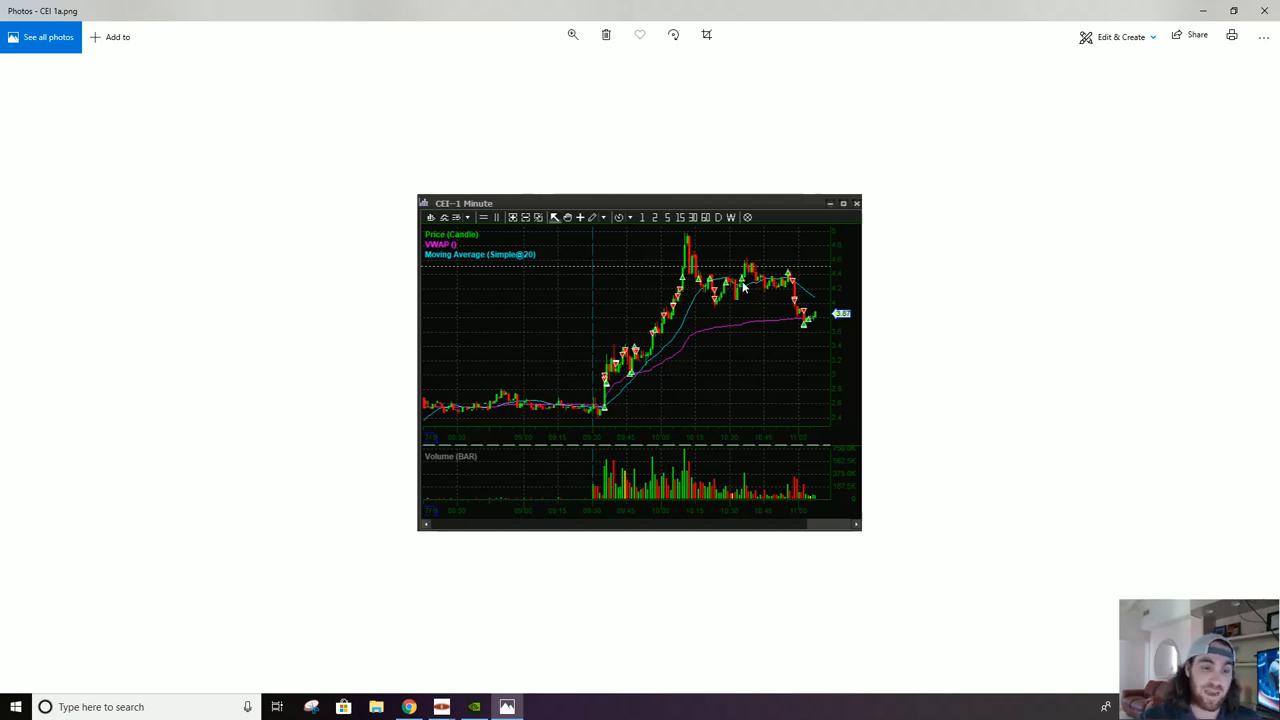
pyautogui.moveTo(800, 356)
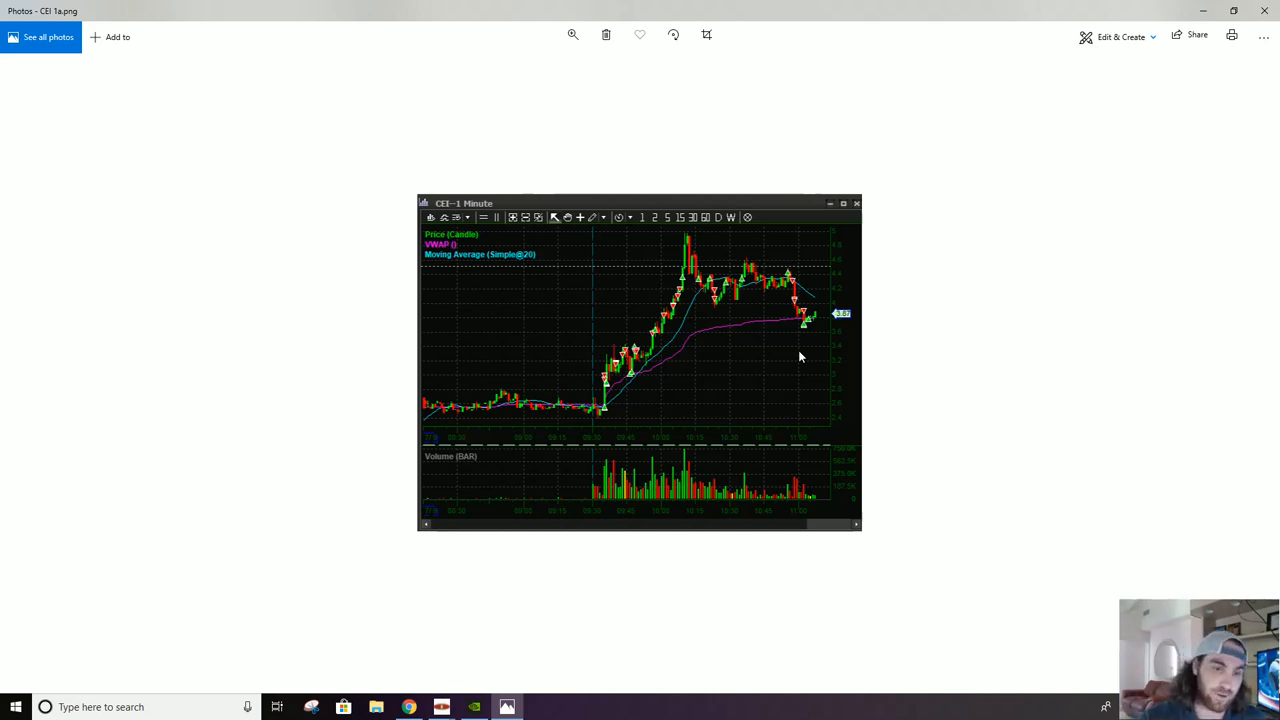
pyautogui.moveTo(640, 308)
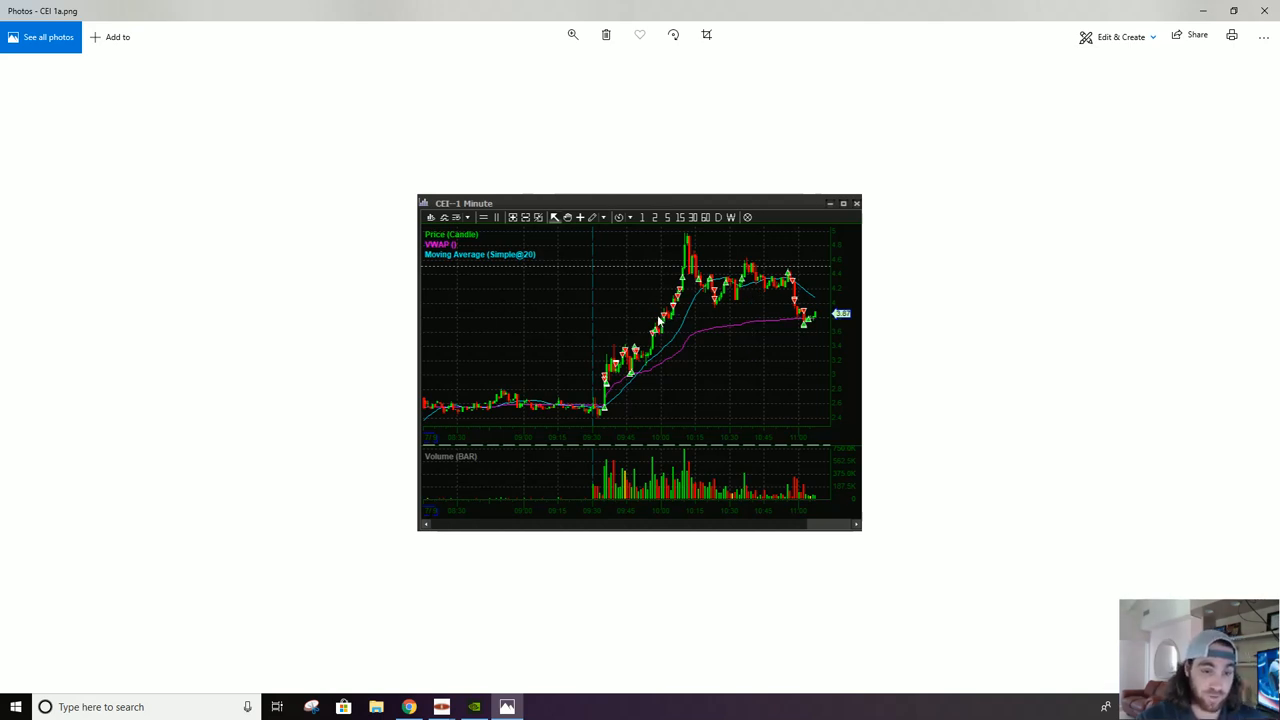
pyautogui.moveTo(656, 312)
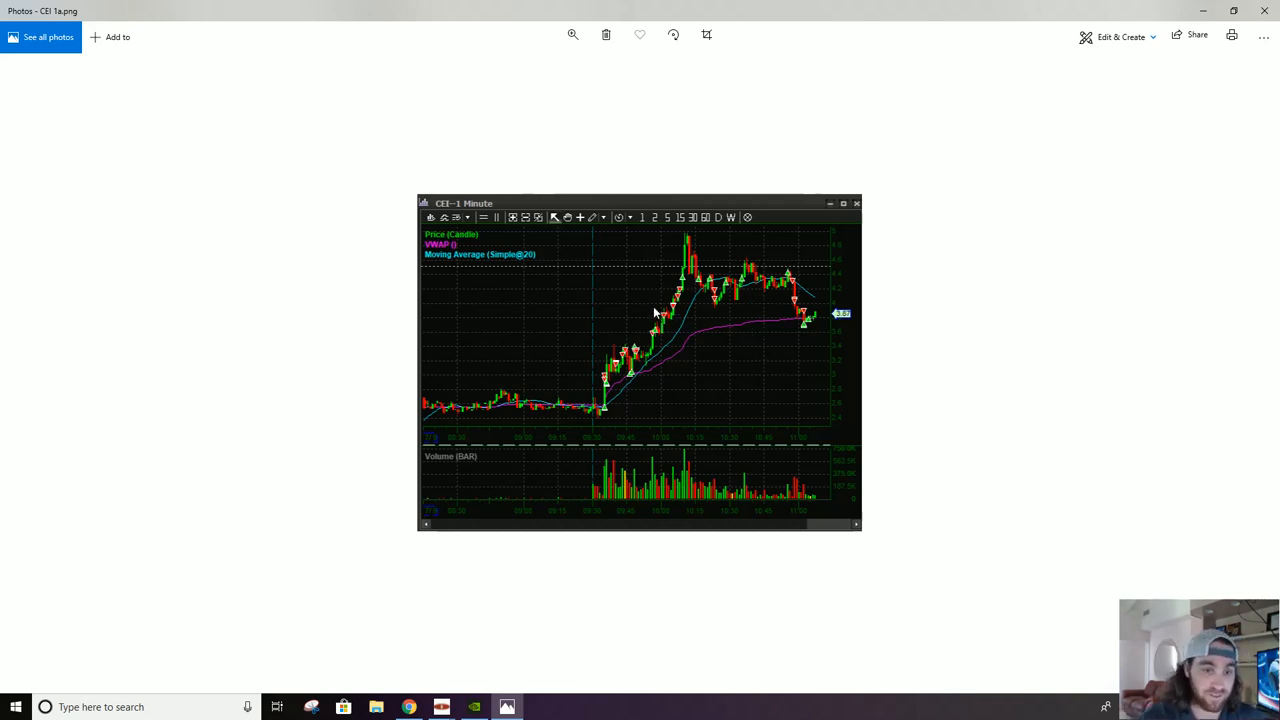
pyautogui.moveTo(708, 308)
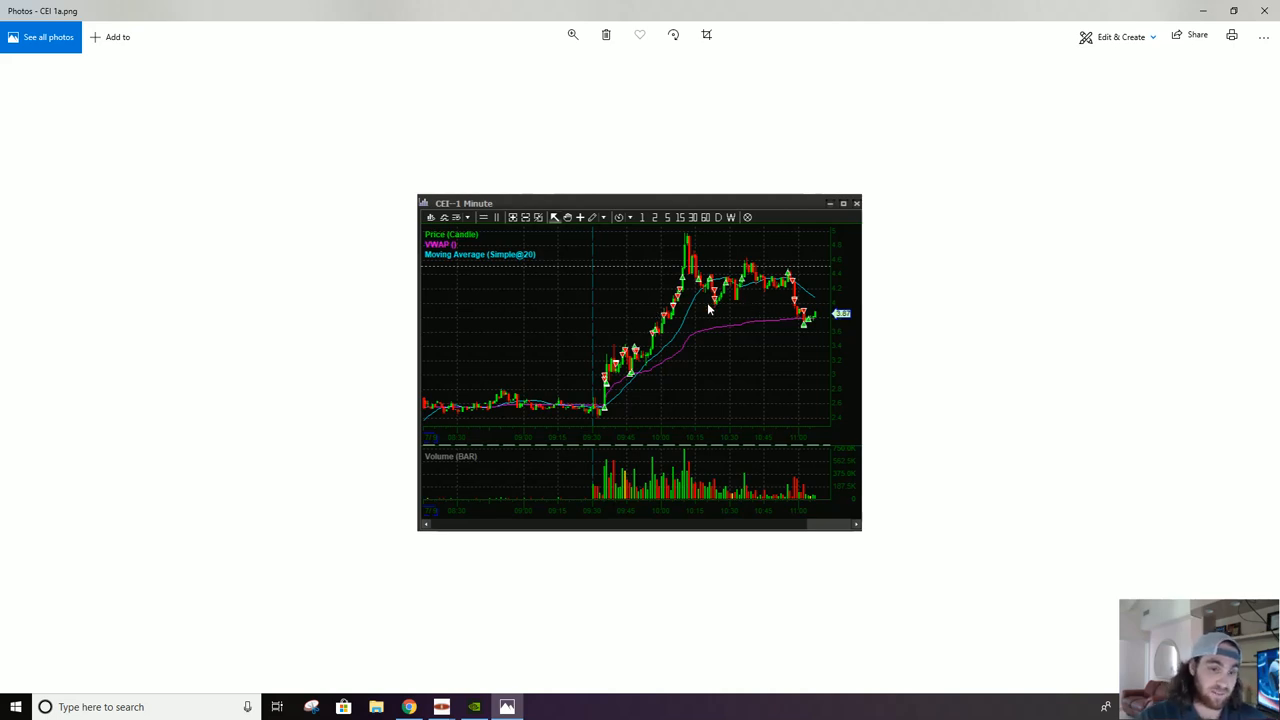
pyautogui.moveTo(704, 316)
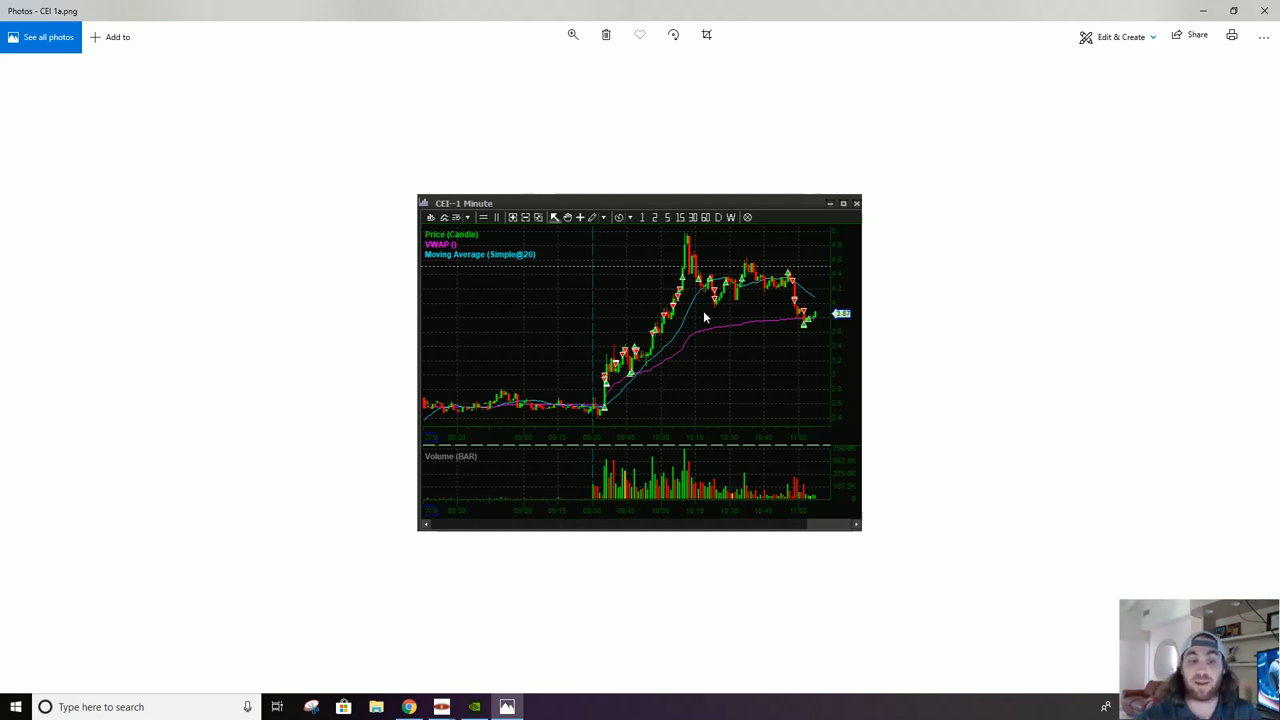
pyautogui.moveTo(632, 358)
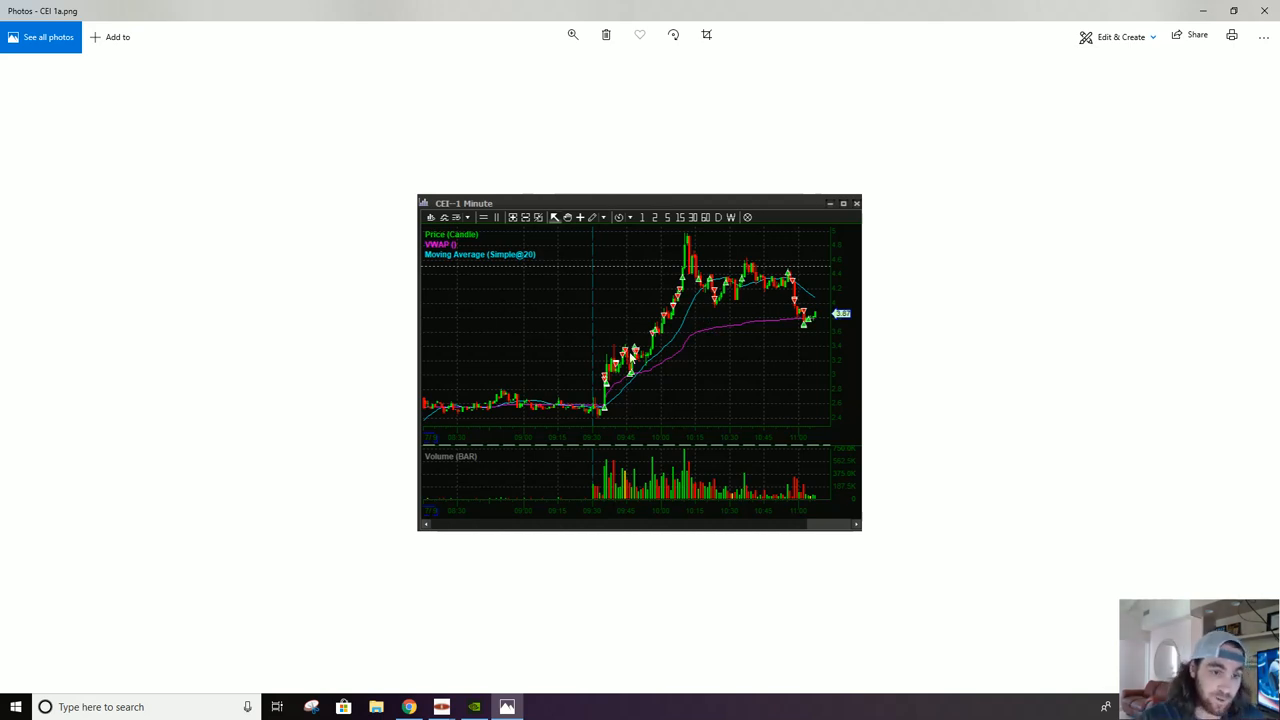
pyautogui.moveTo(688, 348)
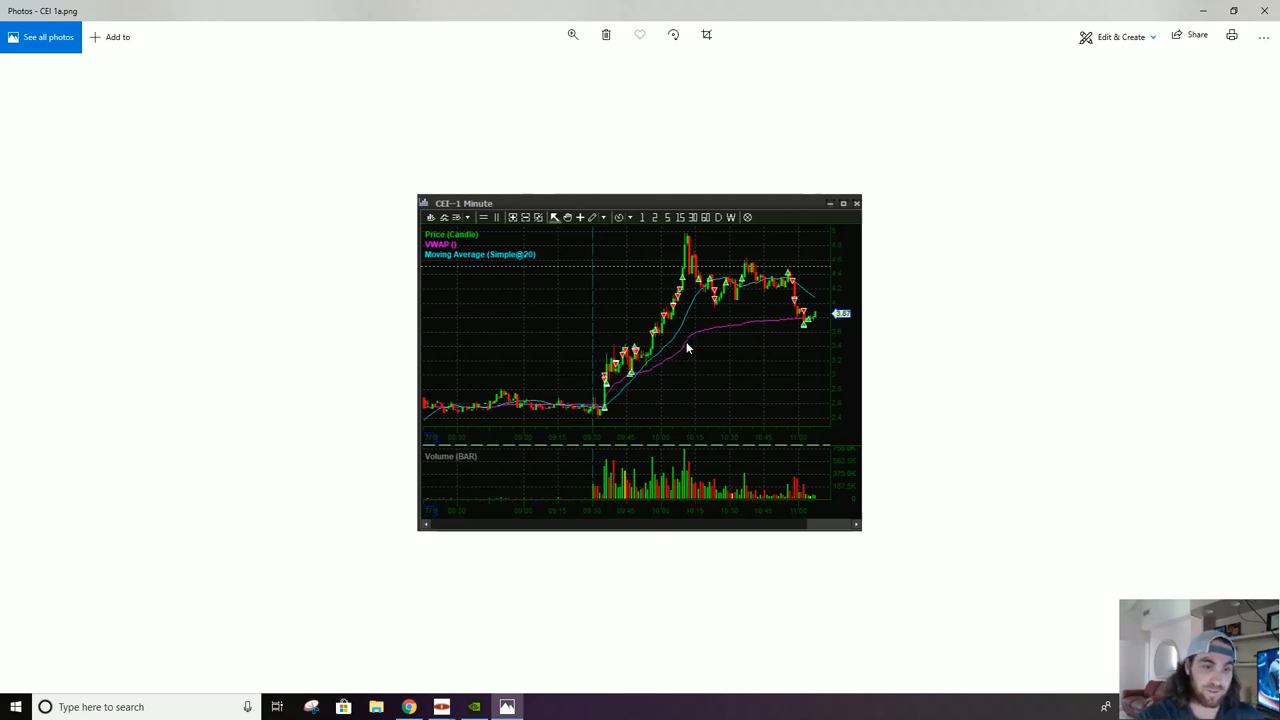
pyautogui.moveTo(864, 306)
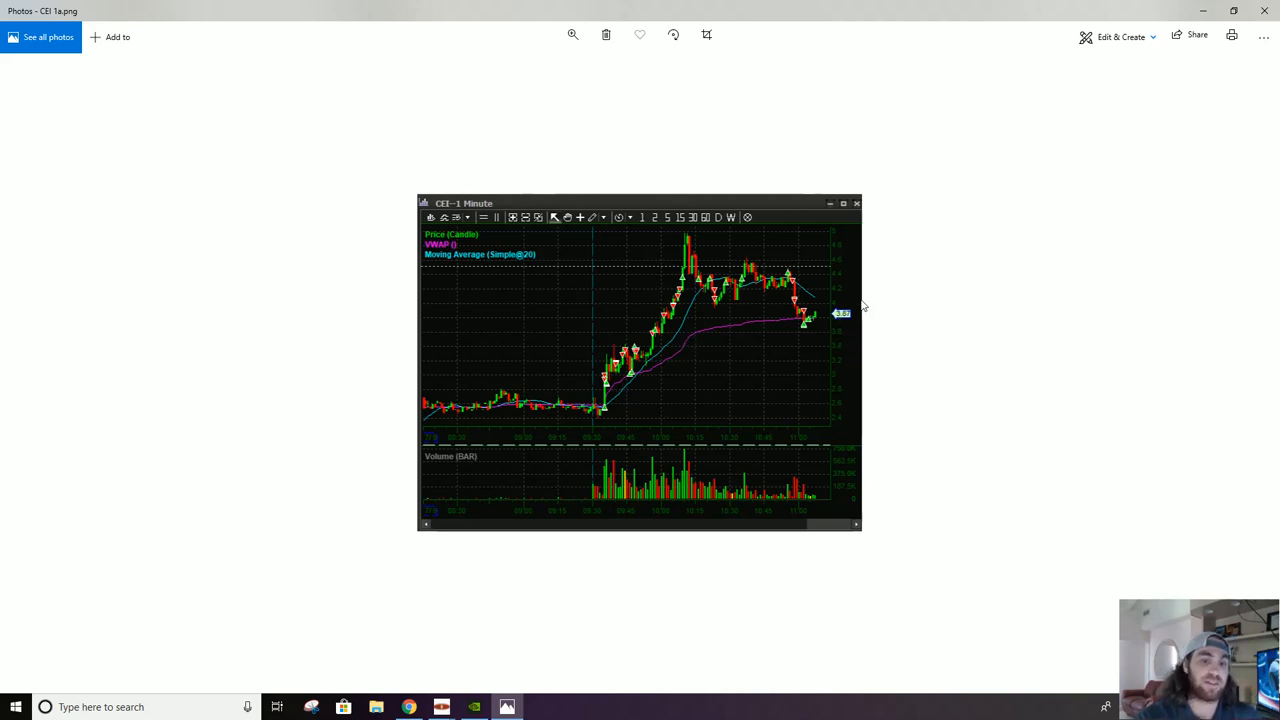
pyautogui.moveTo(688, 324)
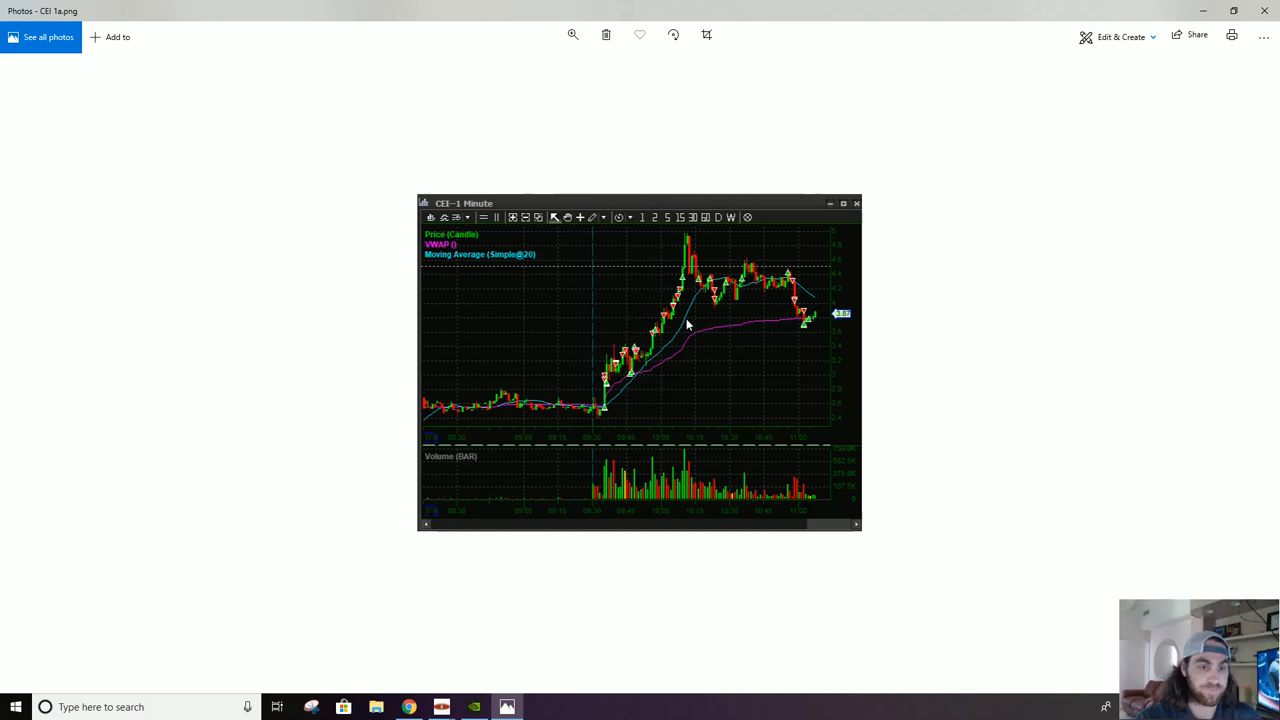
pyautogui.moveTo(688, 276)
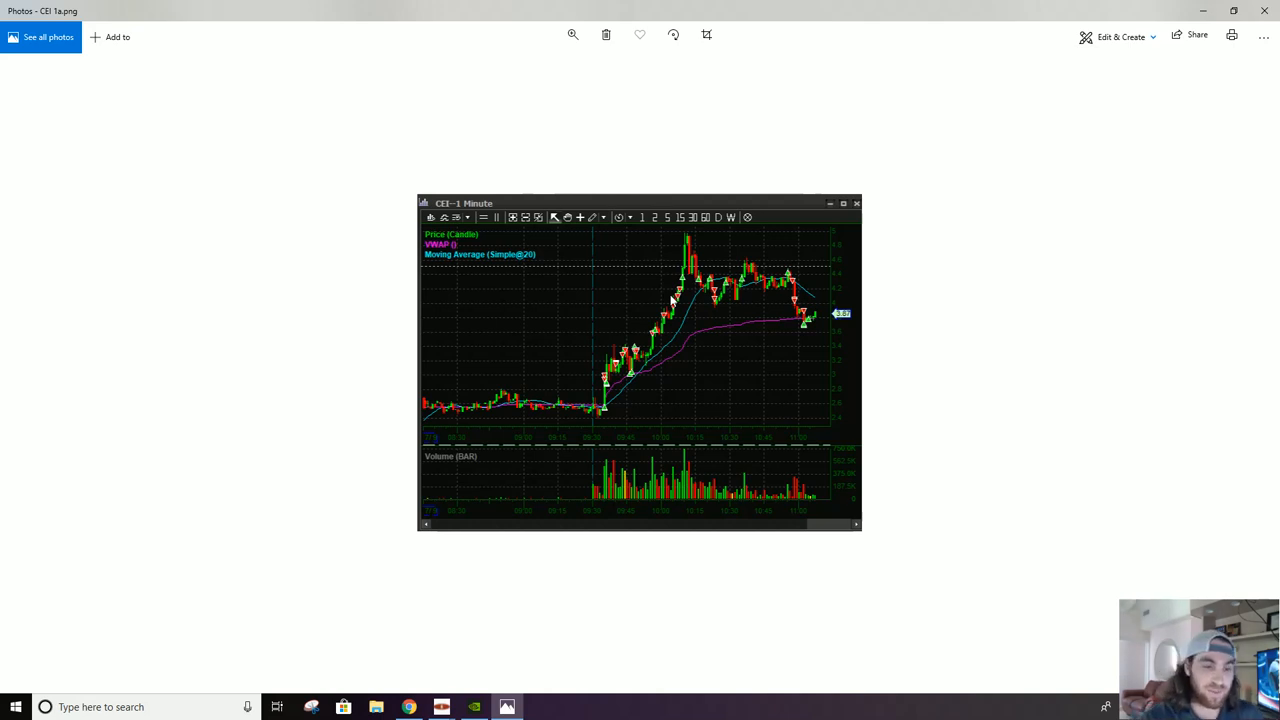
pyautogui.moveTo(628, 384)
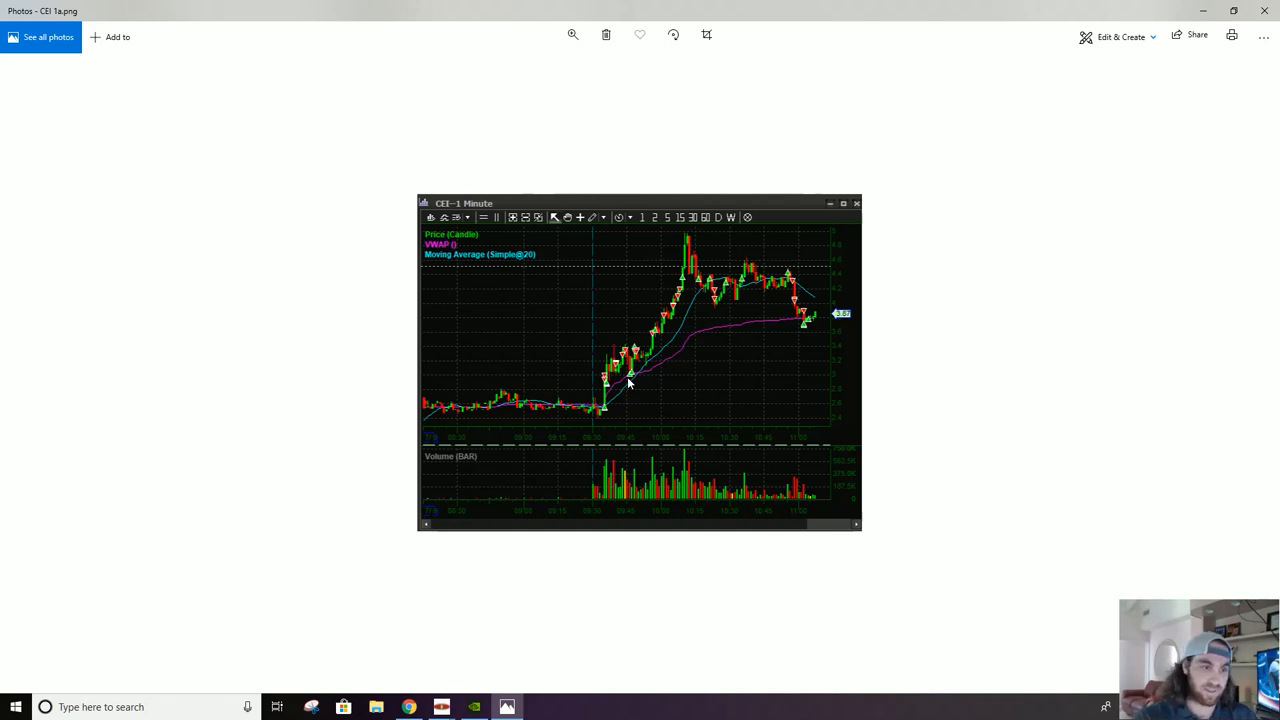
pyautogui.moveTo(730, 298)
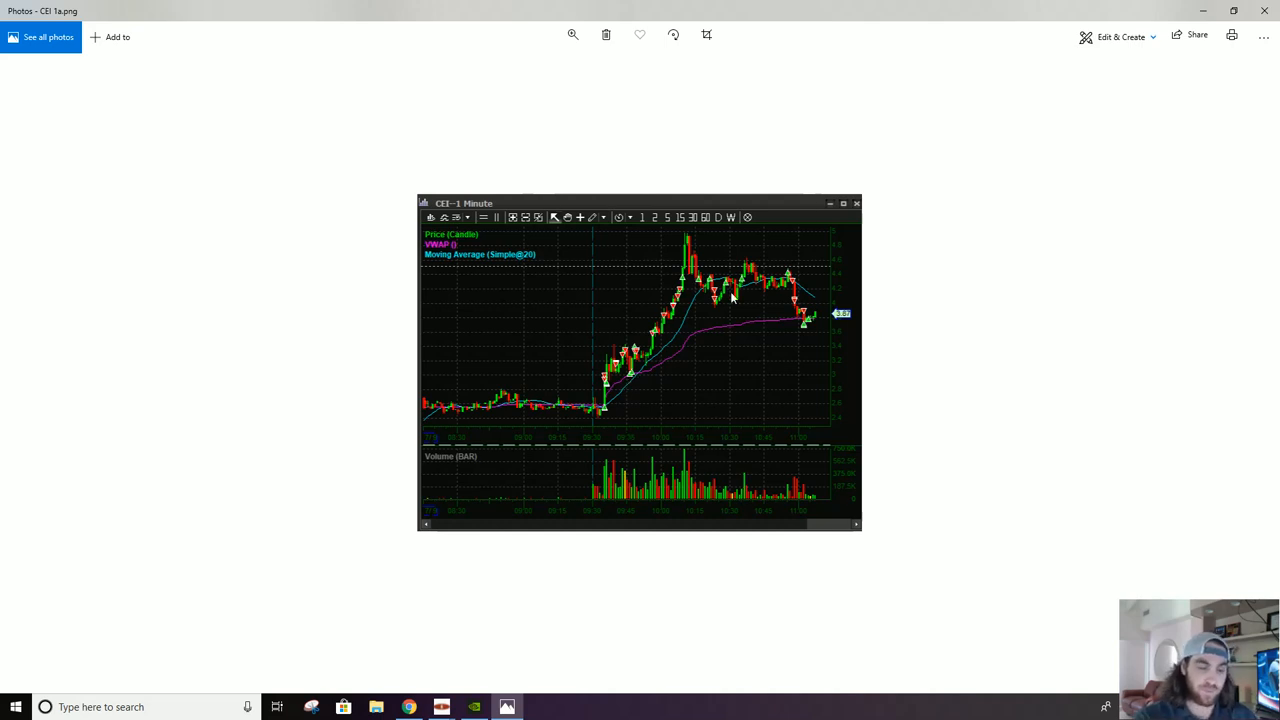
pyautogui.moveTo(742, 344)
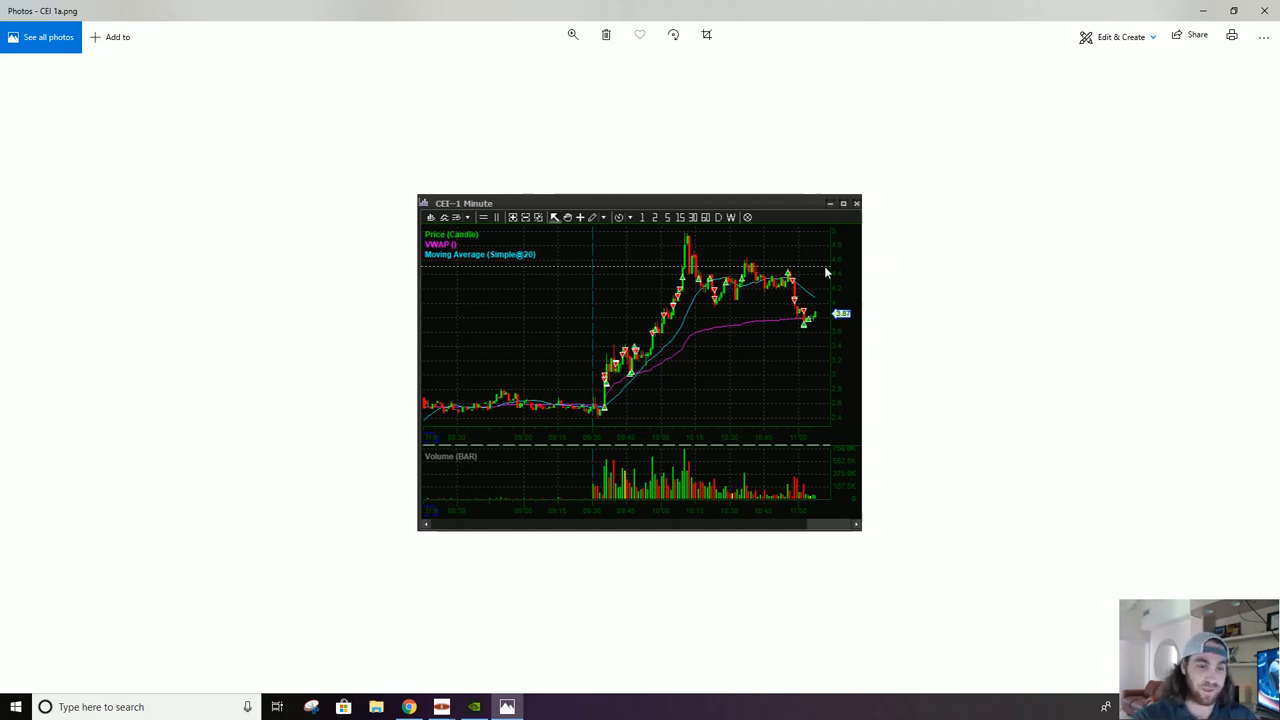
pyautogui.moveTo(722, 260)
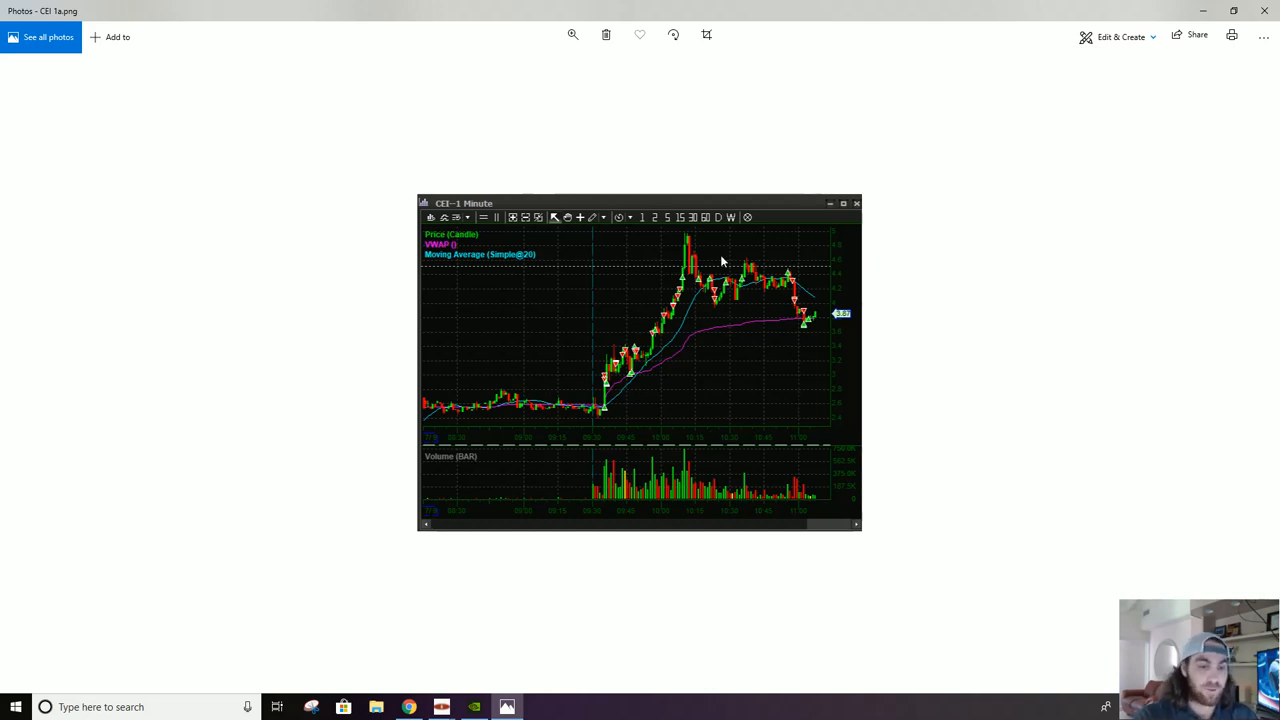
pyautogui.moveTo(678, 396)
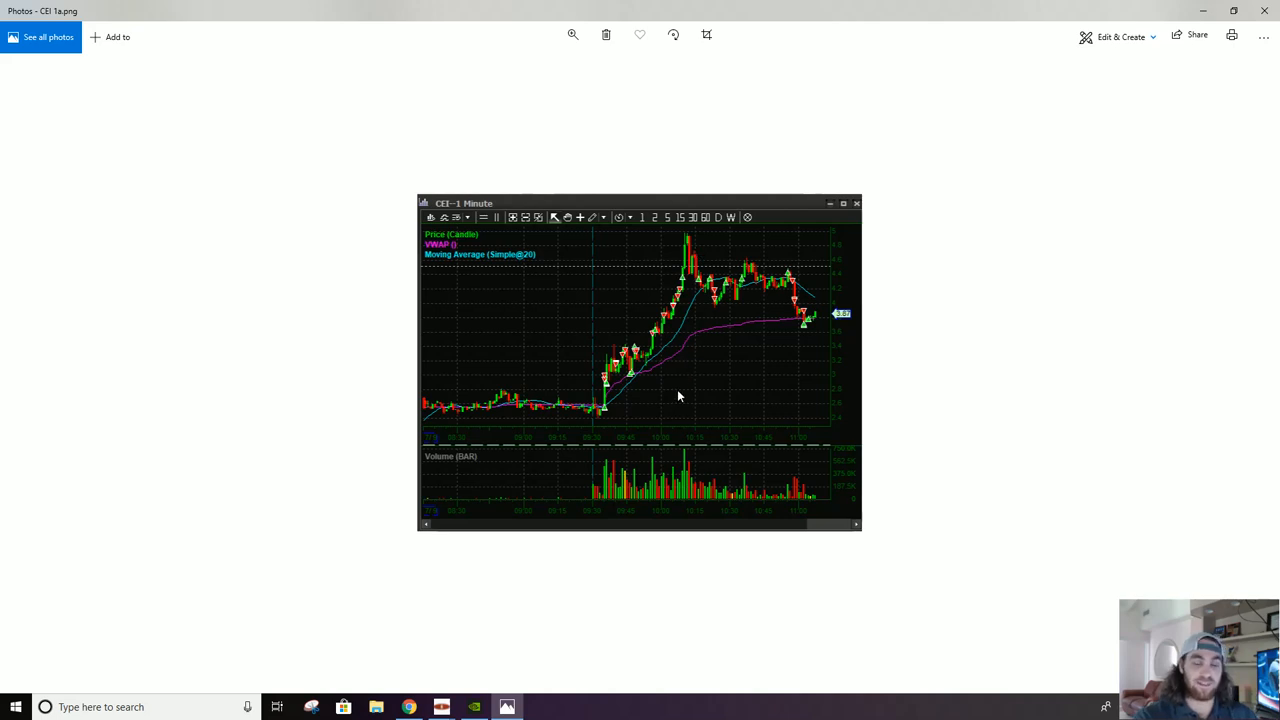
pyautogui.moveTo(678, 404)
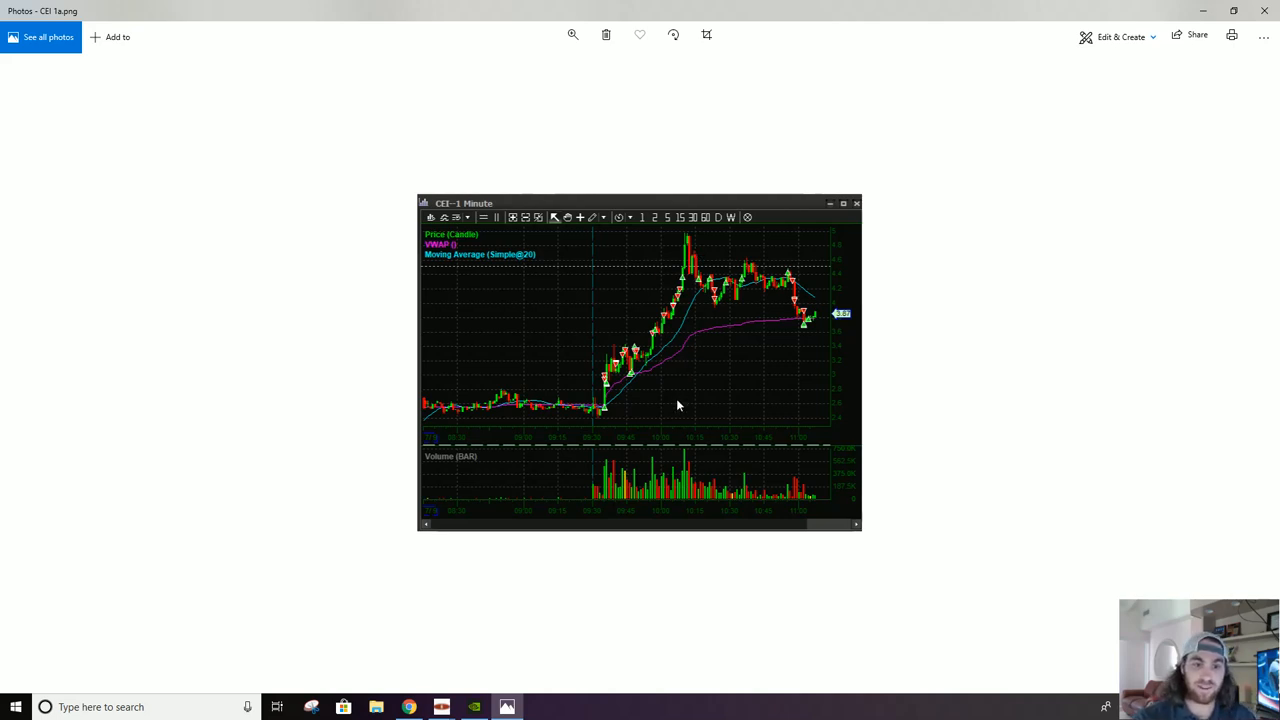
pyautogui.moveTo(720, 242)
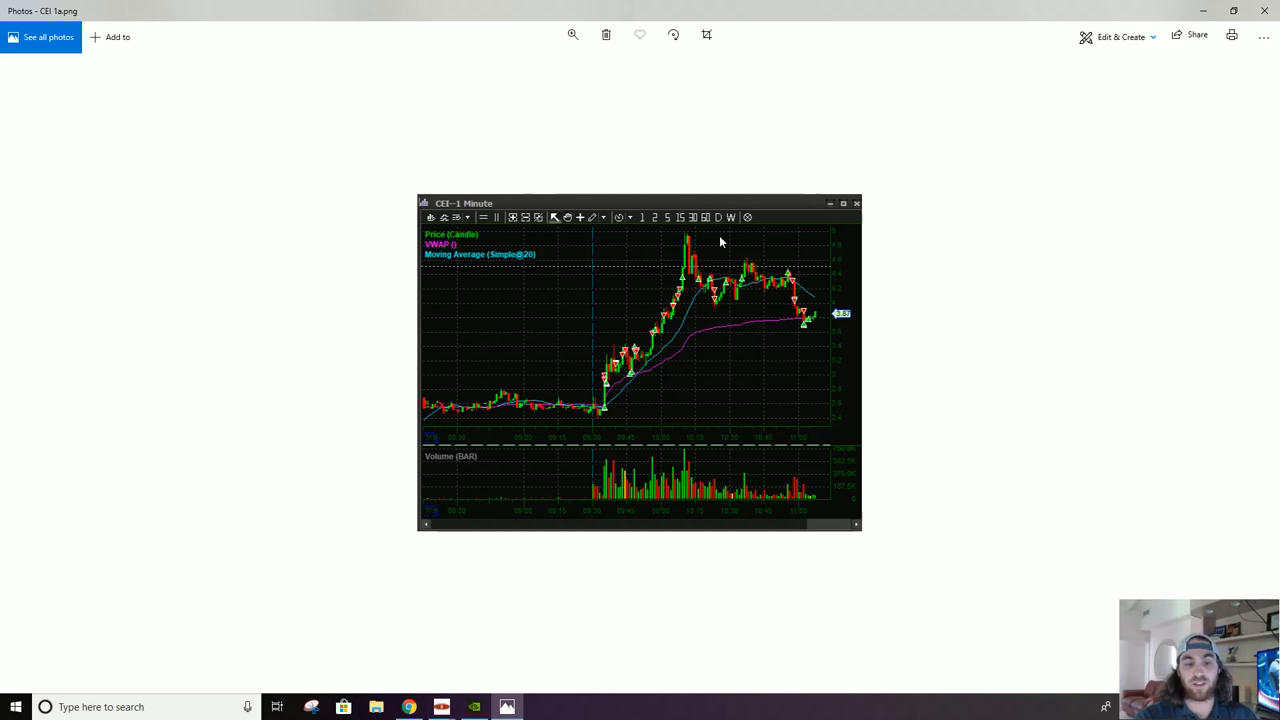
pyautogui.moveTo(612, 418)
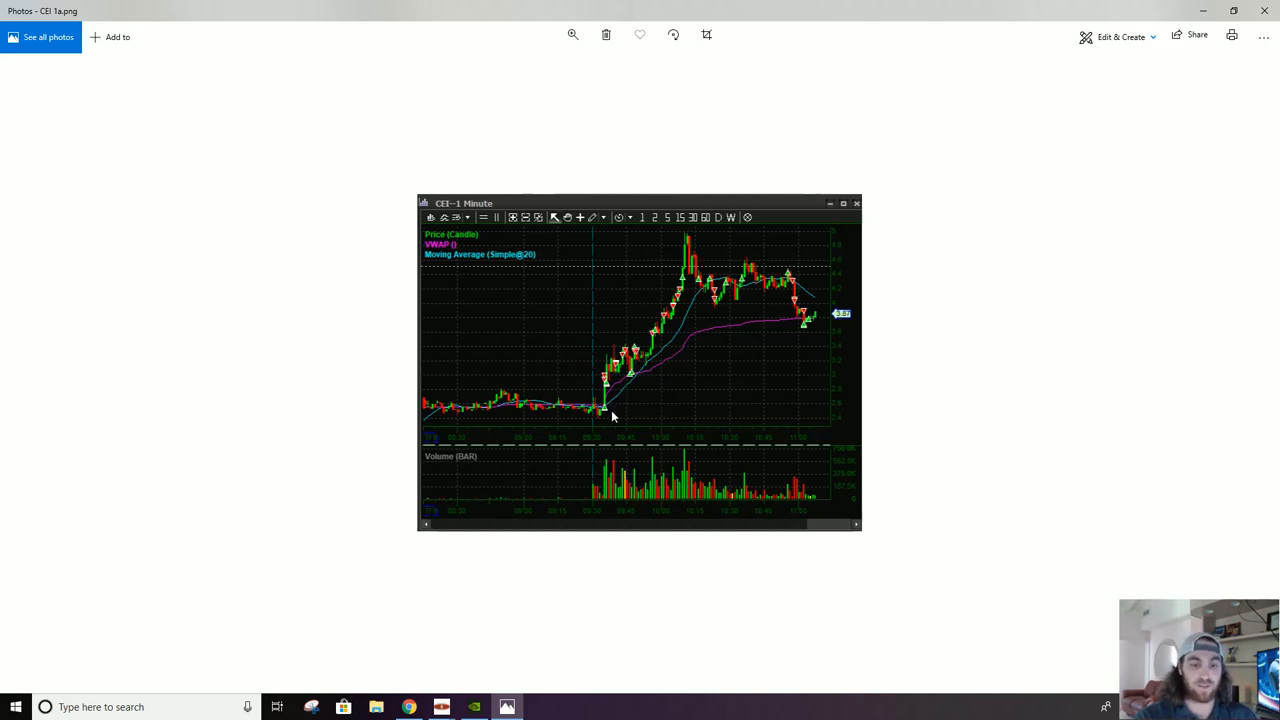
pyautogui.moveTo(686, 286)
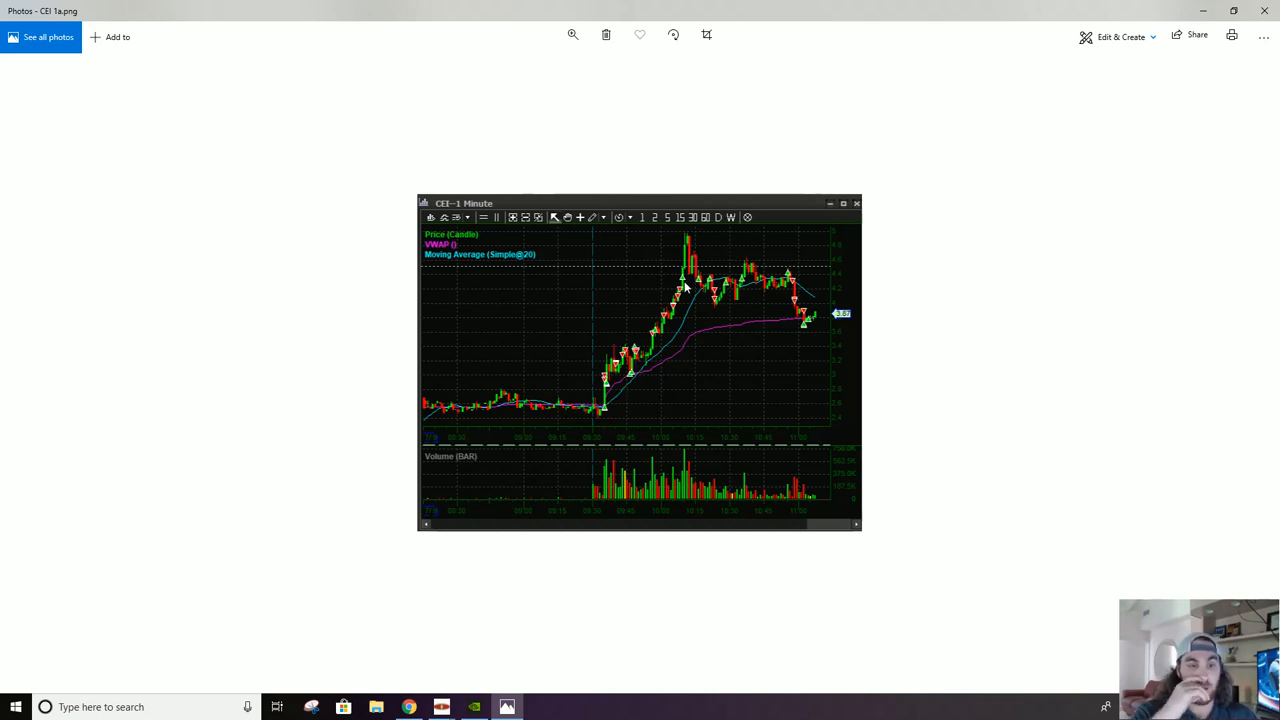
pyautogui.moveTo(690, 300)
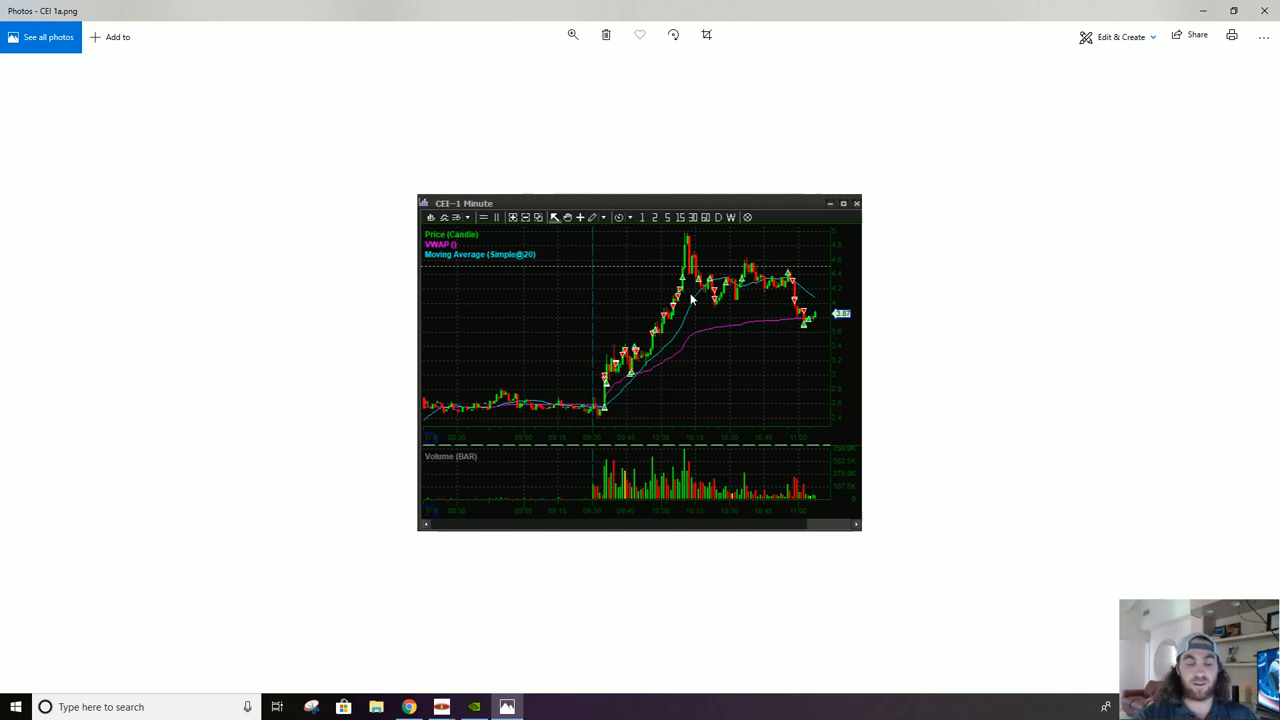
pyautogui.moveTo(690, 250)
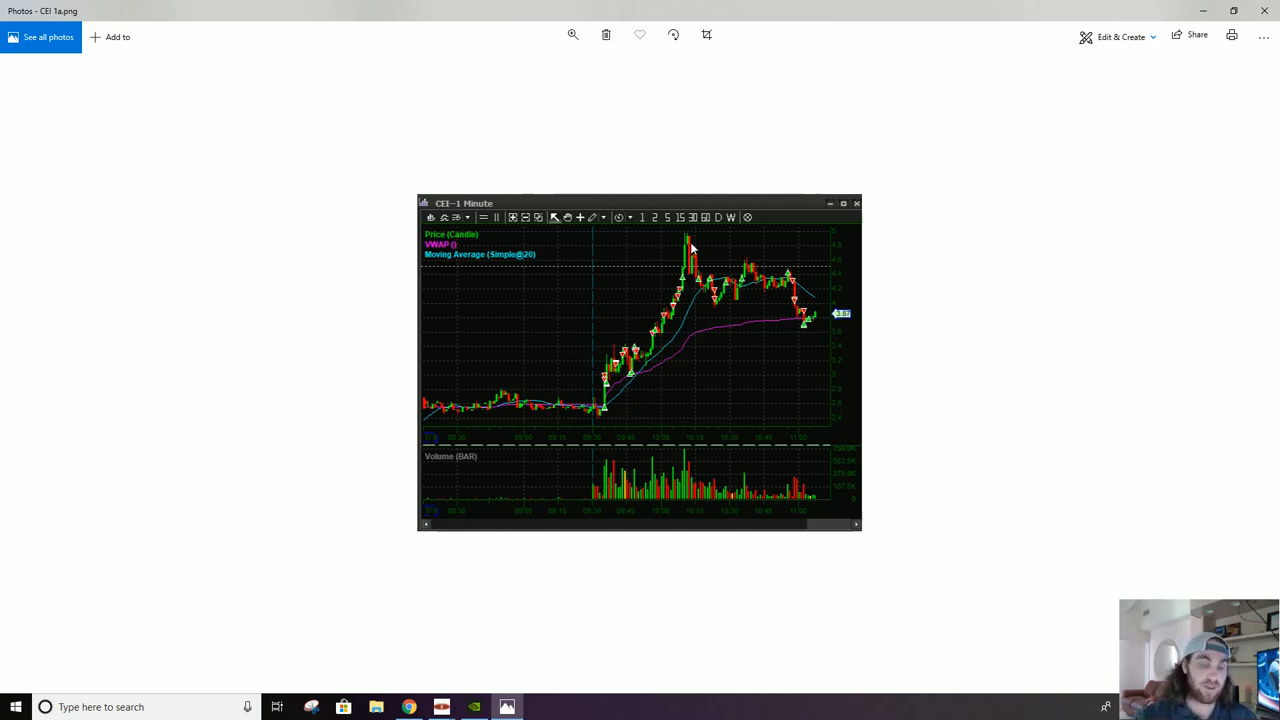
pyautogui.moveTo(744, 320)
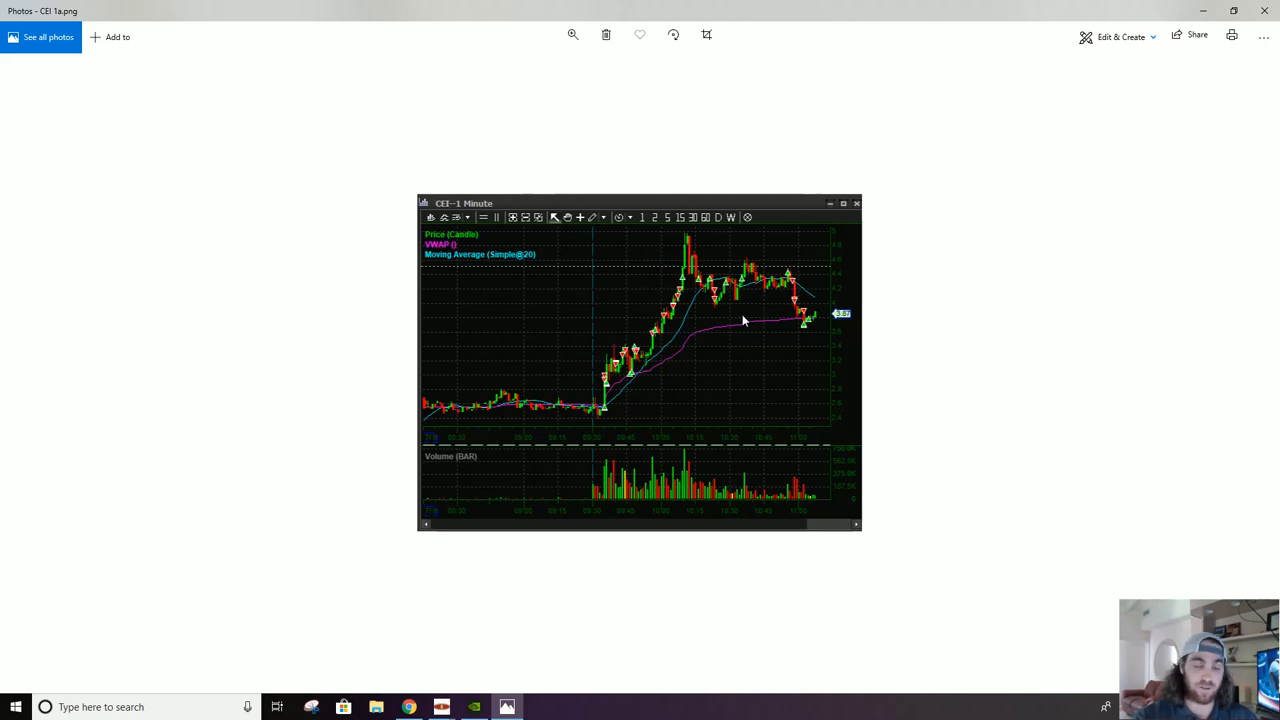
pyautogui.moveTo(712, 288)
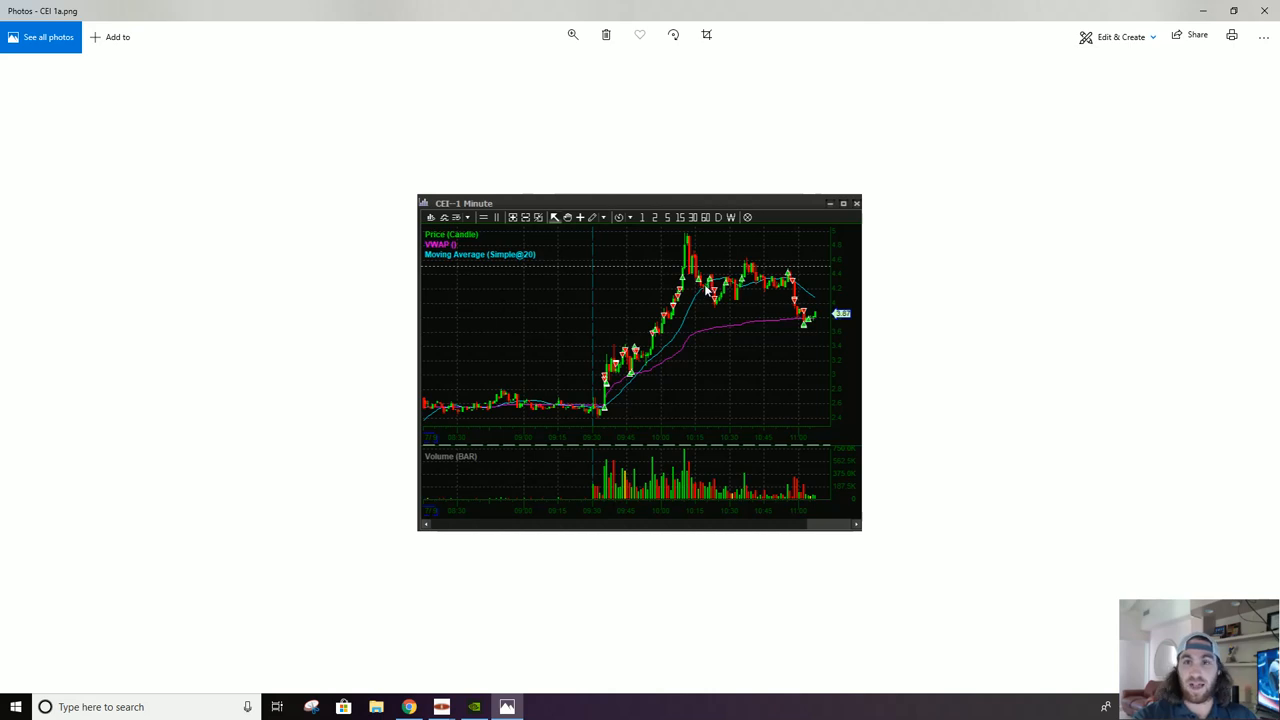
pyautogui.moveTo(716, 304)
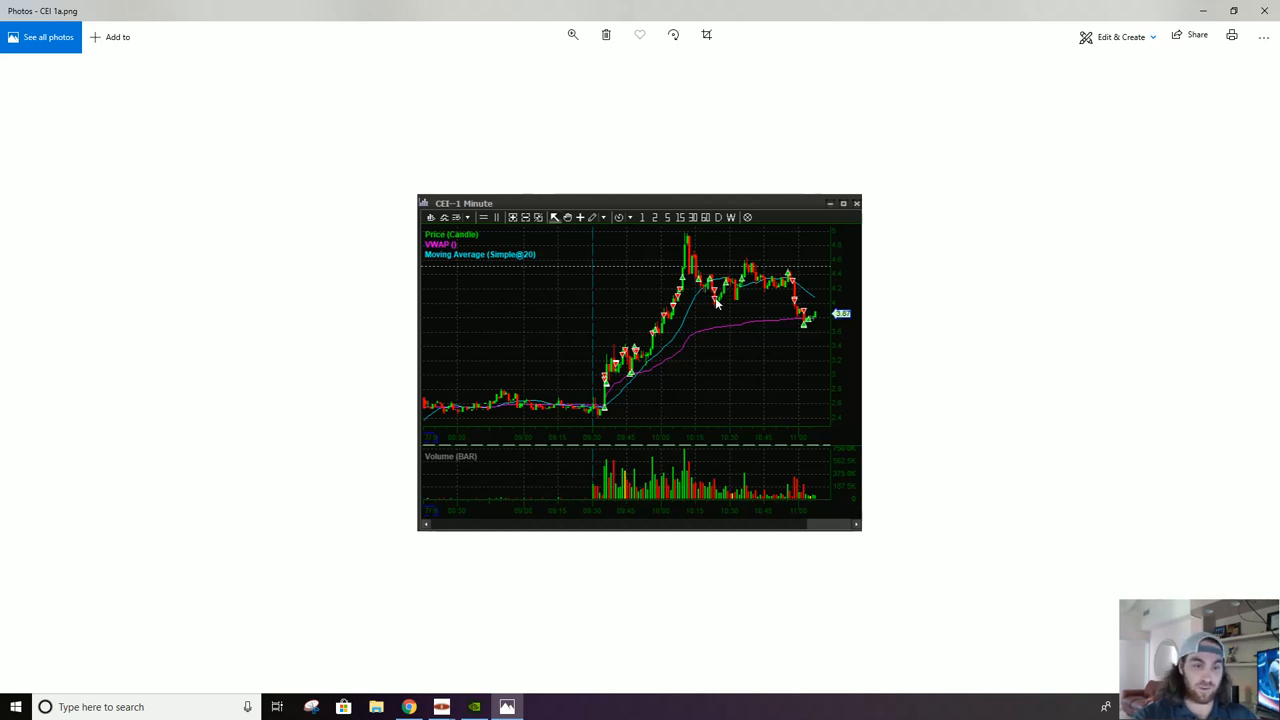
pyautogui.moveTo(788, 288)
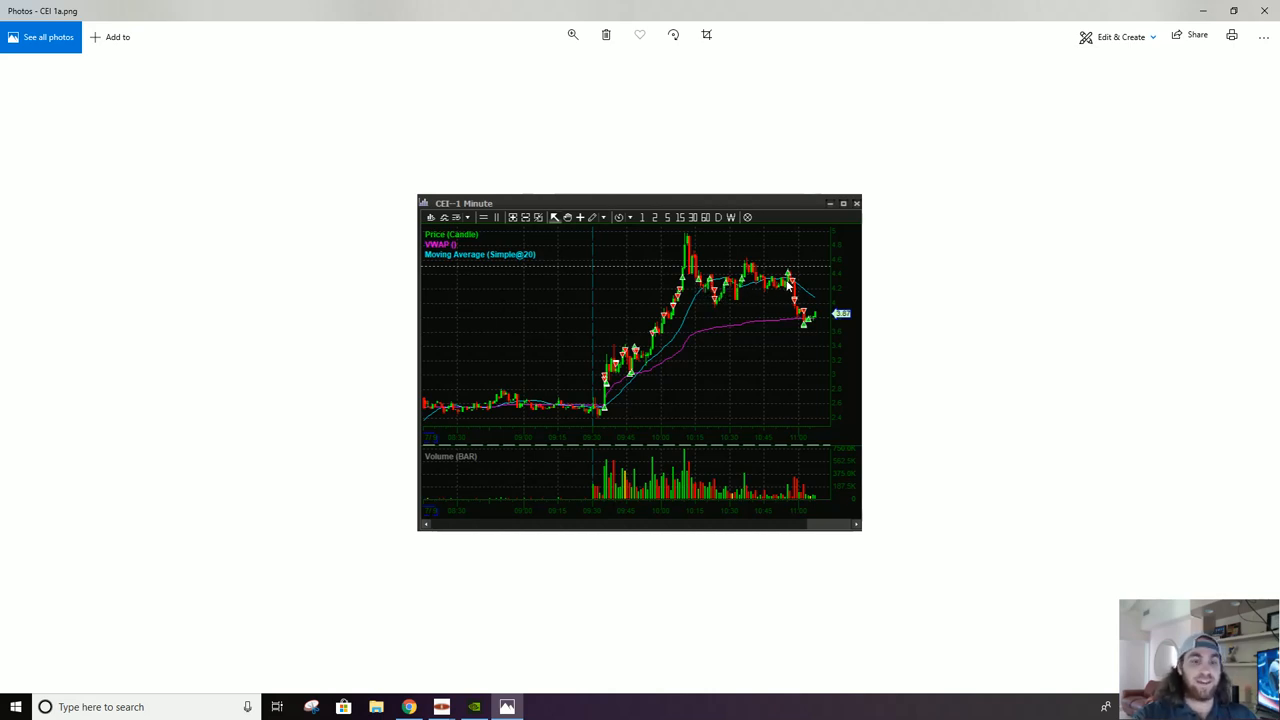
pyautogui.moveTo(776, 298)
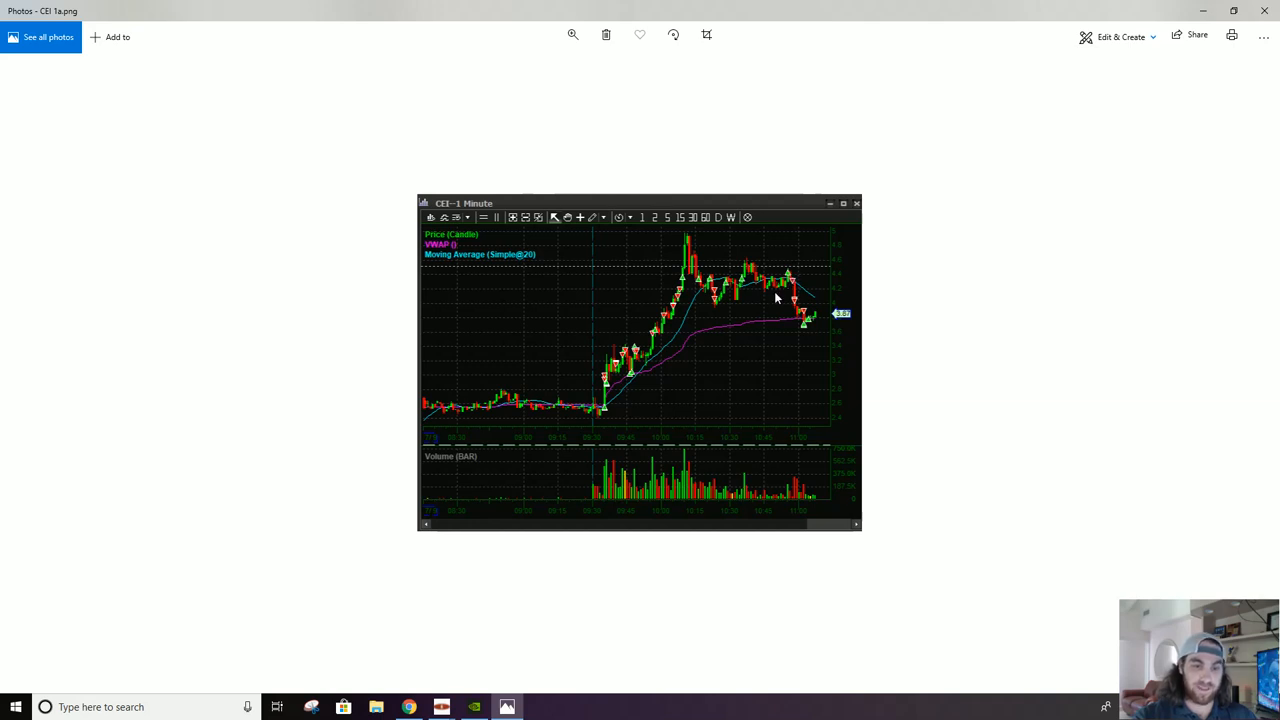
pyautogui.moveTo(788, 280)
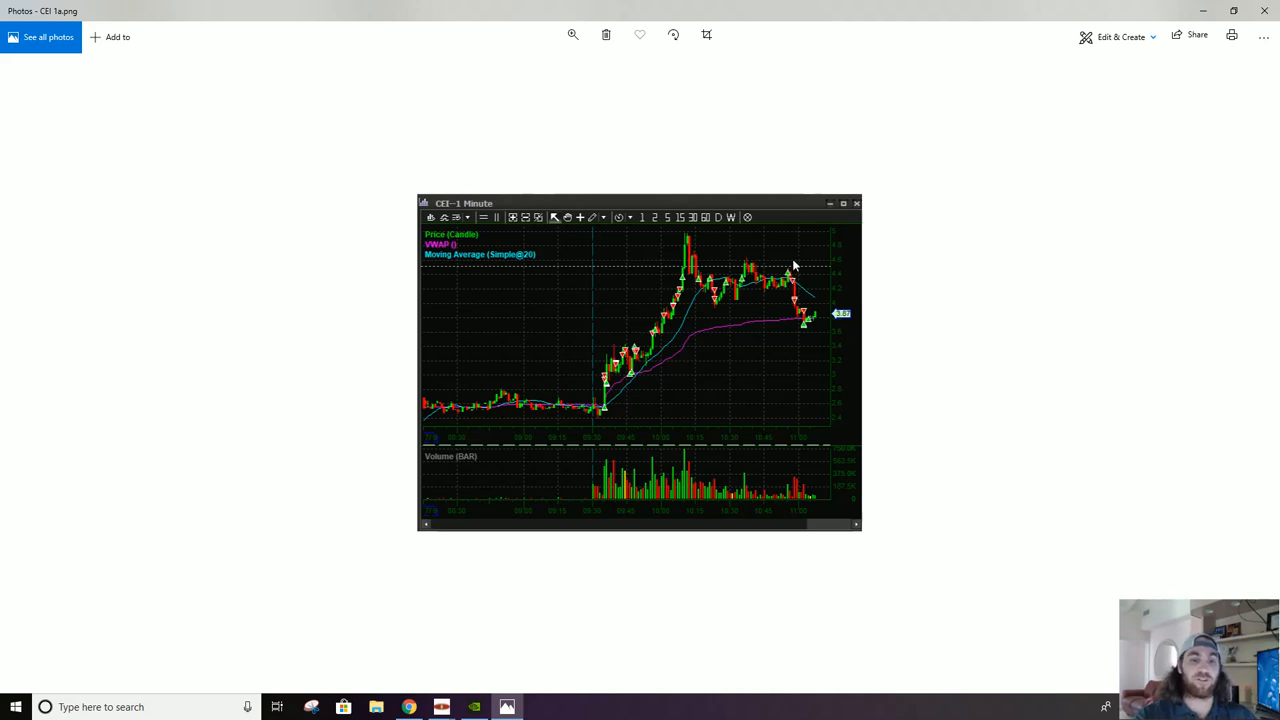
pyautogui.moveTo(764, 290)
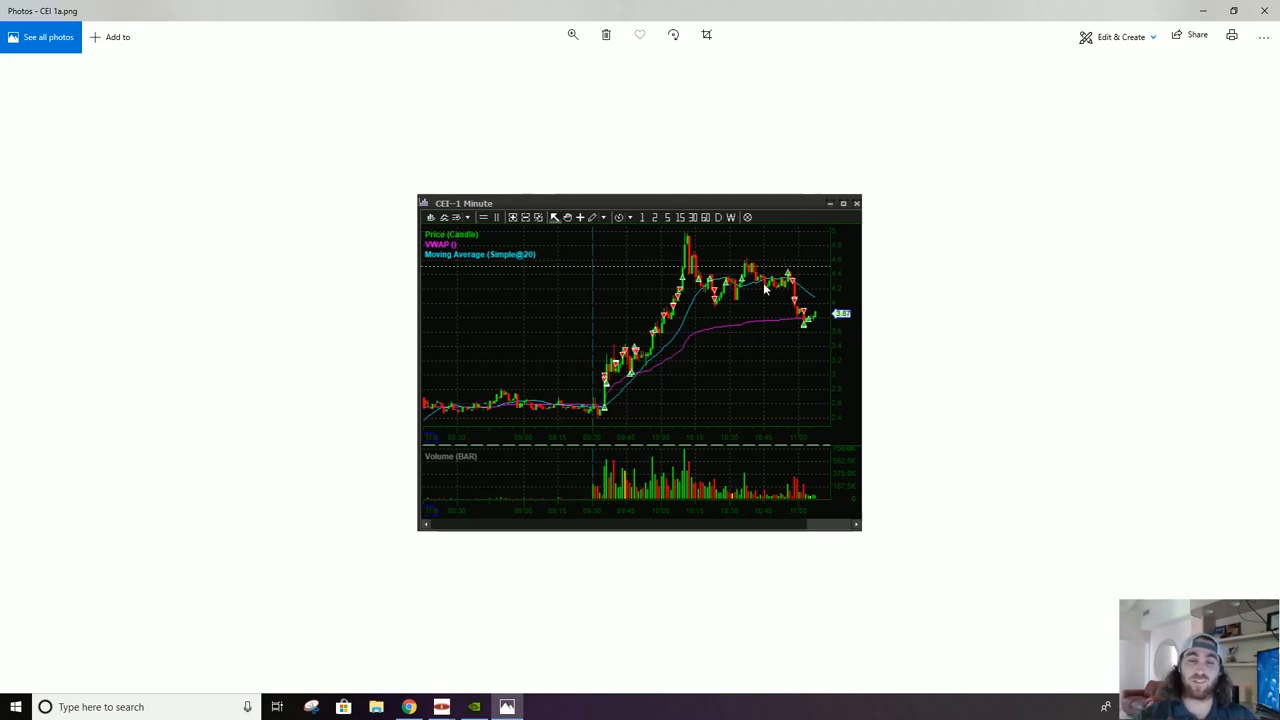
pyautogui.moveTo(792, 290)
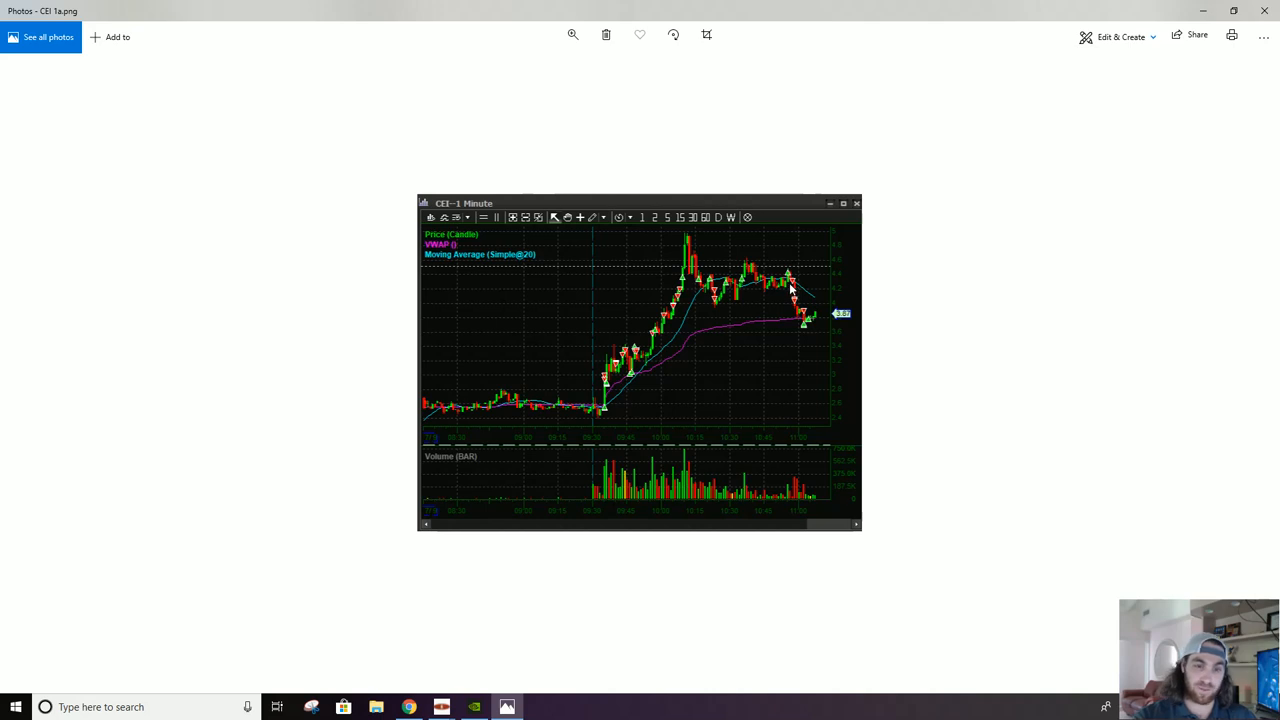
pyautogui.moveTo(760, 288)
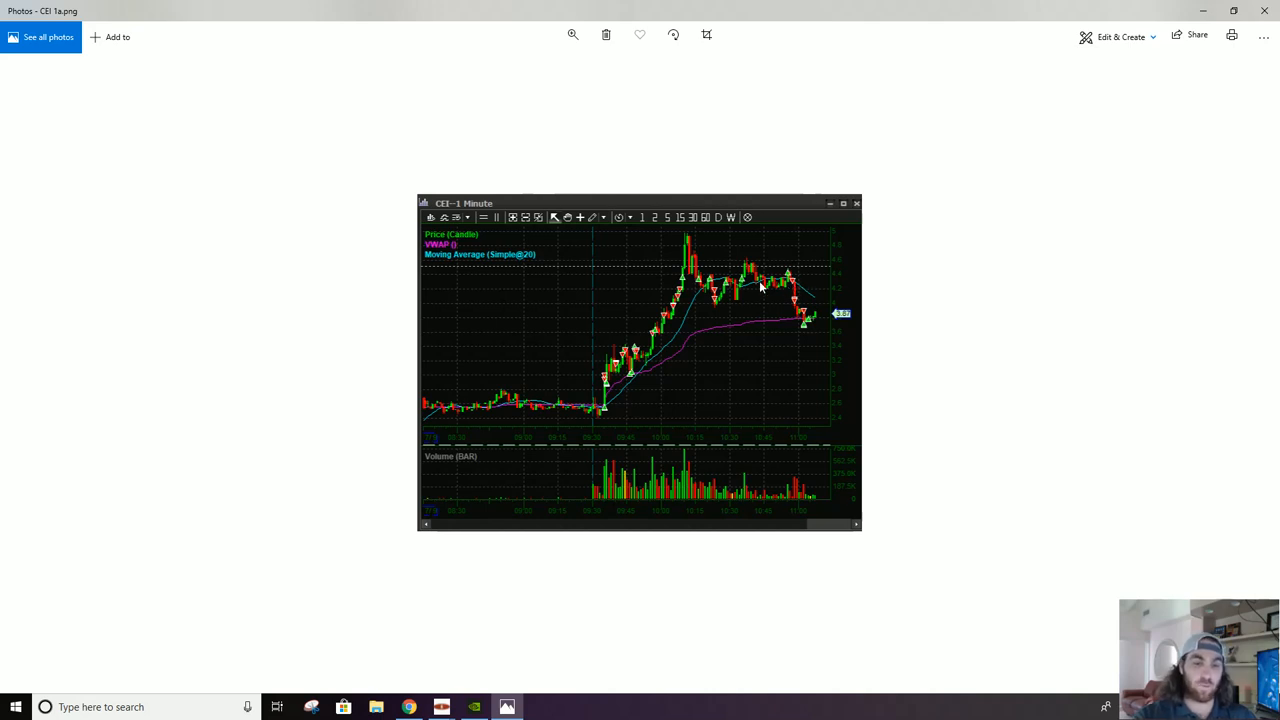
pyautogui.moveTo(748, 280)
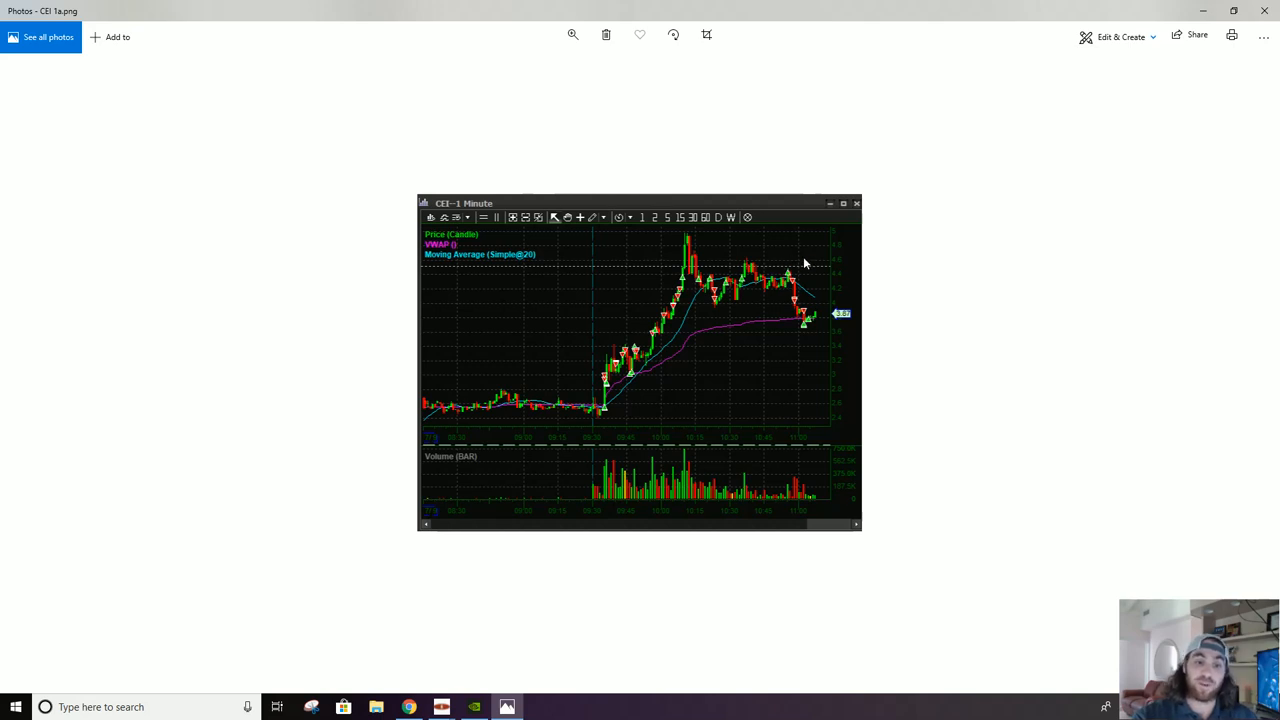
pyautogui.moveTo(756, 280)
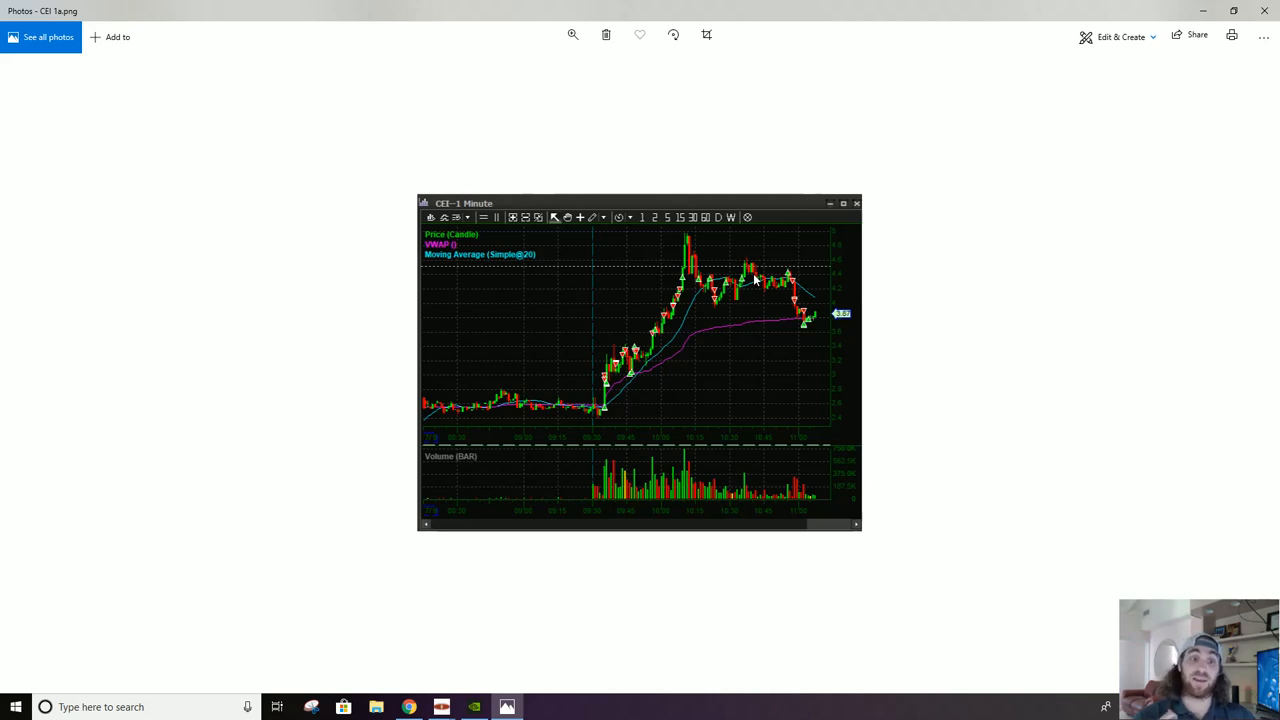
pyautogui.moveTo(798, 300)
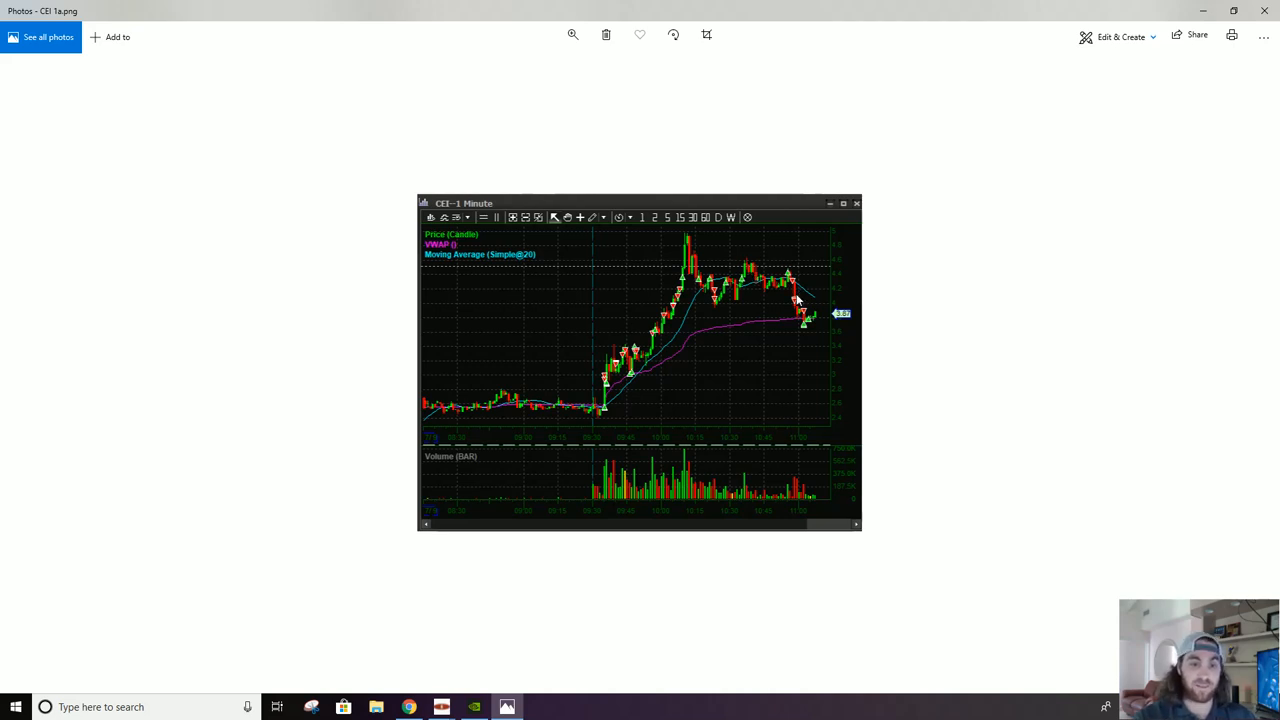
pyautogui.moveTo(812, 330)
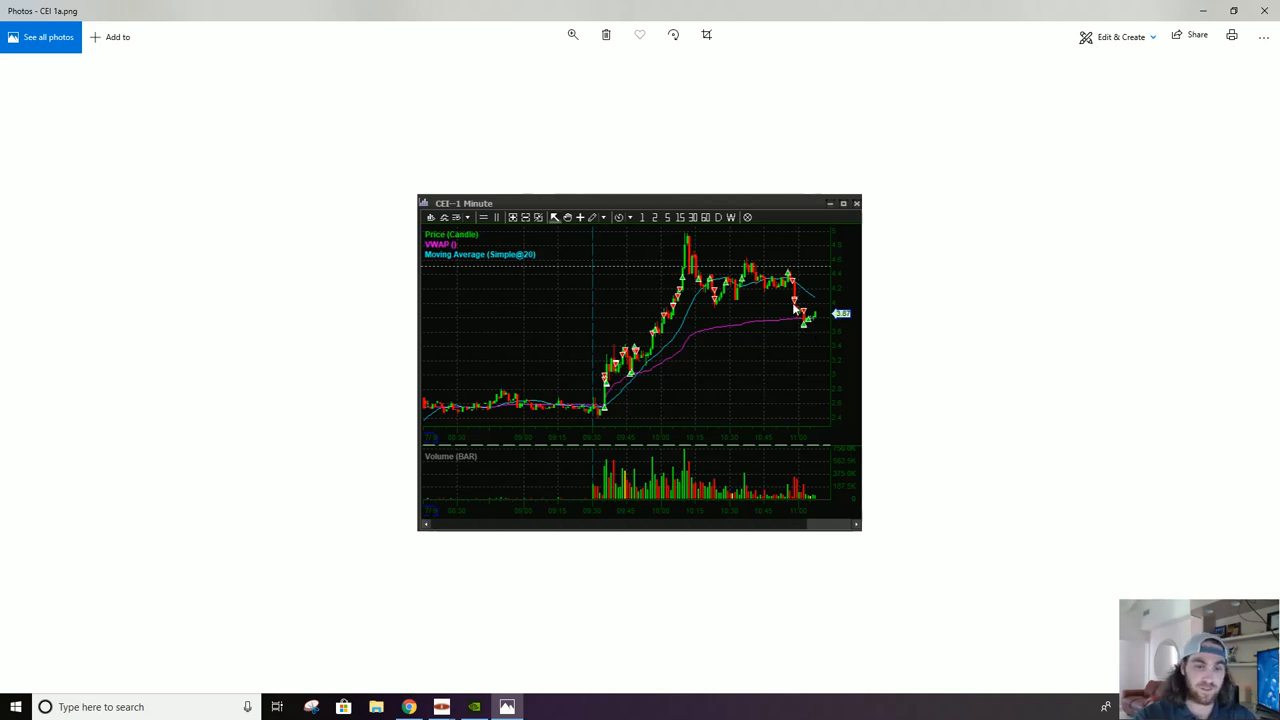
pyautogui.moveTo(804, 326)
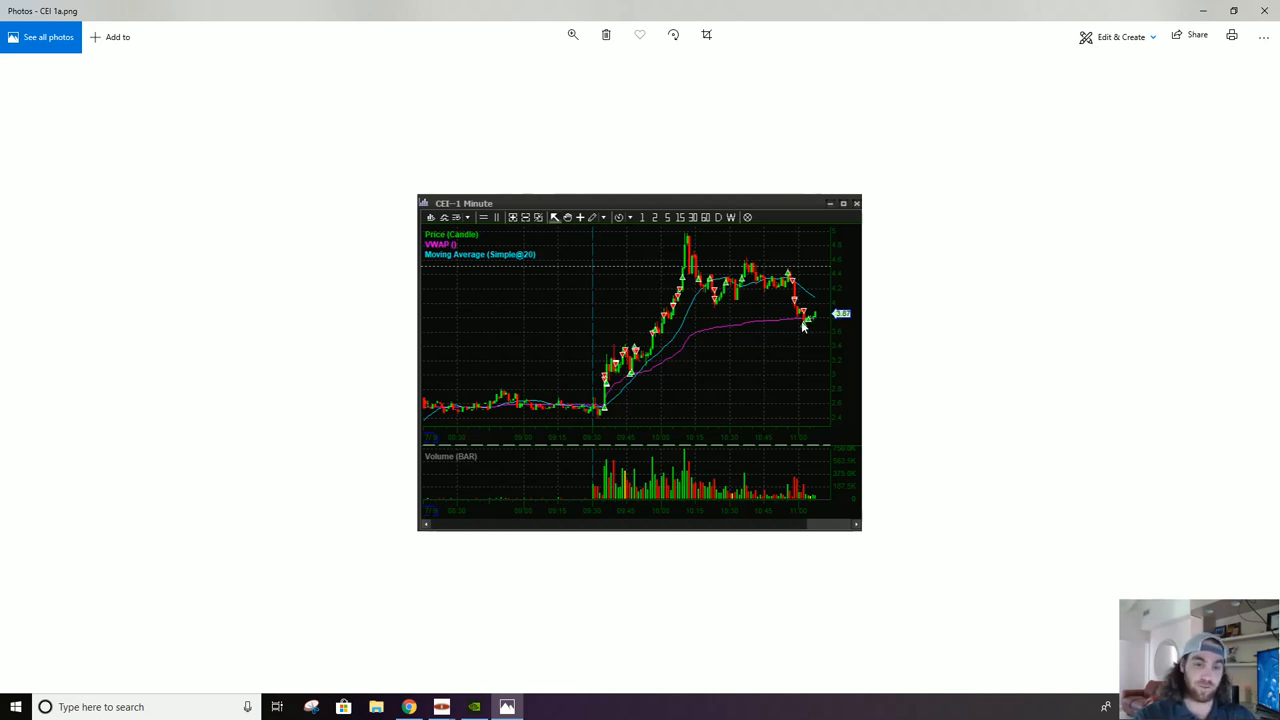
pyautogui.moveTo(812, 316)
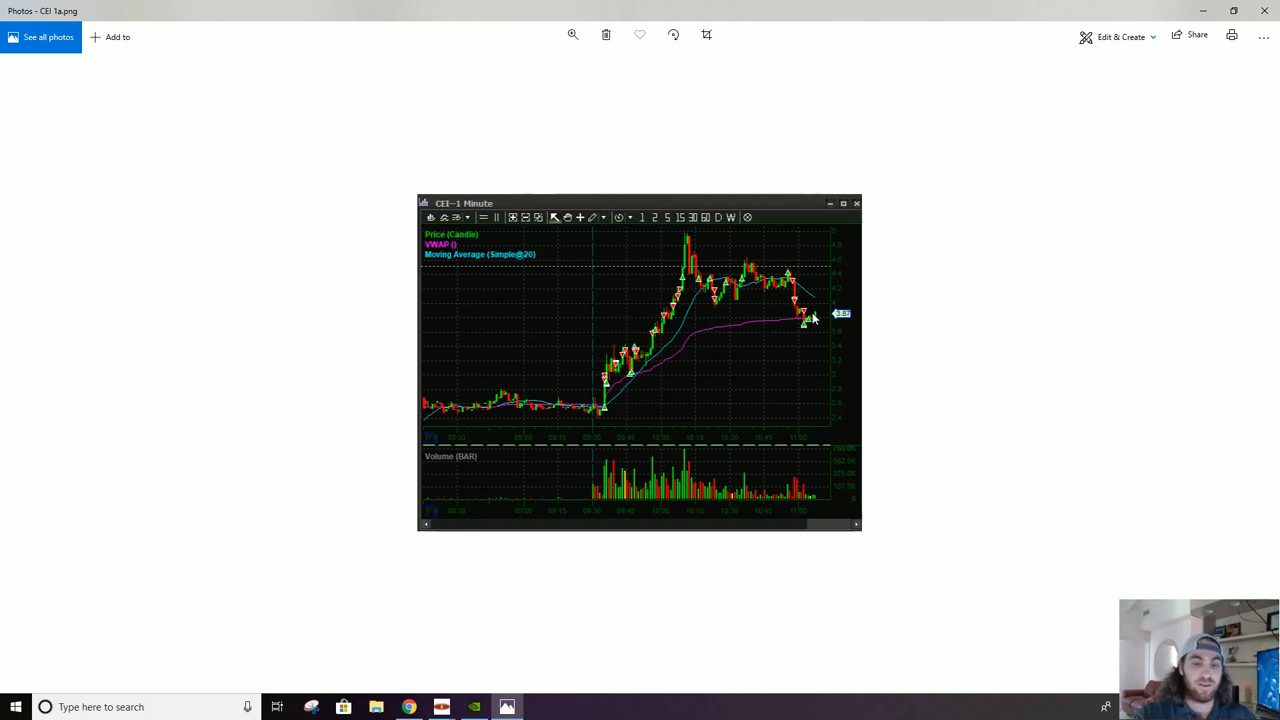
pyautogui.moveTo(790, 320)
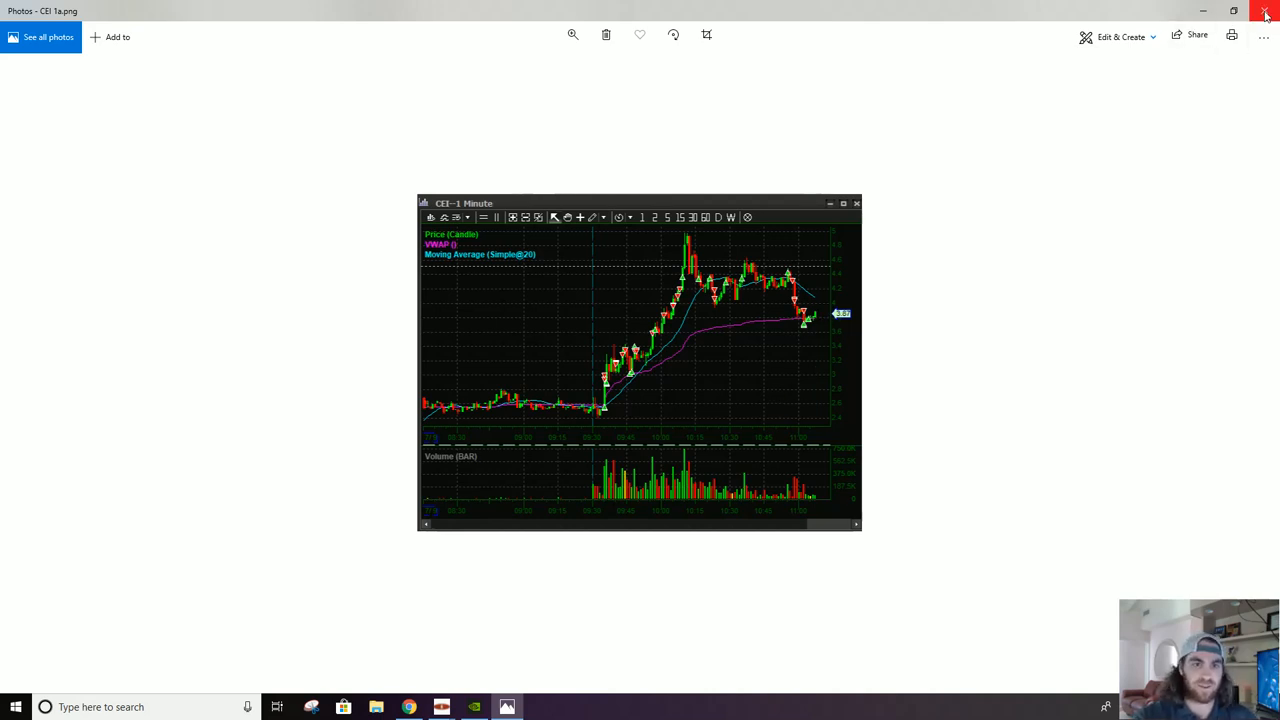
# Close the current screenshot and open the CEI1 chart screenshot from the desktop
pyautogui.click(1264, 12)
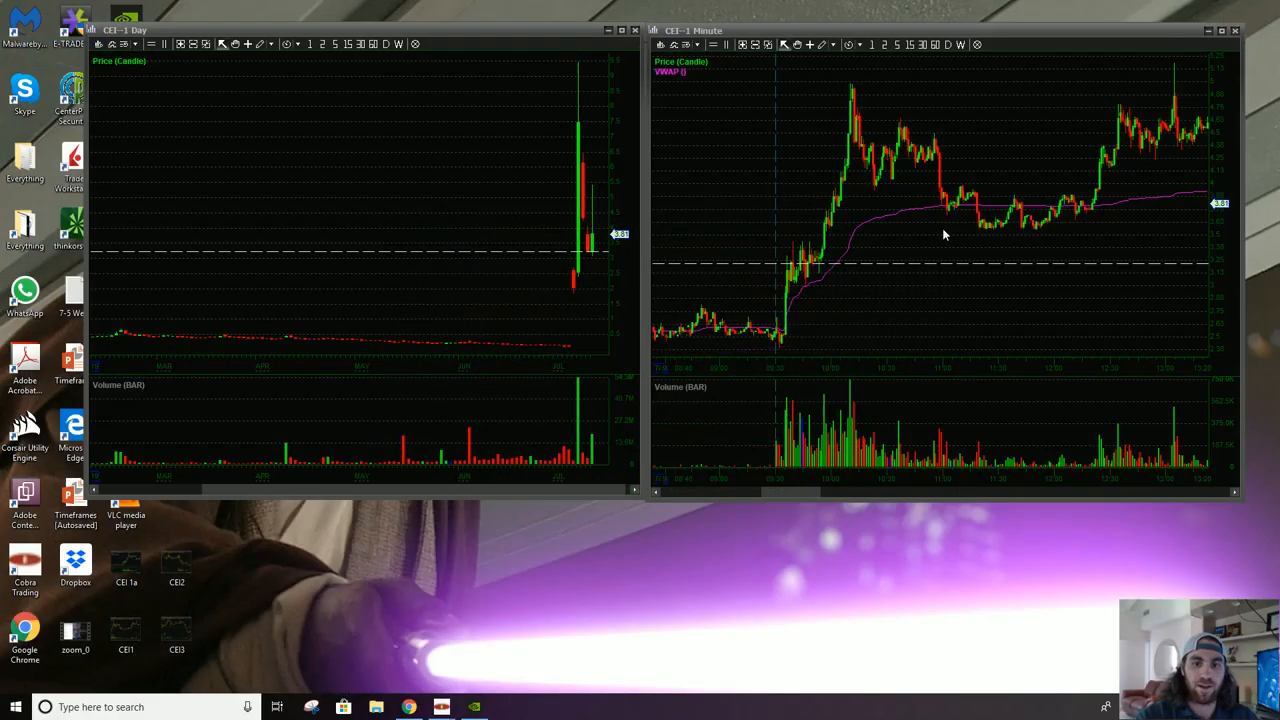
pyautogui.click(126, 632)
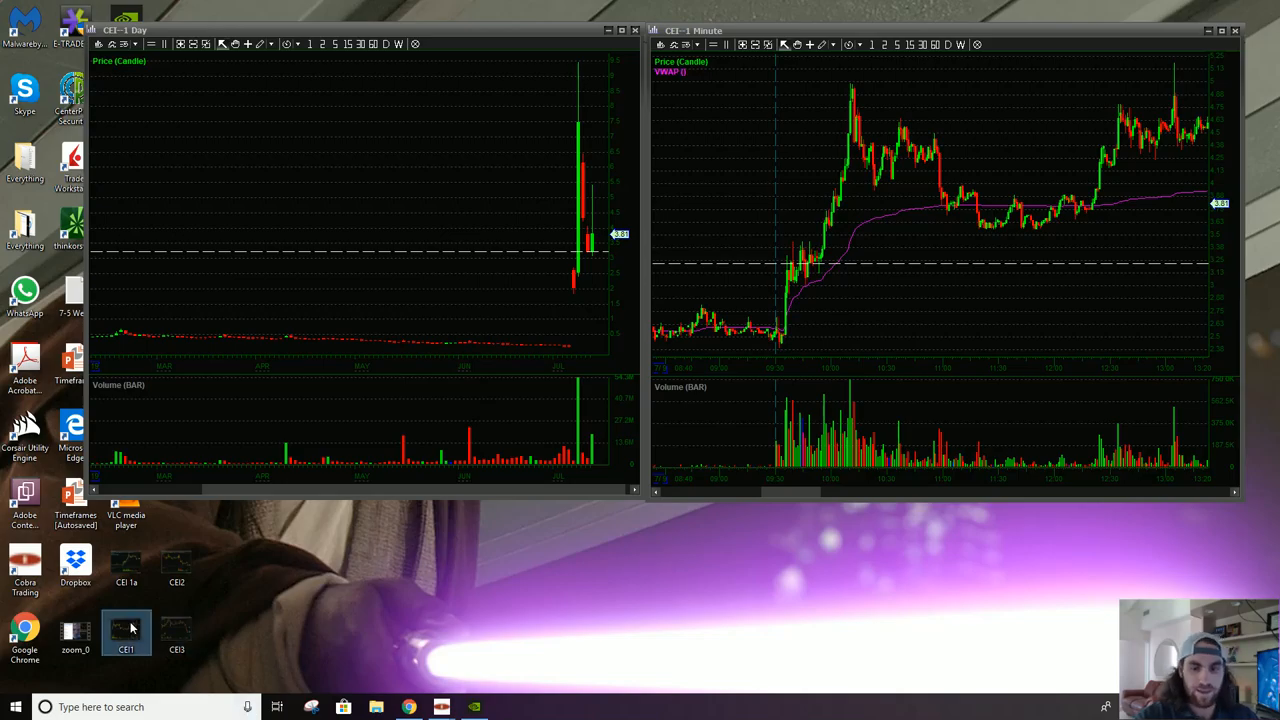
pyautogui.doubleClick(126, 630)
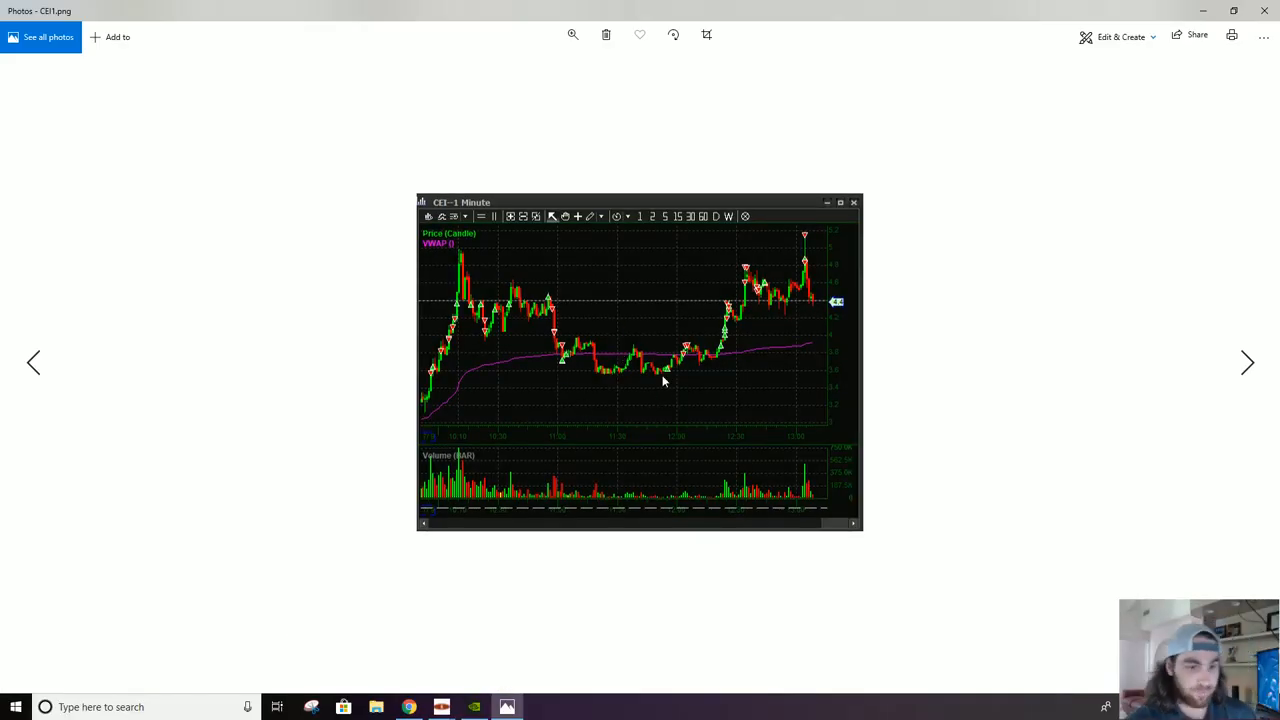
pyautogui.moveTo(650, 352)
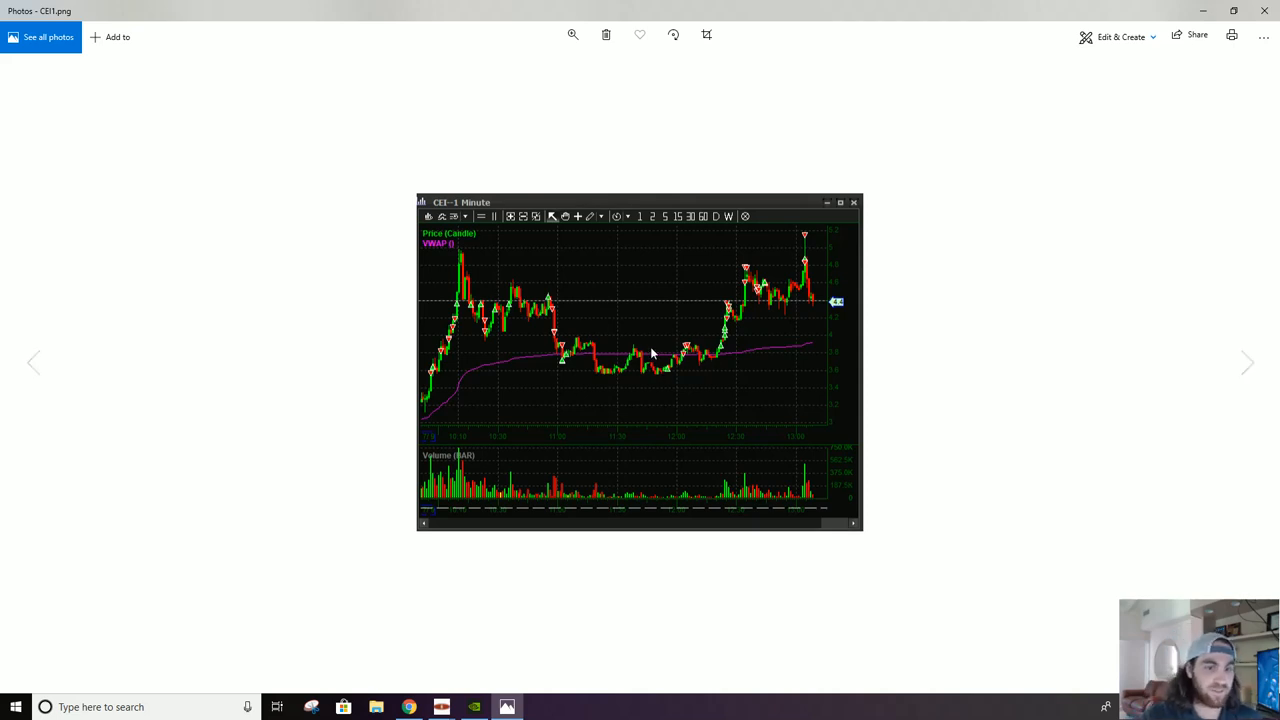
pyautogui.moveTo(640, 380)
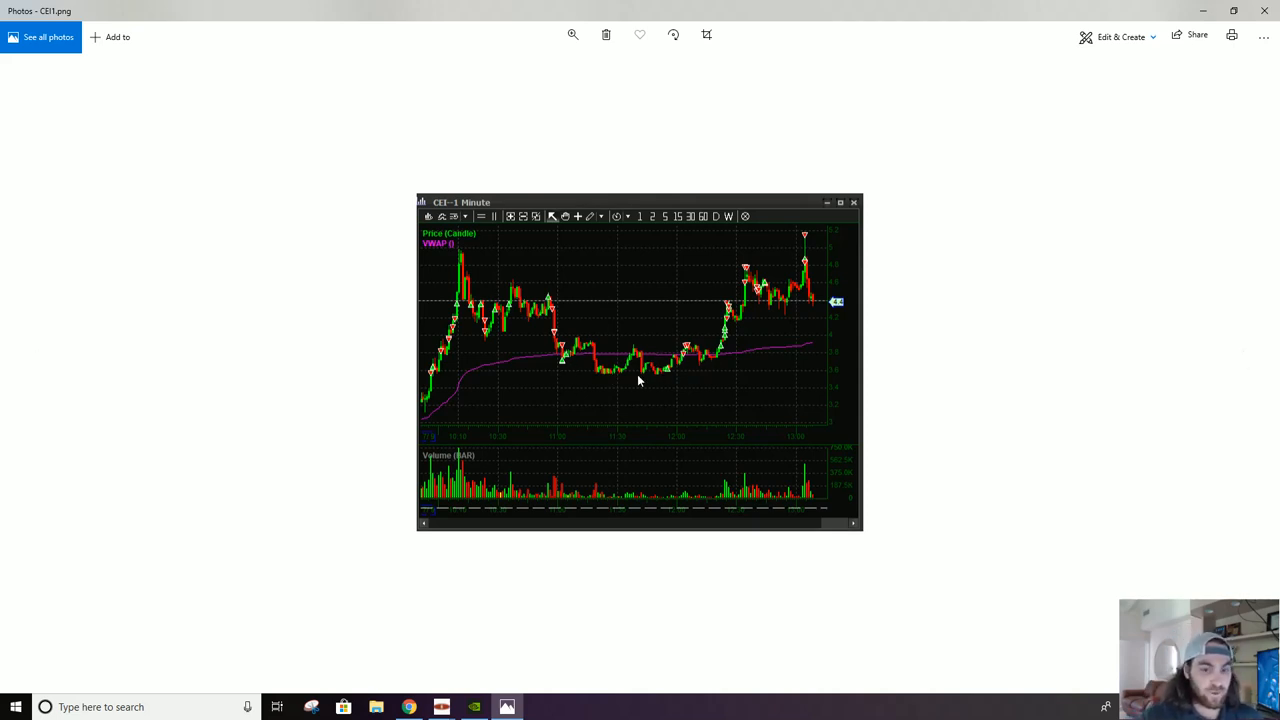
pyautogui.moveTo(1260, 12)
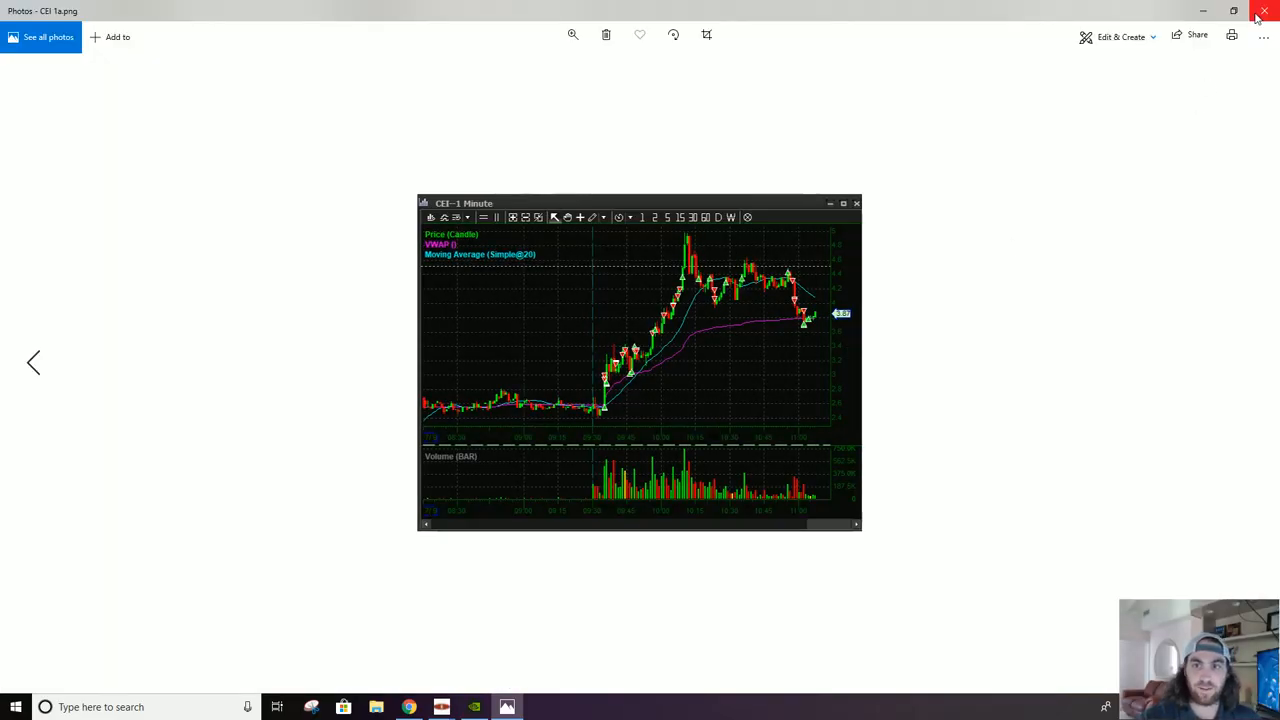
pyautogui.click(1264, 12)
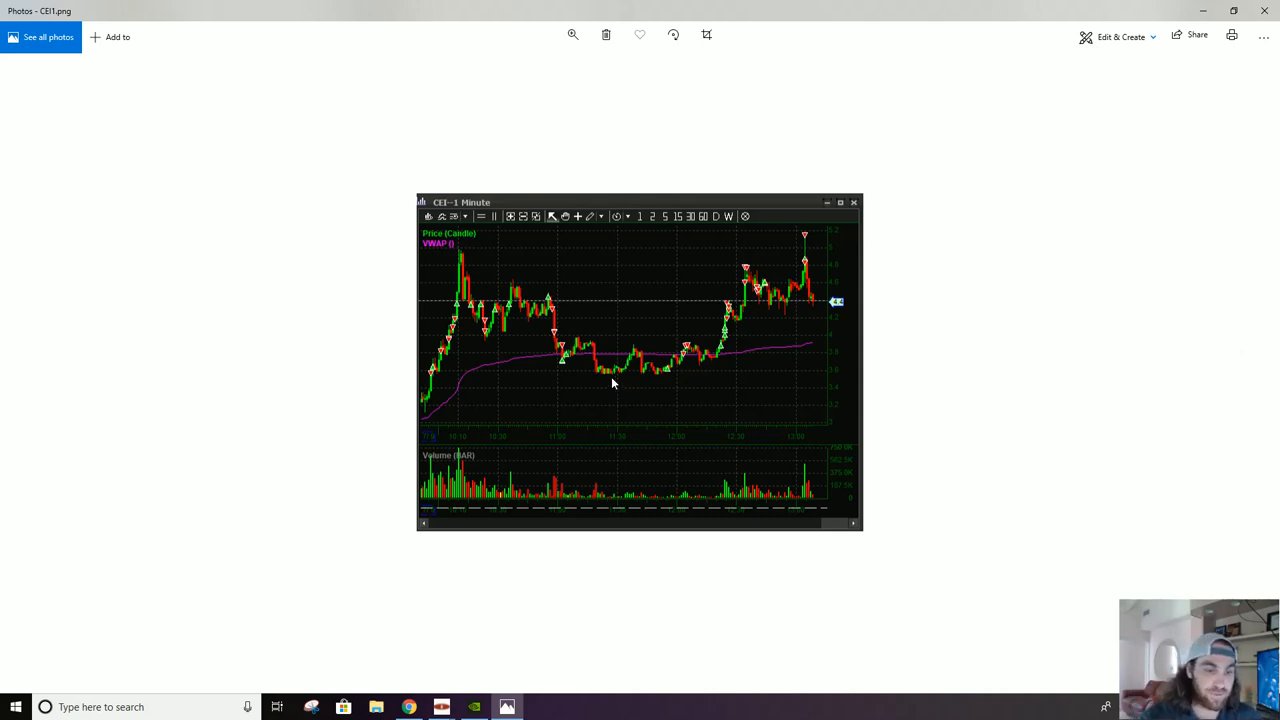
pyautogui.moveTo(640, 370)
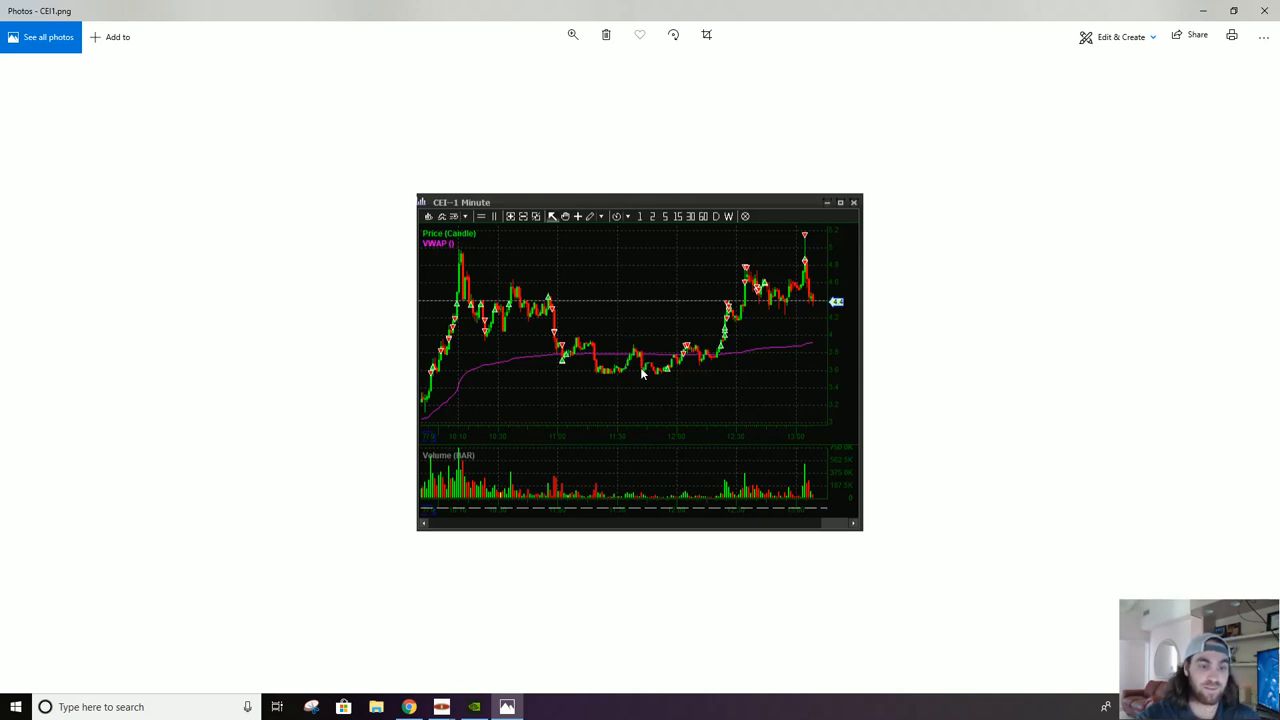
pyautogui.moveTo(664, 378)
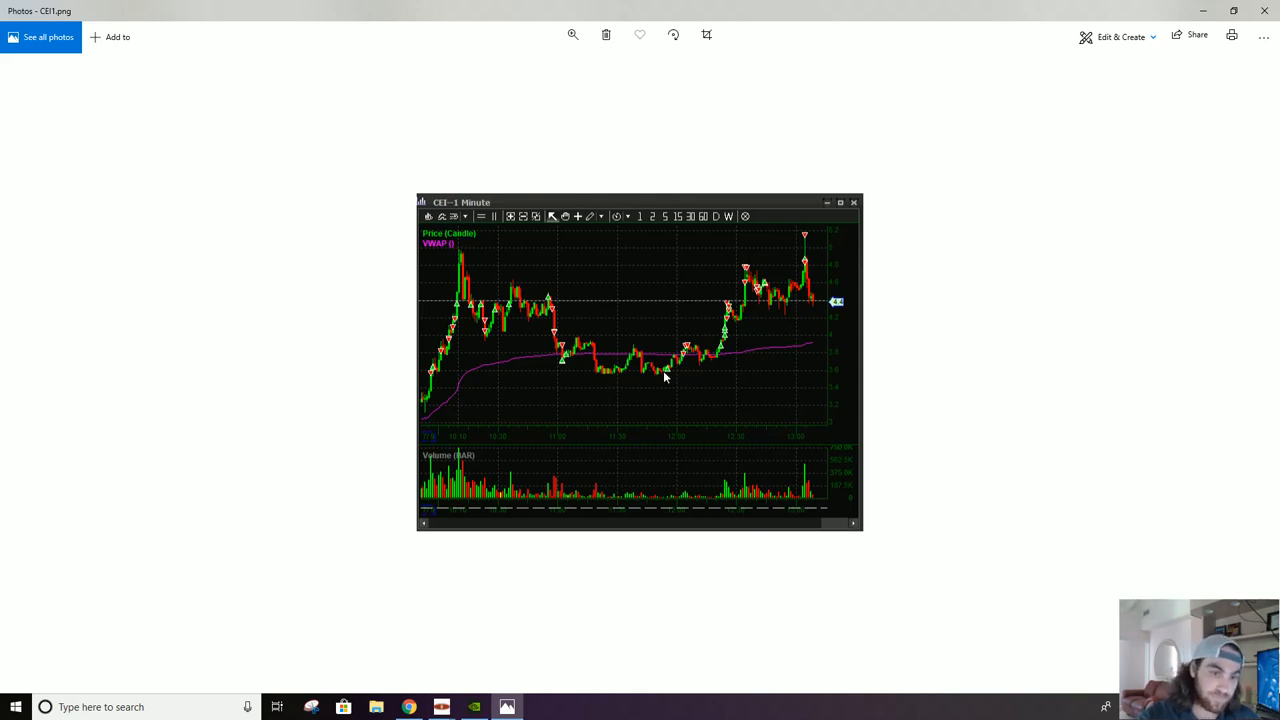
pyautogui.moveTo(664, 380)
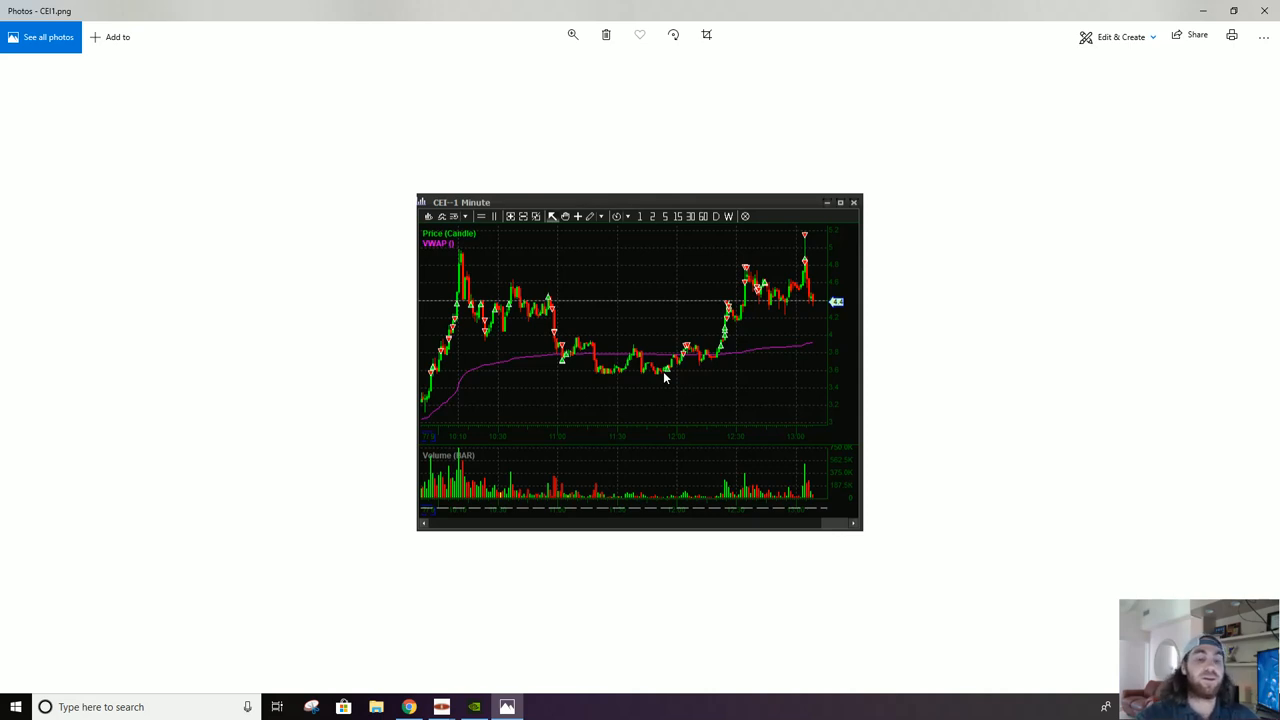
pyautogui.moveTo(632, 350)
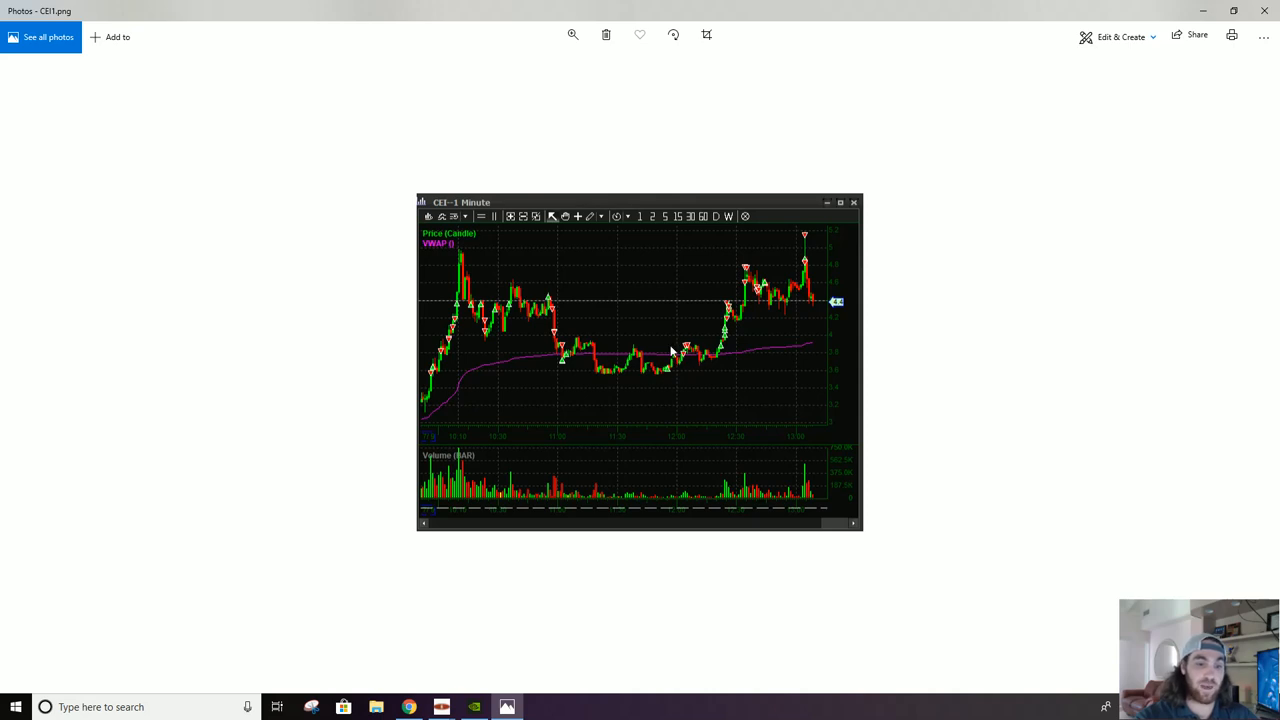
pyautogui.moveTo(650, 378)
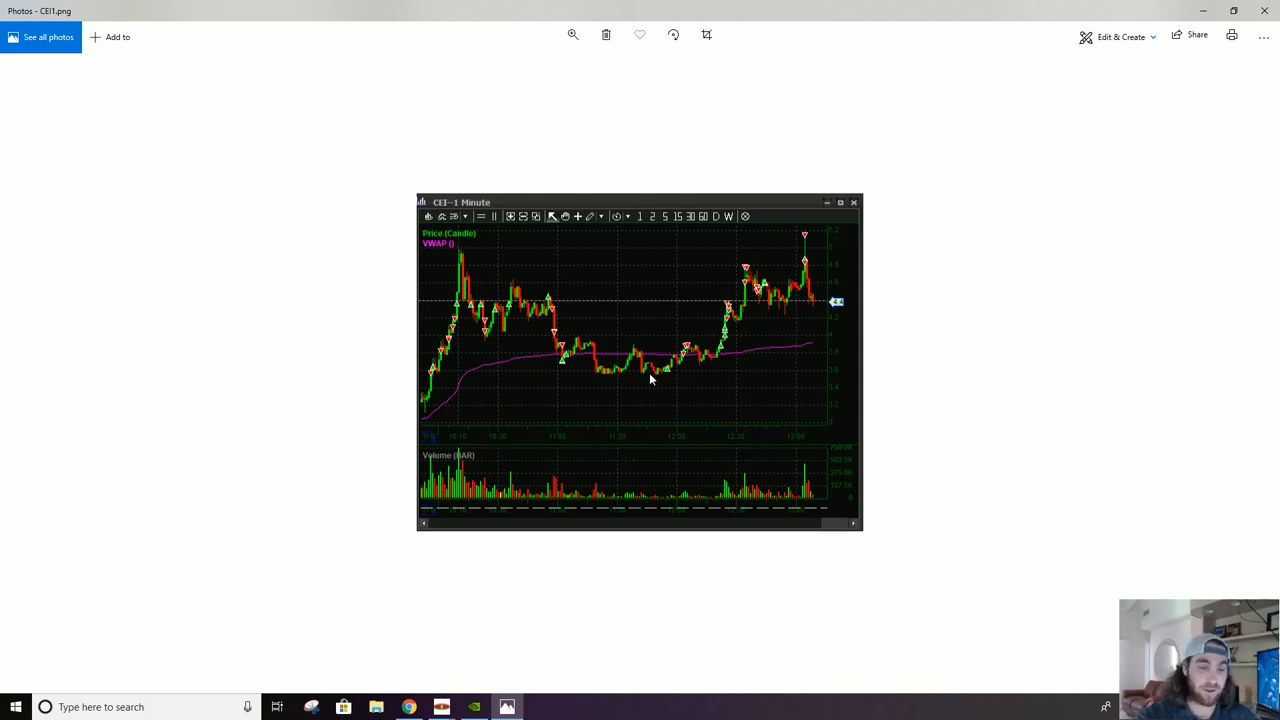
pyautogui.moveTo(662, 378)
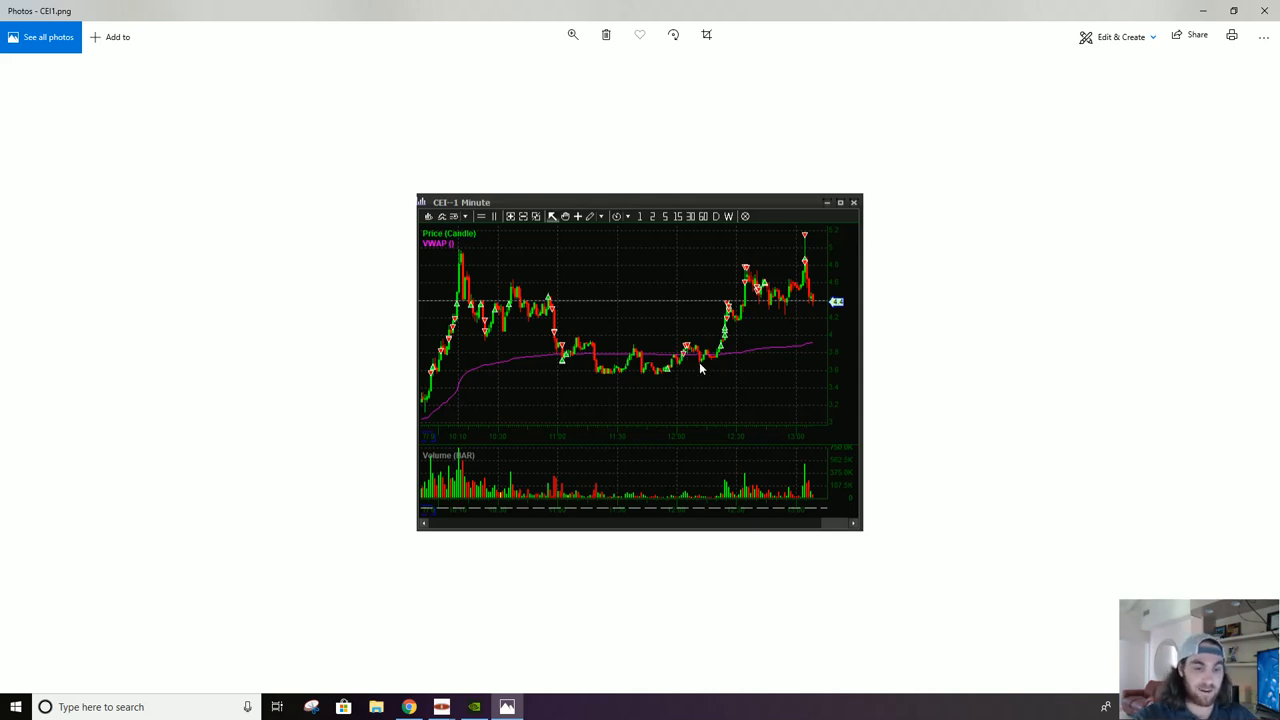
pyautogui.moveTo(688, 368)
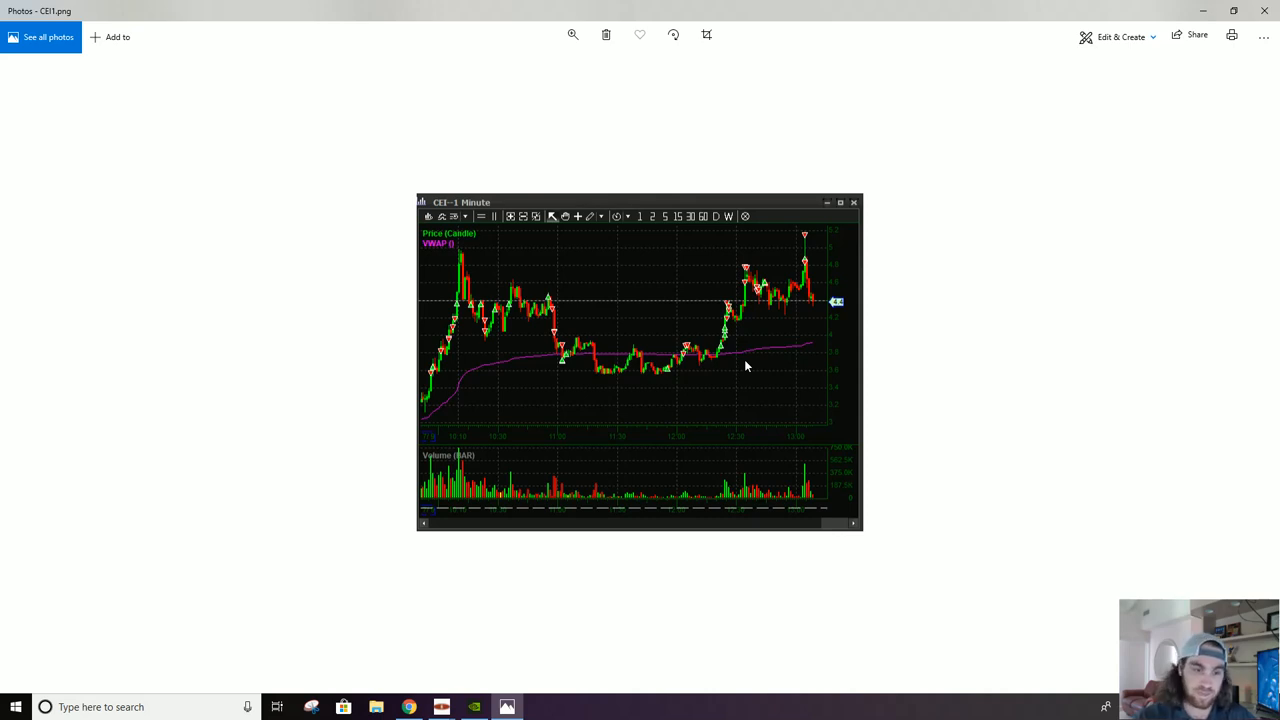
pyautogui.moveTo(702, 362)
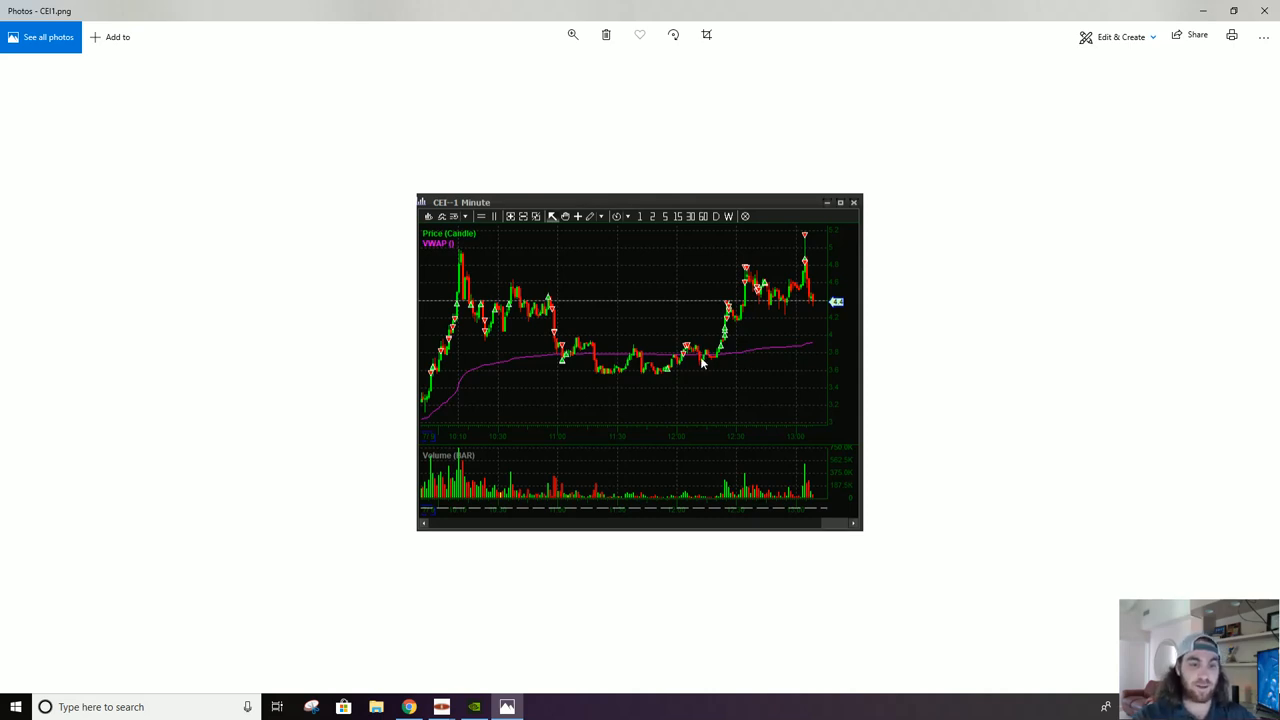
pyautogui.moveTo(614, 382)
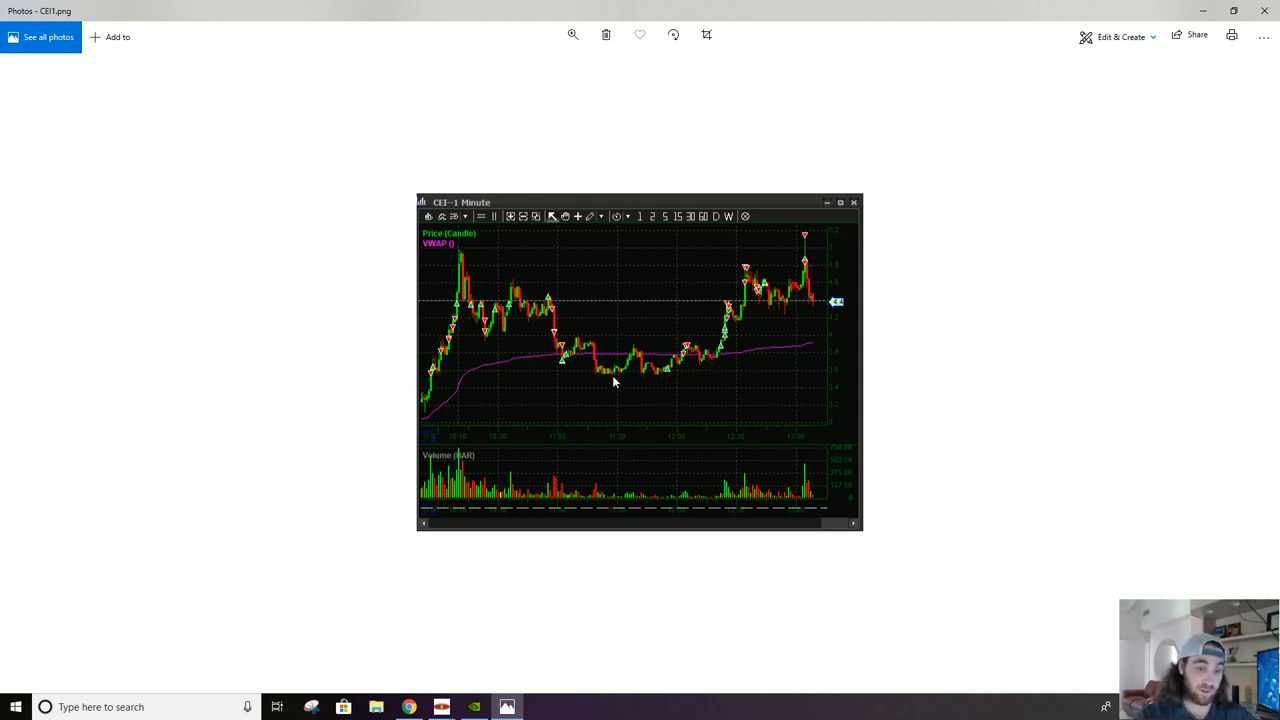
pyautogui.moveTo(612, 404)
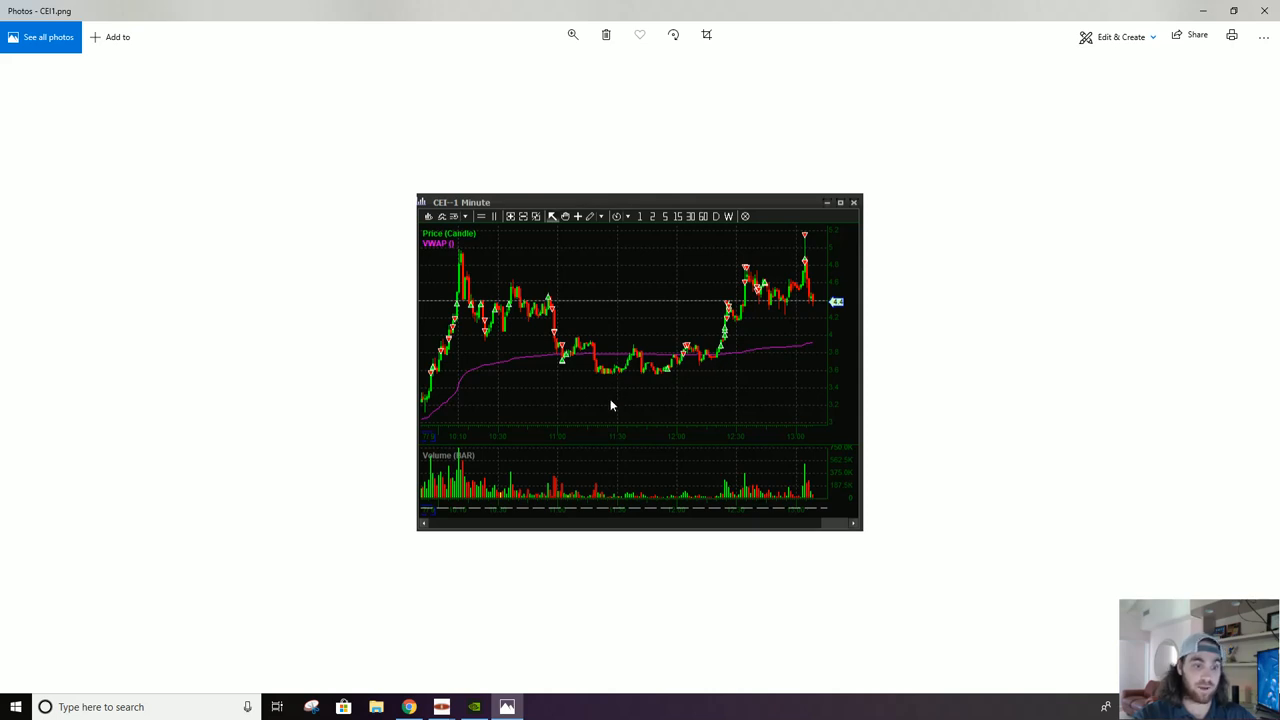
pyautogui.moveTo(424, 444)
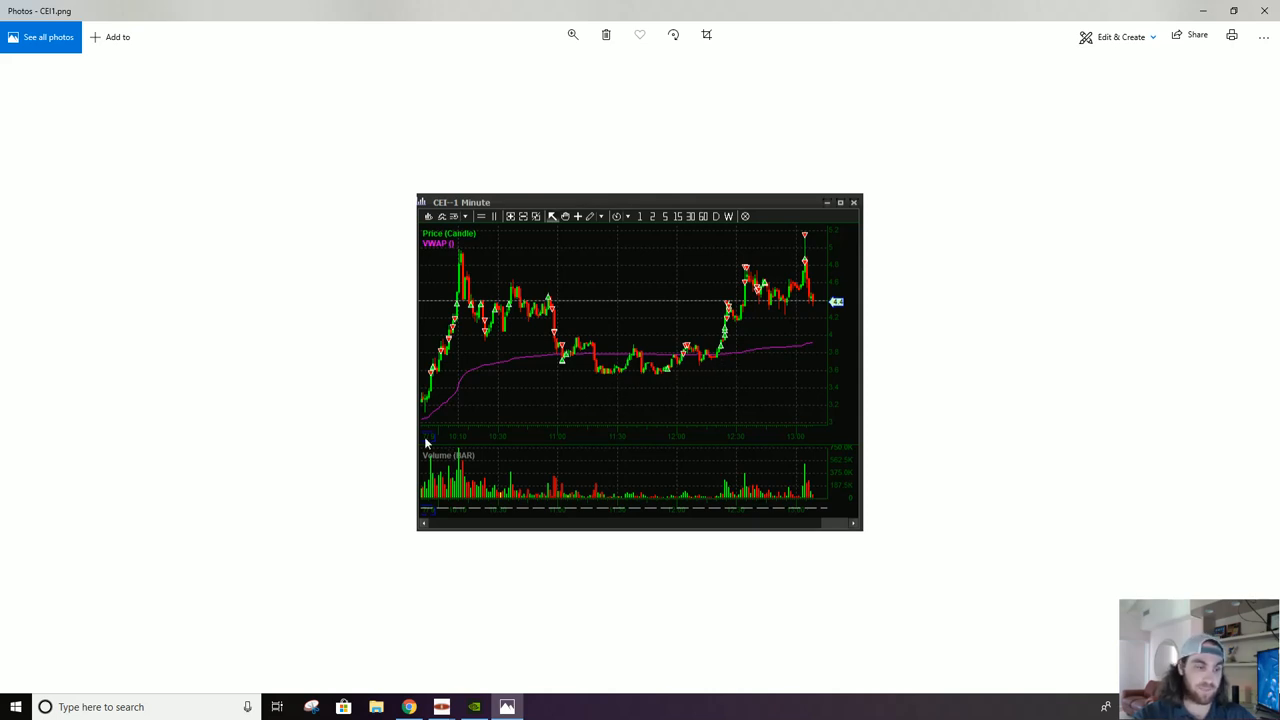
pyautogui.moveTo(592, 396)
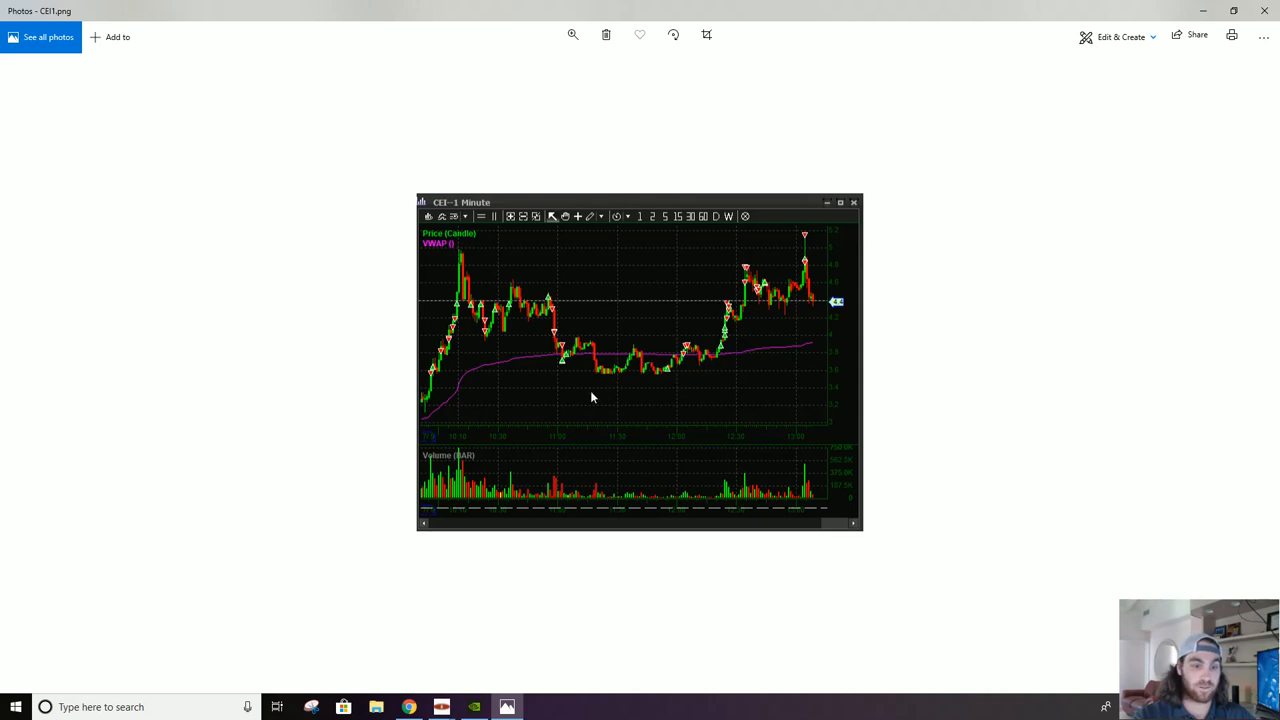
pyautogui.moveTo(414, 472)
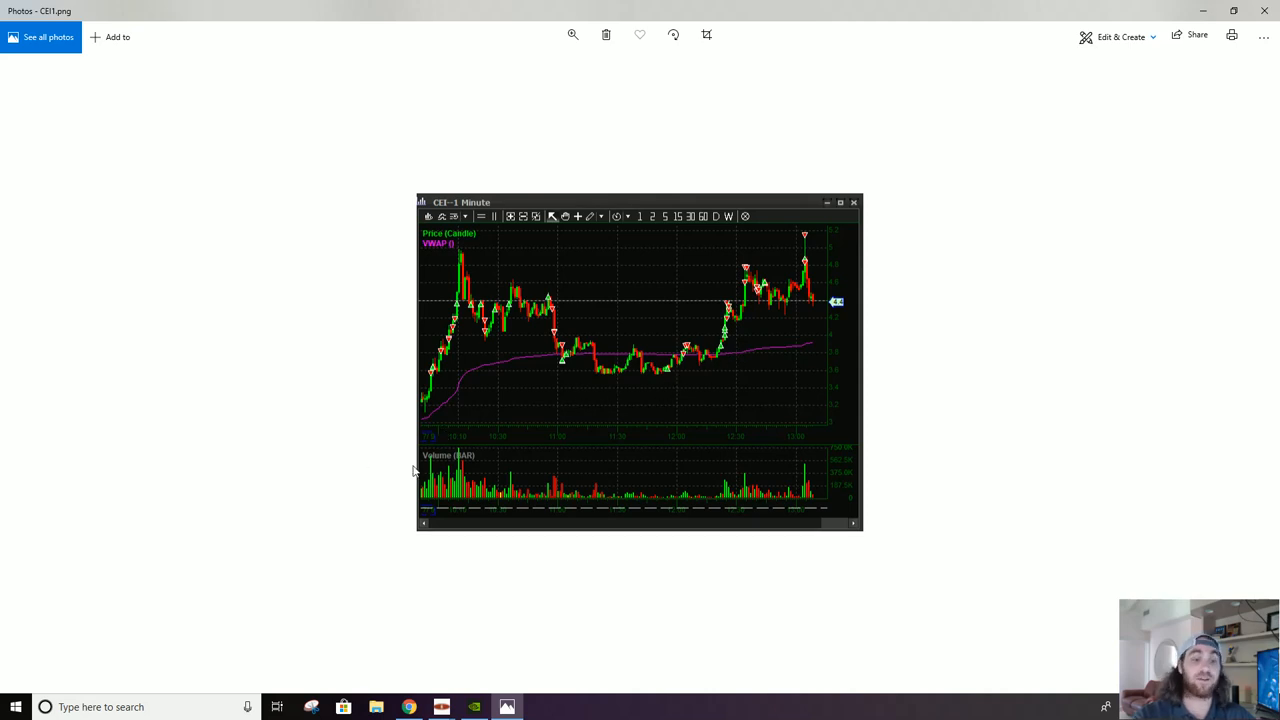
pyautogui.moveTo(724, 350)
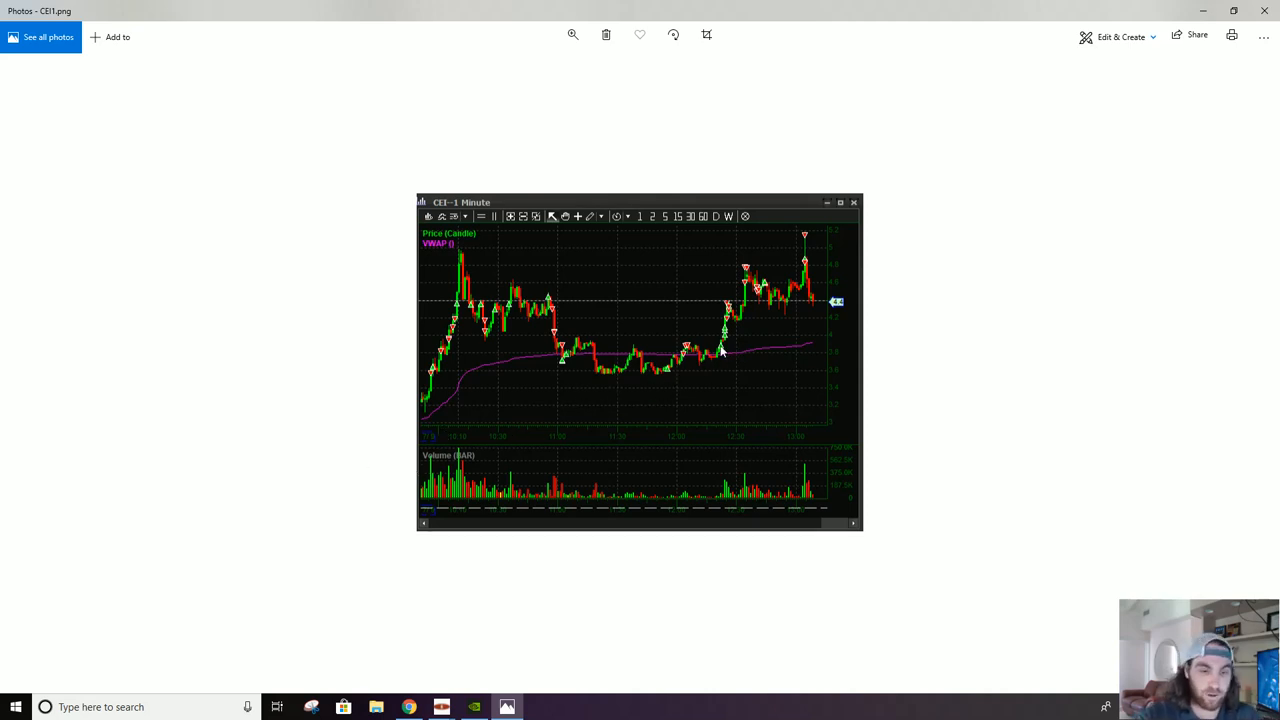
pyautogui.moveTo(708, 366)
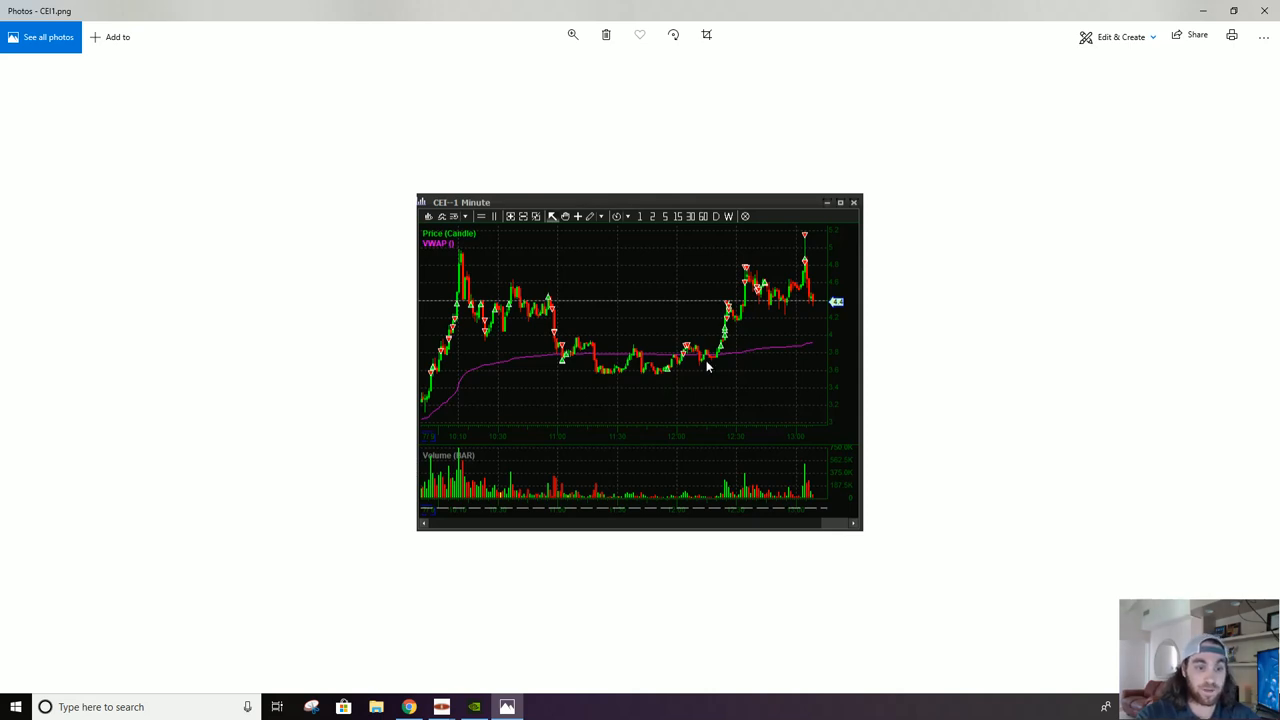
pyautogui.moveTo(736, 344)
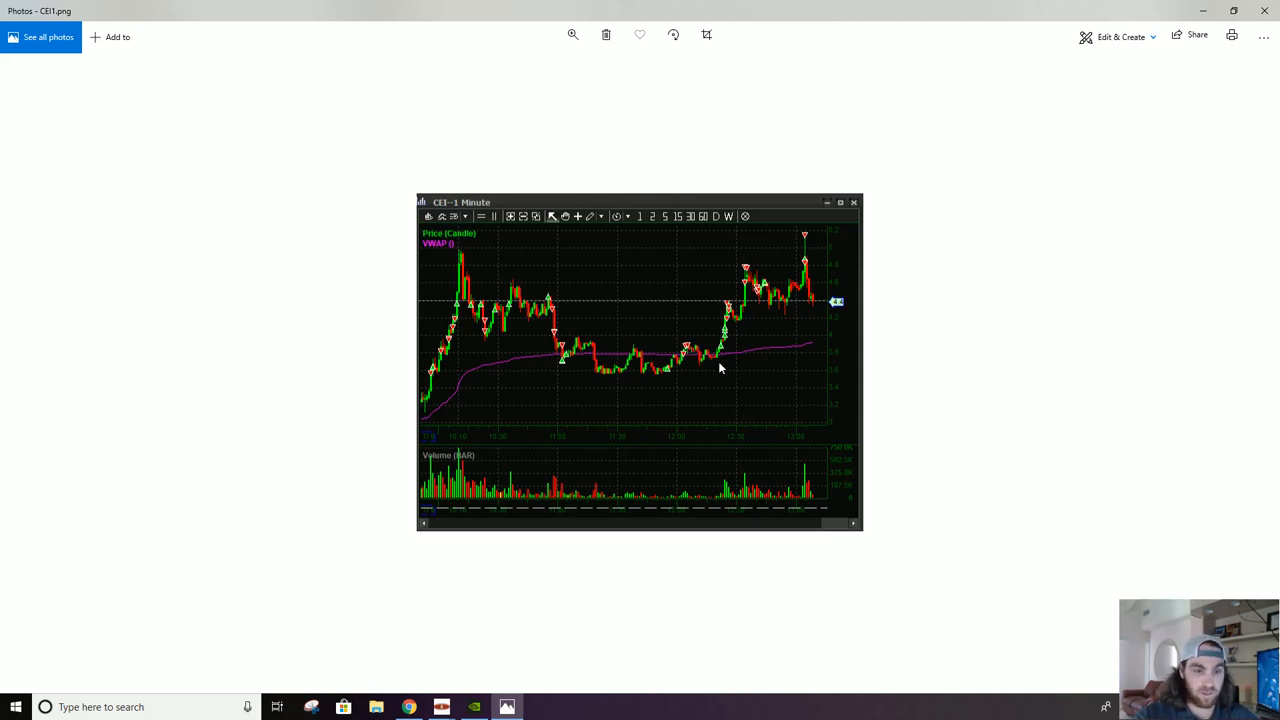
pyautogui.moveTo(688, 348)
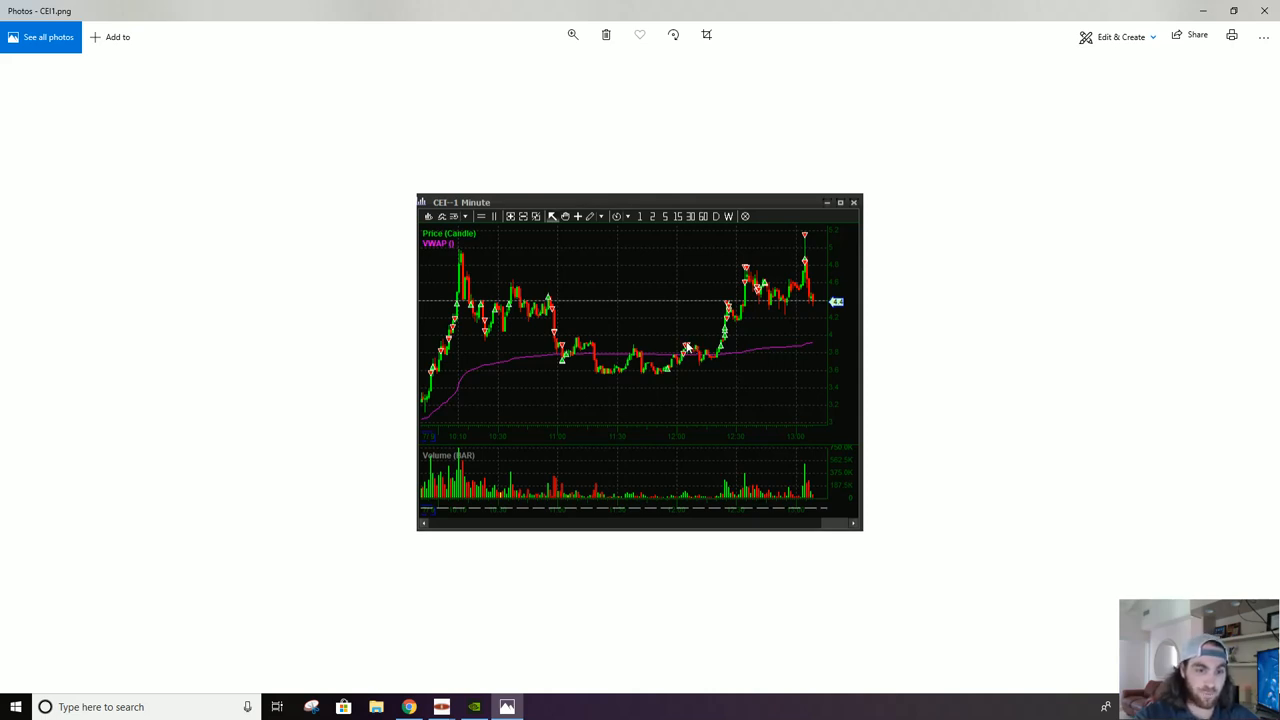
pyautogui.moveTo(762, 340)
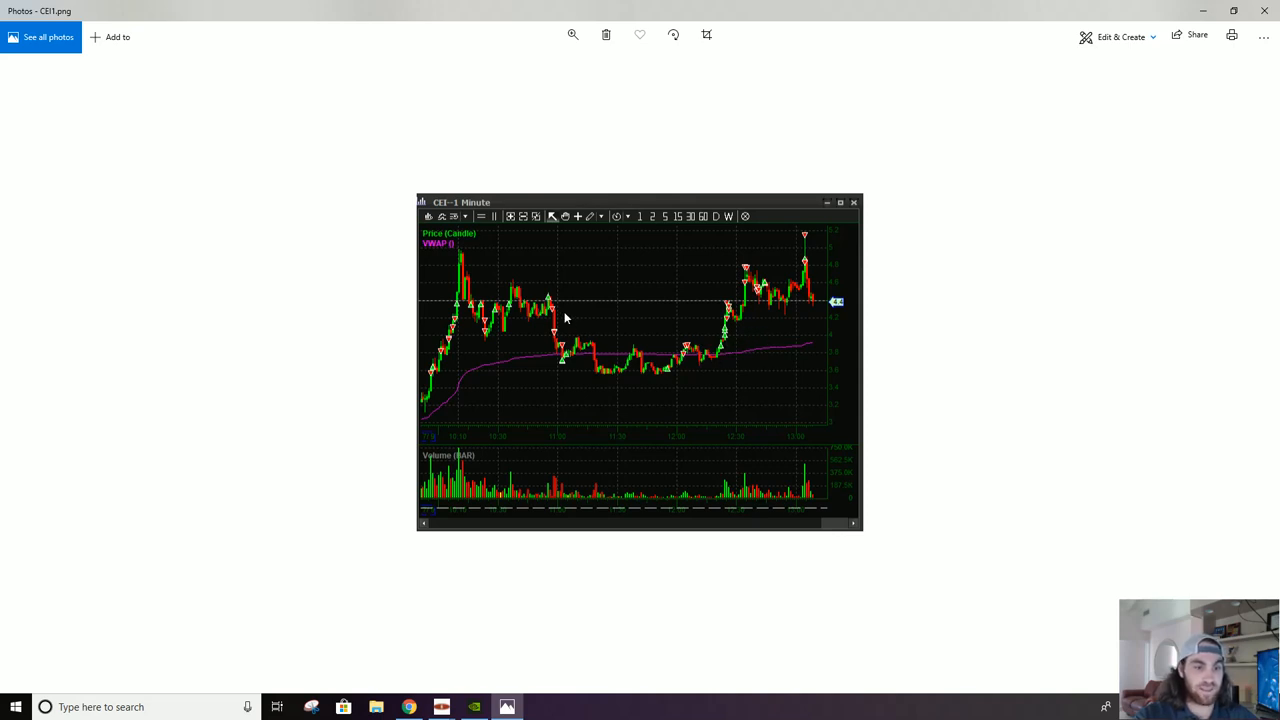
pyautogui.moveTo(558, 316)
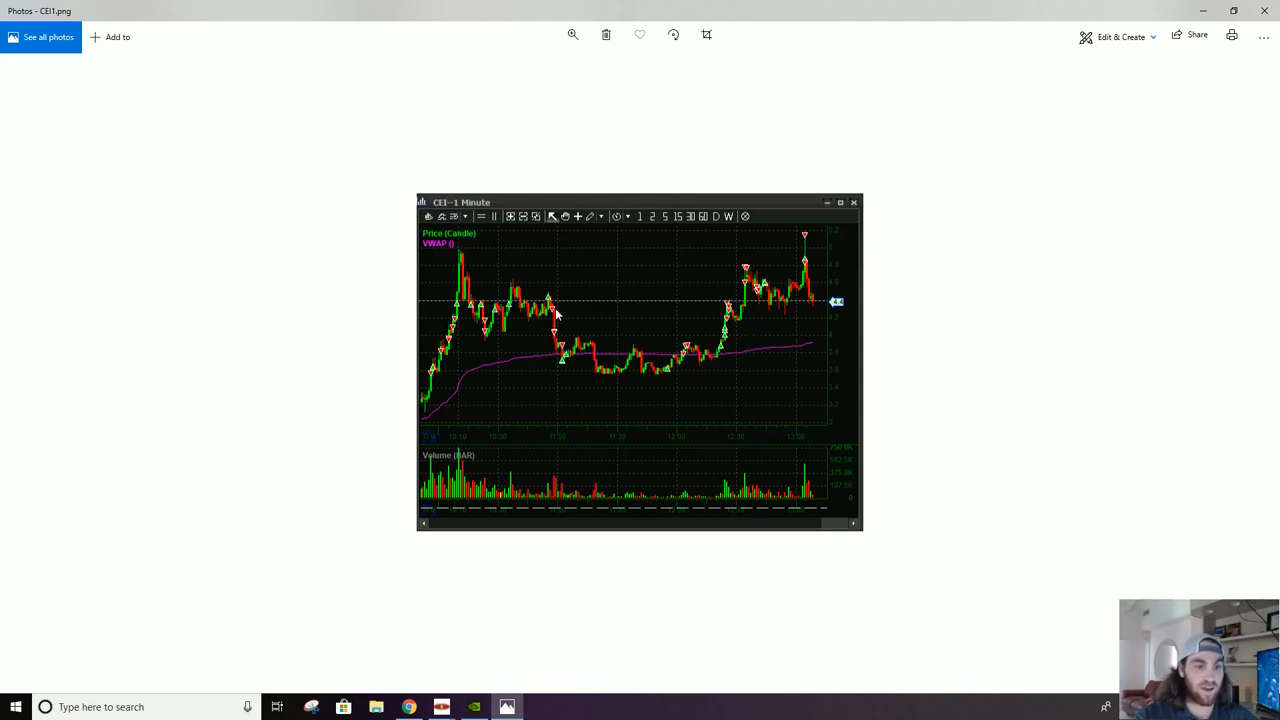
pyautogui.moveTo(716, 374)
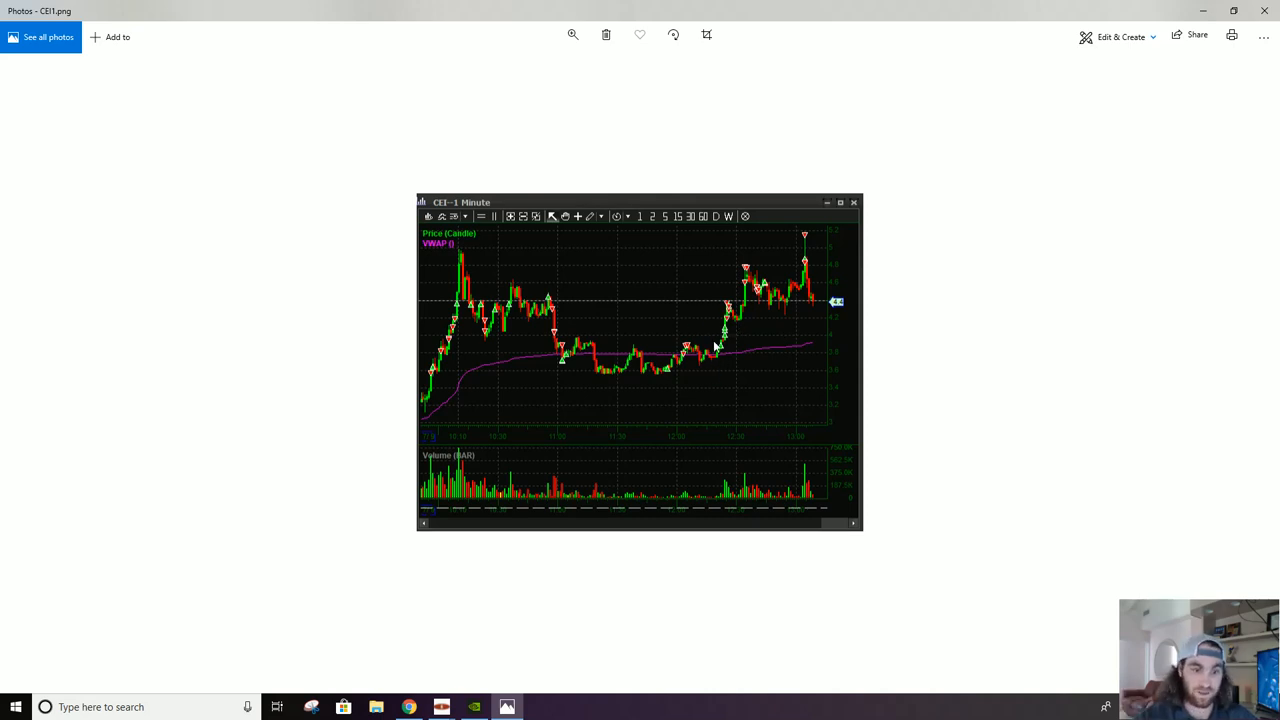
pyautogui.moveTo(728, 344)
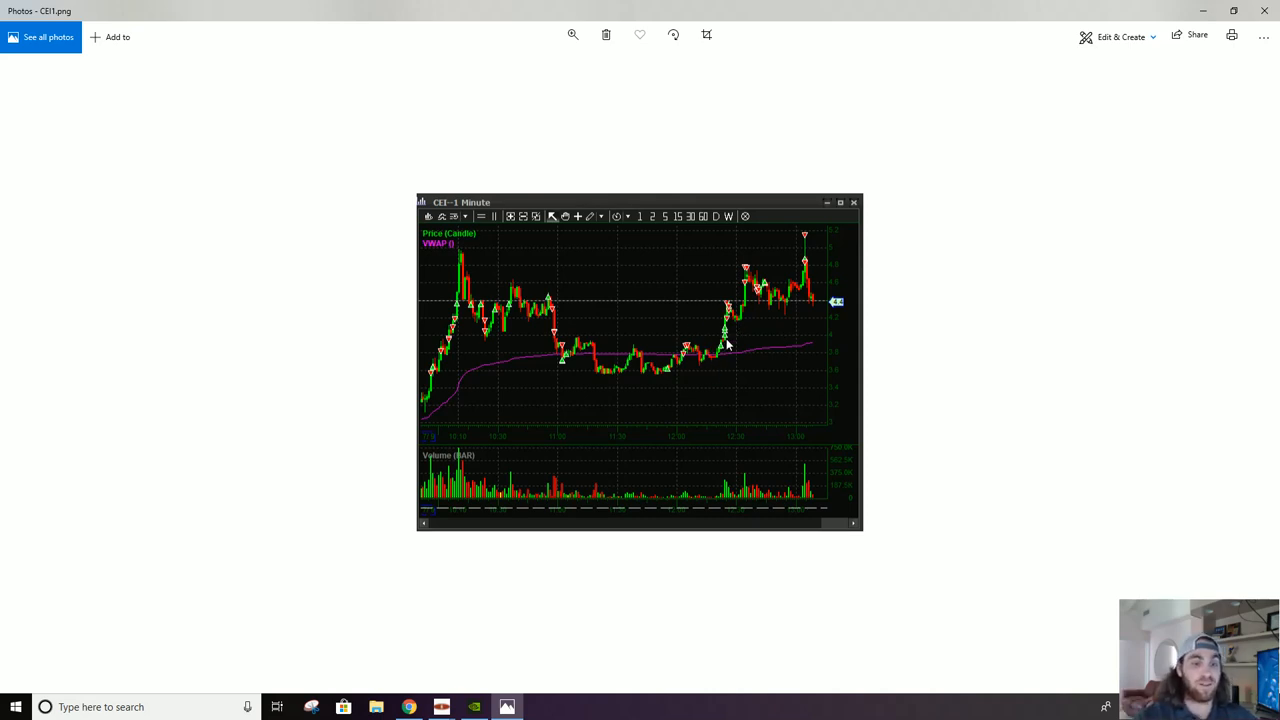
pyautogui.moveTo(766, 324)
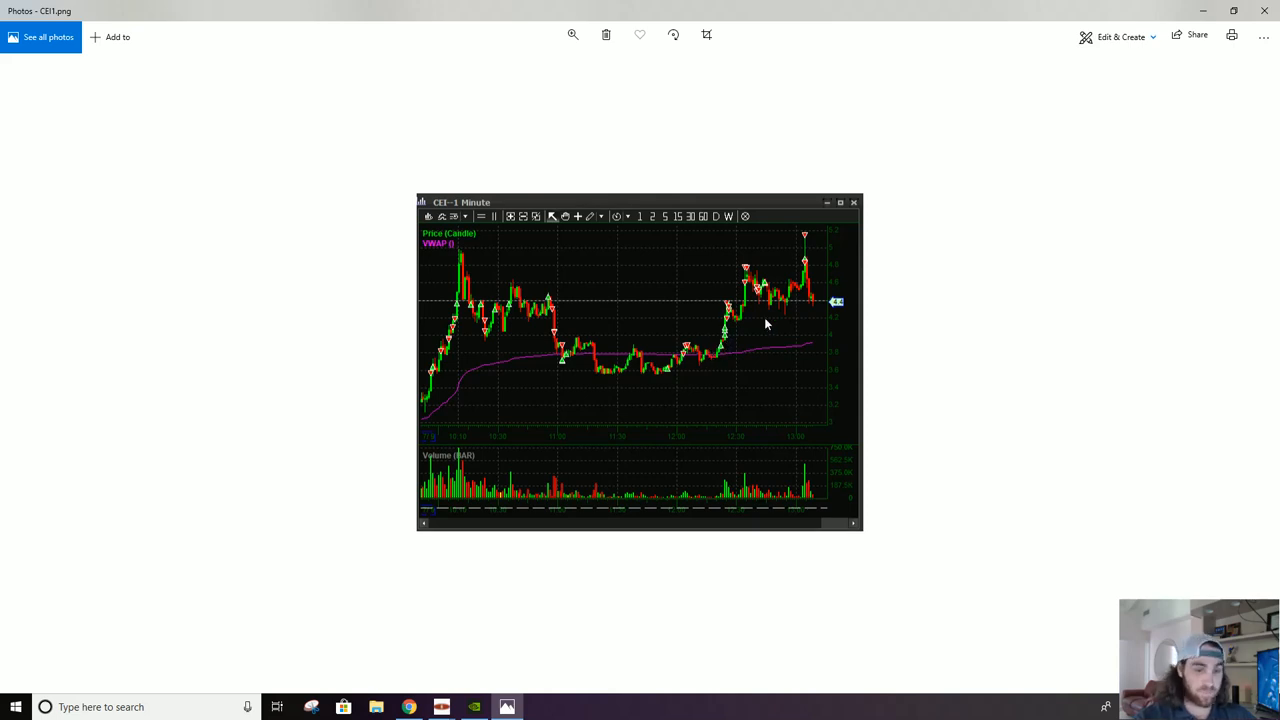
pyautogui.moveTo(576, 310)
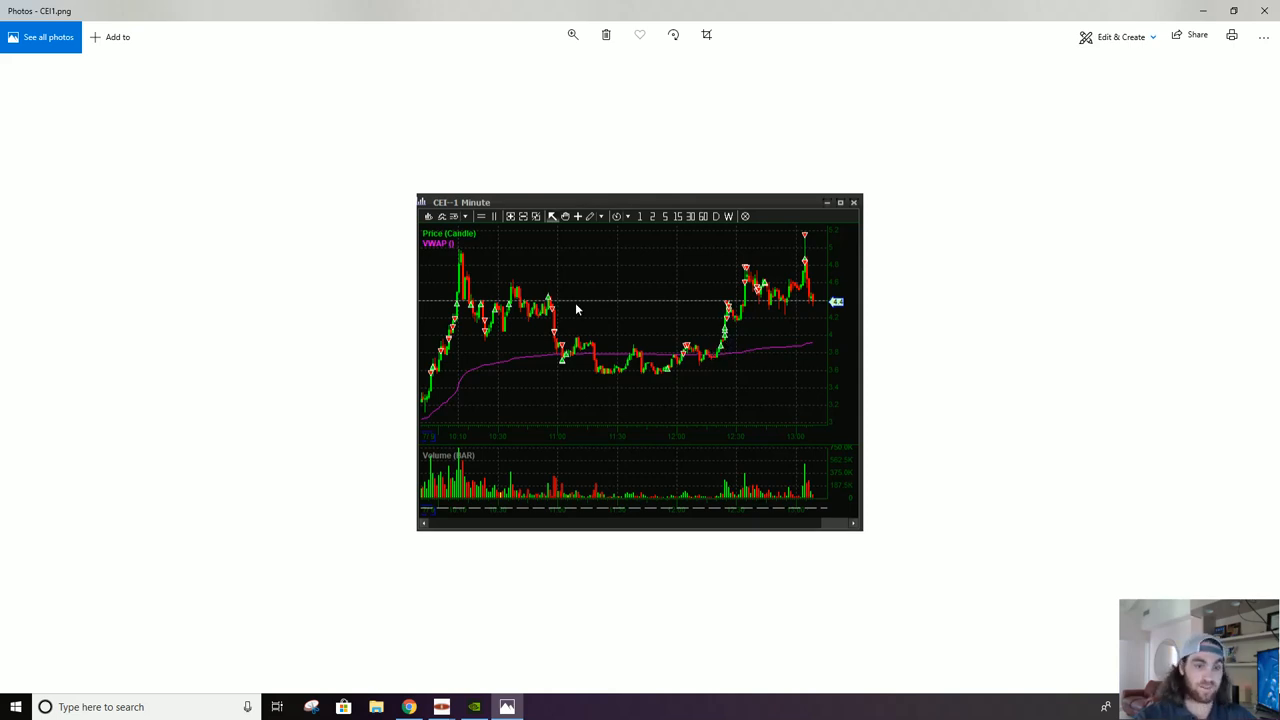
pyautogui.moveTo(748, 308)
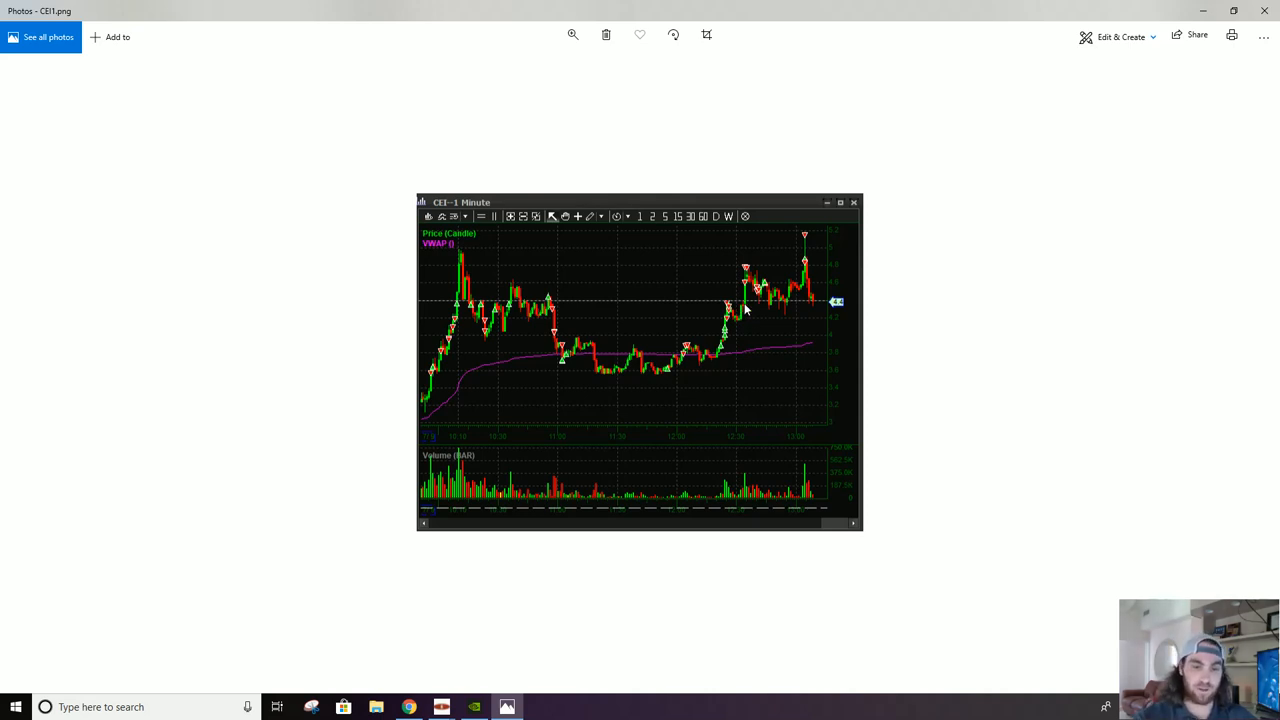
pyautogui.moveTo(748, 344)
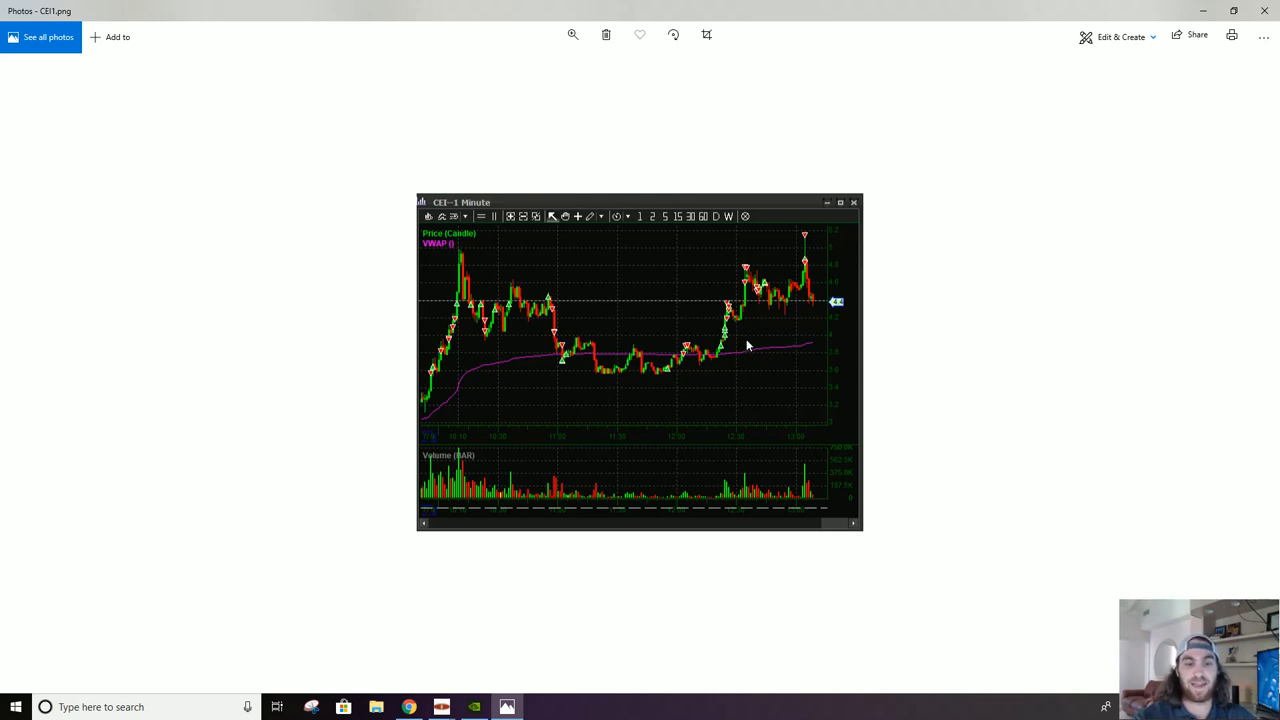
pyautogui.moveTo(744, 340)
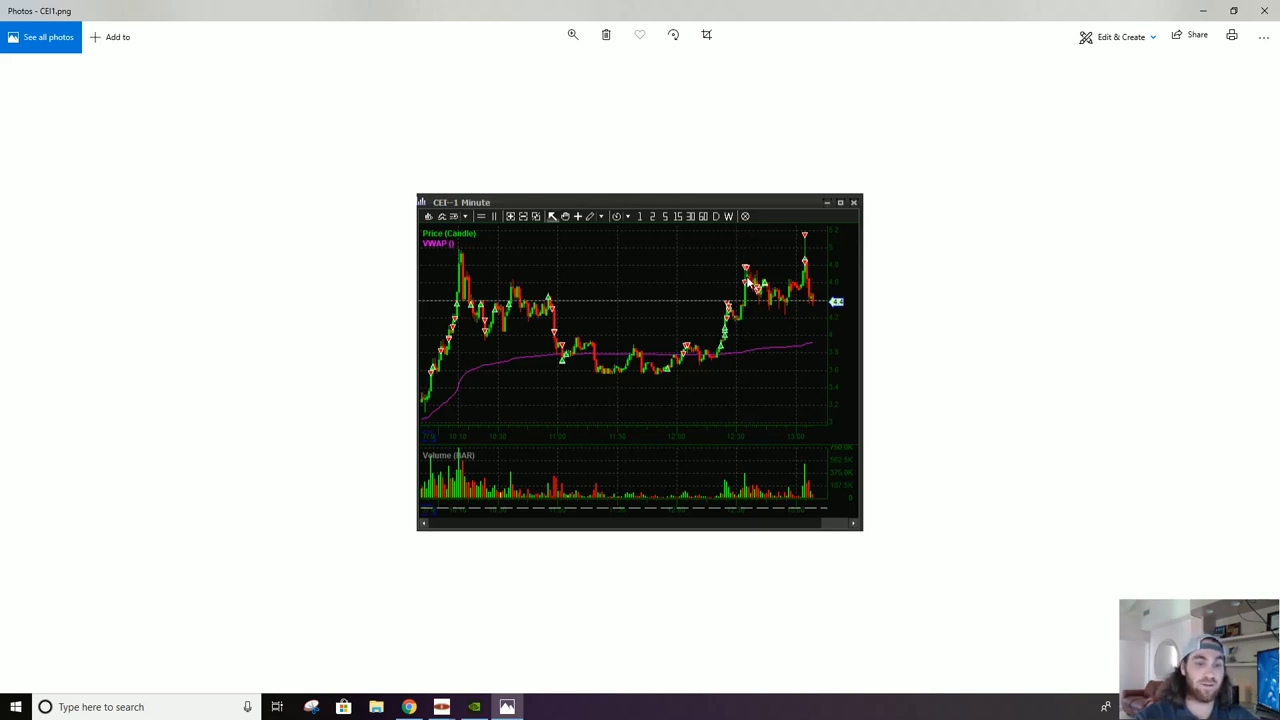
pyautogui.moveTo(510, 284)
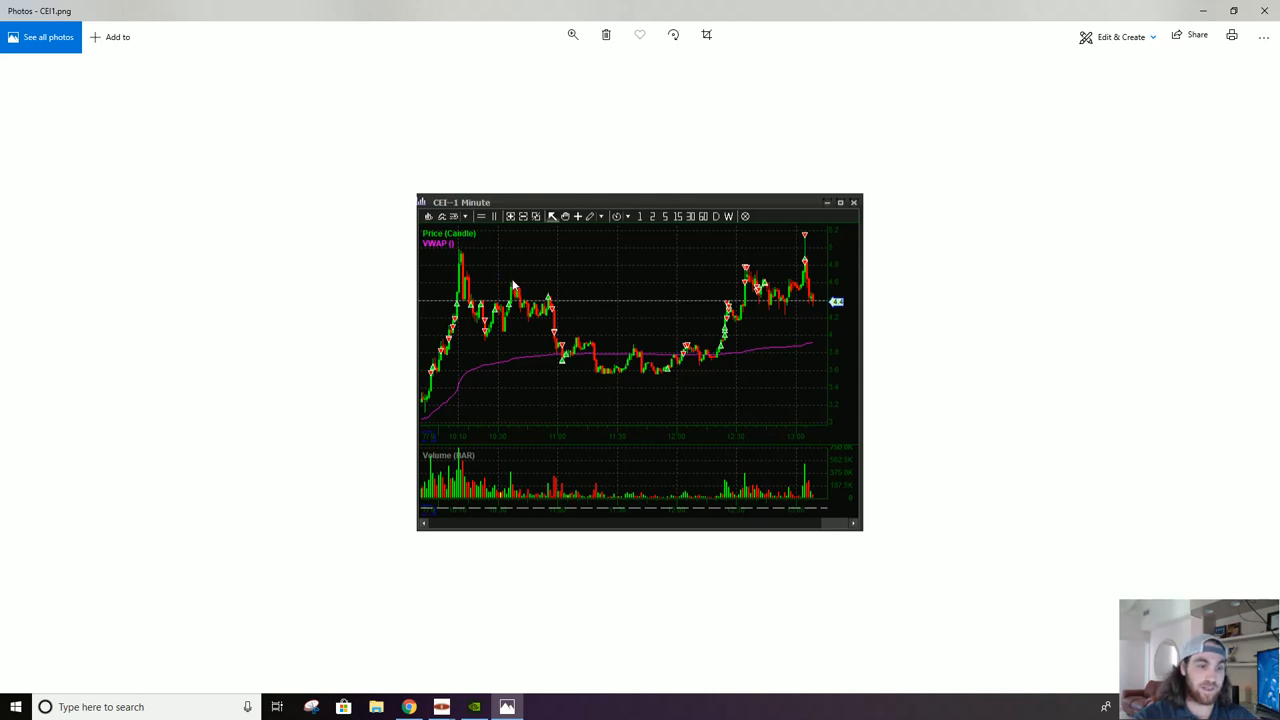
pyautogui.moveTo(464, 252)
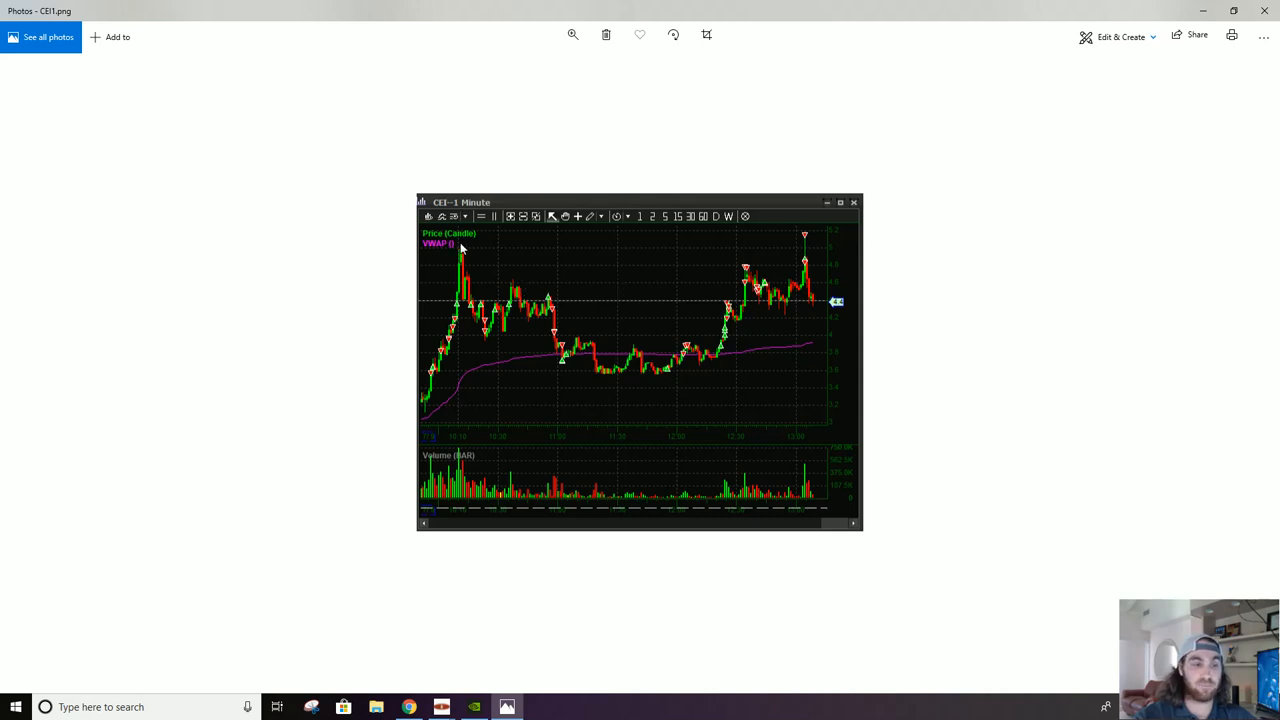
pyautogui.moveTo(464, 256)
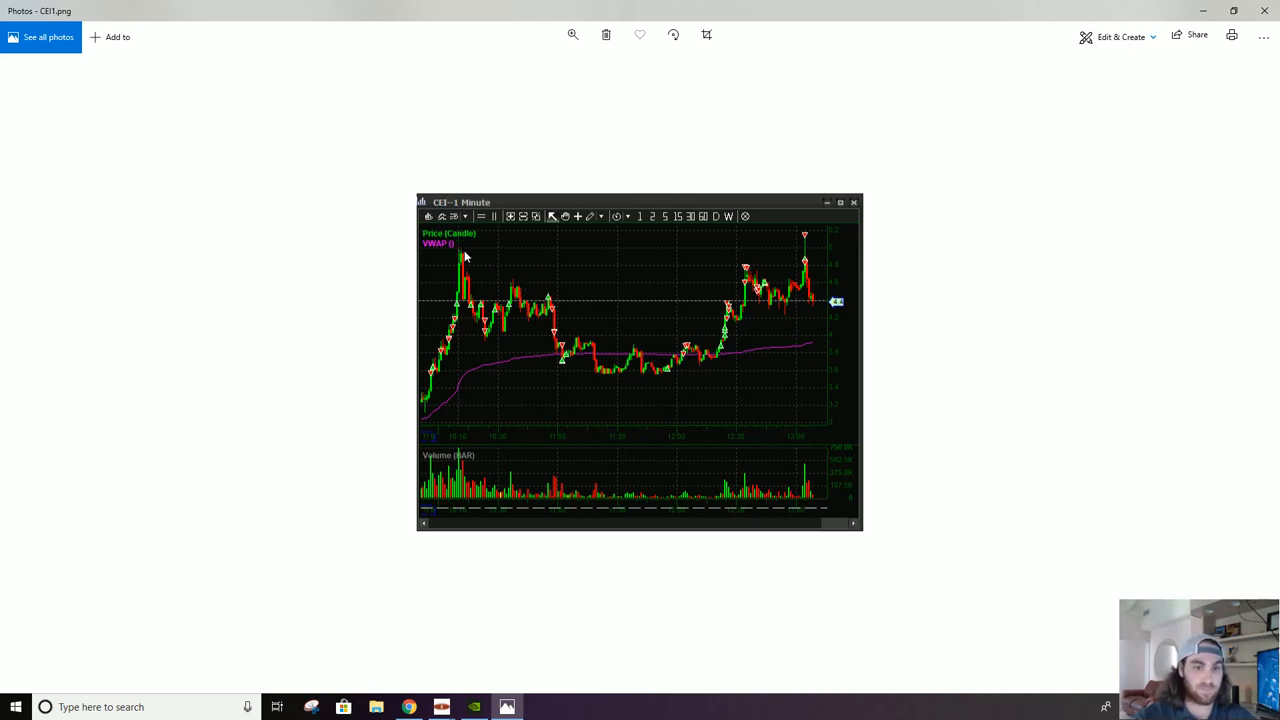
pyautogui.moveTo(520, 368)
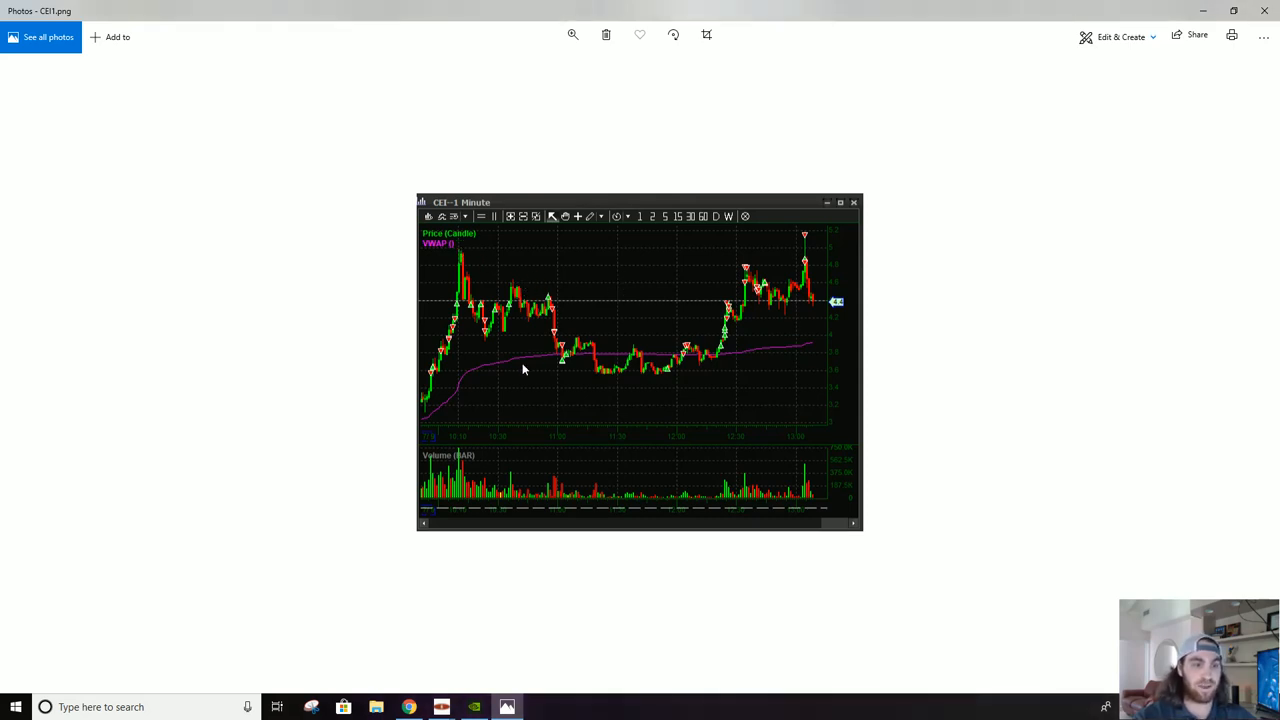
pyautogui.moveTo(368, 664)
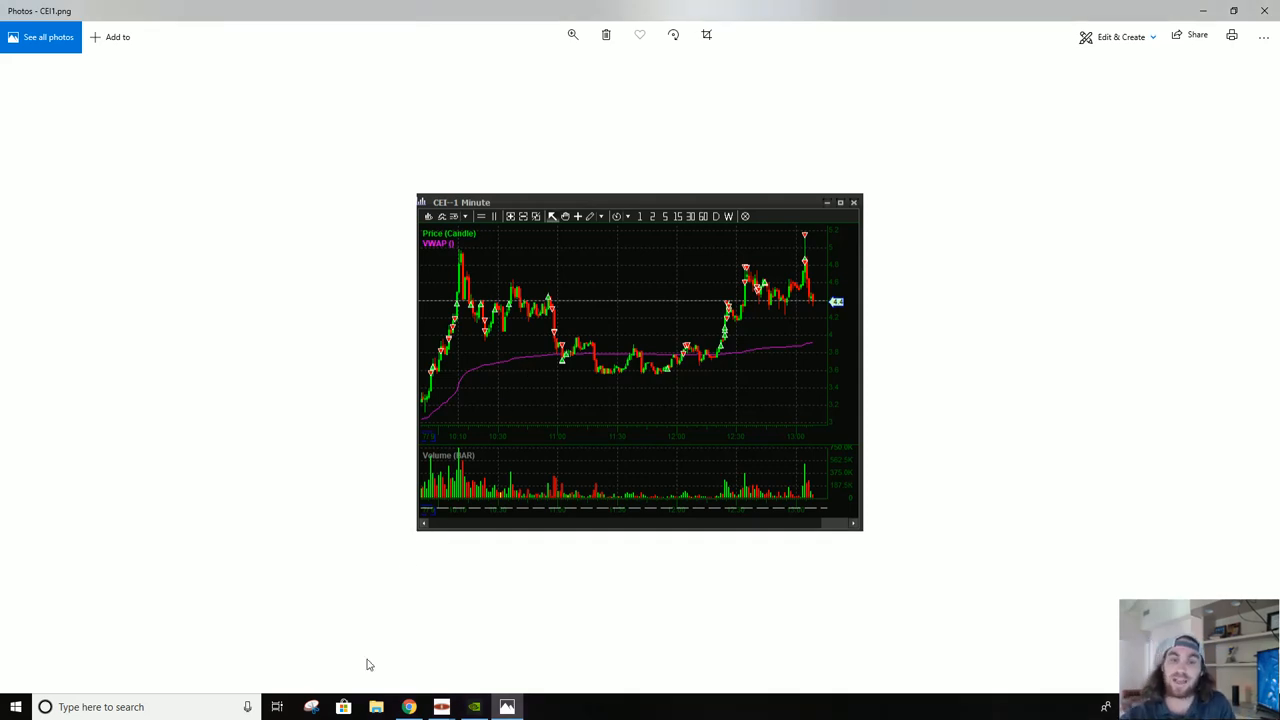
pyautogui.moveTo(348, 660)
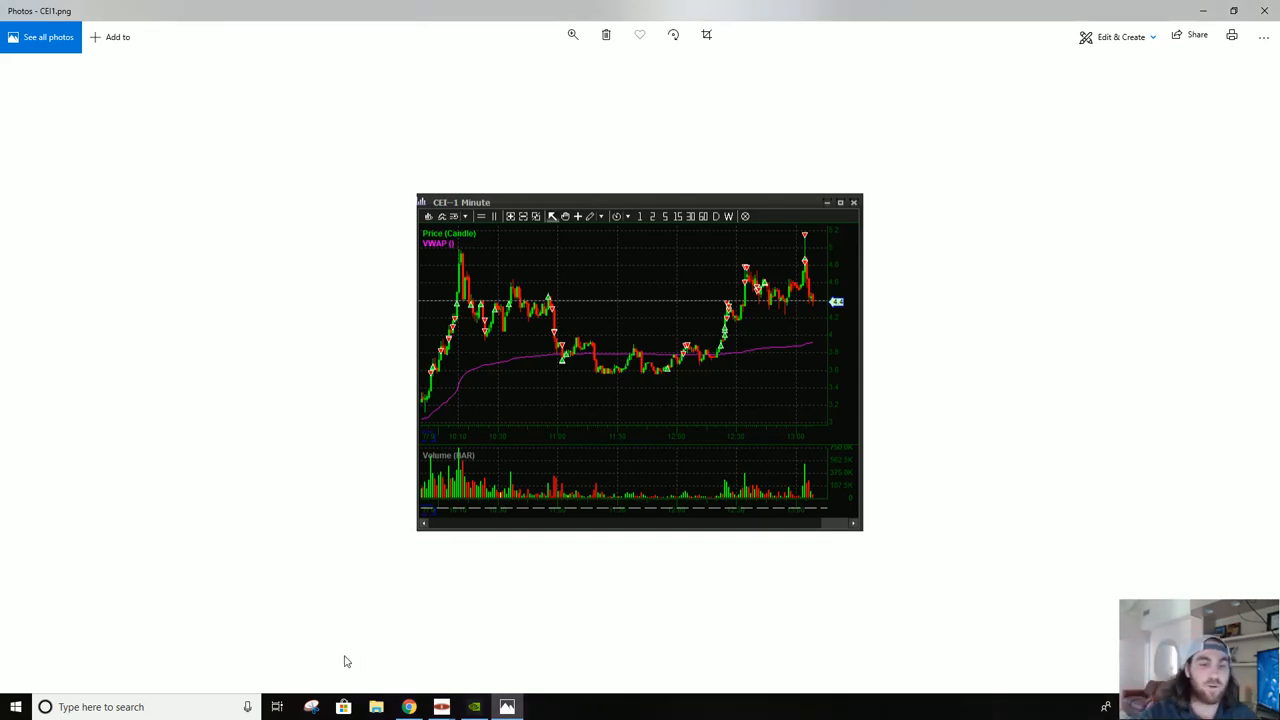
pyautogui.moveTo(600, 468)
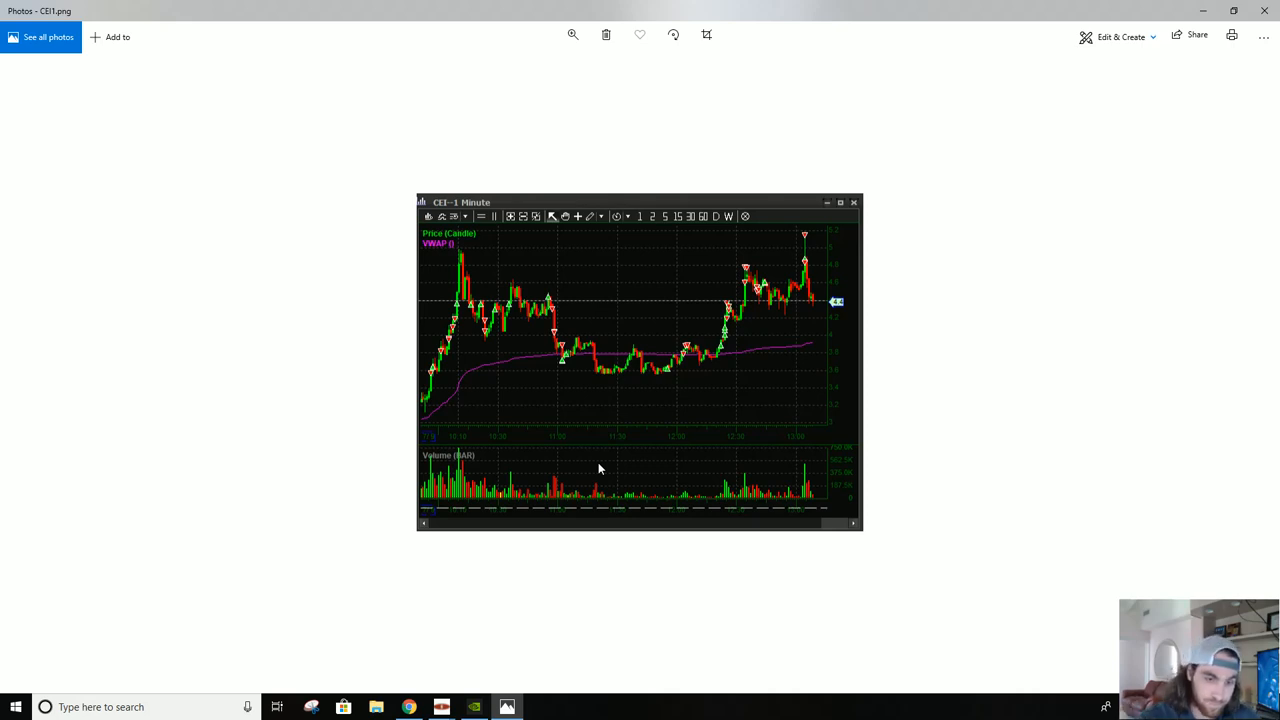
pyautogui.moveTo(738, 276)
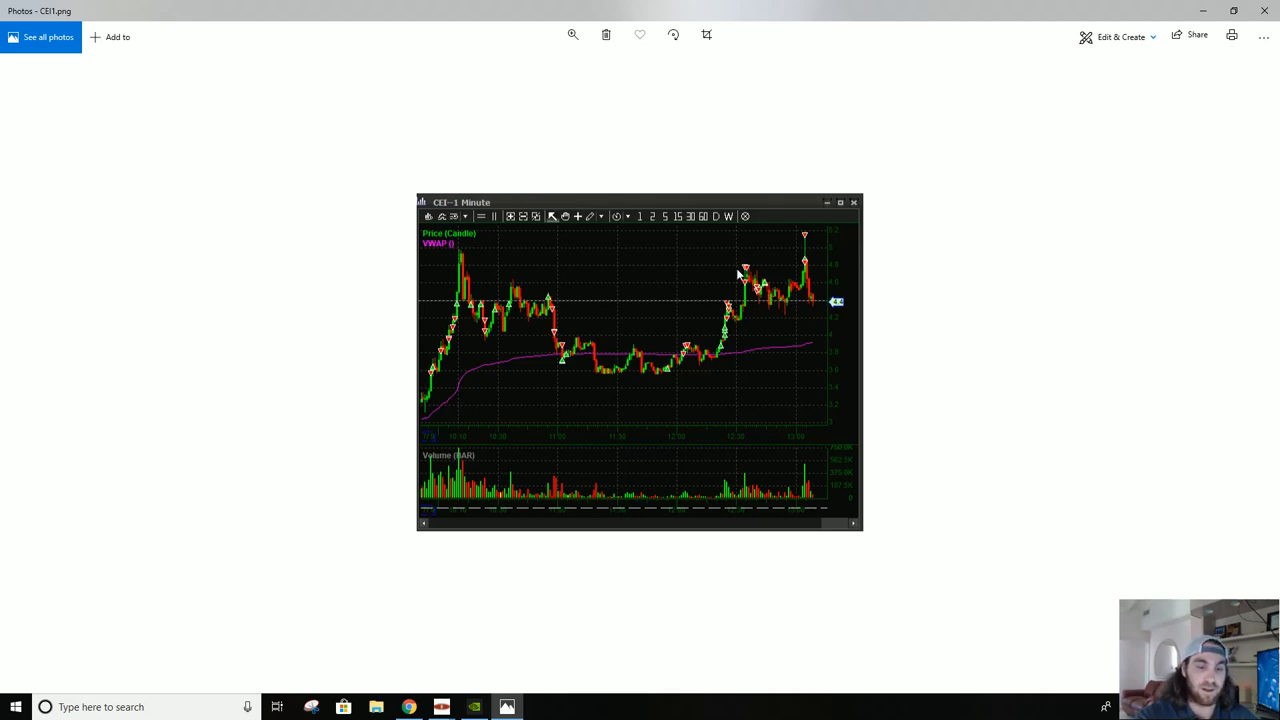
pyautogui.moveTo(768, 288)
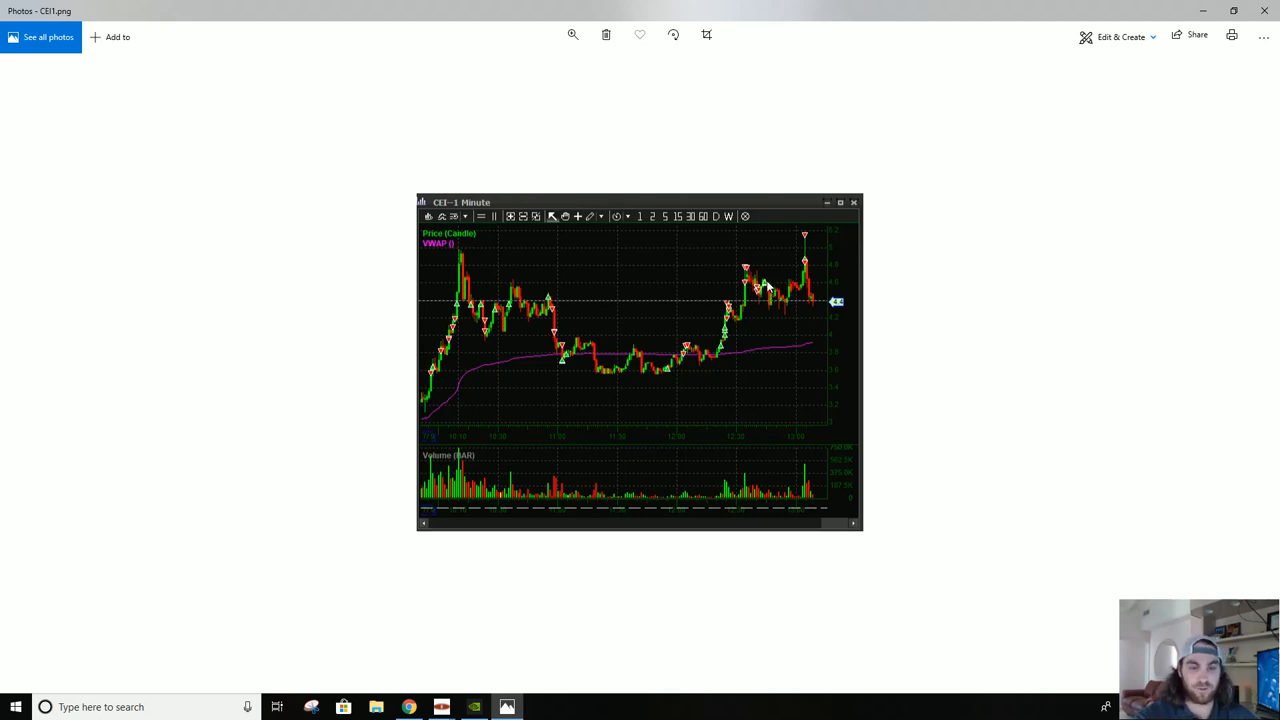
pyautogui.moveTo(762, 290)
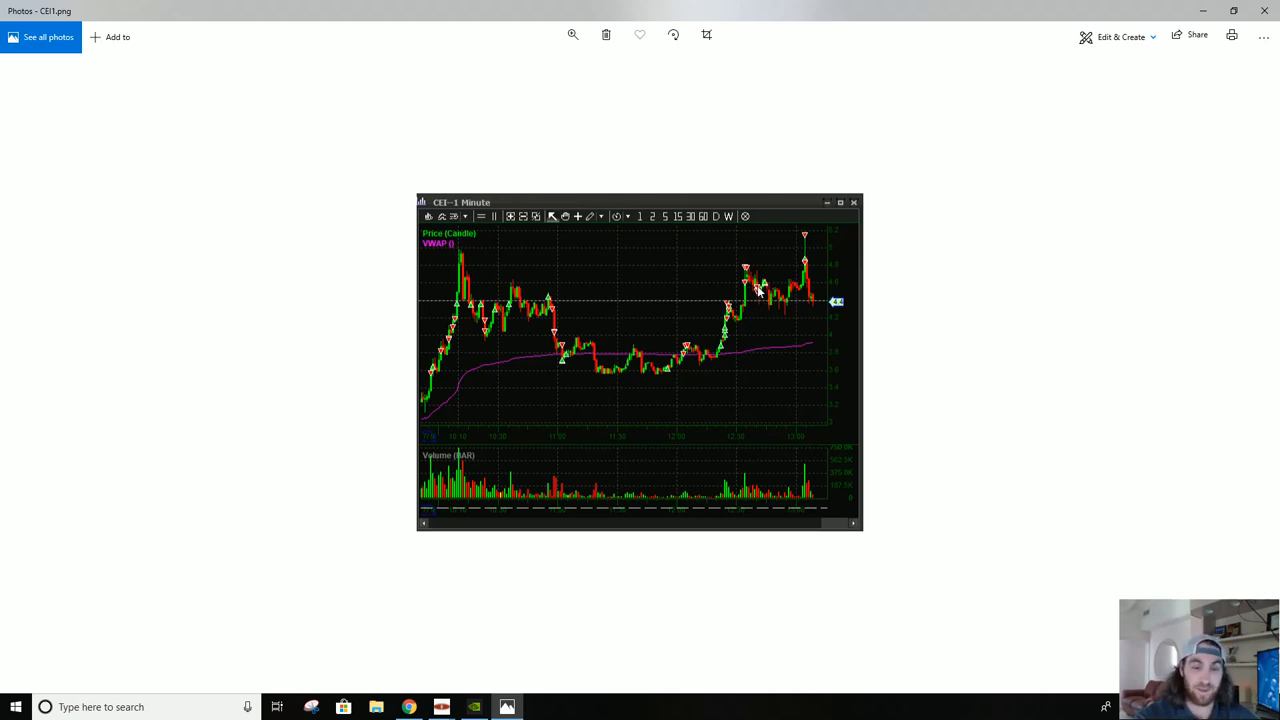
pyautogui.moveTo(760, 300)
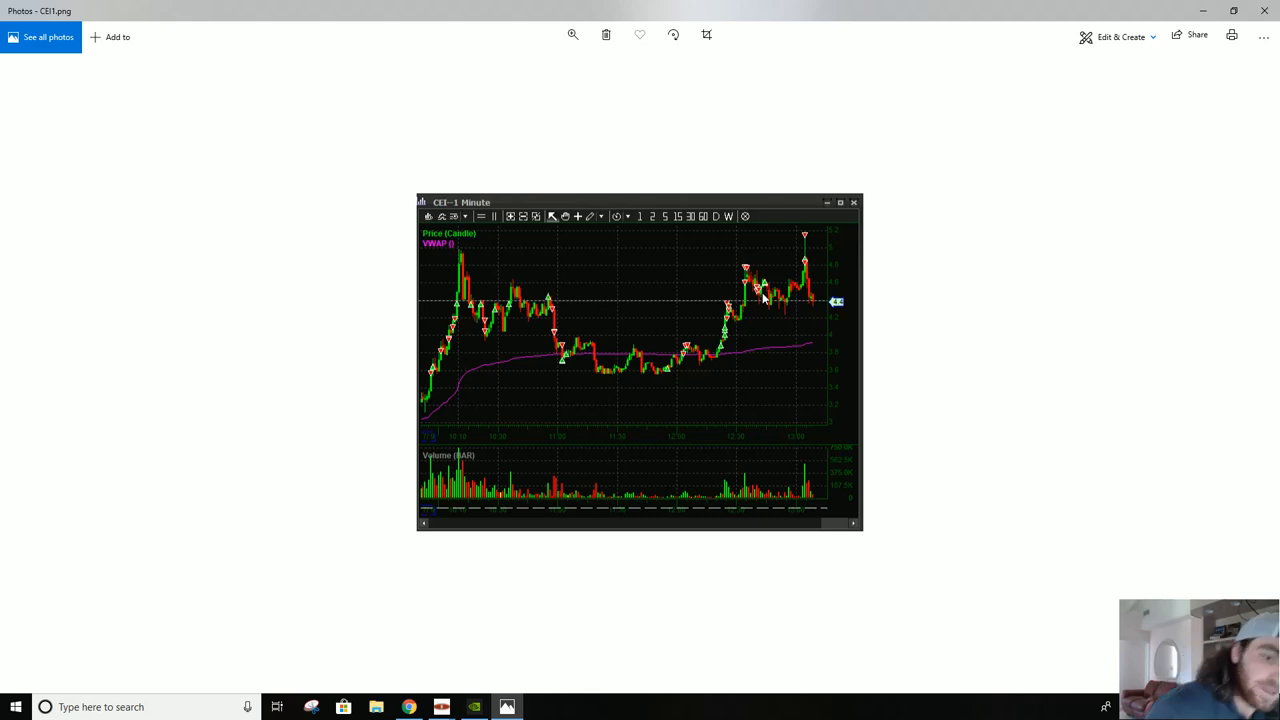
pyautogui.moveTo(790, 264)
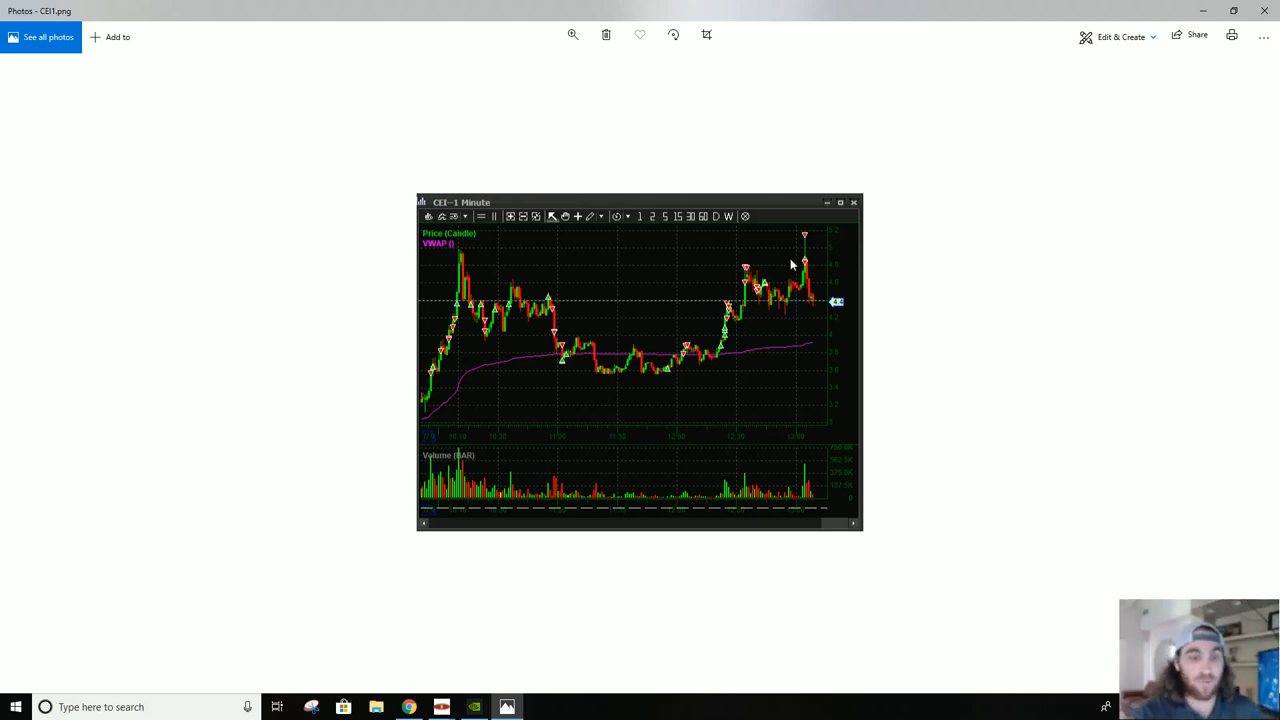
pyautogui.moveTo(796, 262)
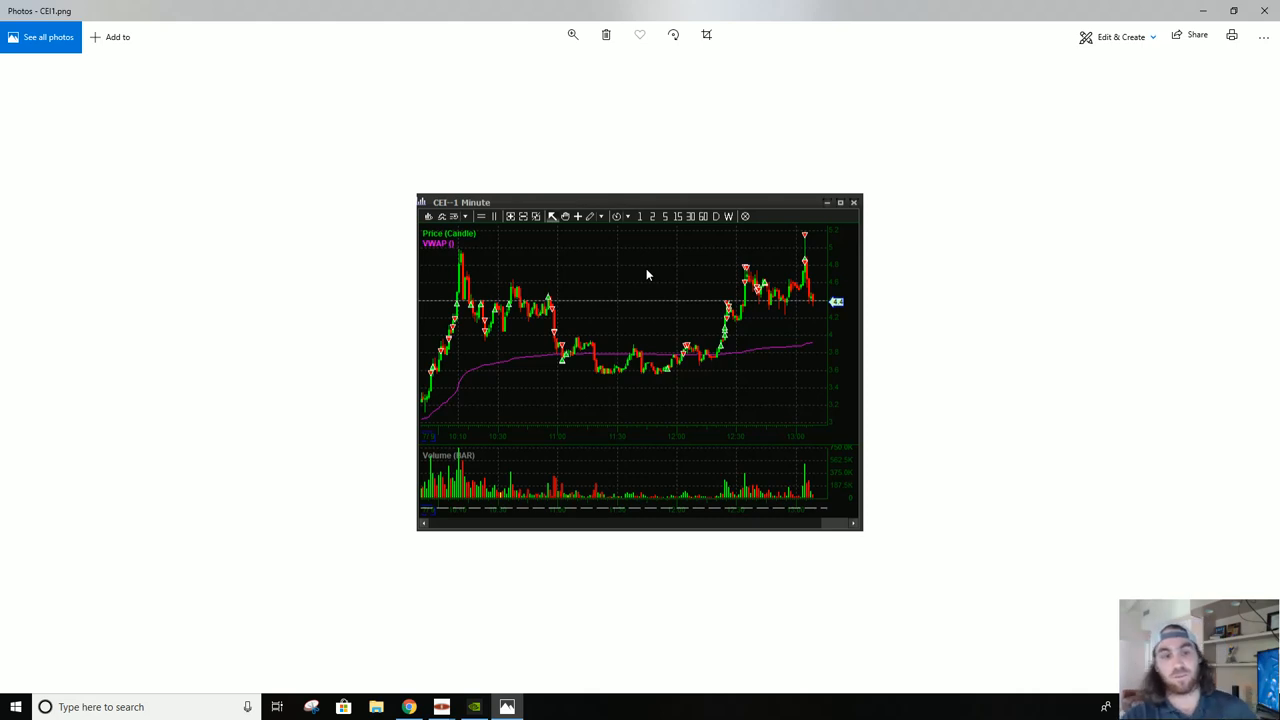
pyautogui.moveTo(744, 280)
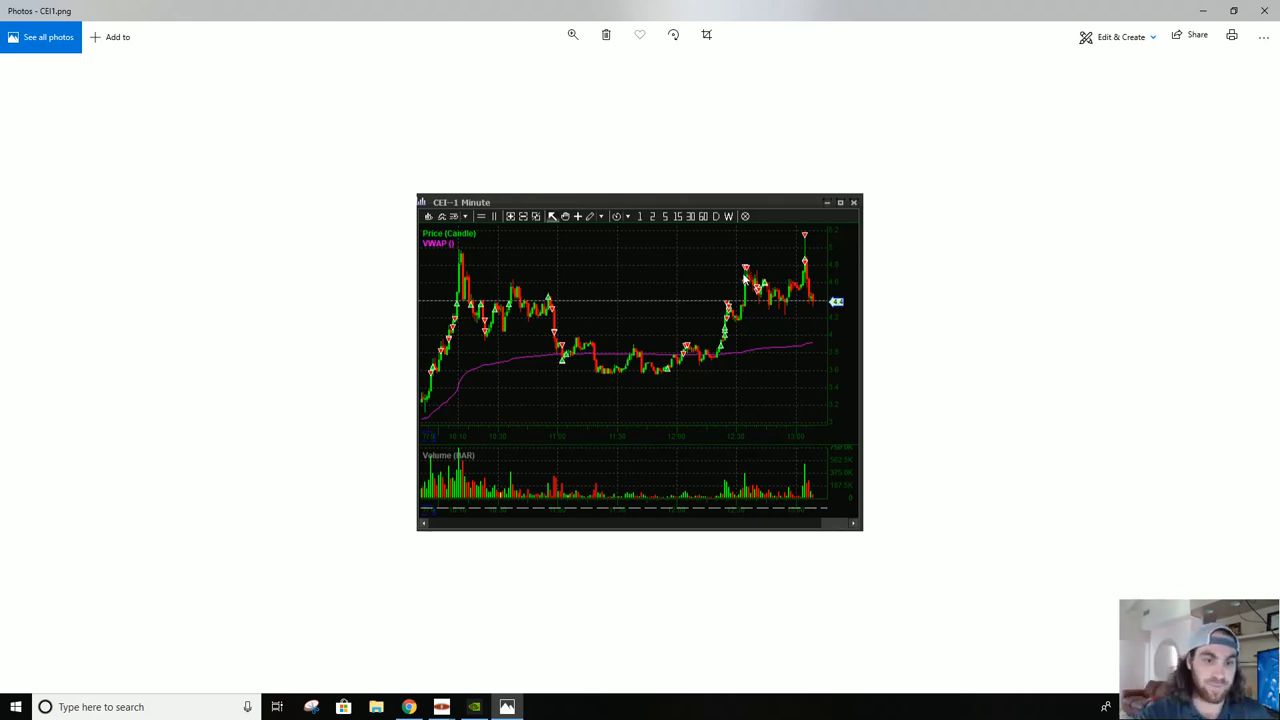
pyautogui.moveTo(658, 408)
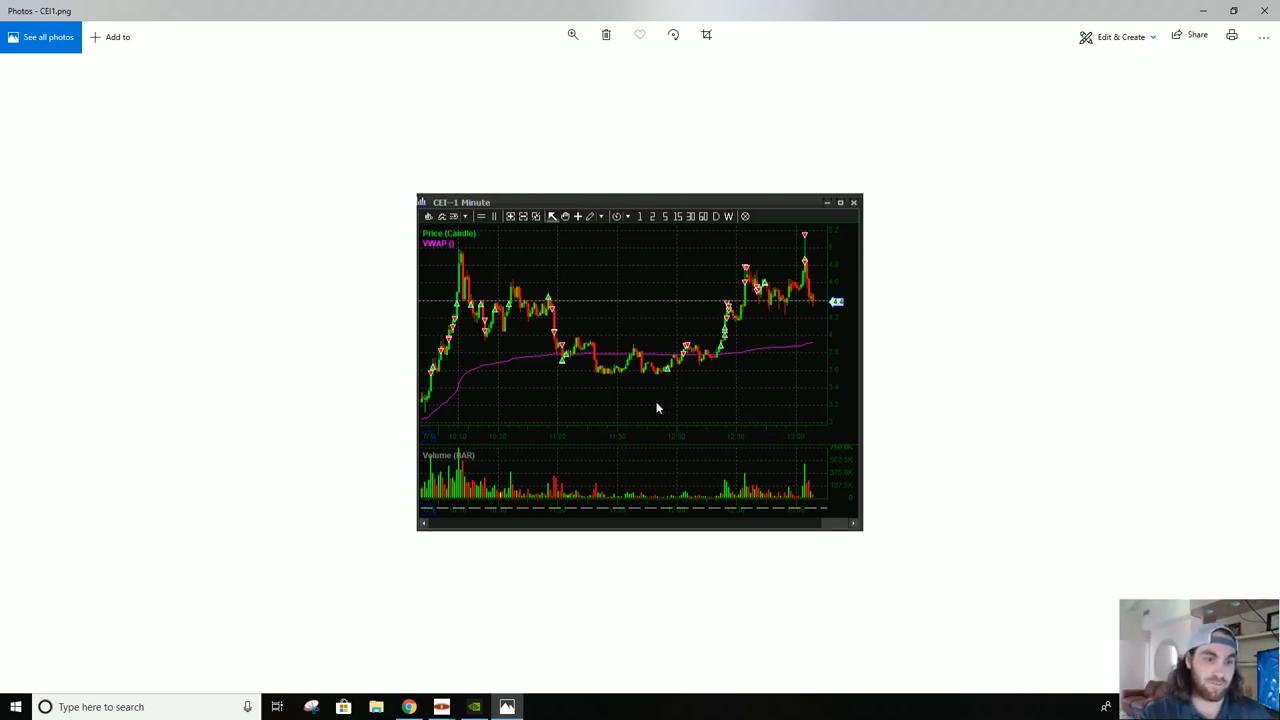
pyautogui.moveTo(788, 344)
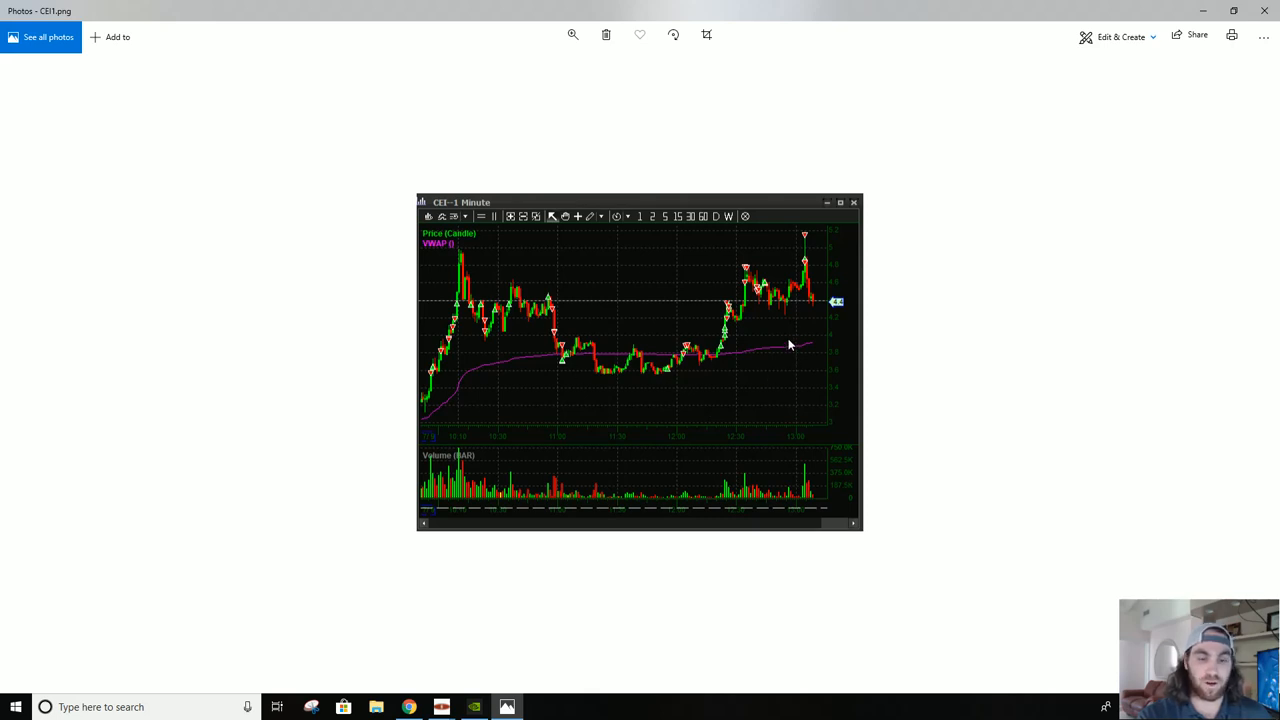
pyautogui.moveTo(684, 292)
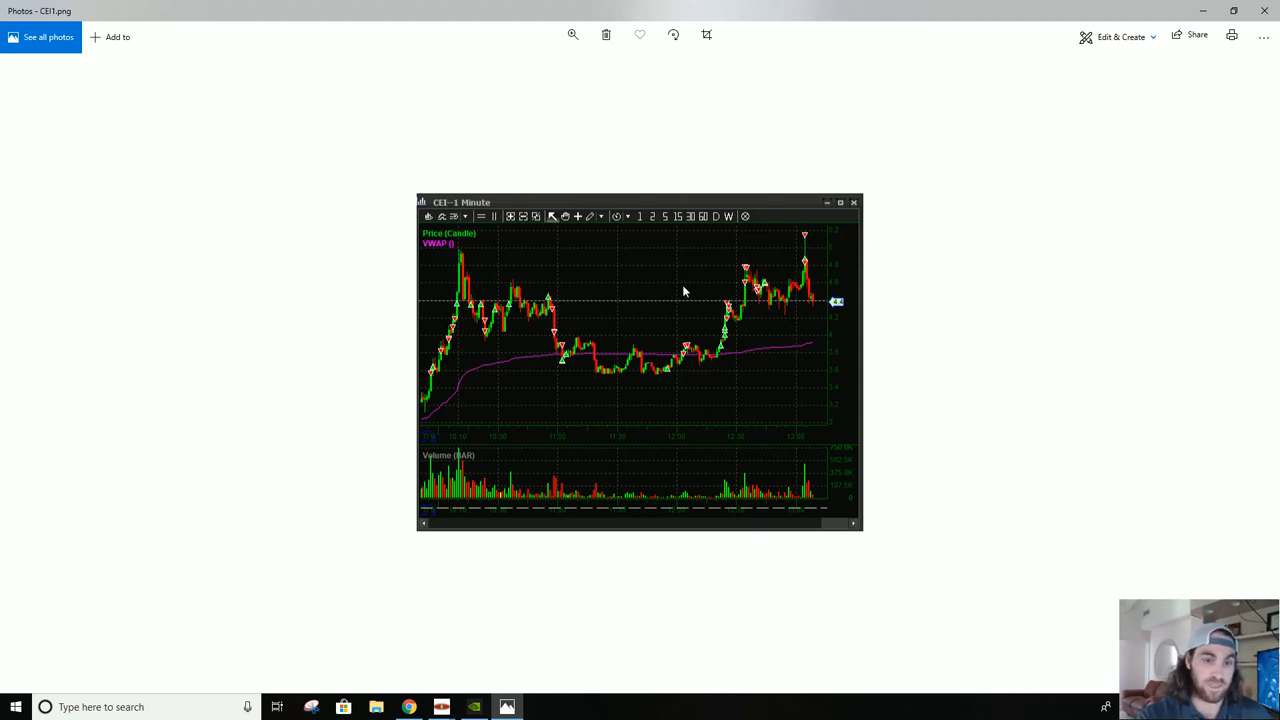
pyautogui.moveTo(804, 276)
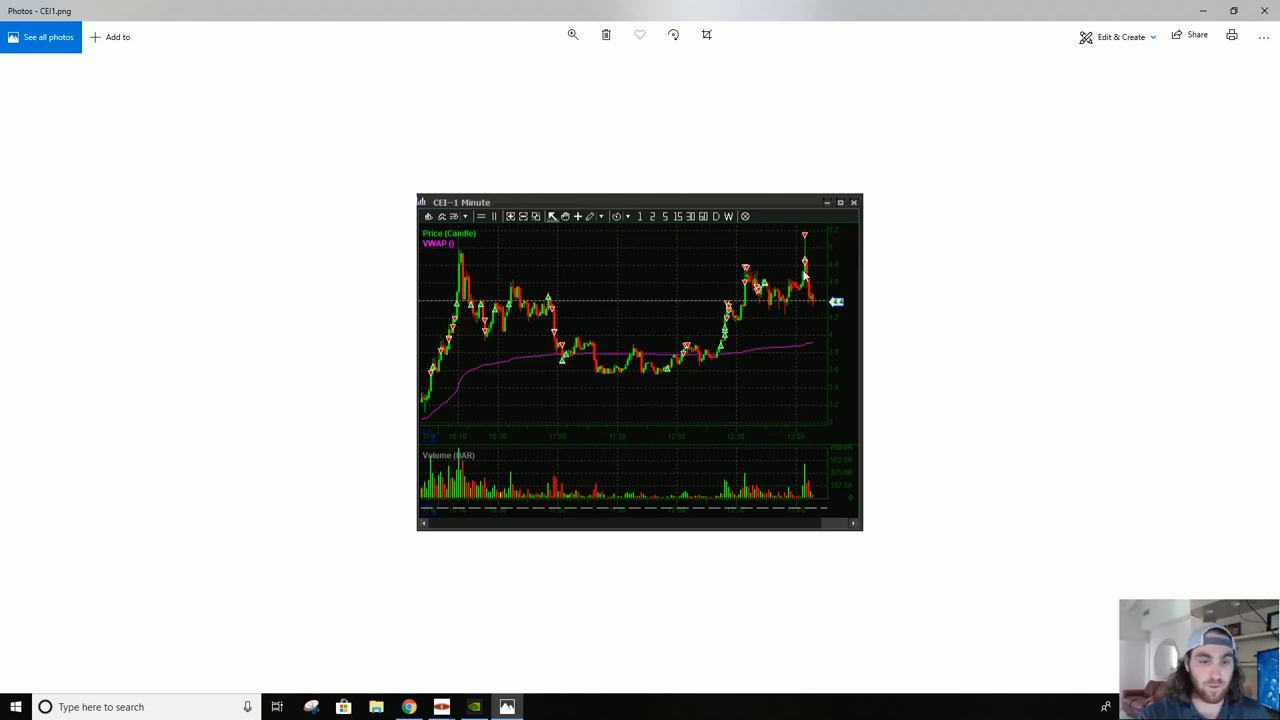
pyautogui.moveTo(804, 272)
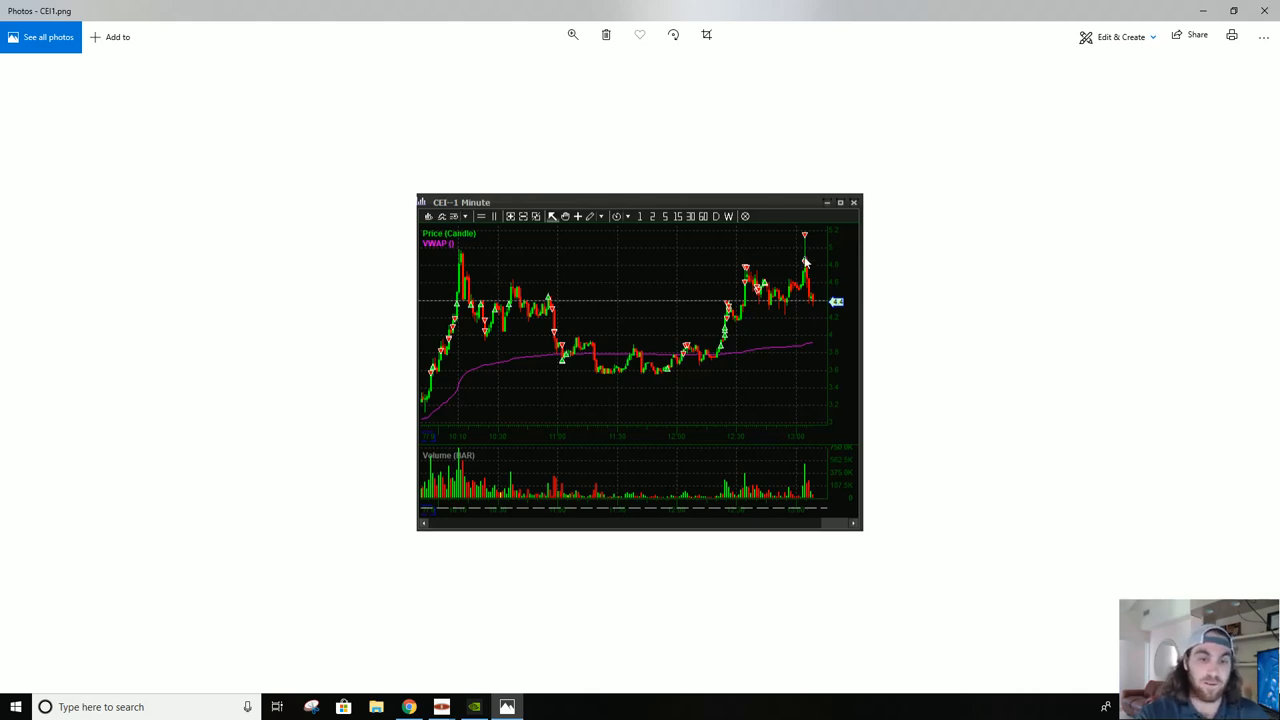
pyautogui.moveTo(808, 240)
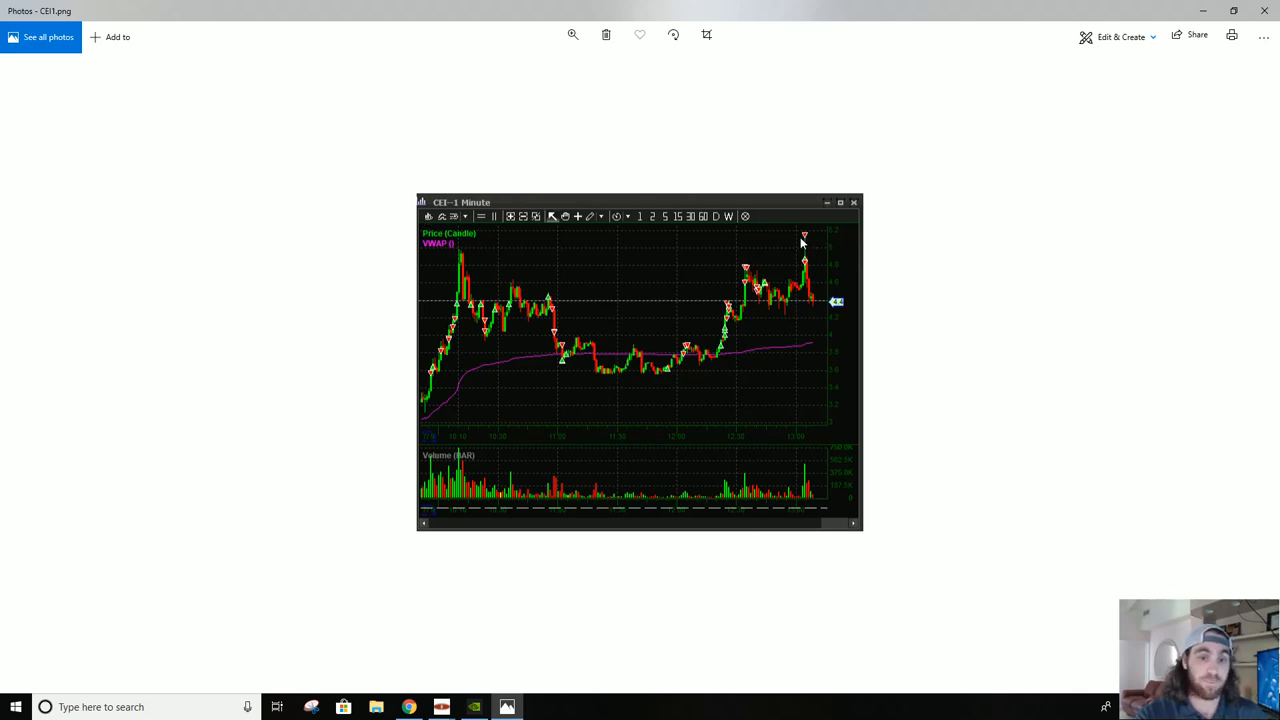
pyautogui.moveTo(808, 248)
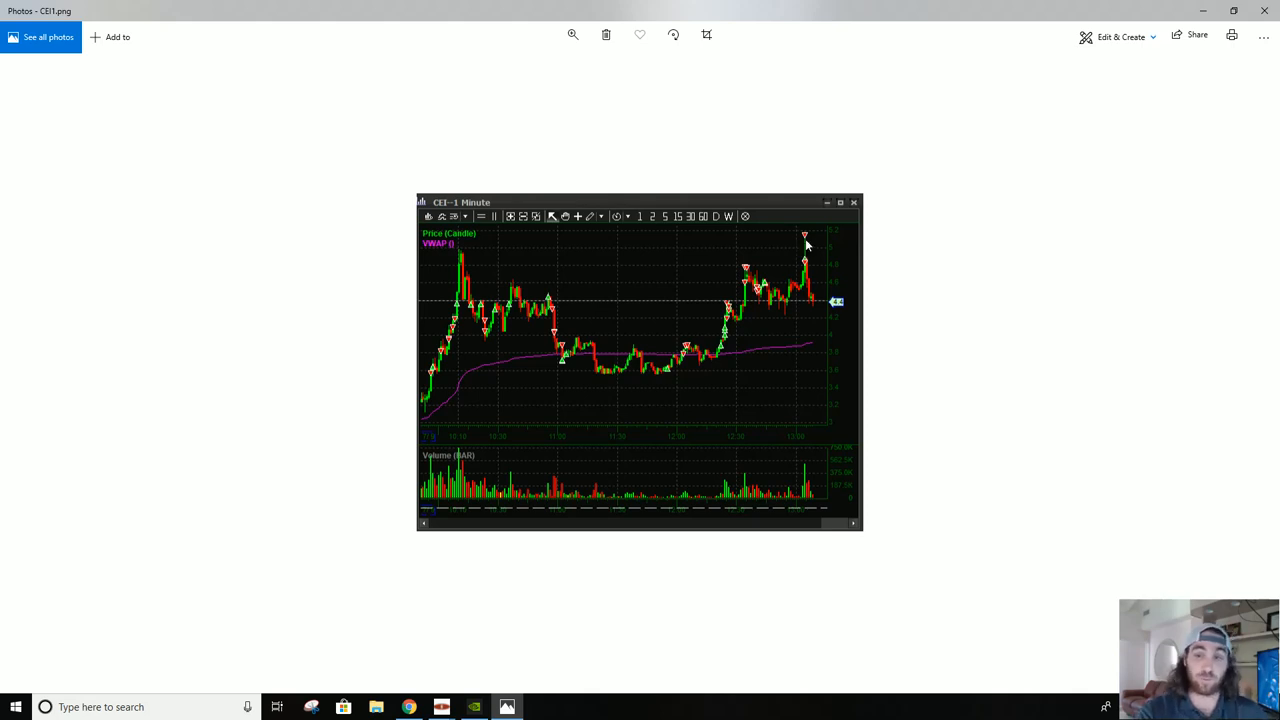
pyautogui.moveTo(808, 280)
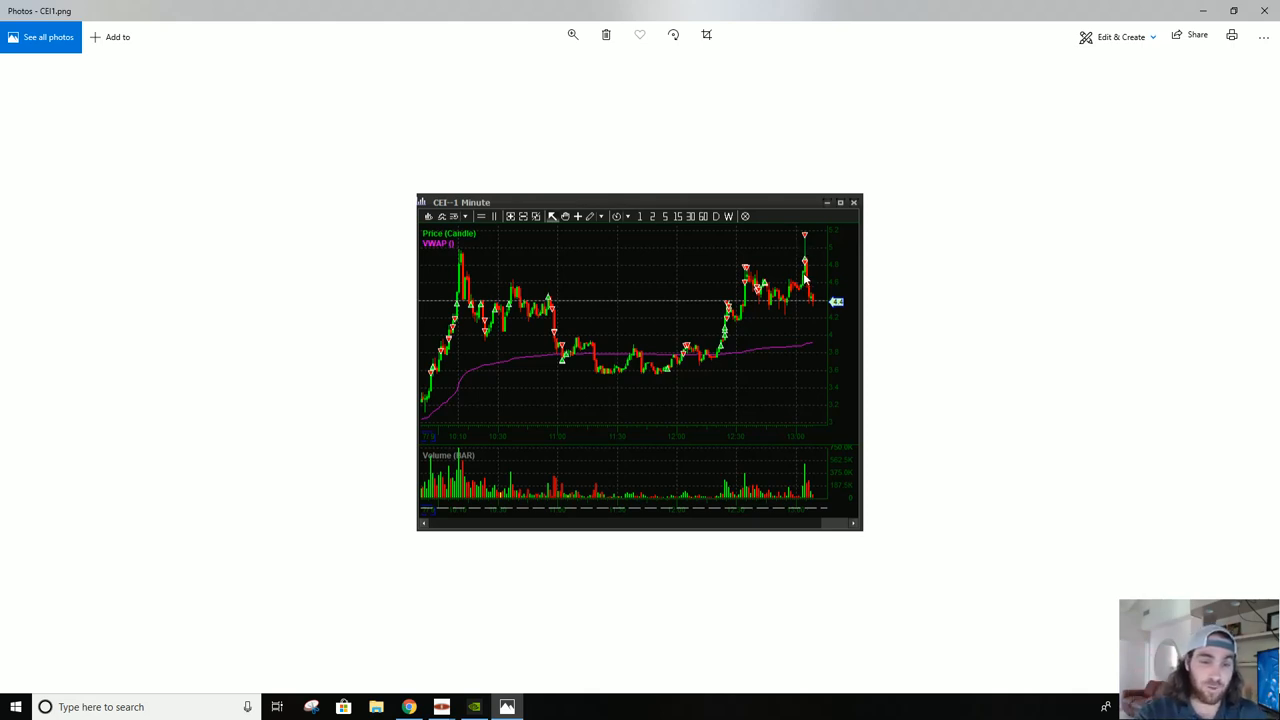
pyautogui.moveTo(812, 270)
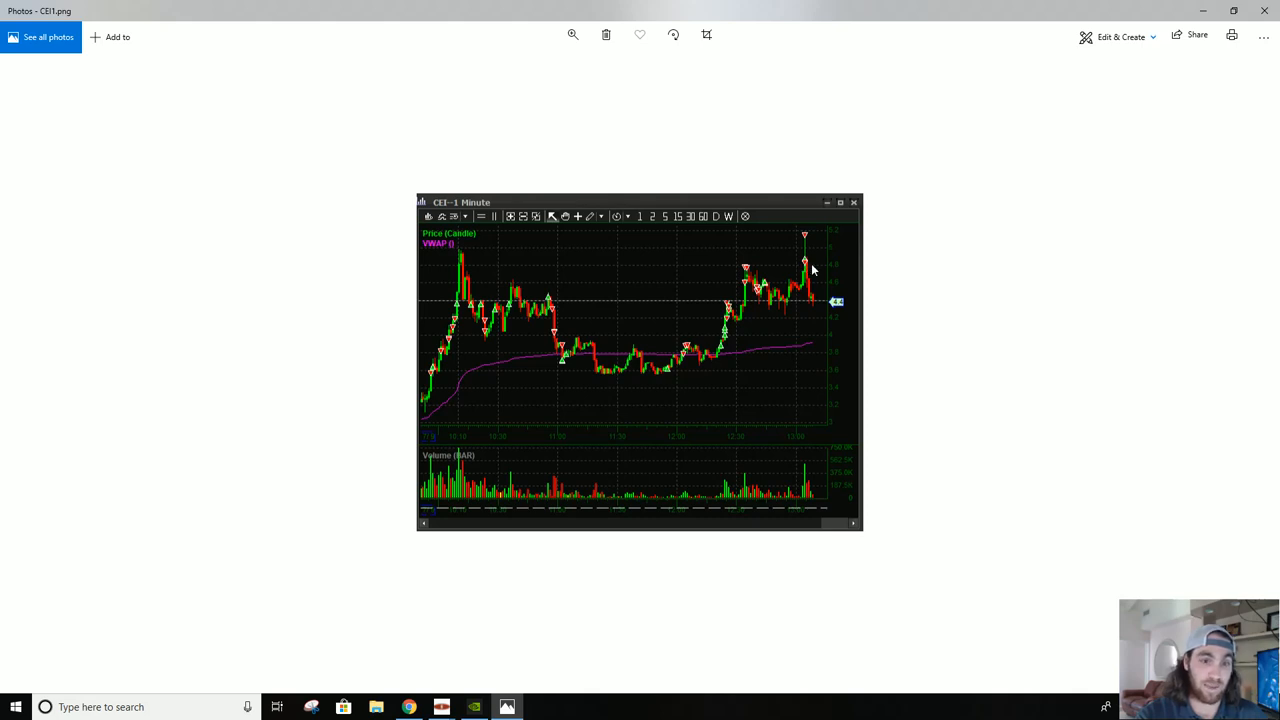
pyautogui.moveTo(792, 252)
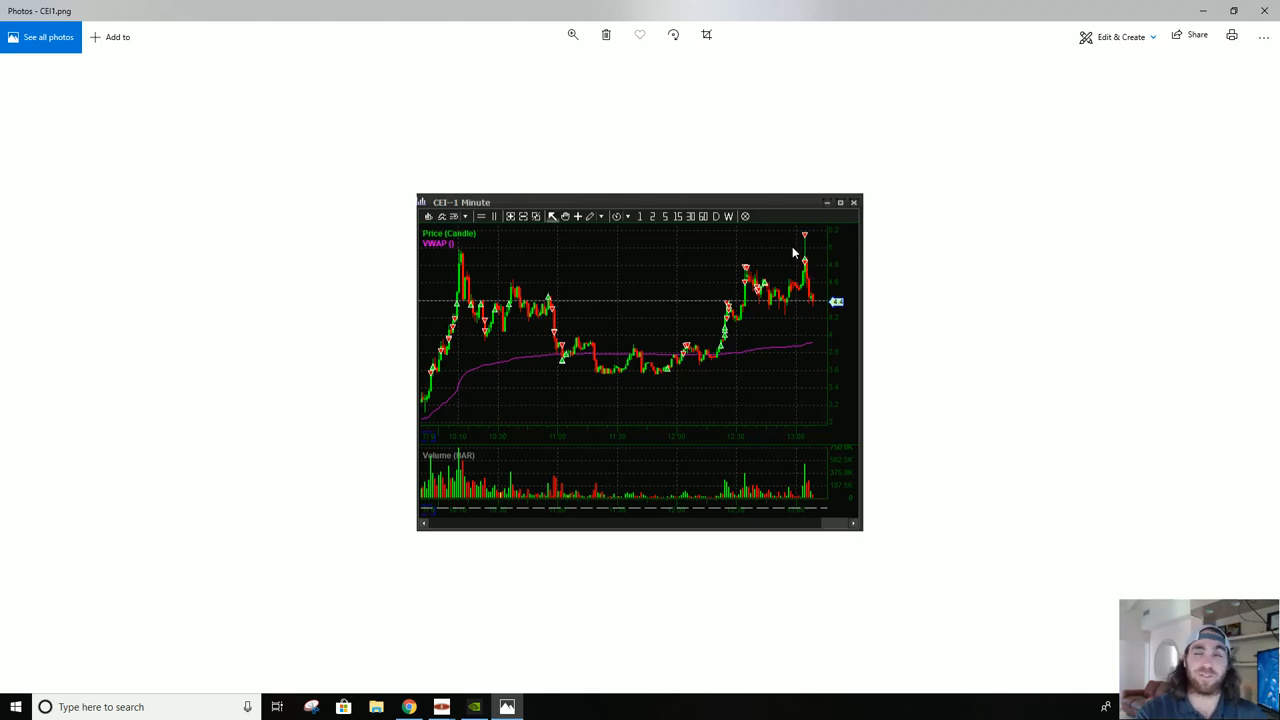
pyautogui.moveTo(816, 268)
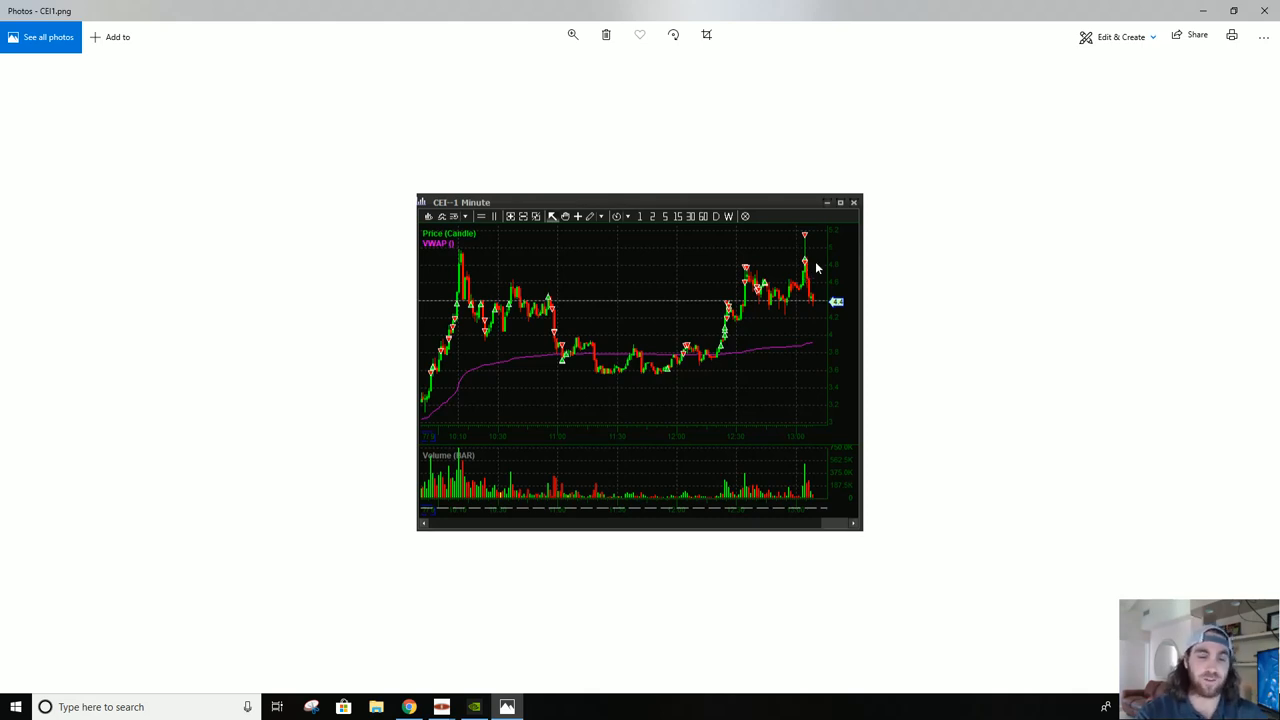
pyautogui.moveTo(816, 272)
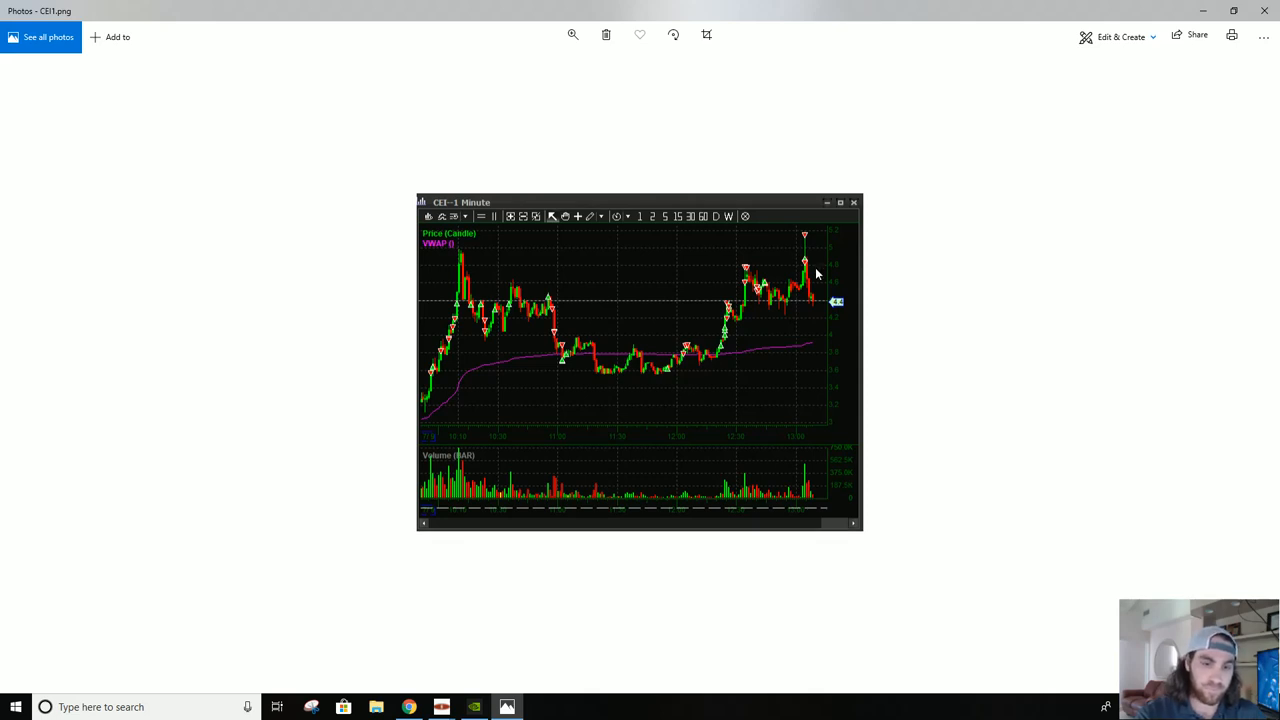
pyautogui.moveTo(792, 258)
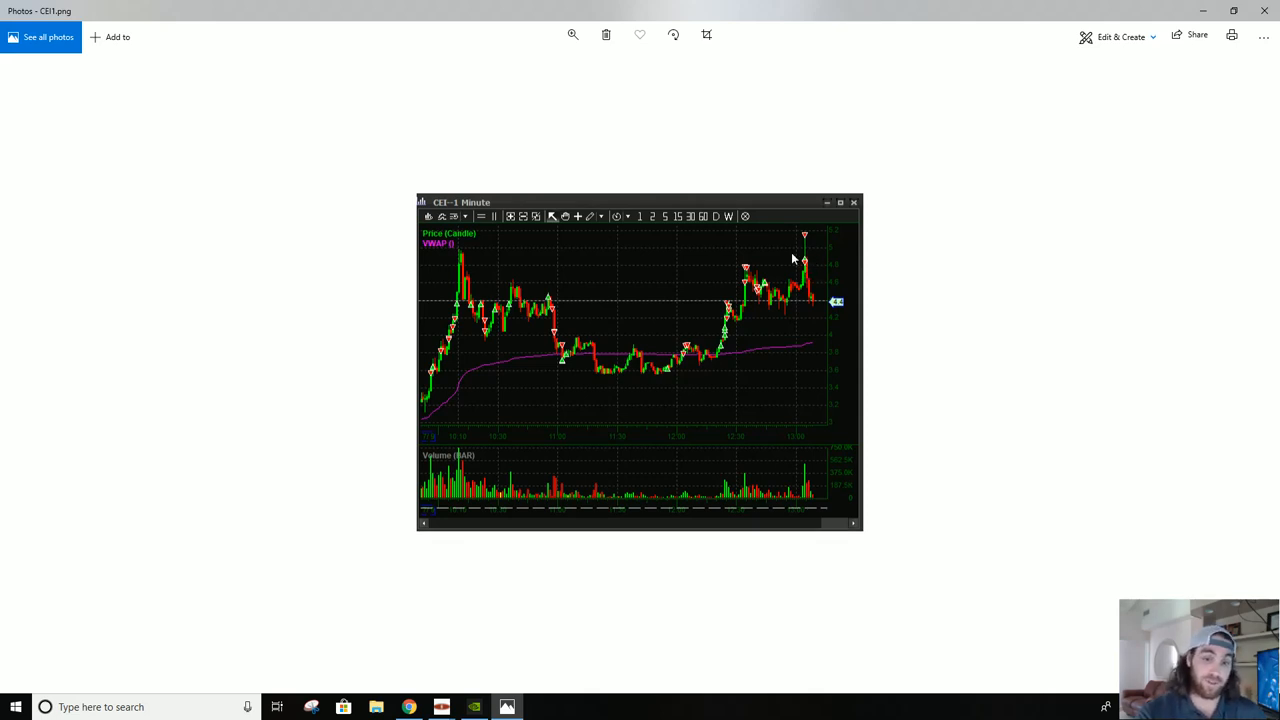
pyautogui.moveTo(750, 308)
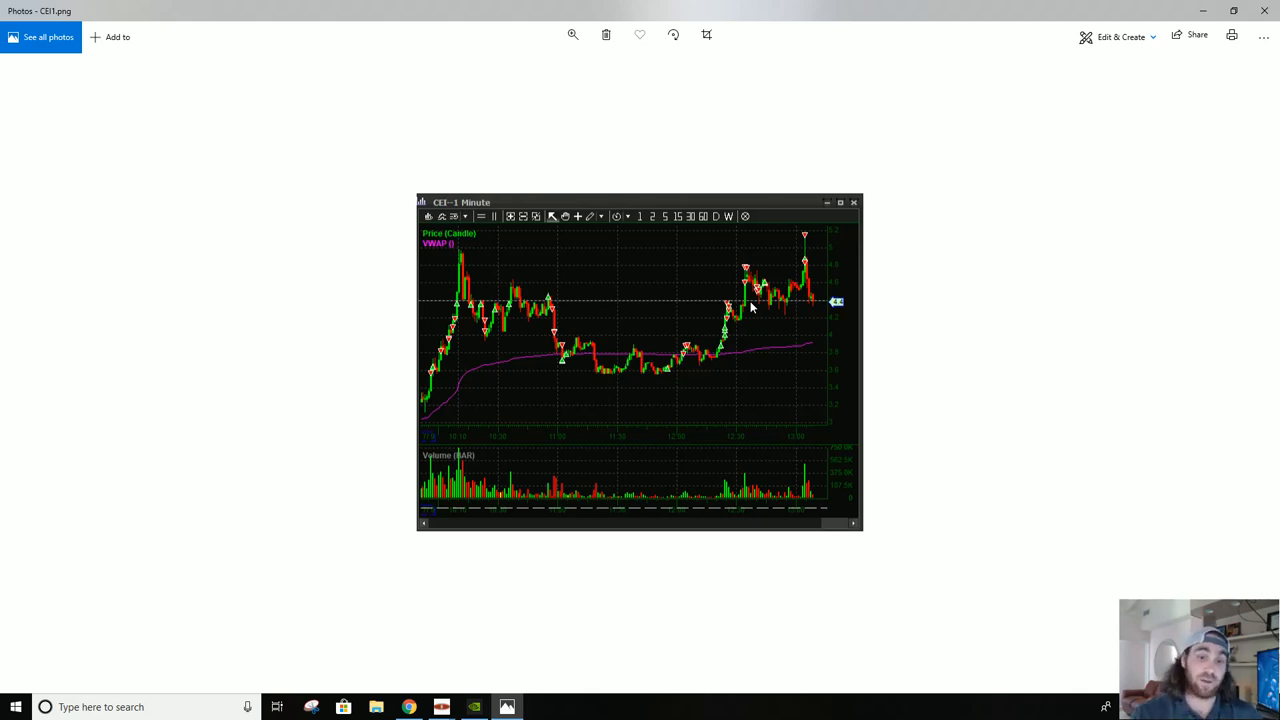
pyautogui.moveTo(812, 320)
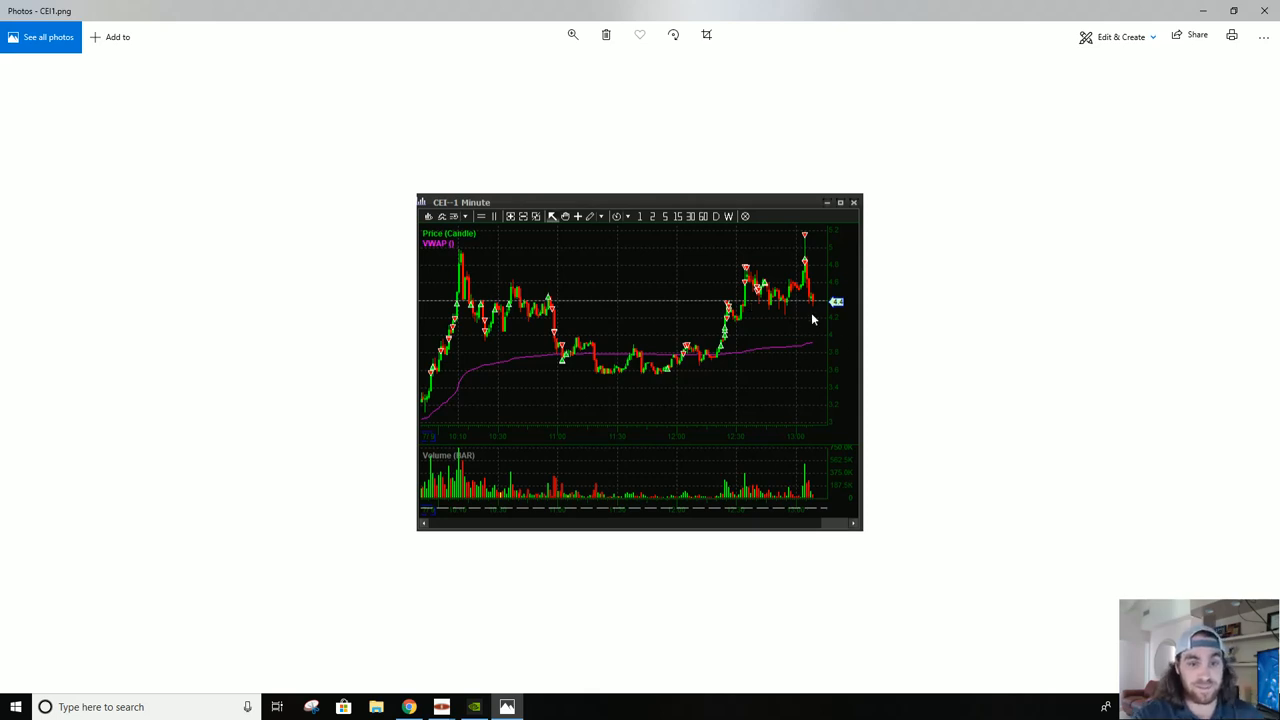
pyautogui.moveTo(810, 300)
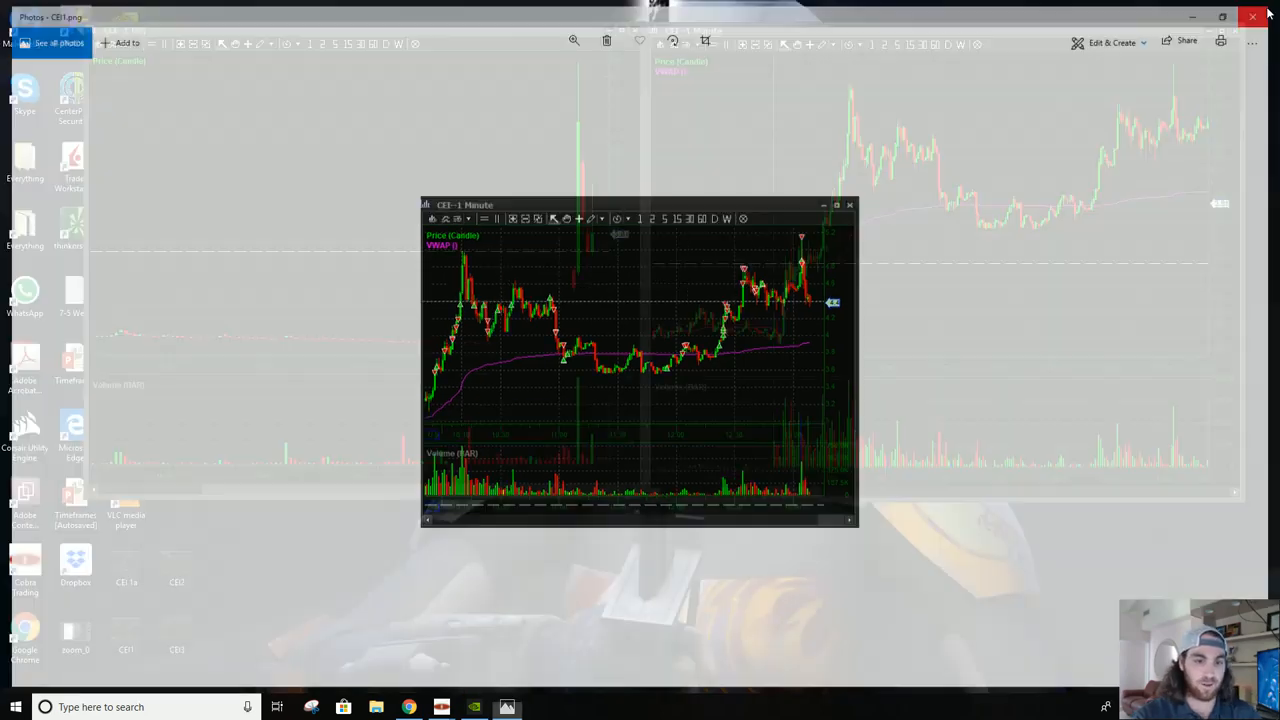
# Return to DAS and scroll the CEI 1-minute chart to the next session's spike and fade
pyautogui.click(1252, 16)
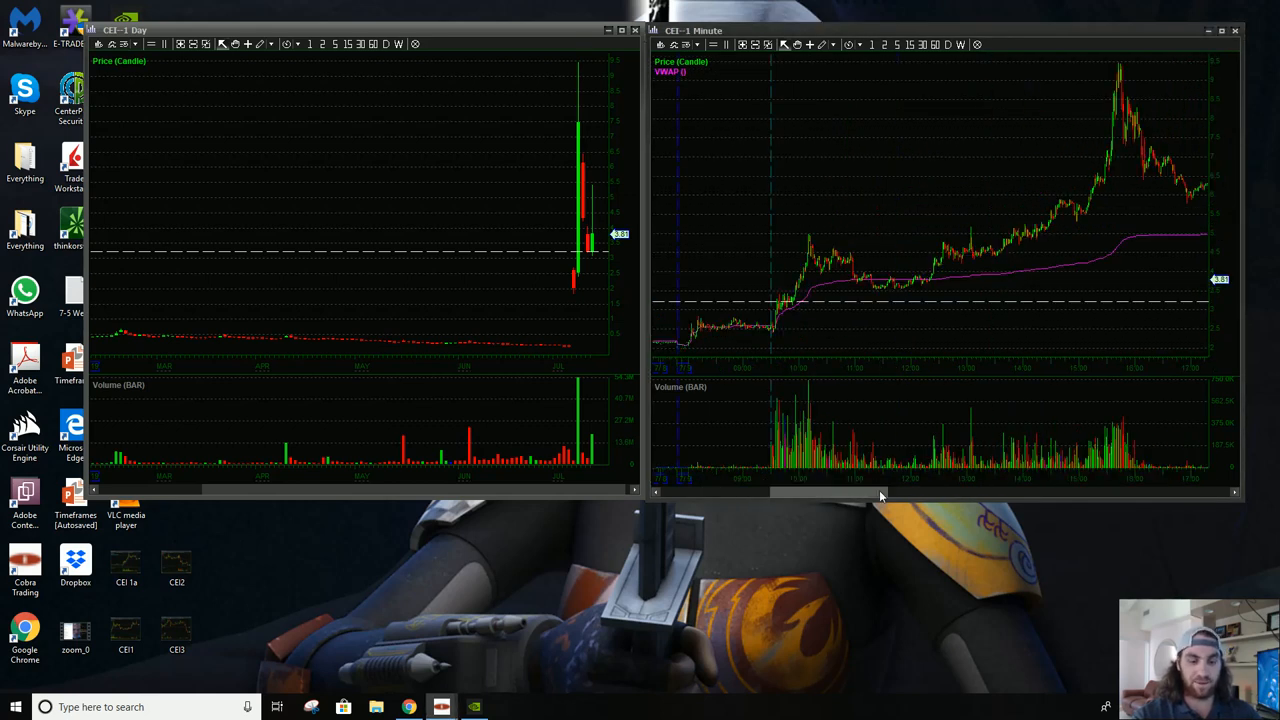
pyautogui.moveTo(880, 492); pyautogui.dragTo(916, 492)
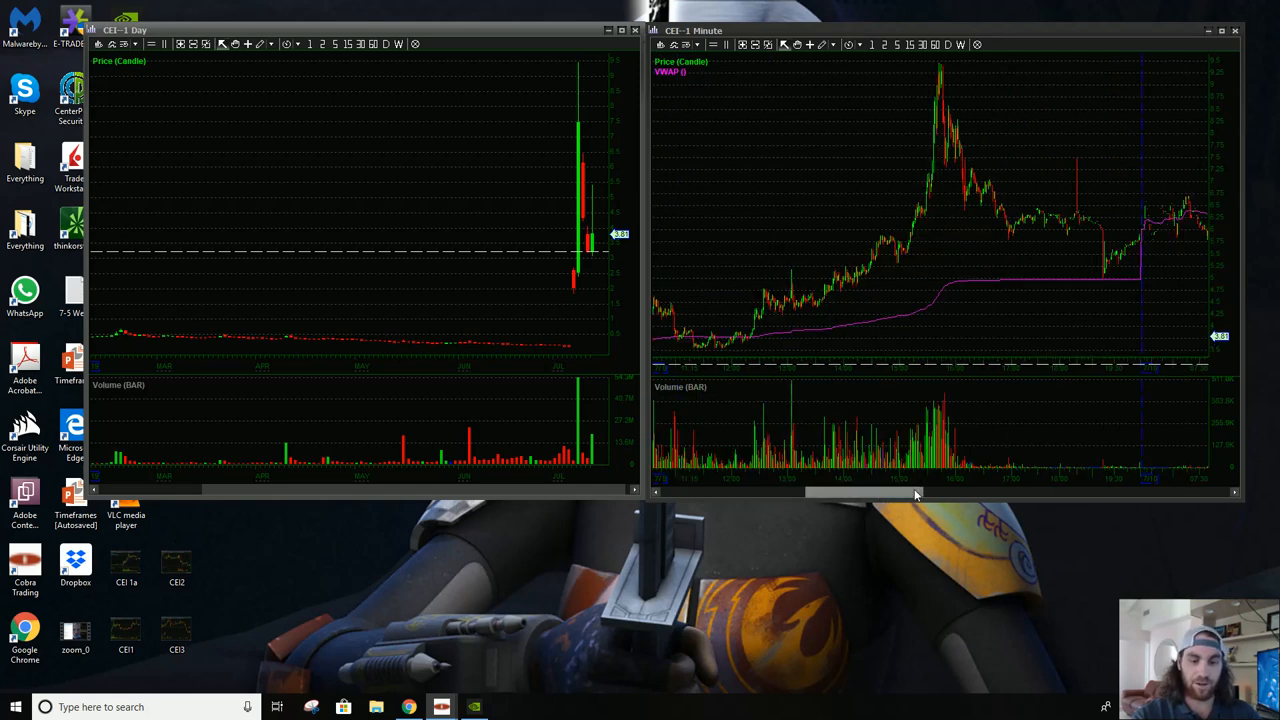
pyautogui.moveTo(916, 490); pyautogui.dragTo(864, 490)
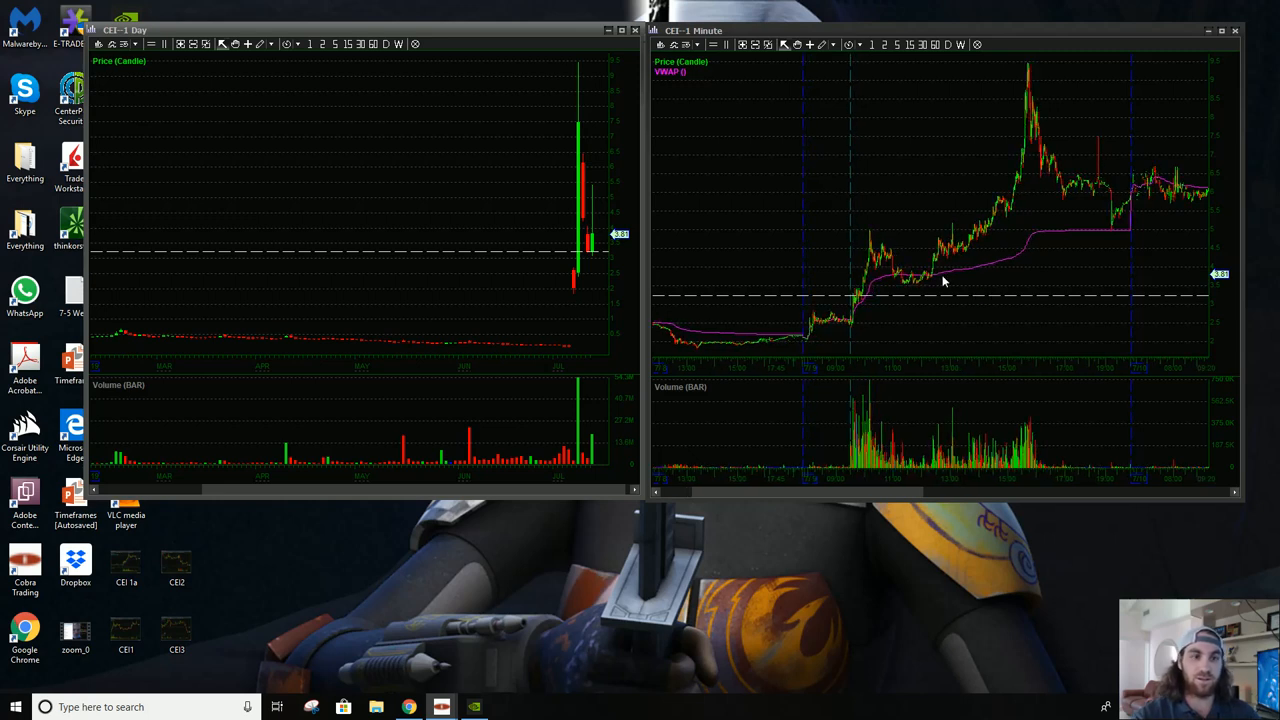
pyautogui.moveTo(1024, 312)
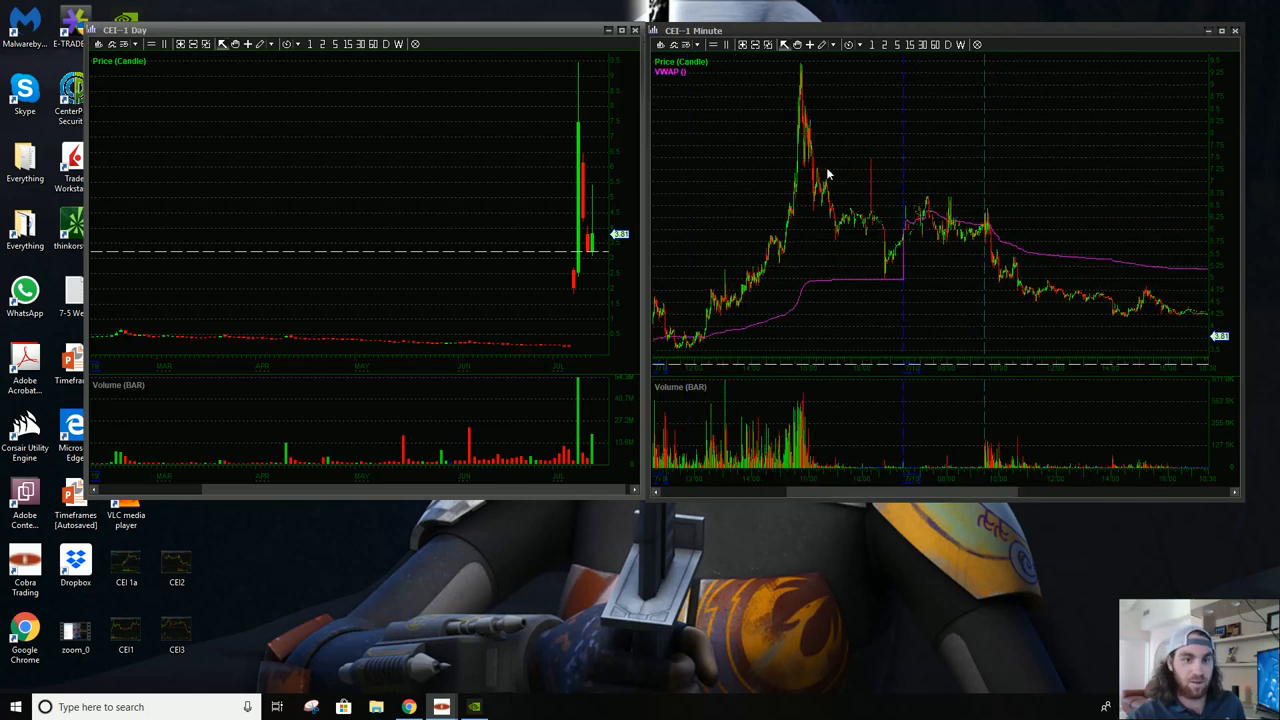
pyautogui.moveTo(782, 102)
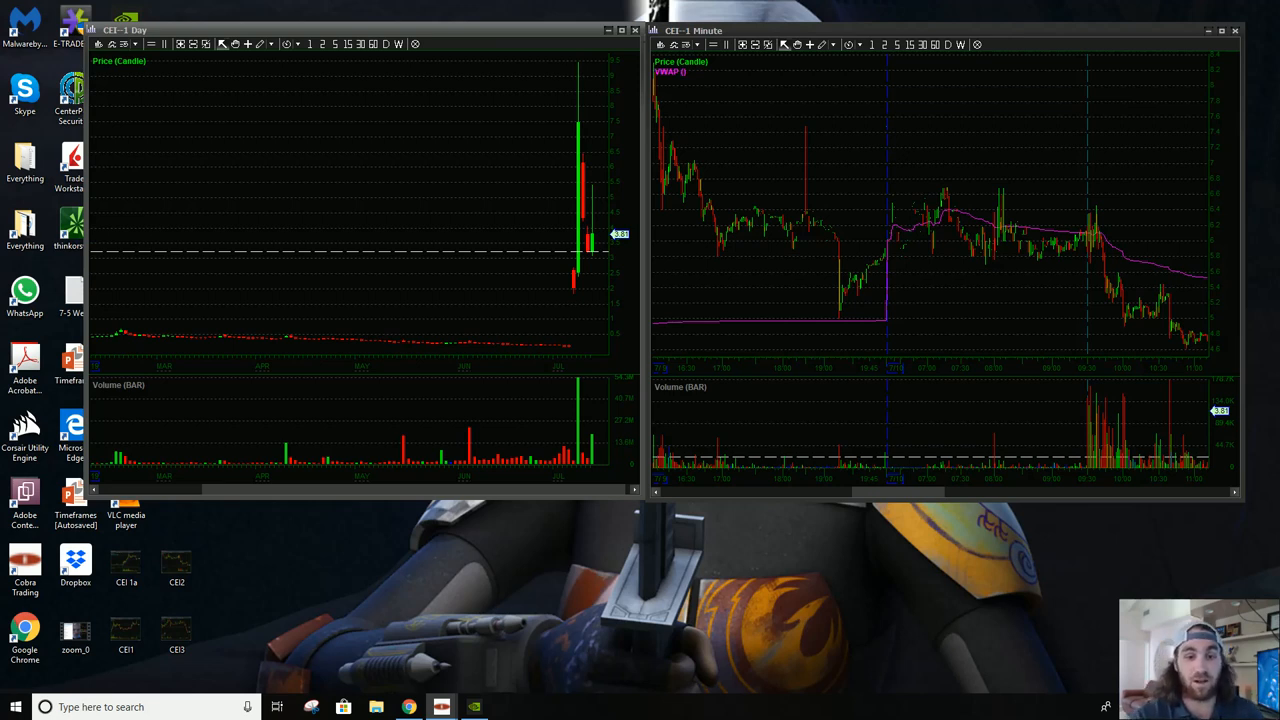
pyautogui.moveTo(1032, 302)
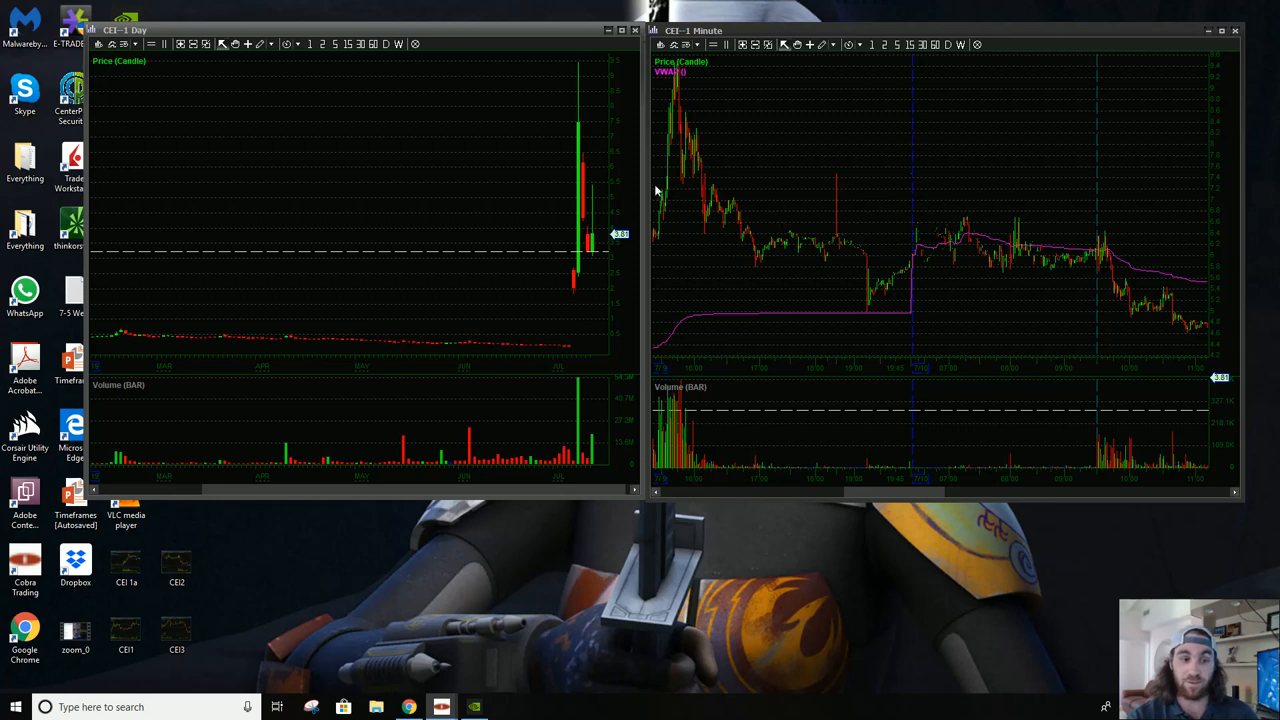
pyautogui.moveTo(1058, 292)
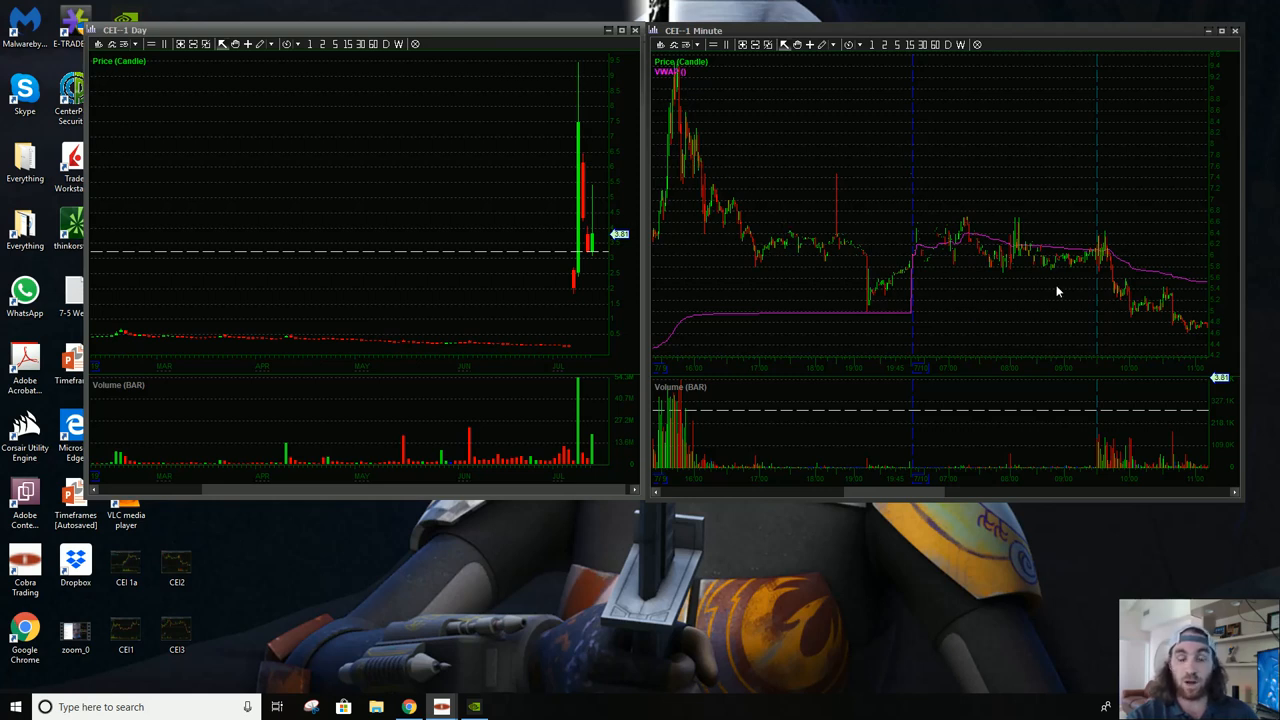
pyautogui.moveTo(1092, 288)
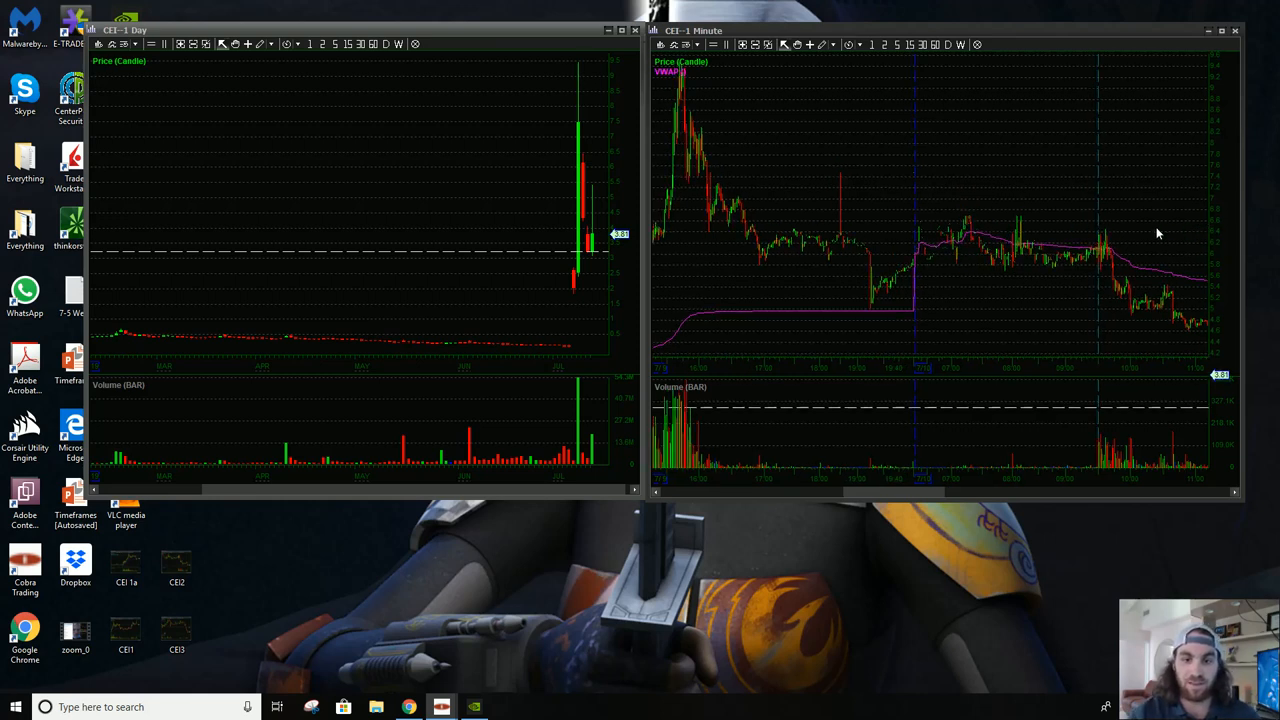
pyautogui.moveTo(952, 228)
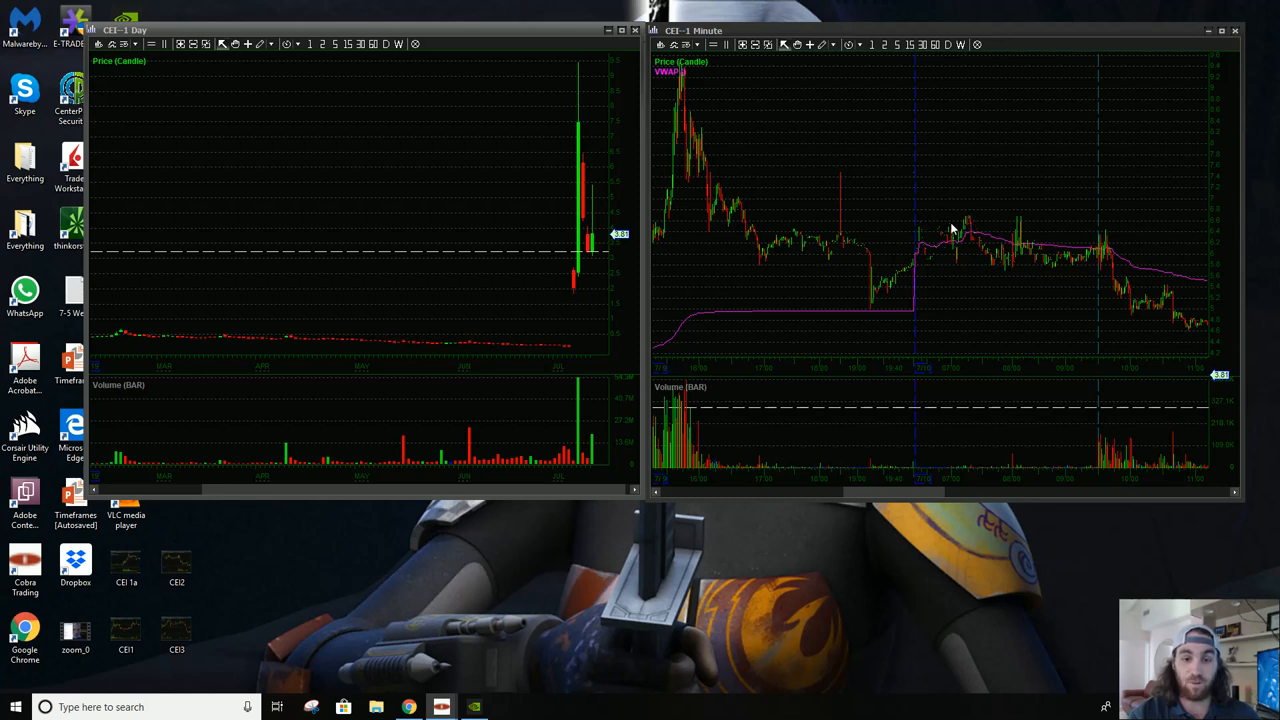
pyautogui.moveTo(1024, 218)
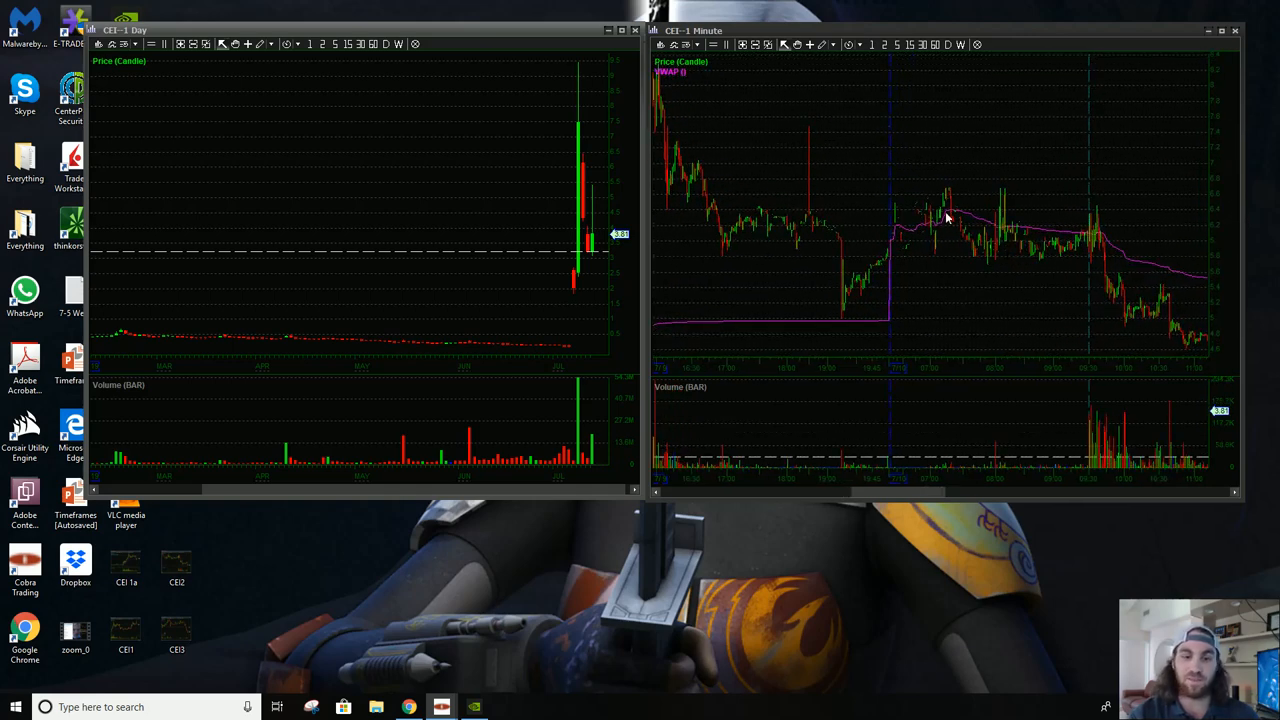
pyautogui.moveTo(1012, 256)
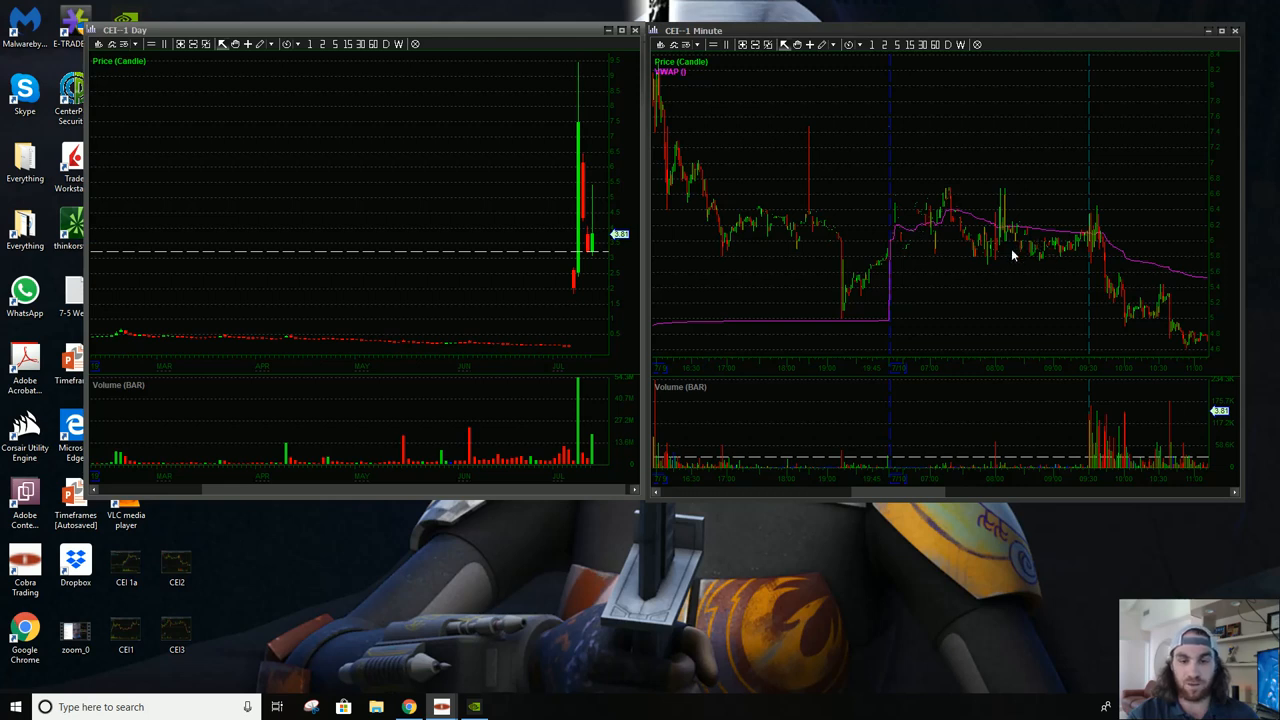
pyautogui.moveTo(1044, 248)
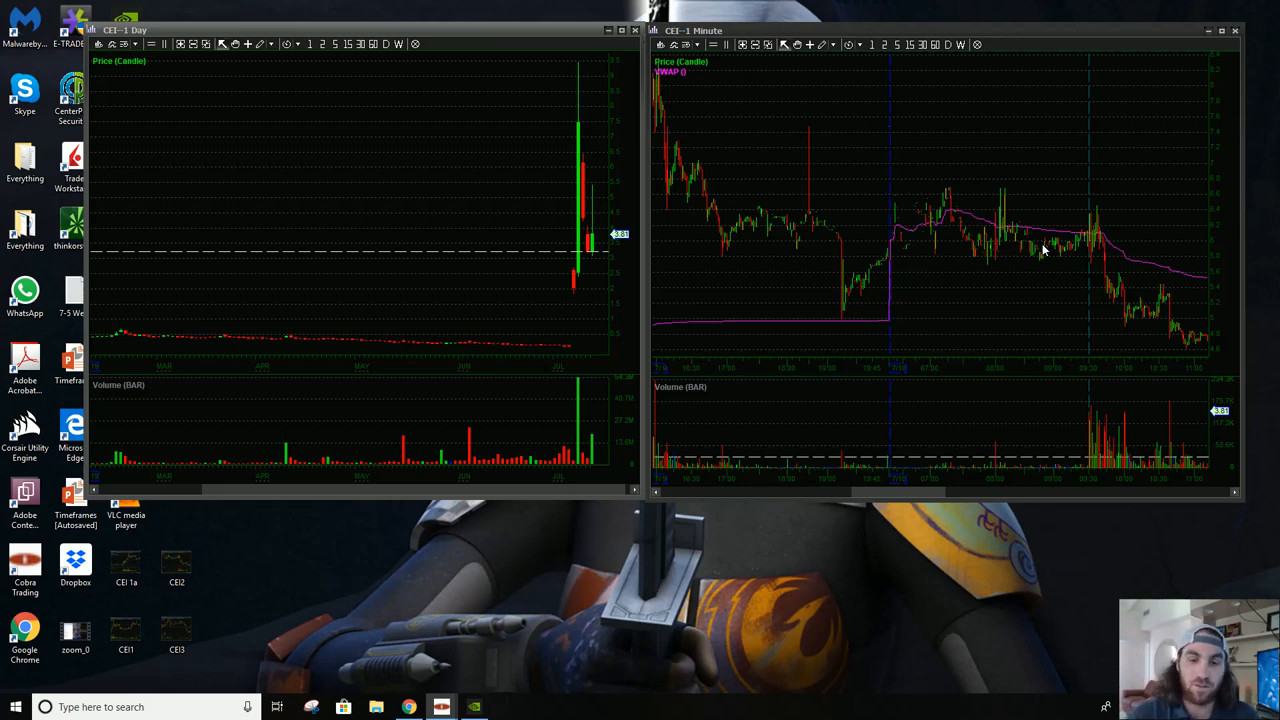
pyautogui.moveTo(1068, 210)
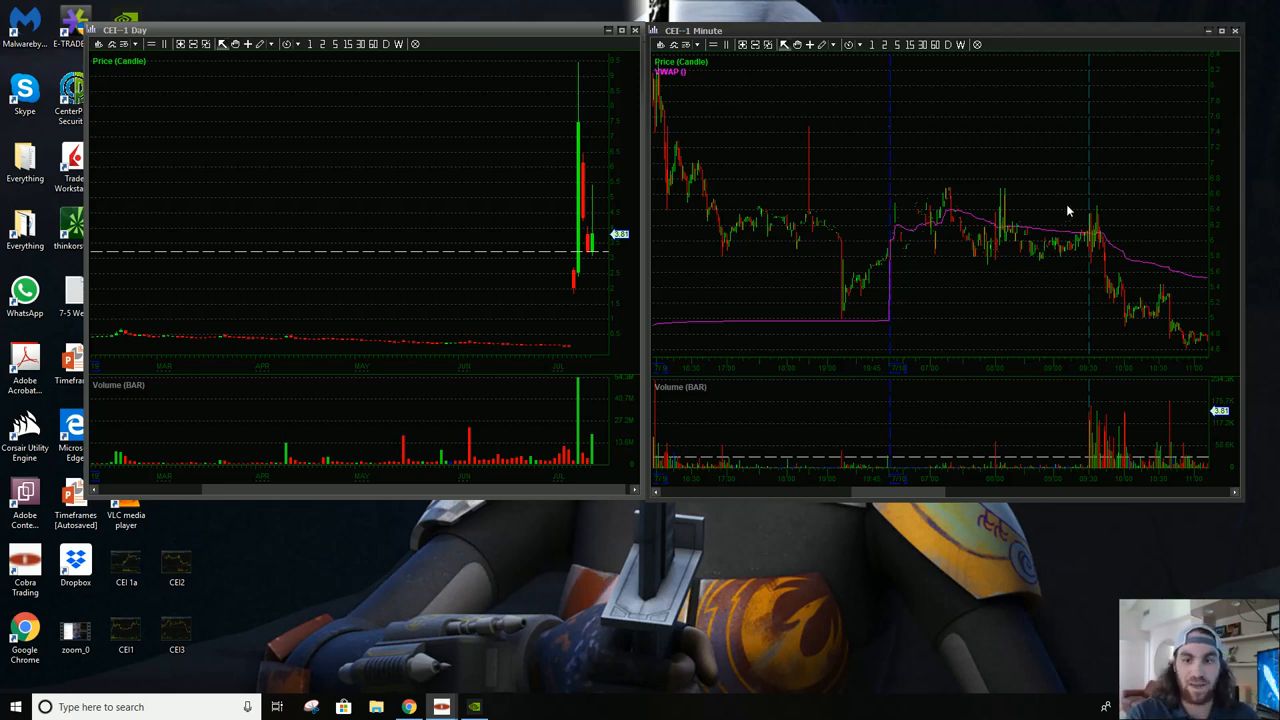
pyautogui.moveTo(1032, 198)
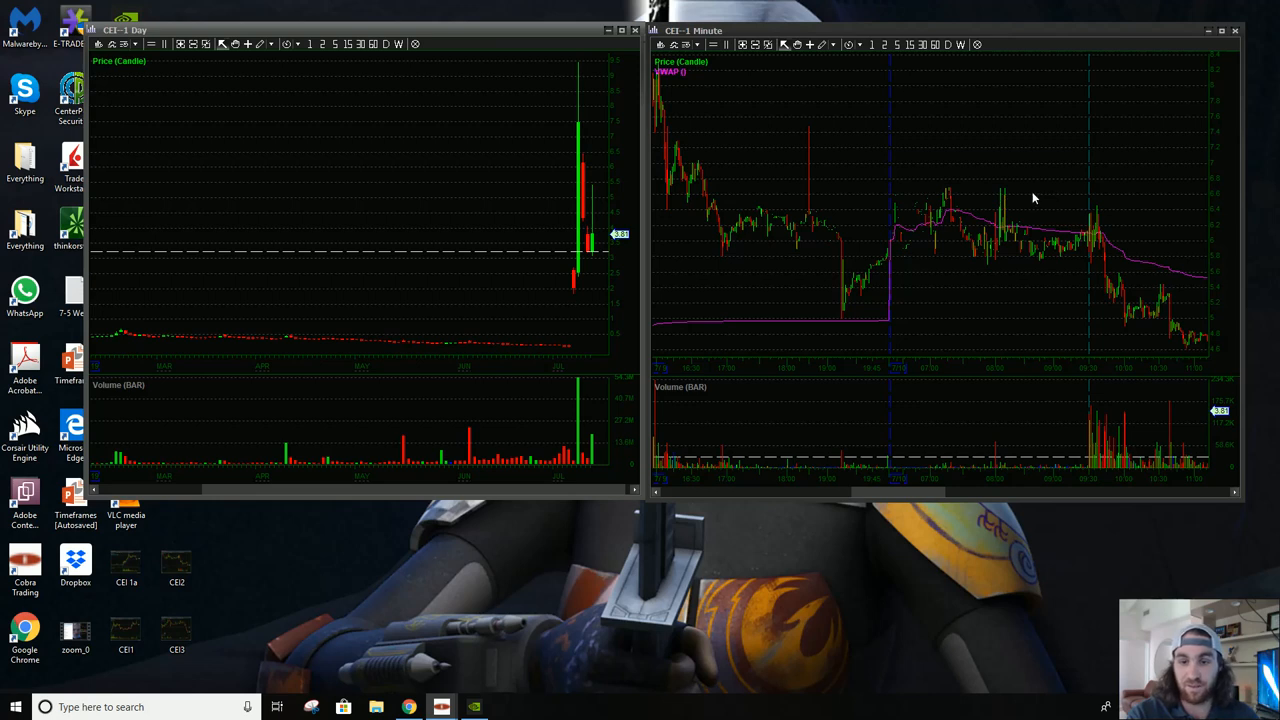
pyautogui.moveTo(1050, 244)
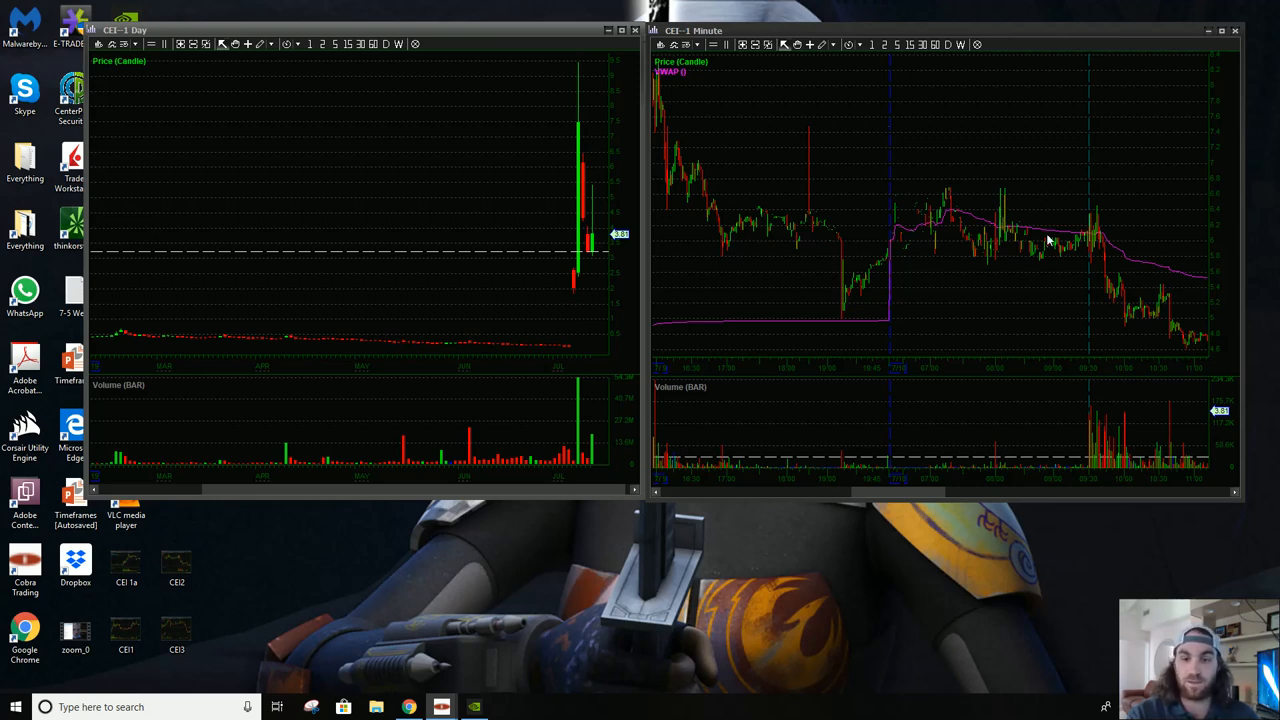
pyautogui.moveTo(1008, 216)
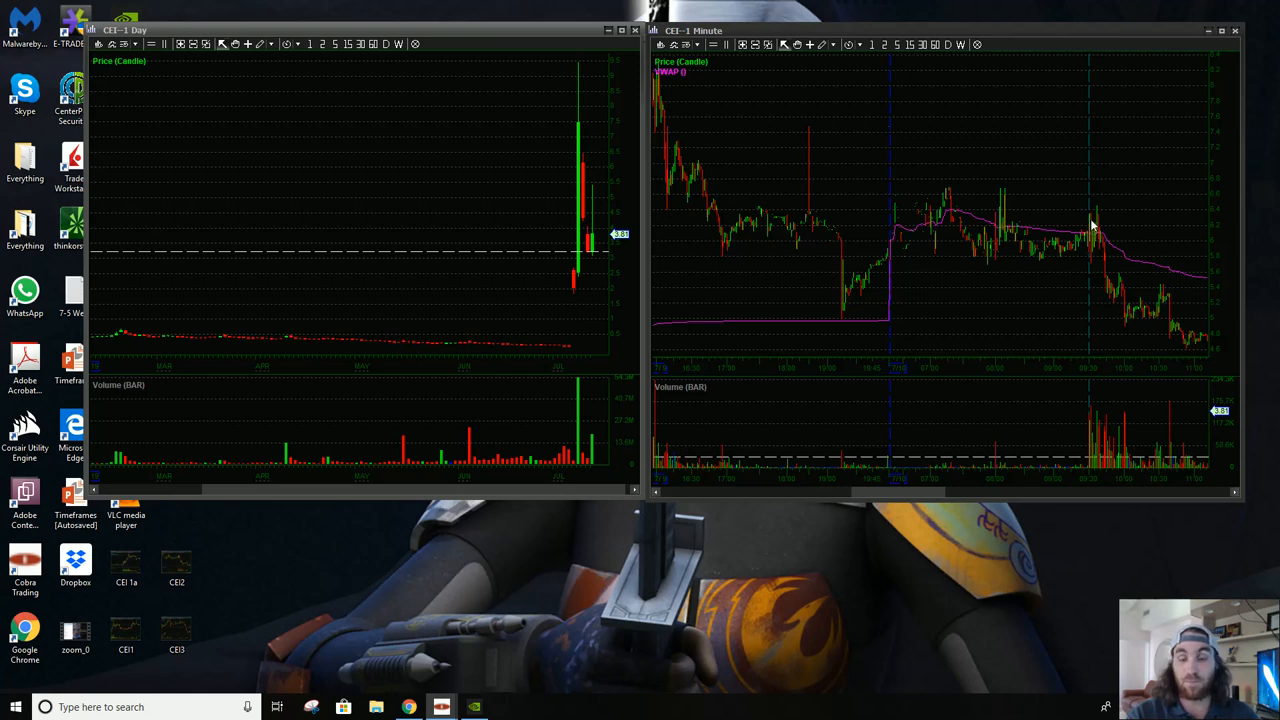
pyautogui.moveTo(1104, 318)
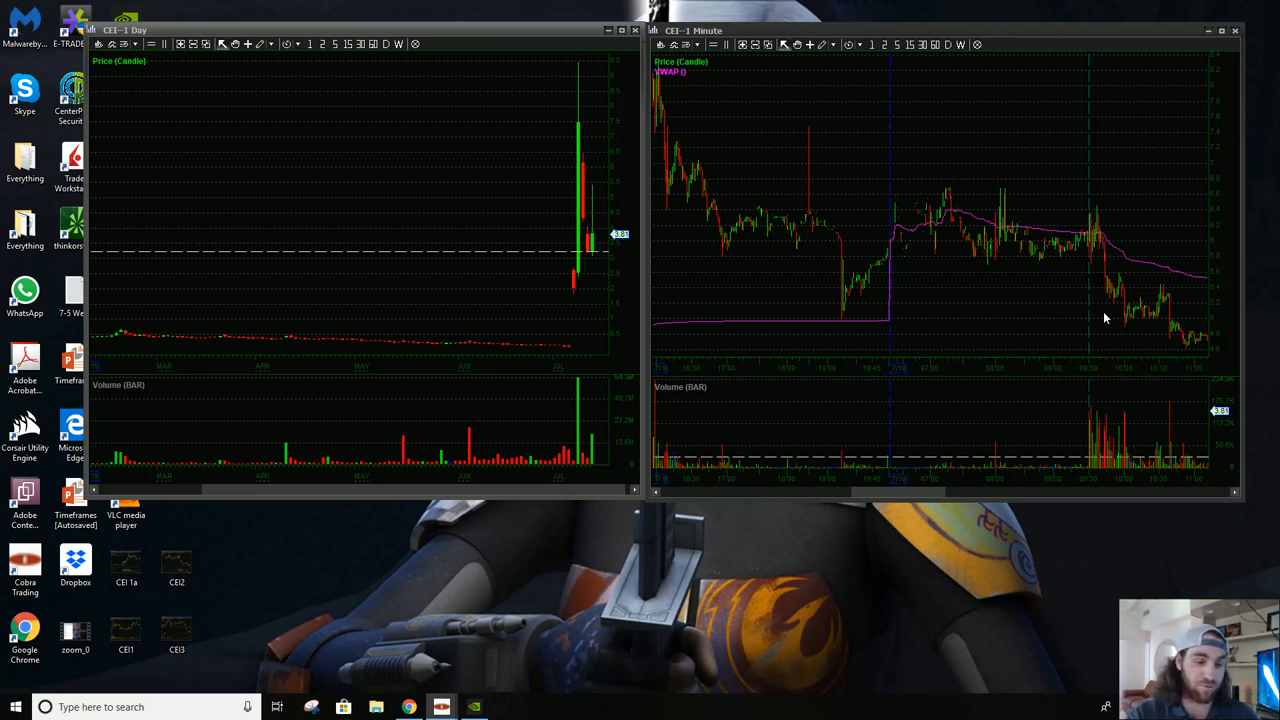
pyautogui.moveTo(164, 584)
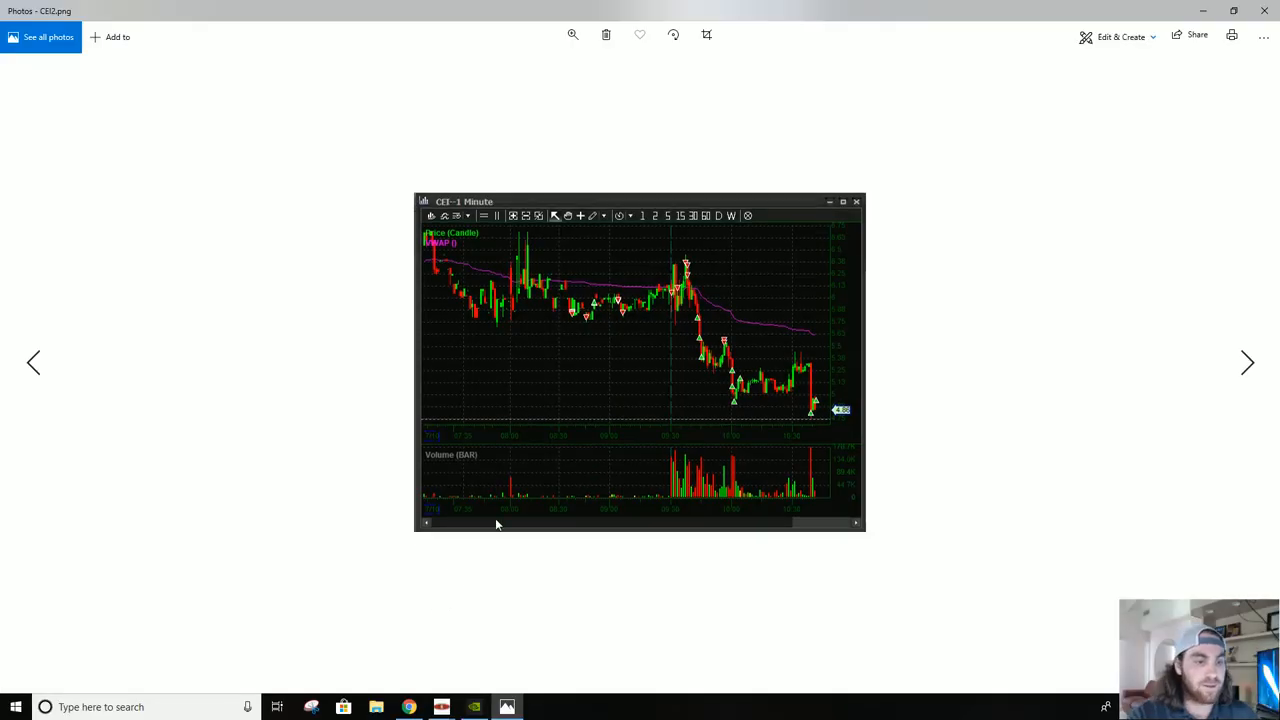
pyautogui.moveTo(560, 318)
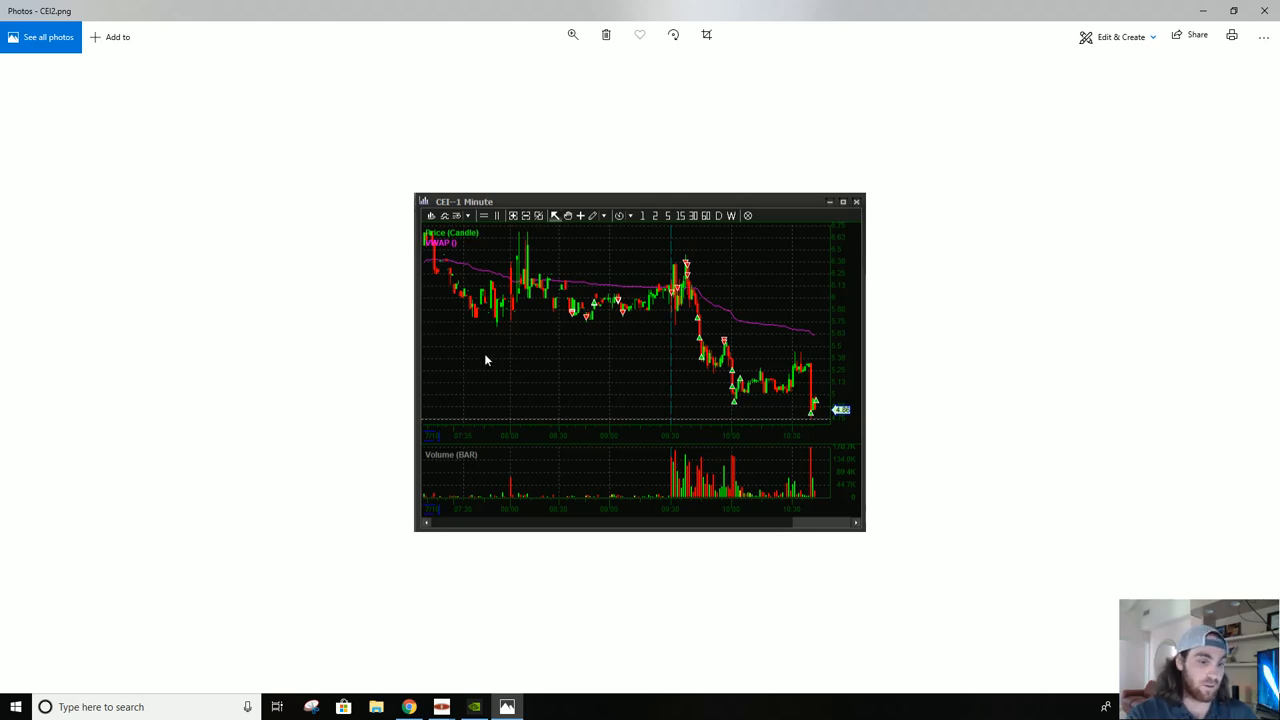
pyautogui.moveTo(556, 322)
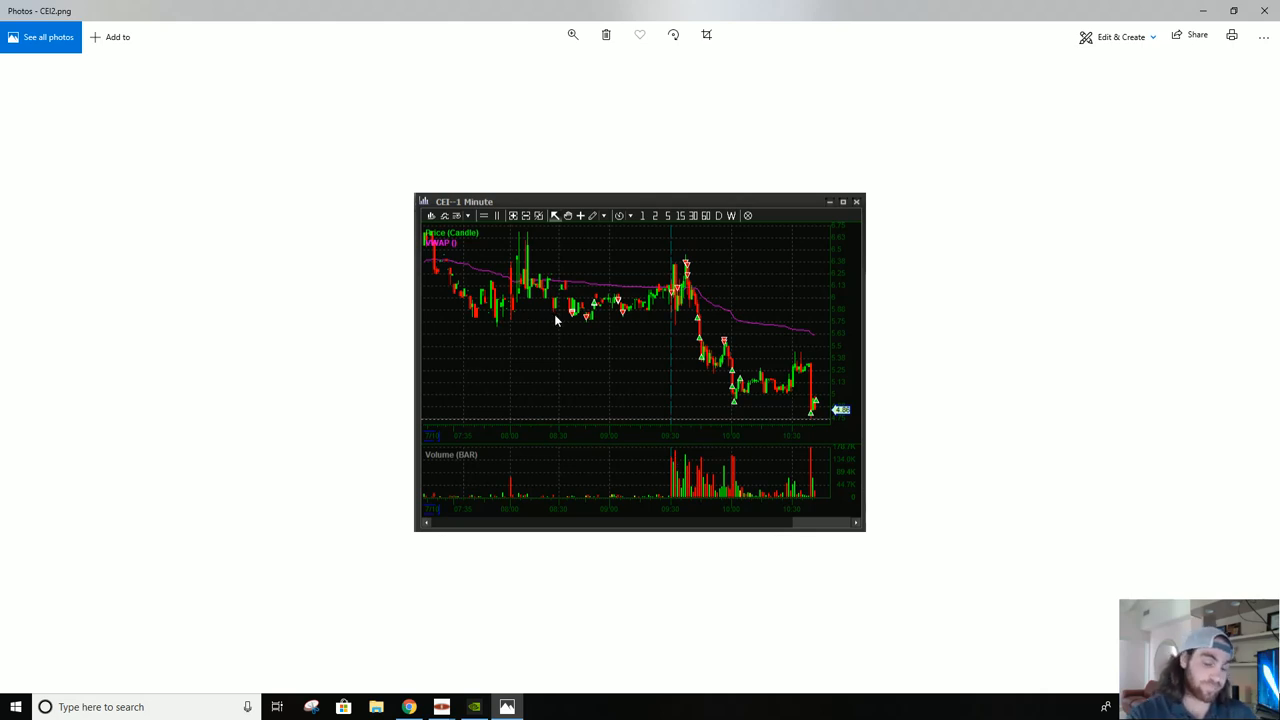
pyautogui.moveTo(600, 320)
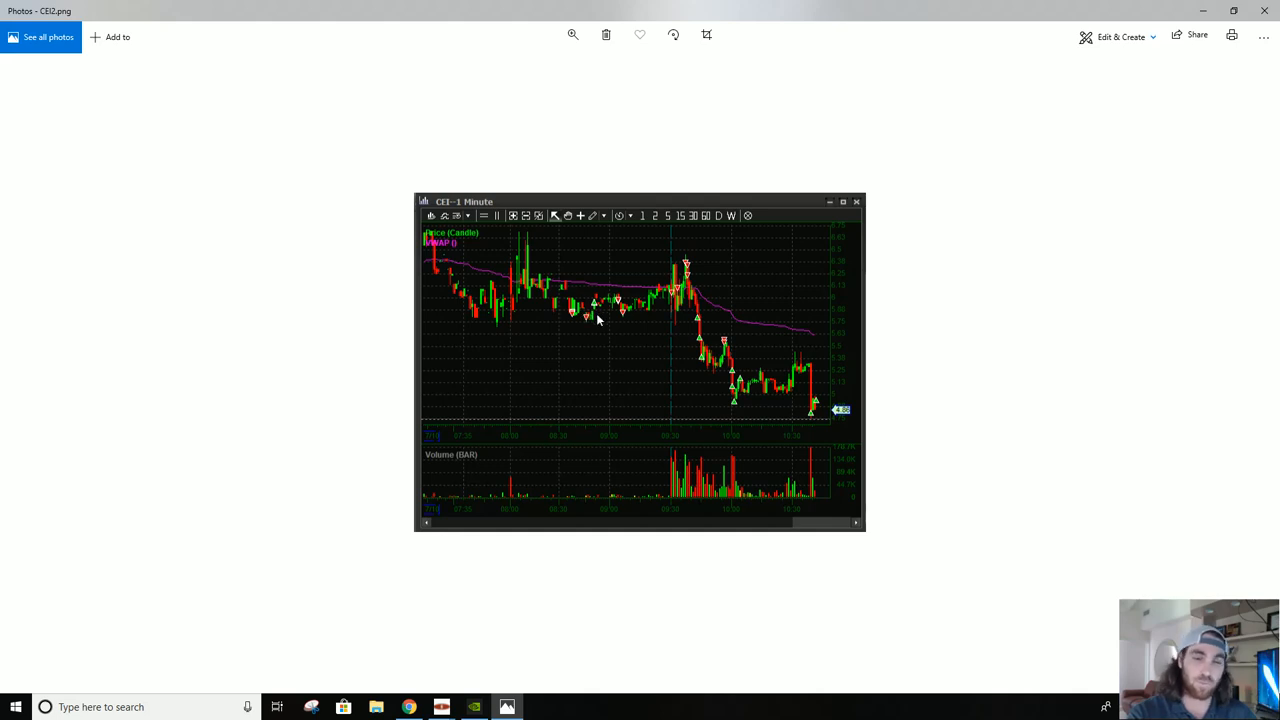
pyautogui.moveTo(584, 322)
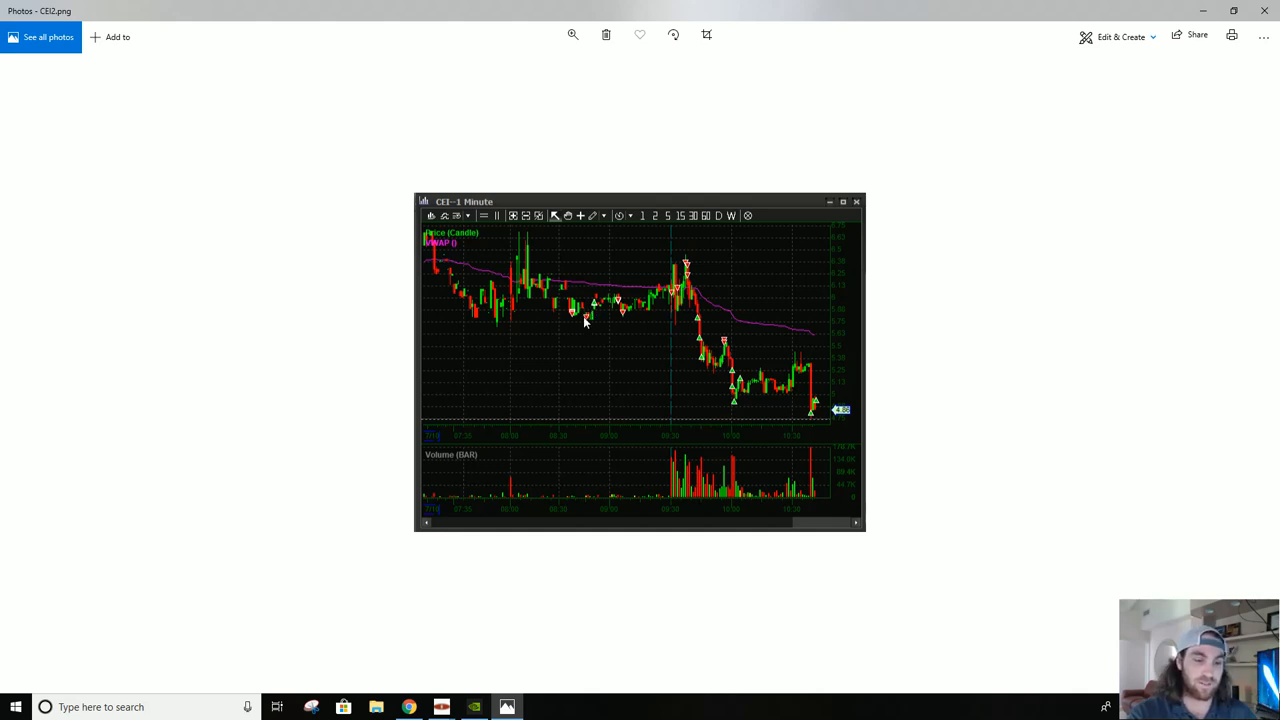
pyautogui.moveTo(576, 320)
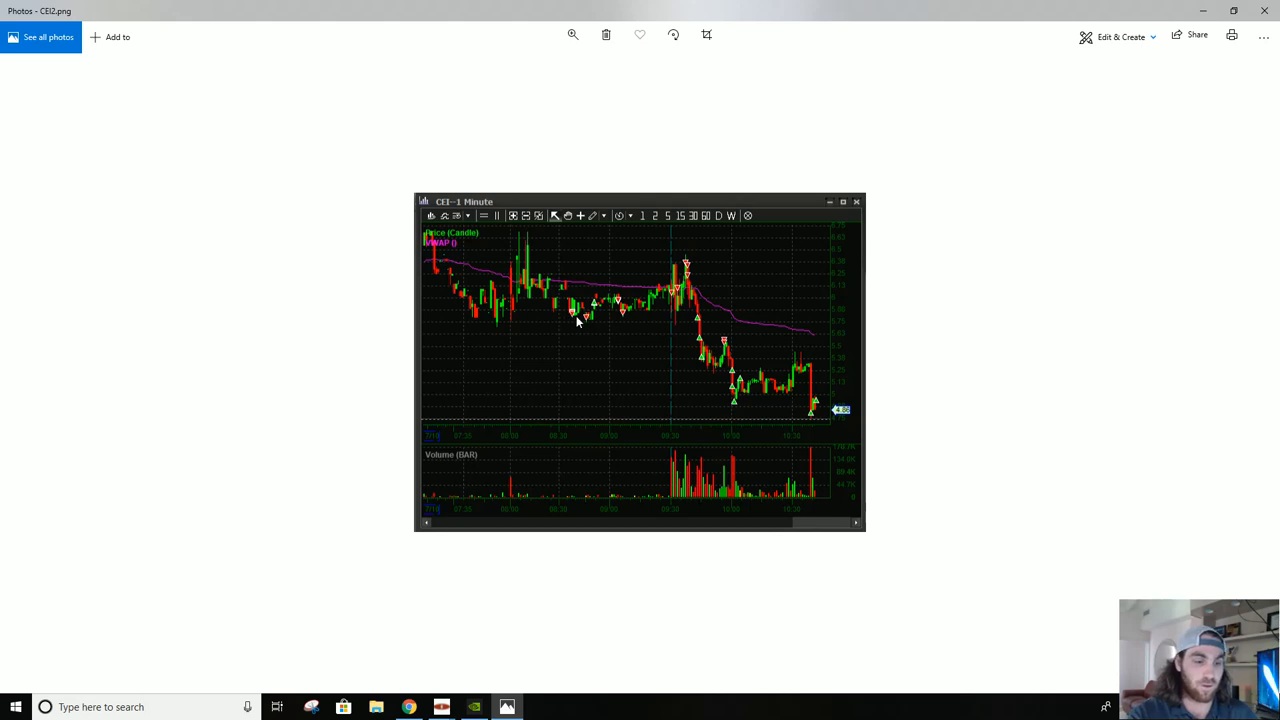
pyautogui.moveTo(600, 308)
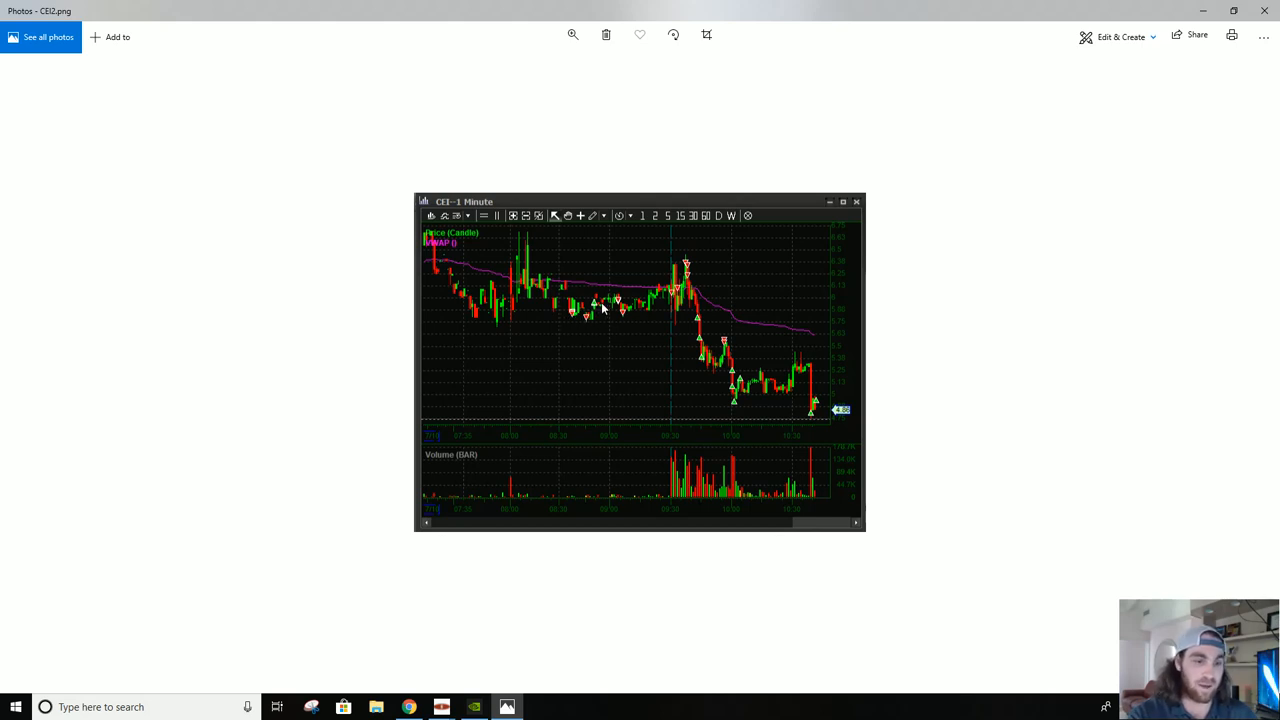
pyautogui.moveTo(620, 292)
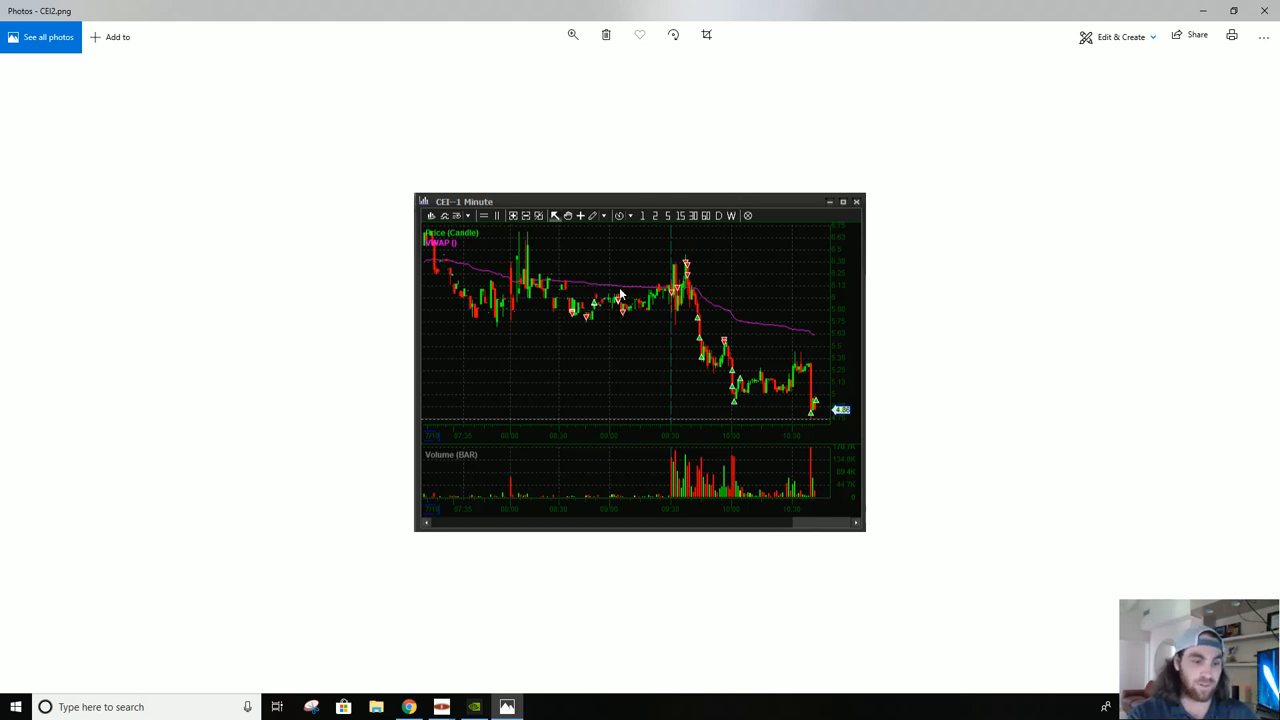
pyautogui.moveTo(630, 308)
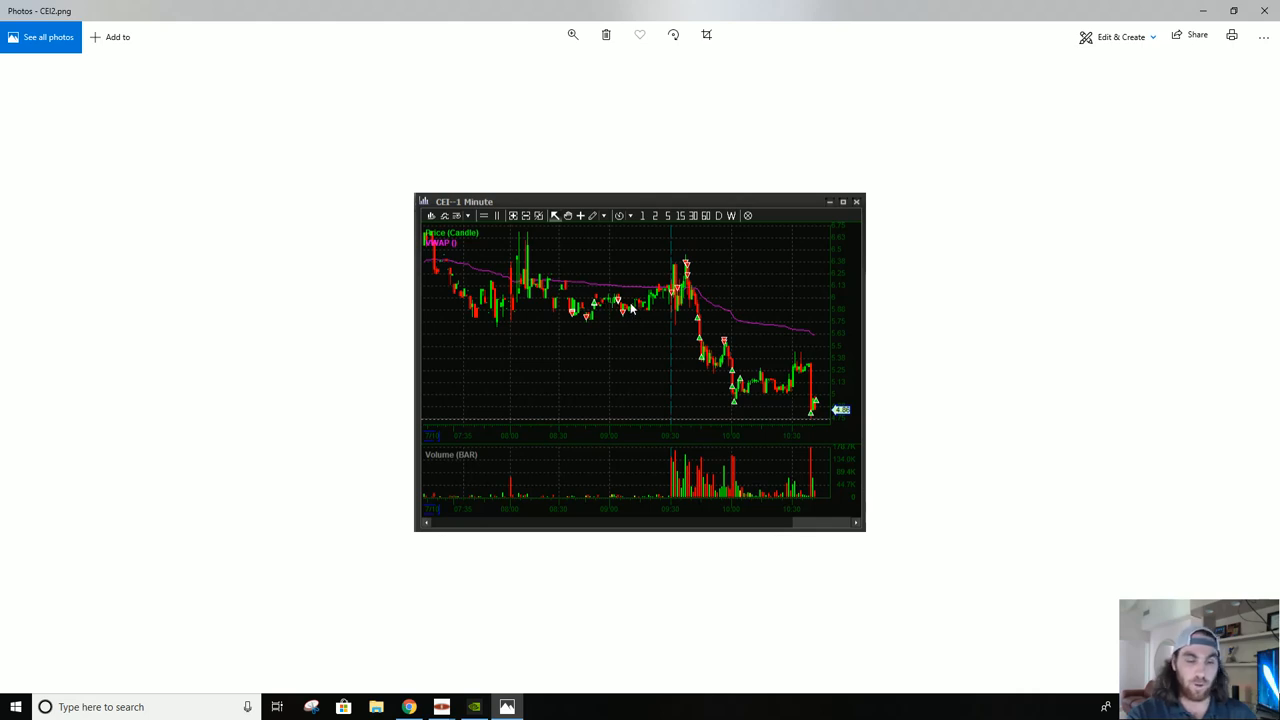
pyautogui.moveTo(636, 310)
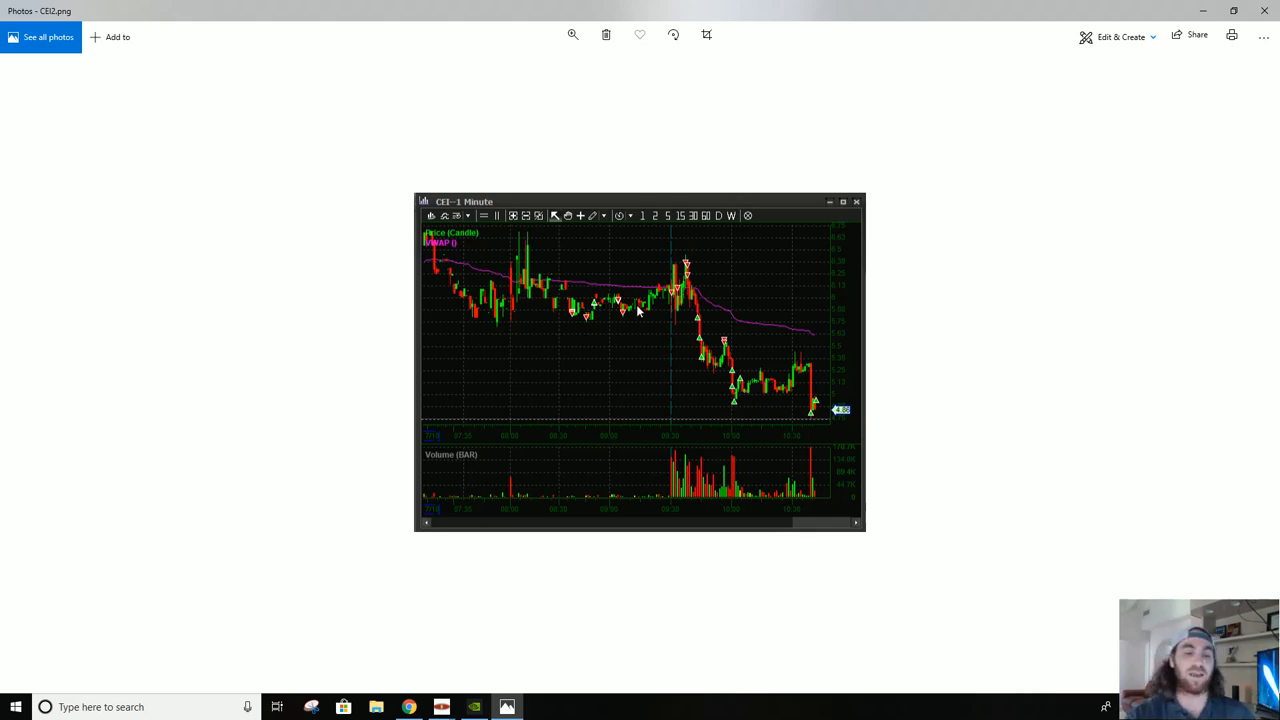
pyautogui.moveTo(650, 302)
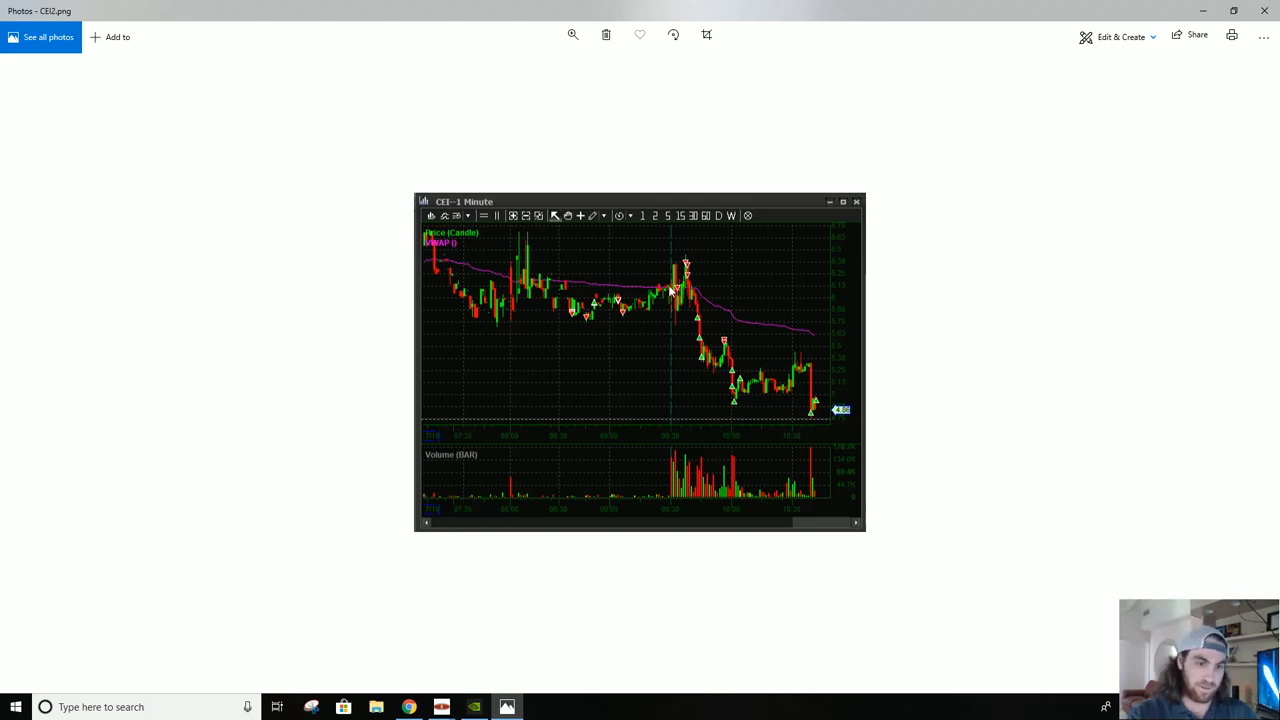
pyautogui.moveTo(676, 290)
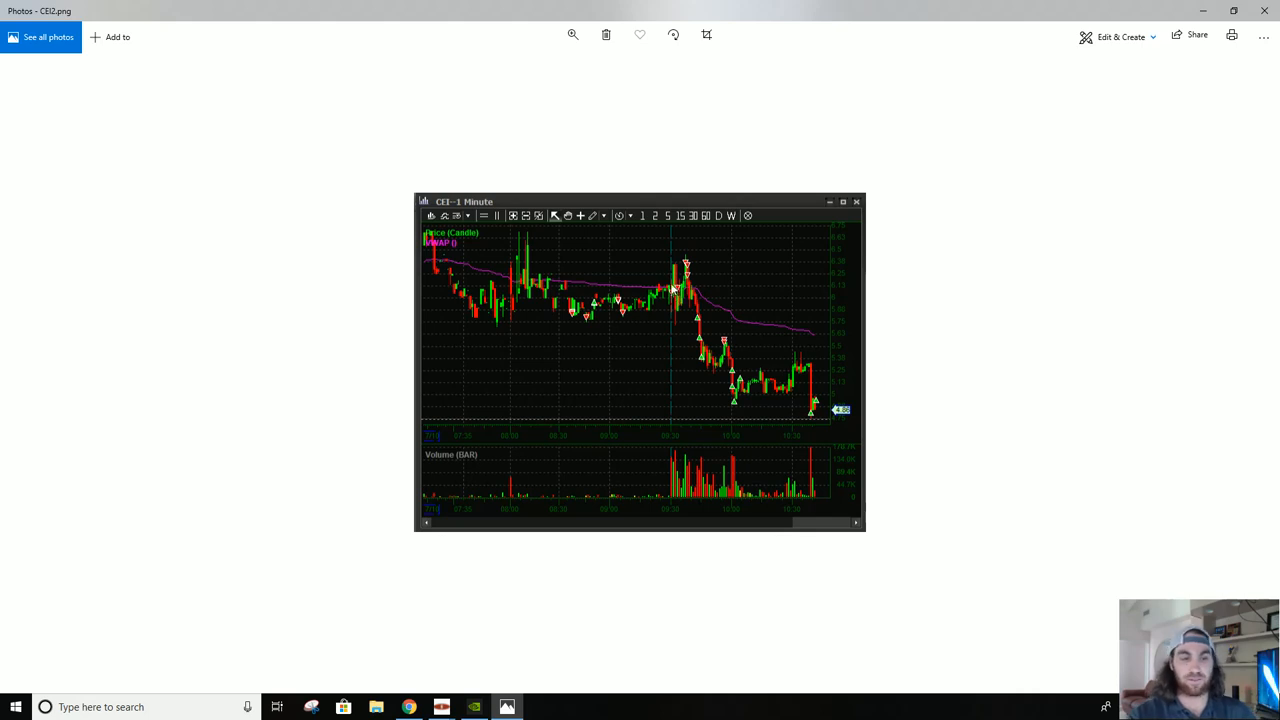
pyautogui.moveTo(674, 344)
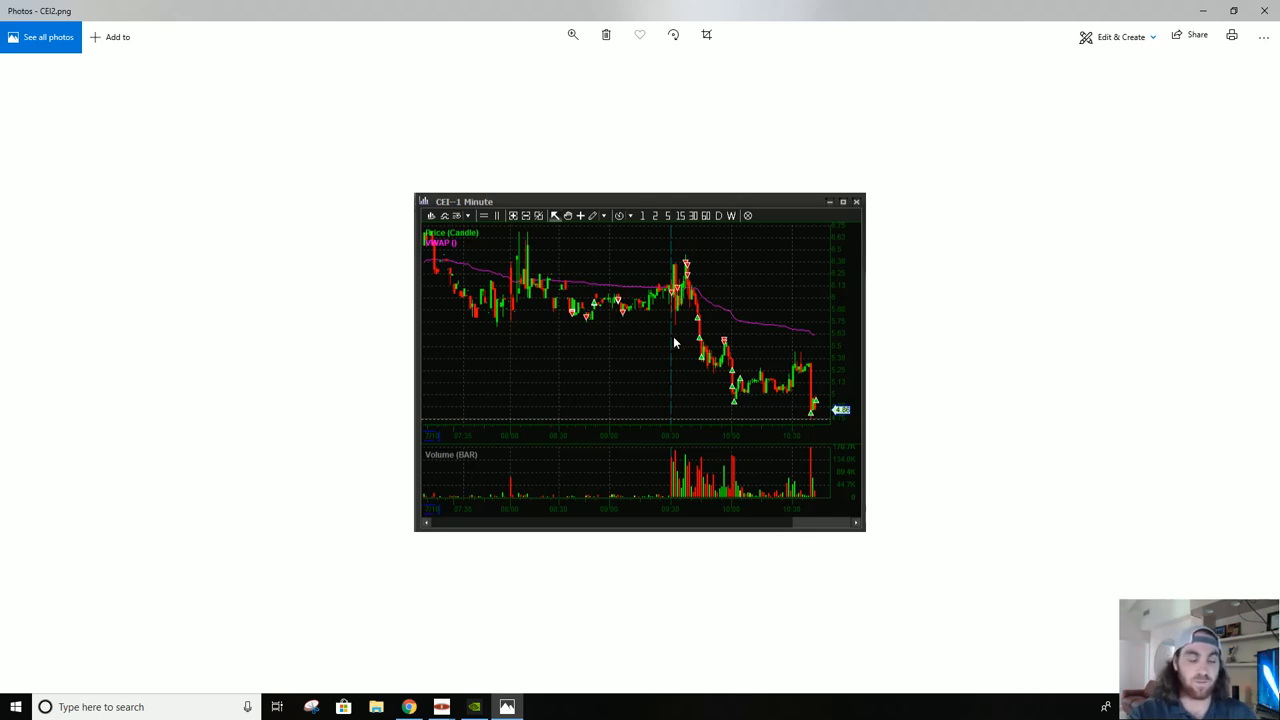
pyautogui.moveTo(628, 306)
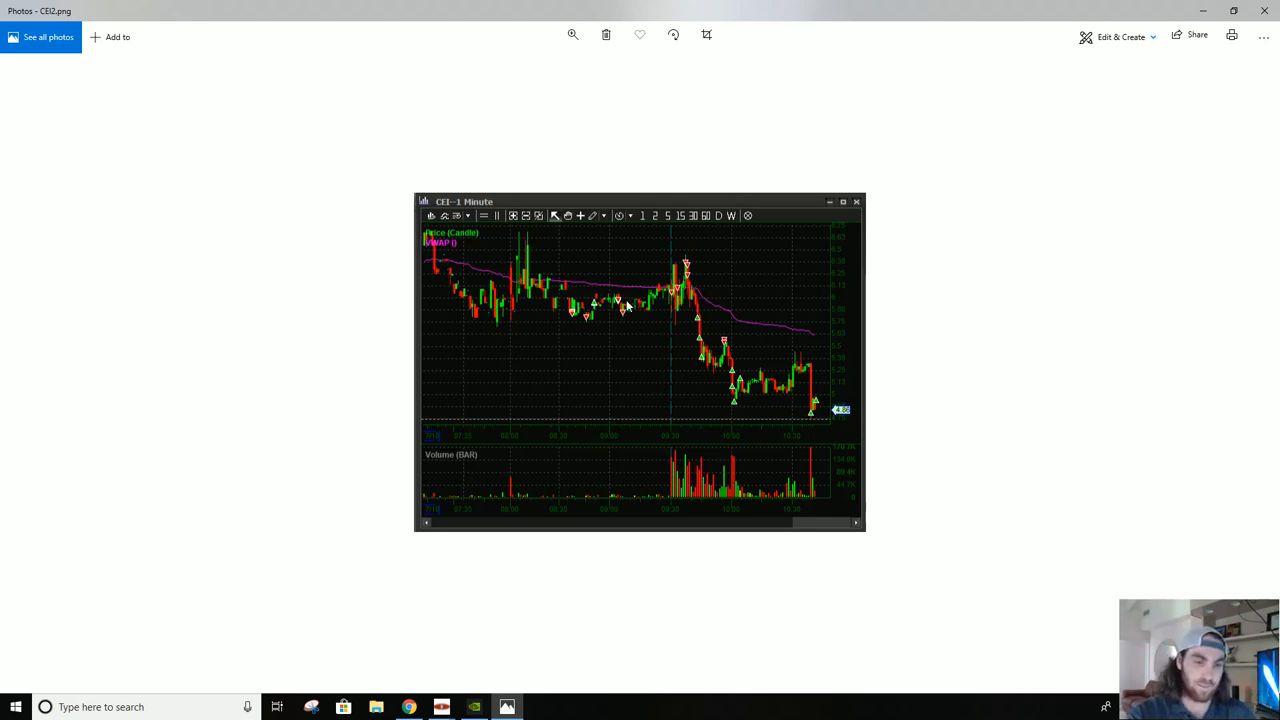
pyautogui.moveTo(784, 256)
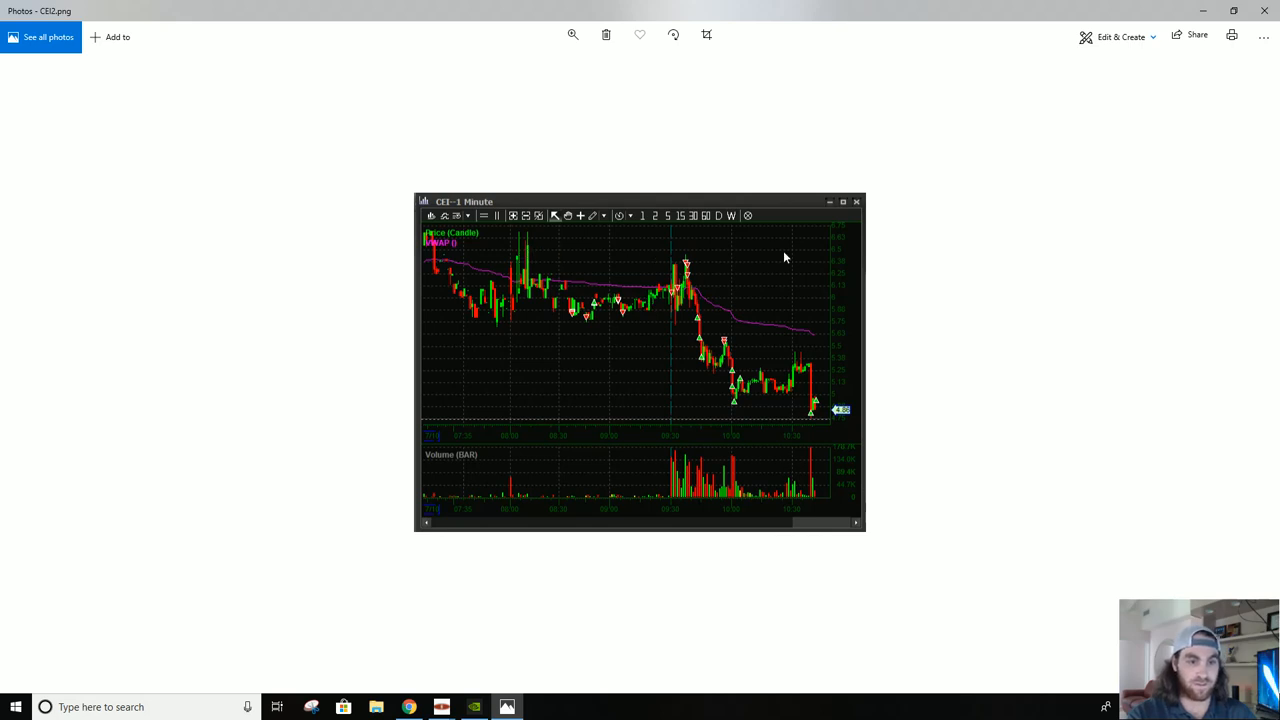
pyautogui.moveTo(596, 268)
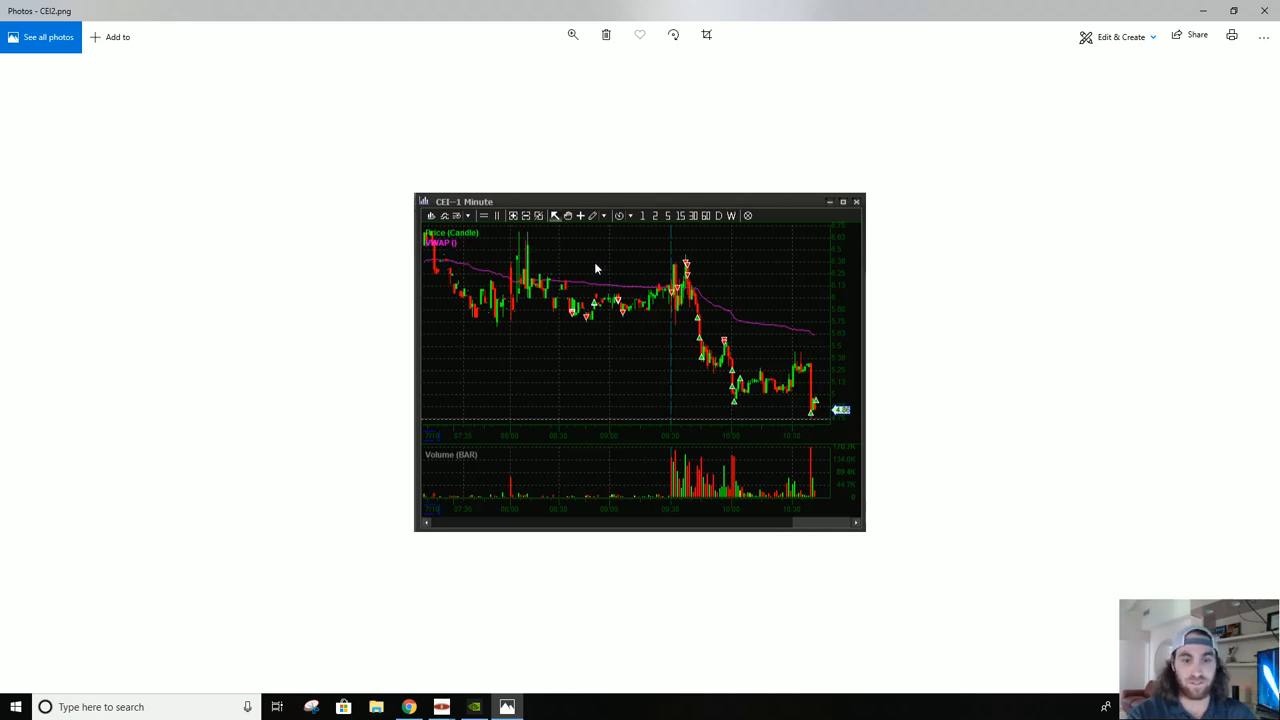
pyautogui.moveTo(680, 296)
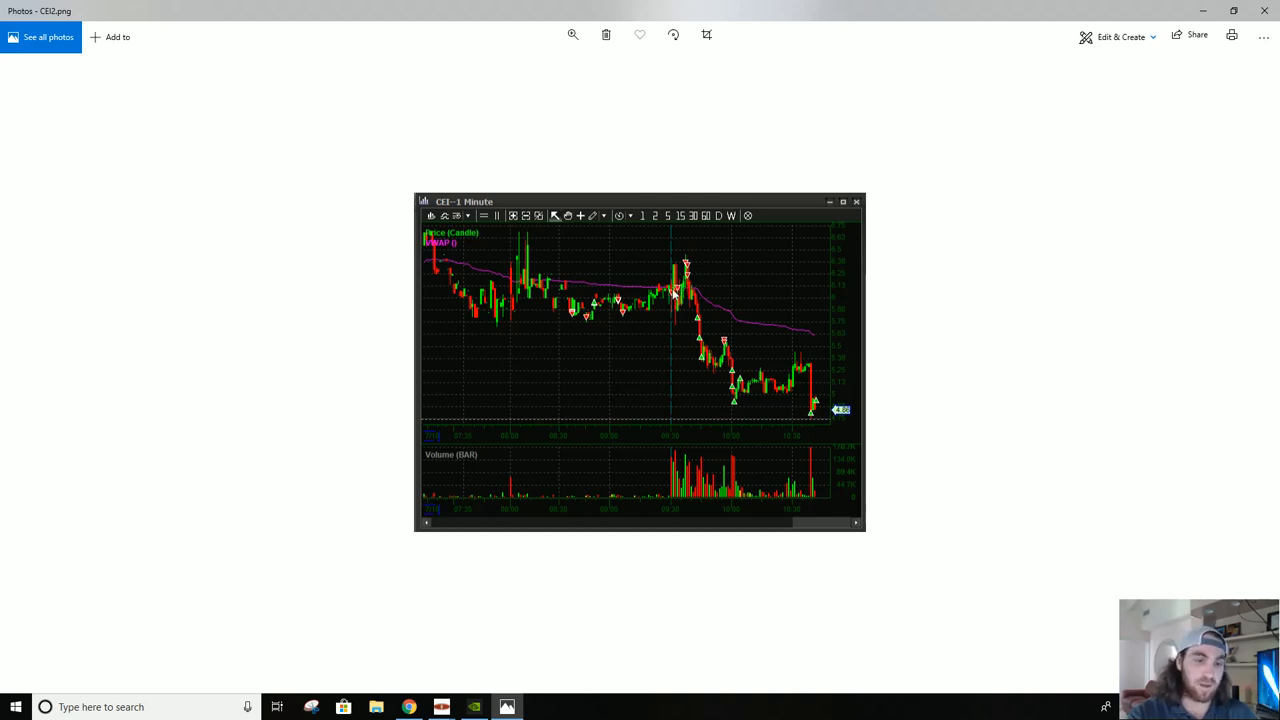
pyautogui.moveTo(684, 264)
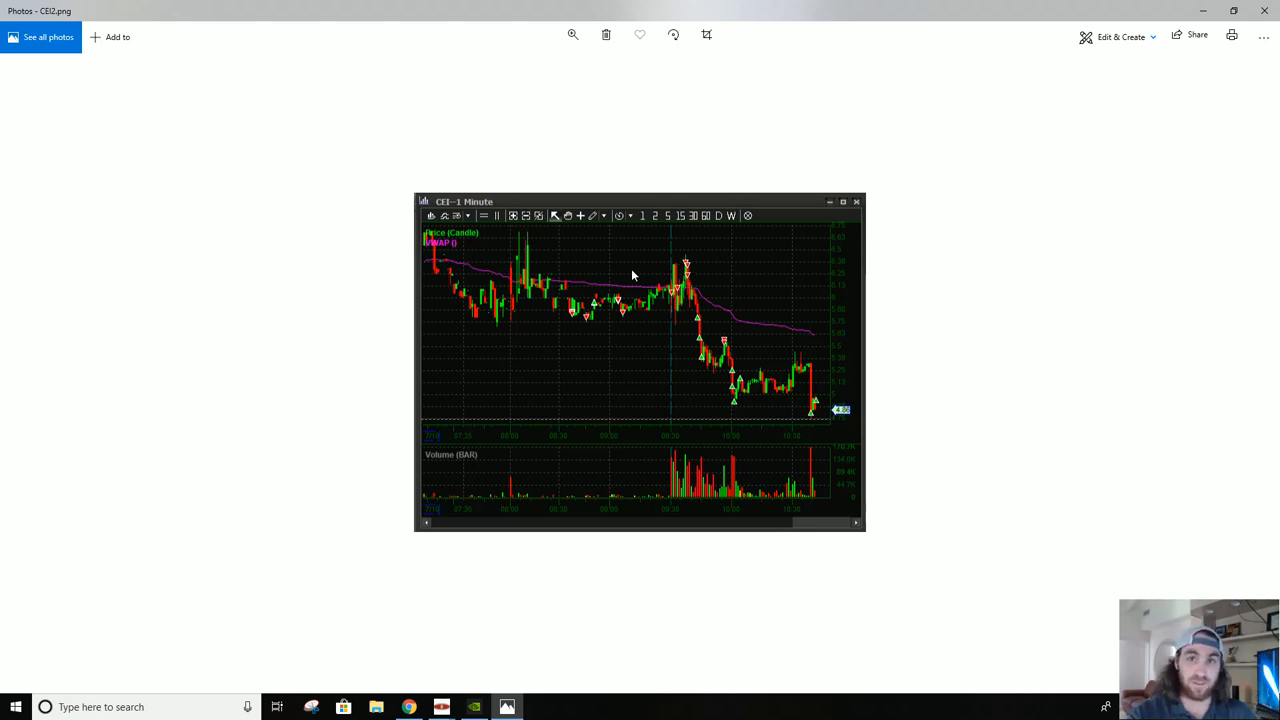
pyautogui.moveTo(706, 250)
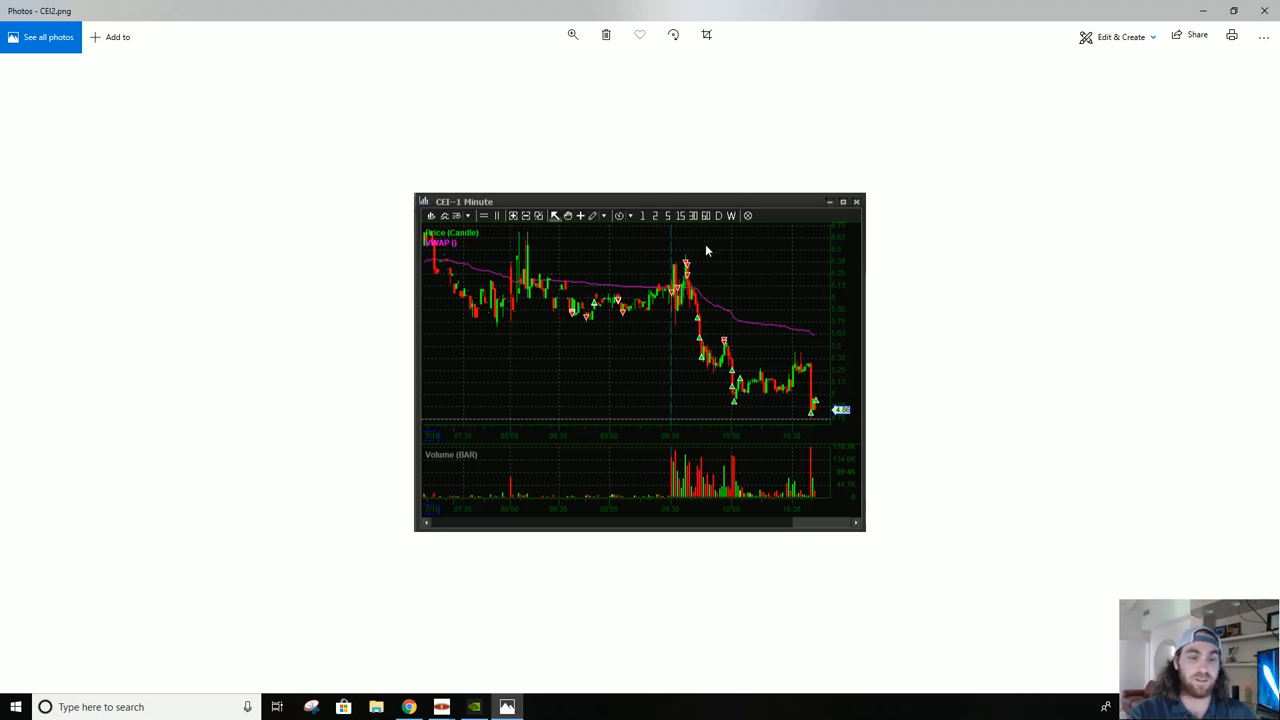
pyautogui.moveTo(650, 252)
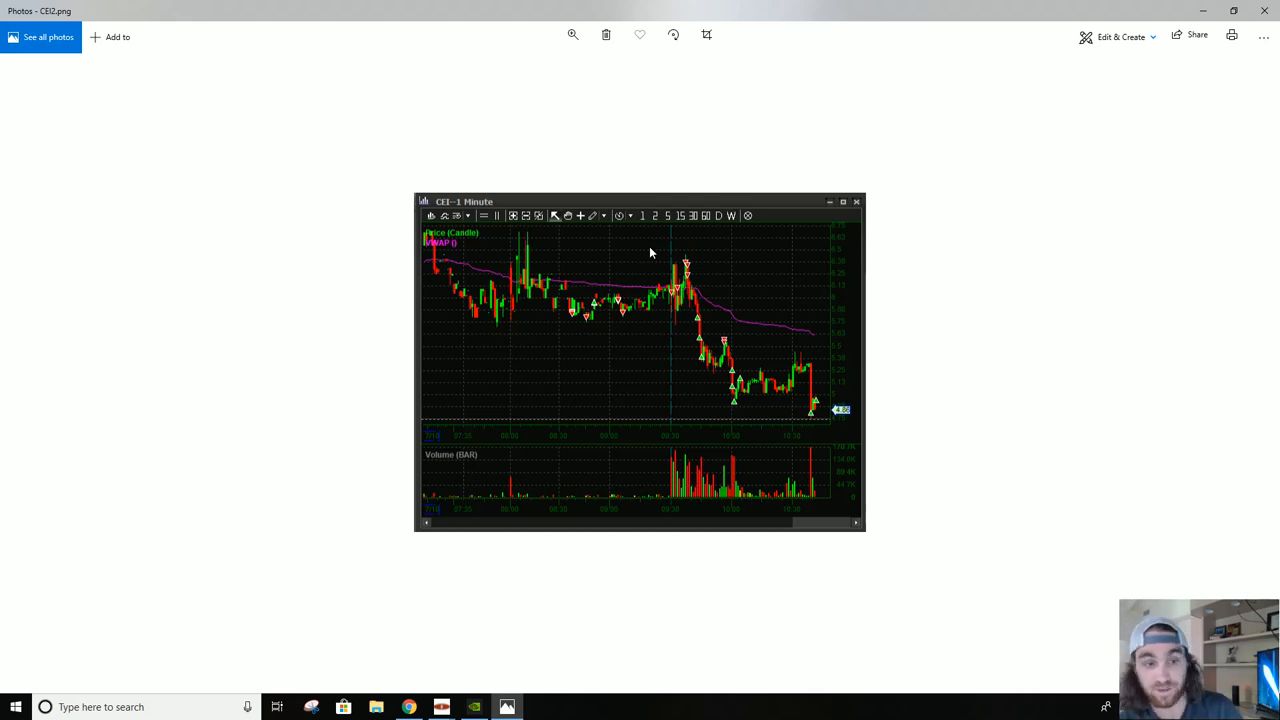
pyautogui.moveTo(696, 250)
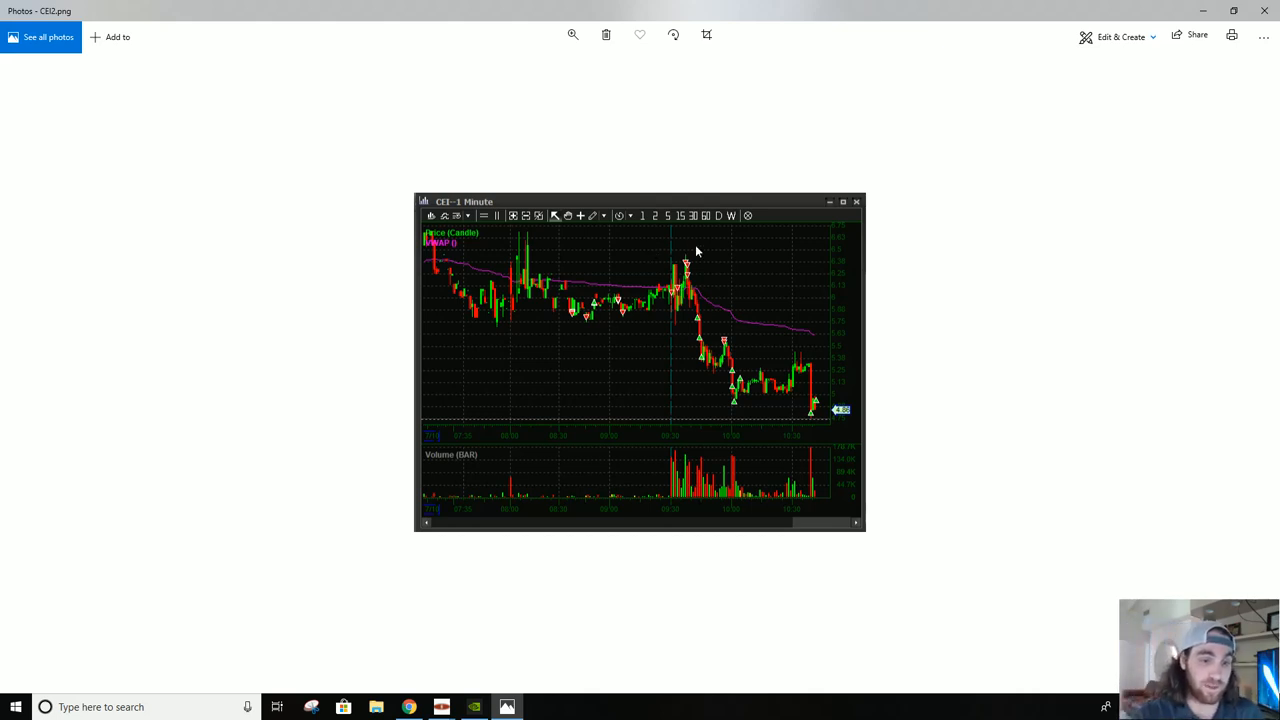
pyautogui.moveTo(688, 248)
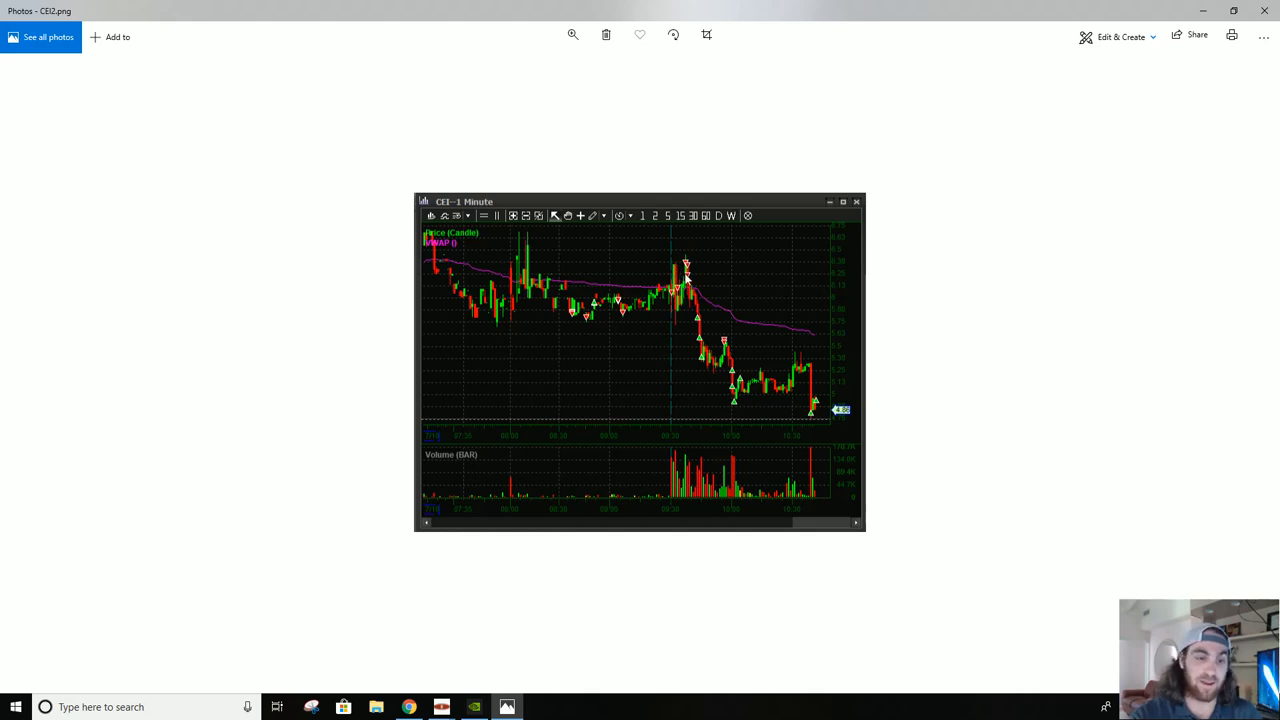
pyautogui.moveTo(612, 292)
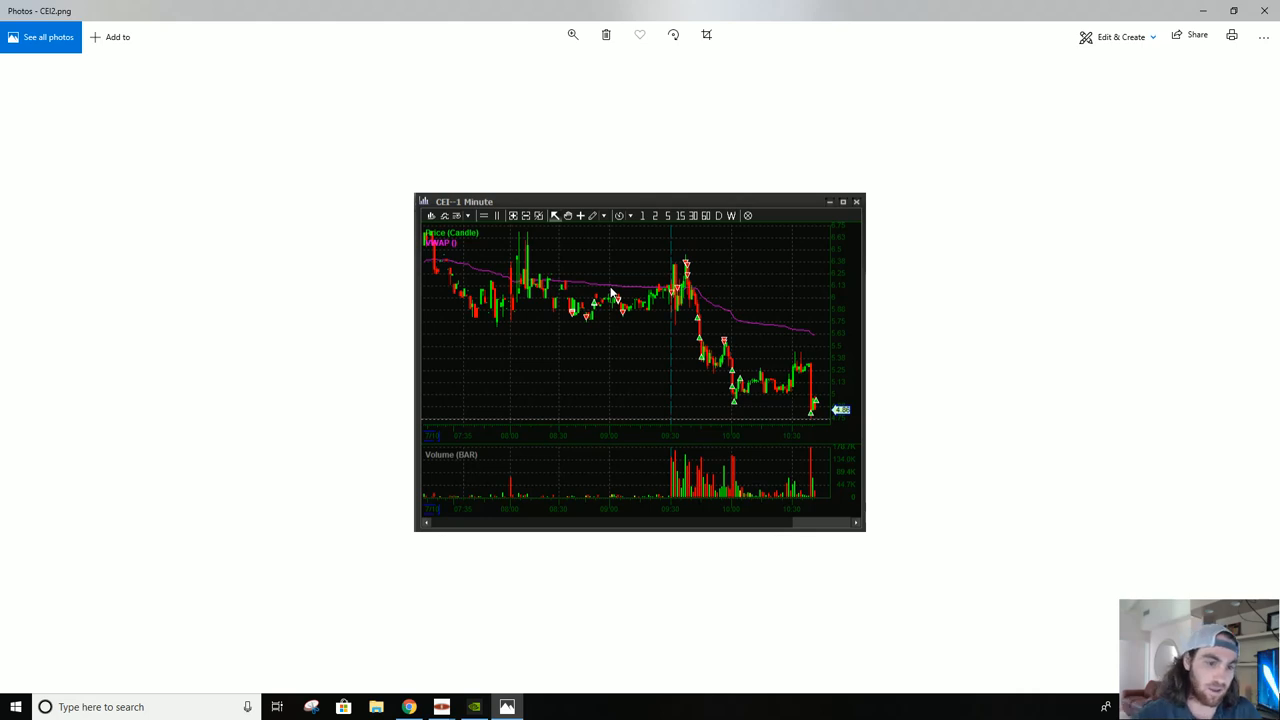
pyautogui.moveTo(668, 272)
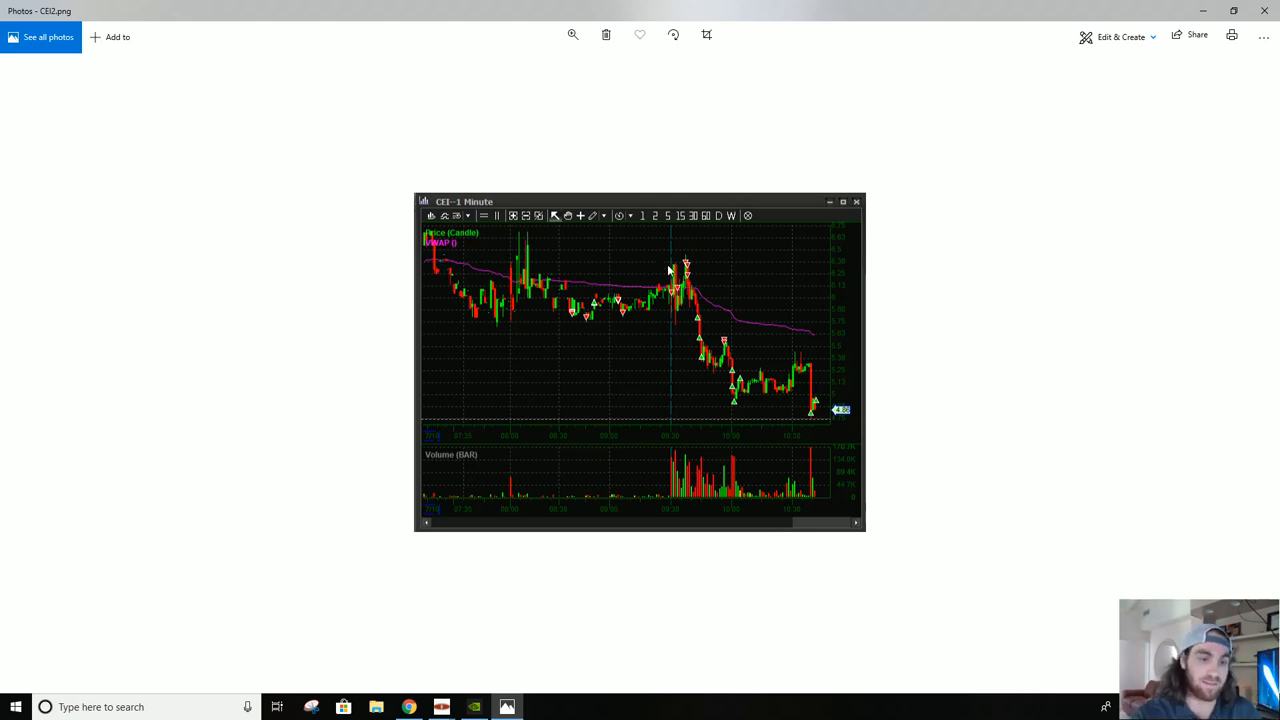
pyautogui.moveTo(688, 268)
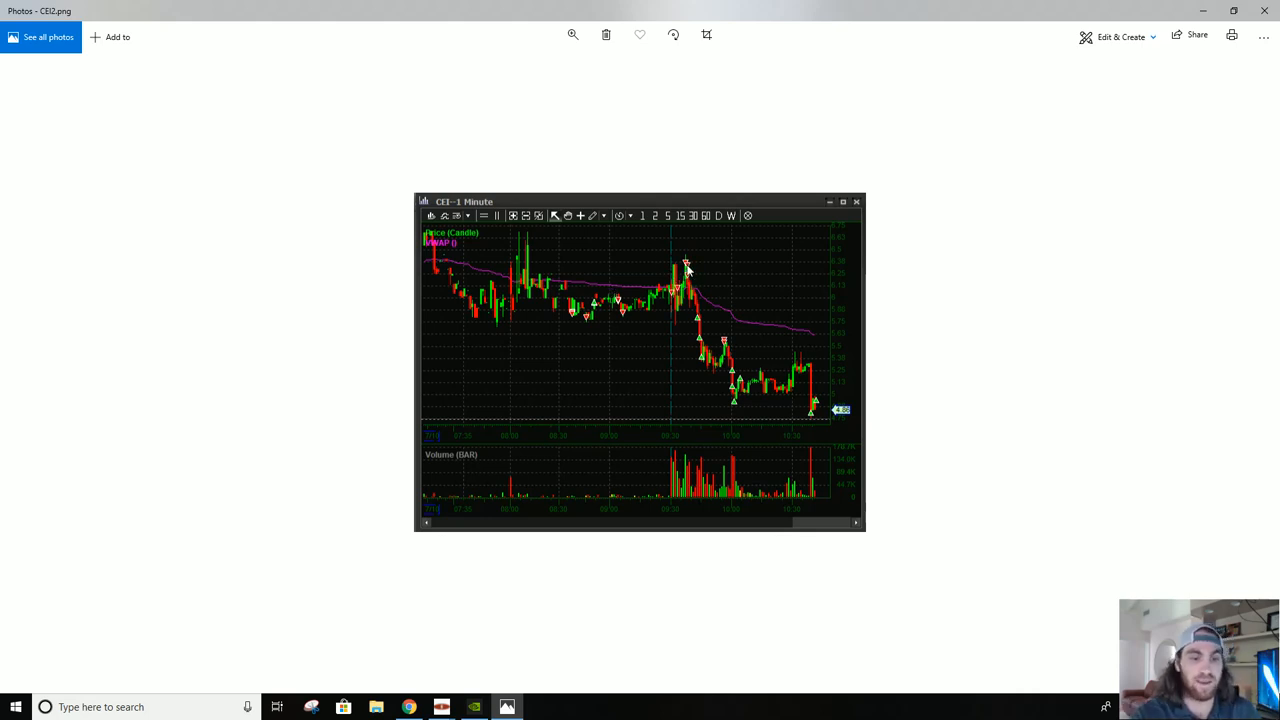
pyautogui.moveTo(690, 290)
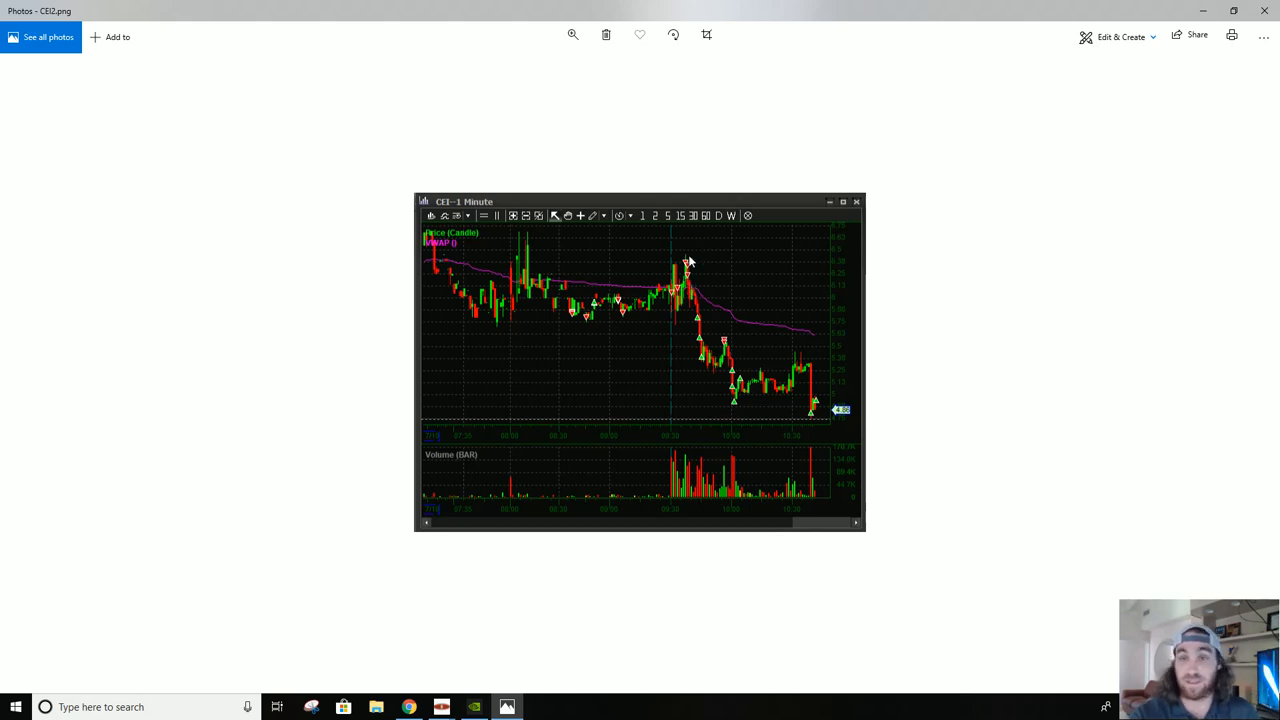
pyautogui.moveTo(712, 244)
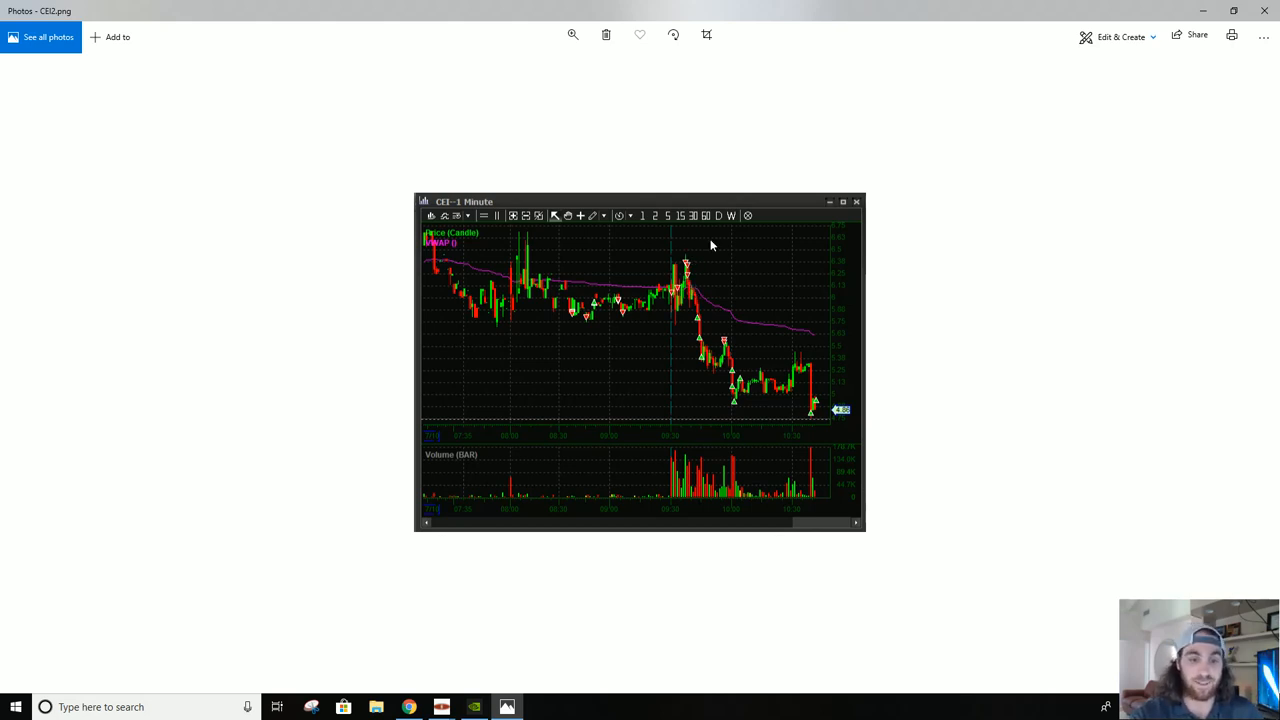
pyautogui.moveTo(690, 240)
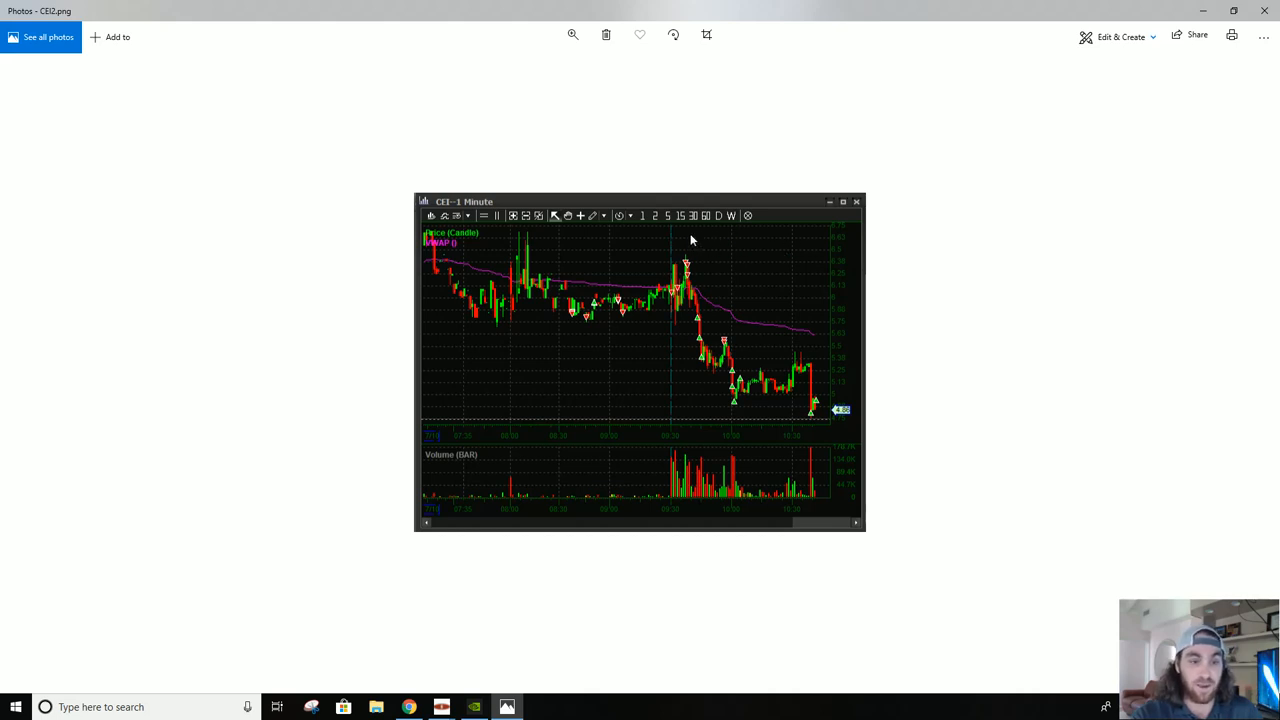
pyautogui.moveTo(692, 272)
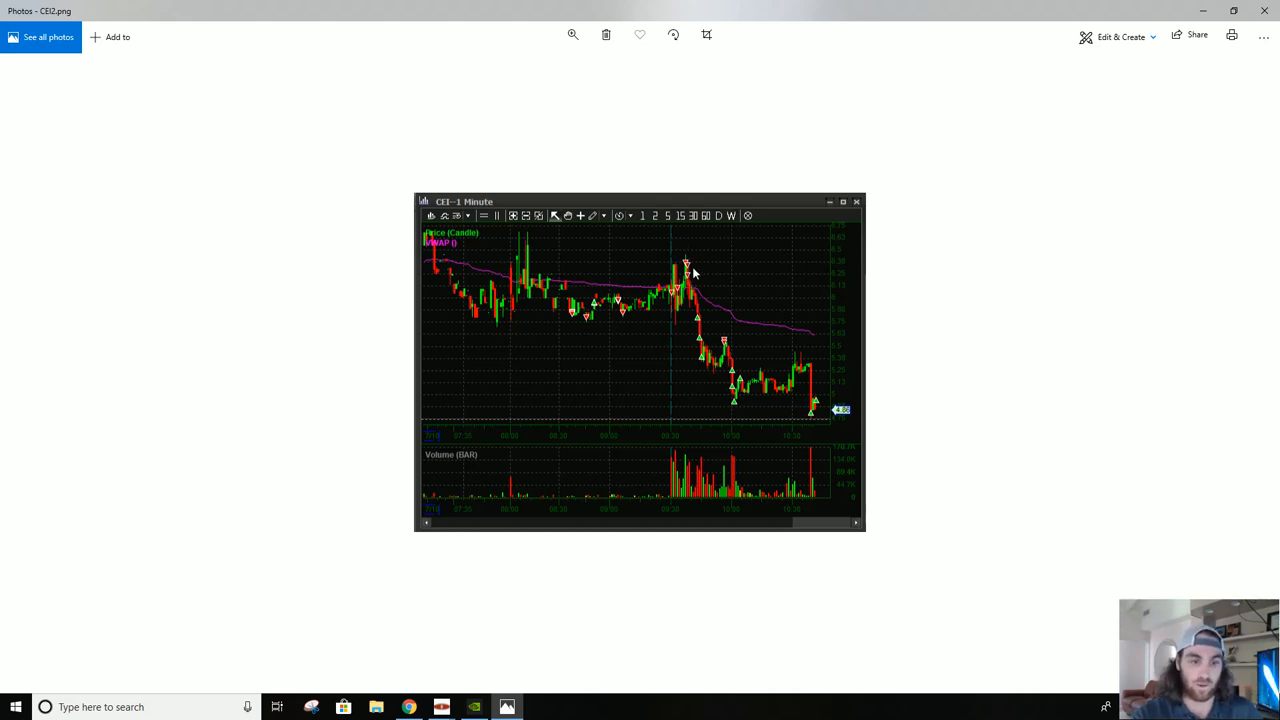
pyautogui.moveTo(696, 252)
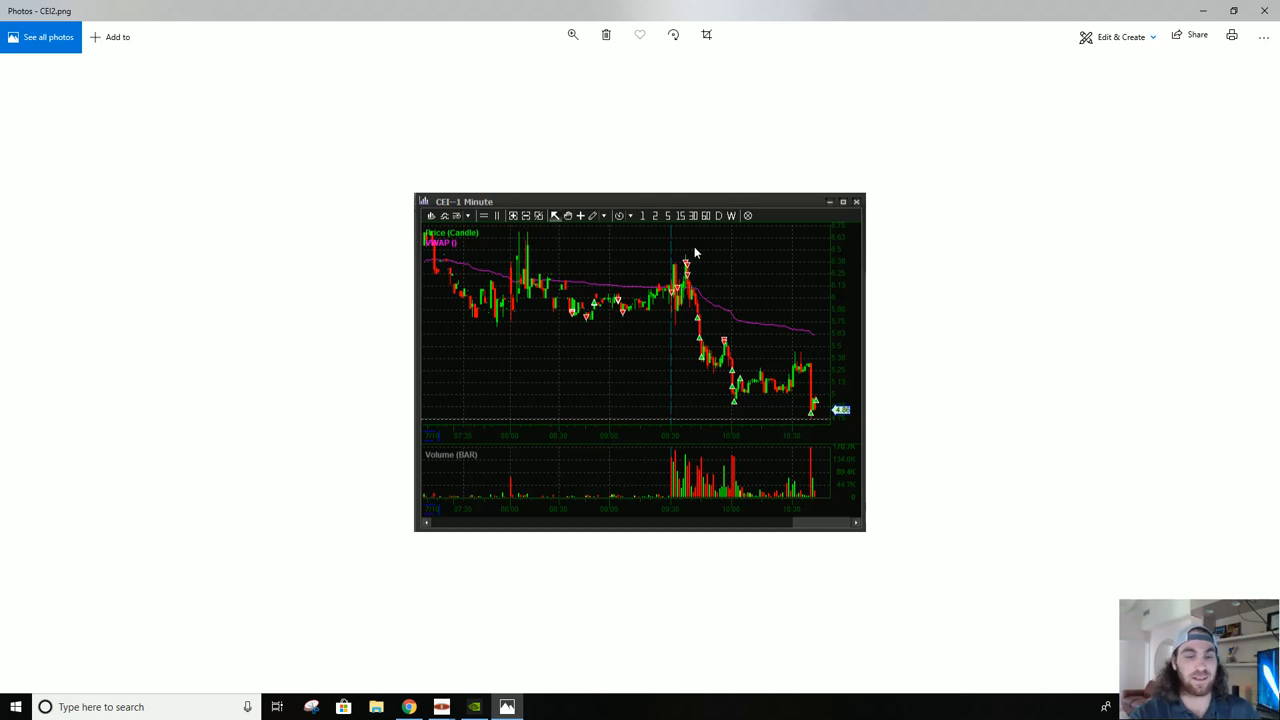
pyautogui.moveTo(690, 262)
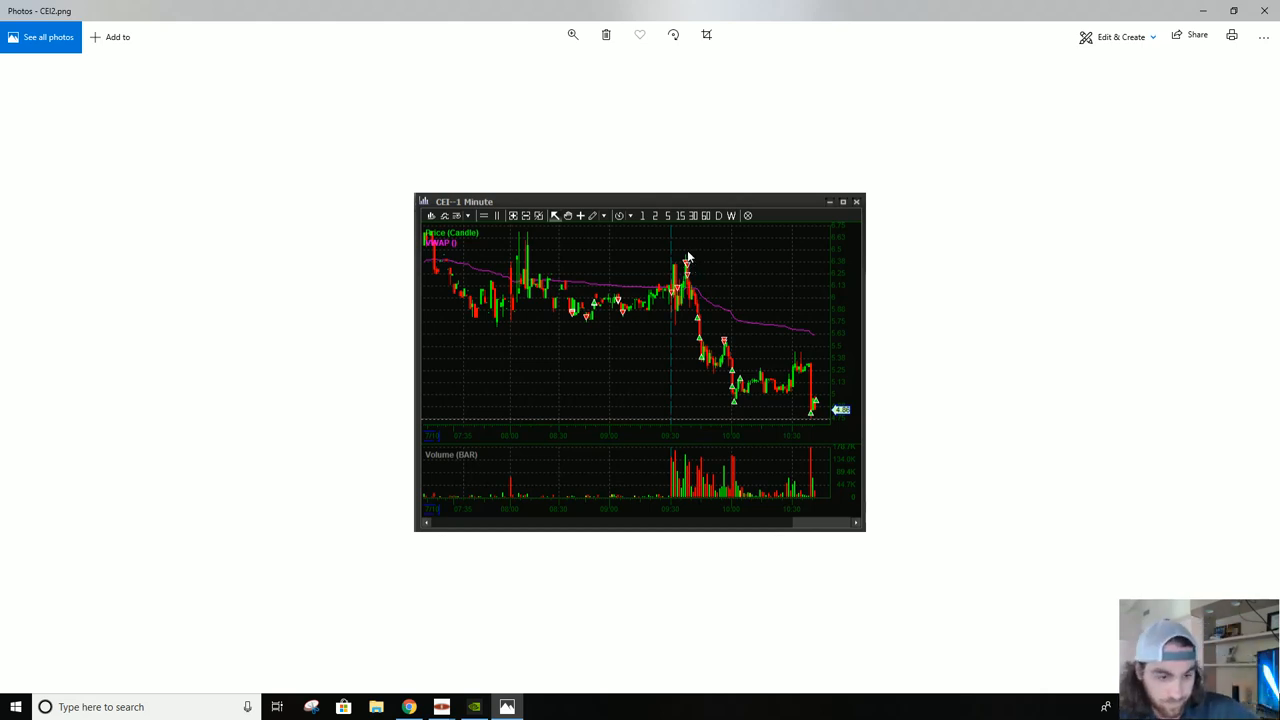
pyautogui.moveTo(708, 320)
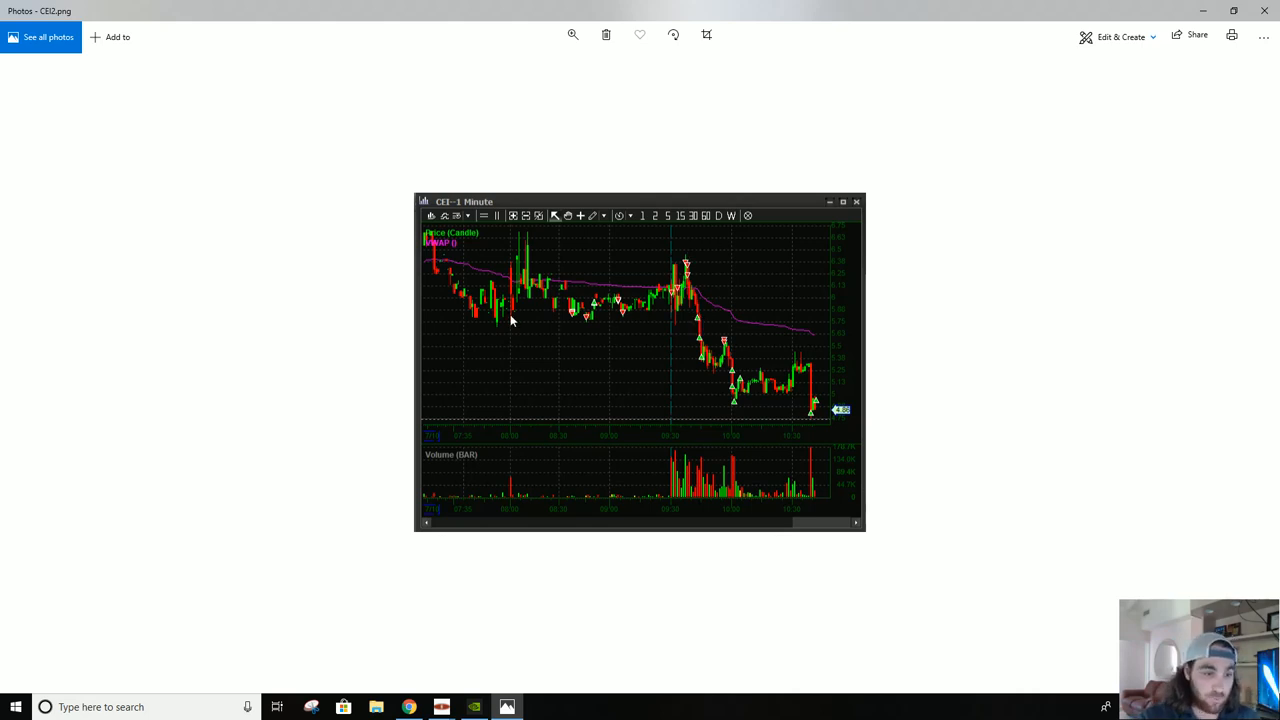
pyautogui.moveTo(672, 324)
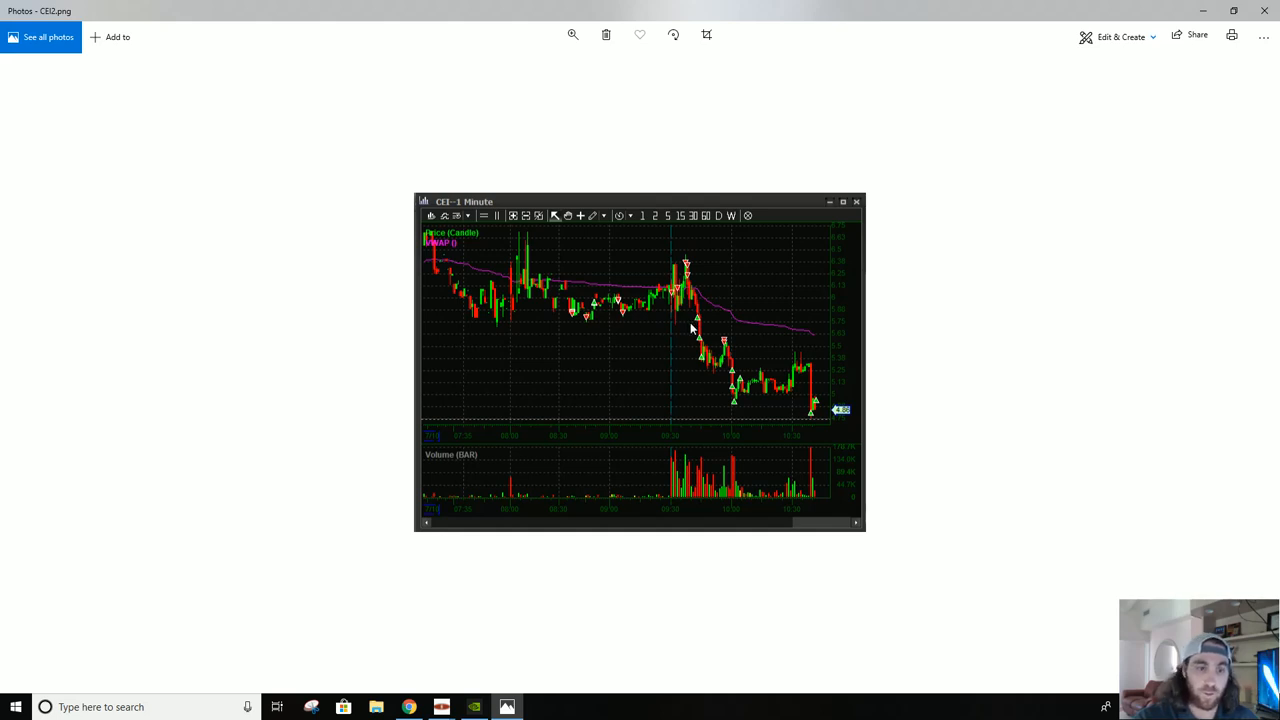
pyautogui.moveTo(684, 336)
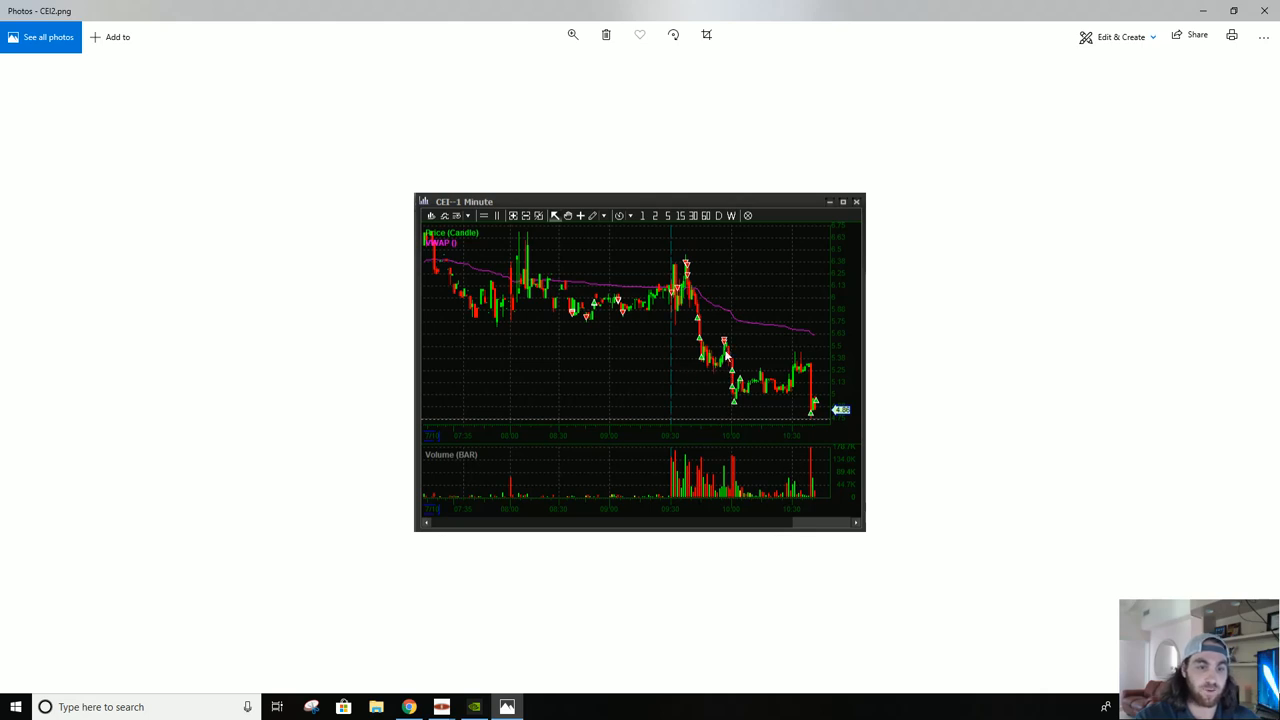
pyautogui.moveTo(732, 390)
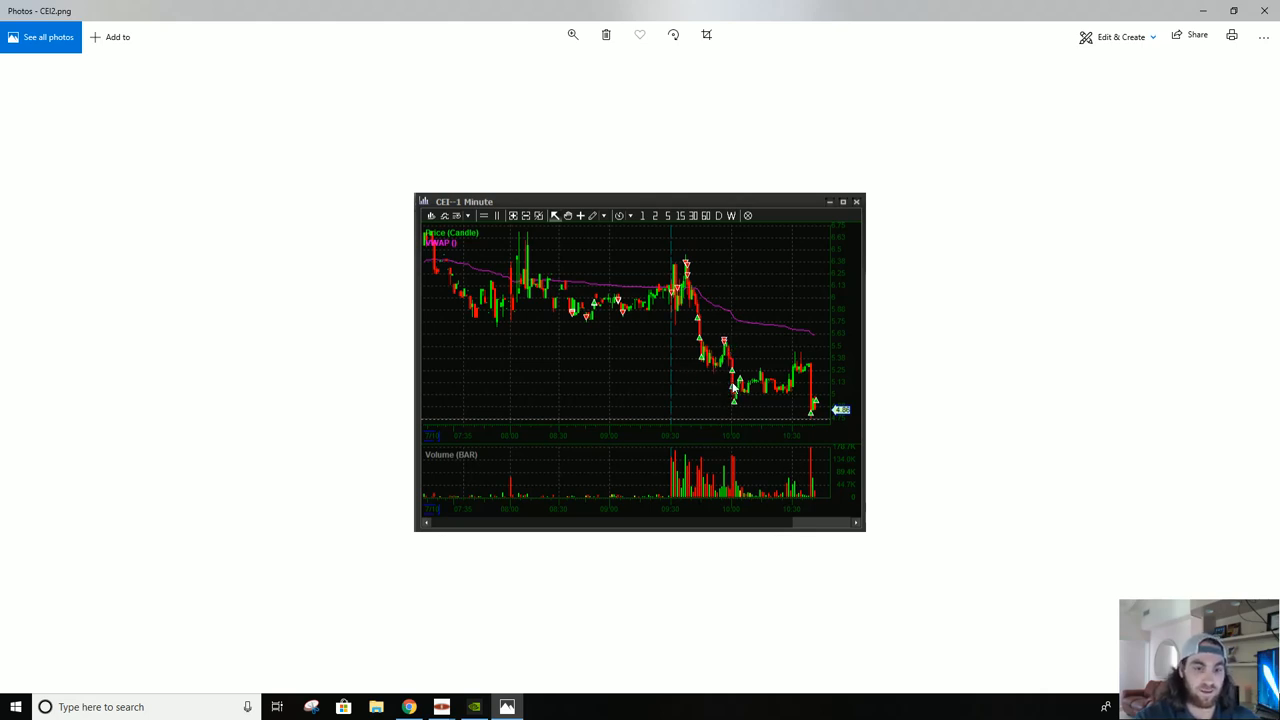
pyautogui.moveTo(782, 400)
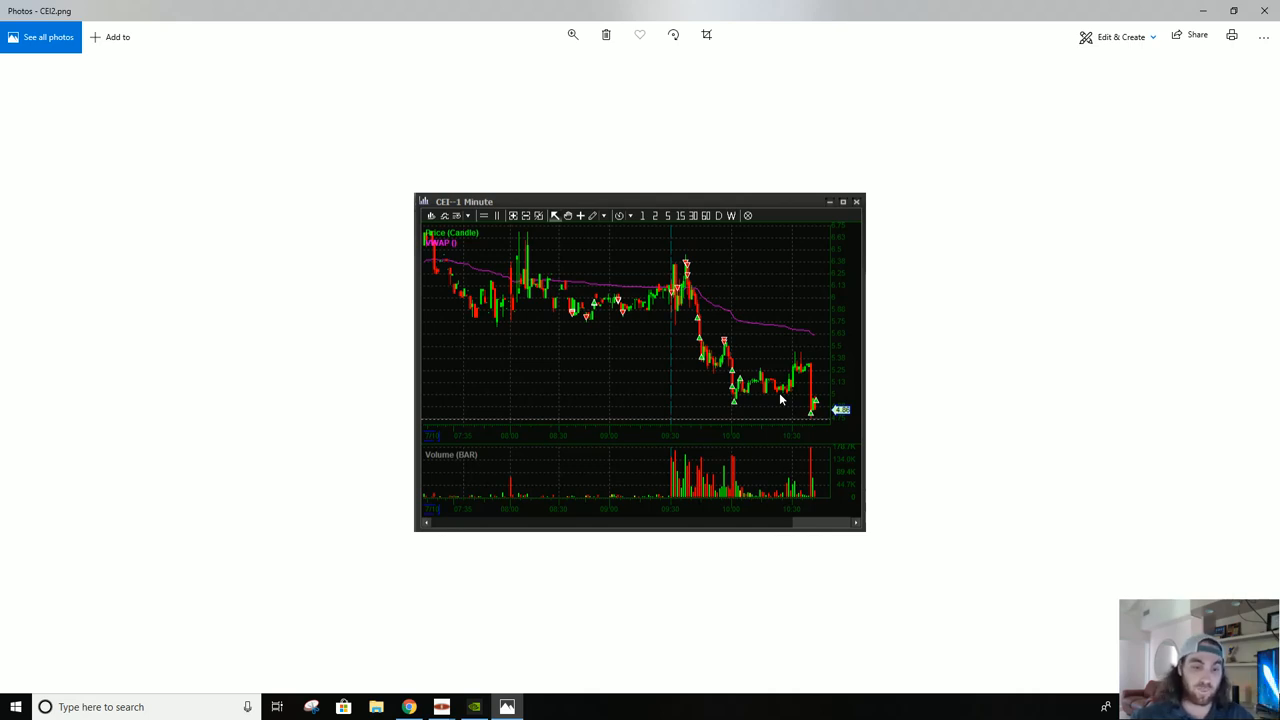
pyautogui.moveTo(754, 412)
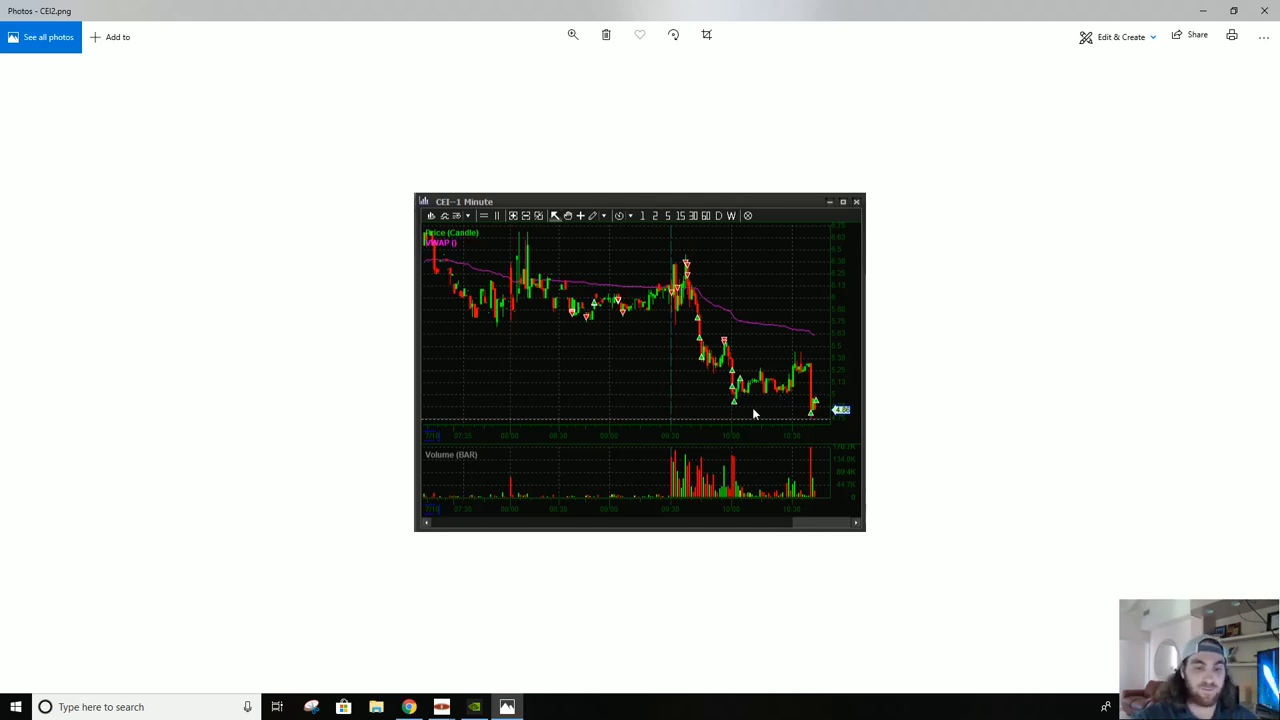
pyautogui.moveTo(722, 412)
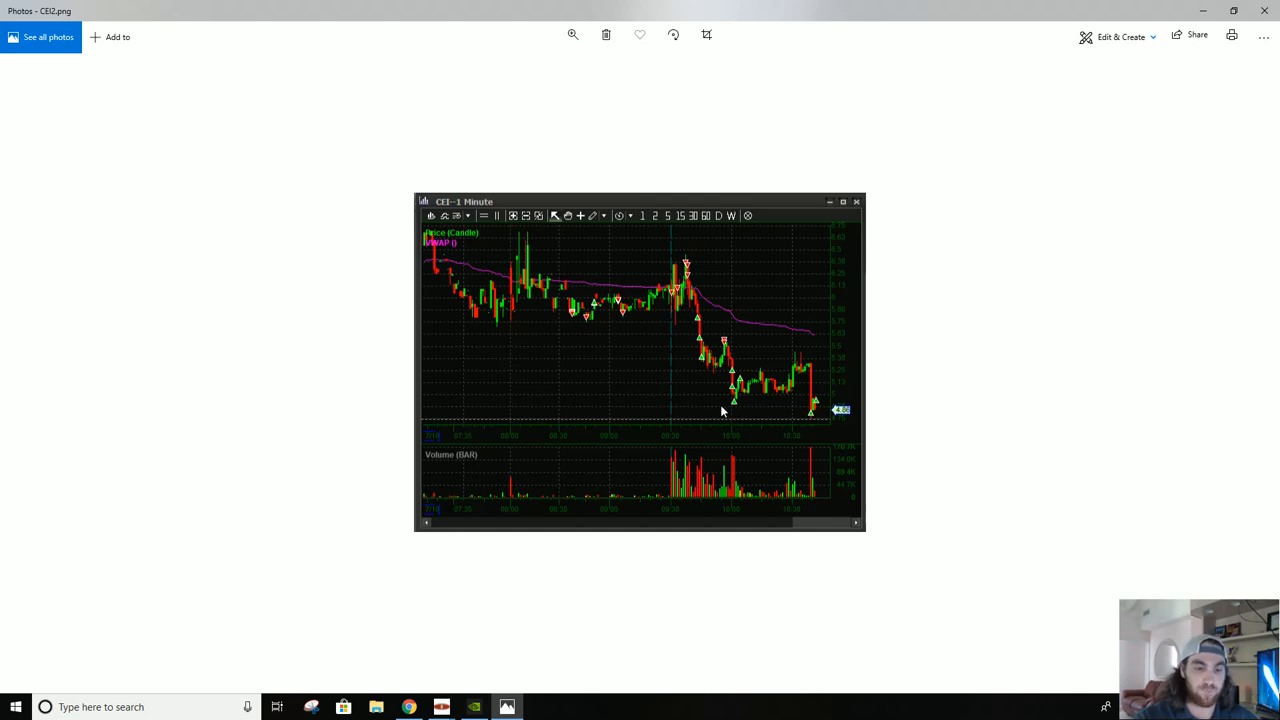
pyautogui.moveTo(744, 436)
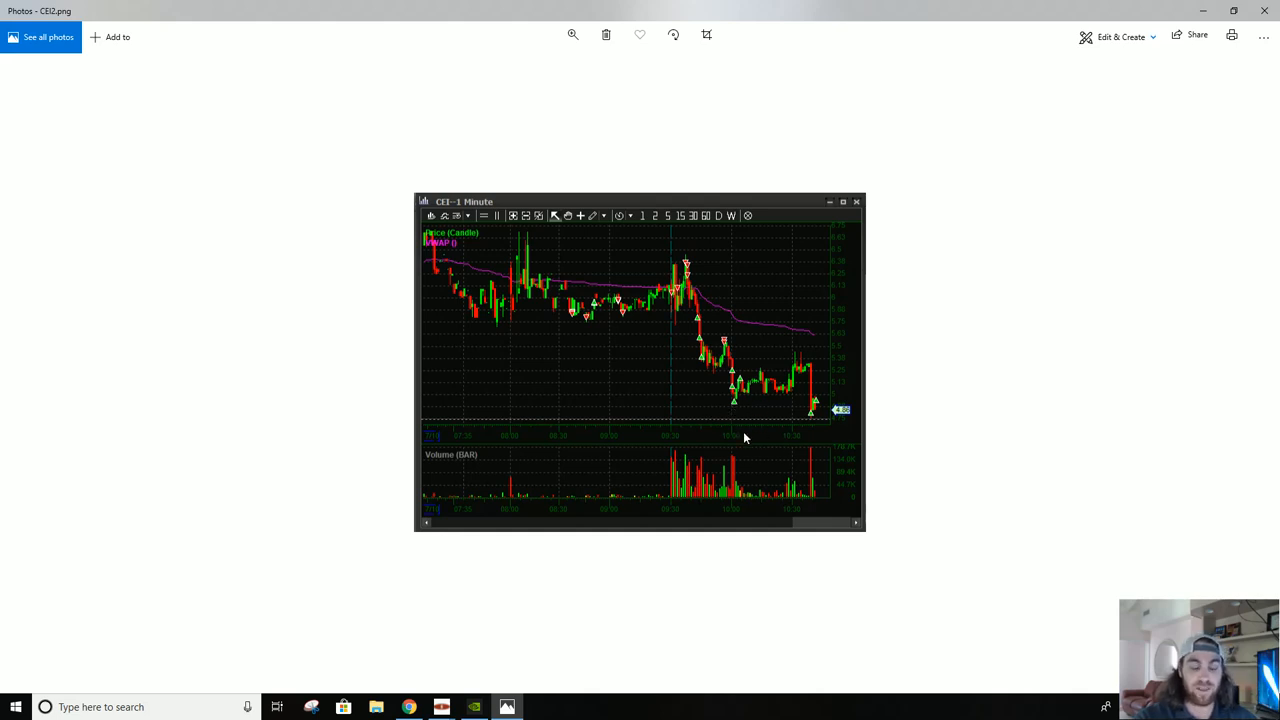
pyautogui.moveTo(770, 390)
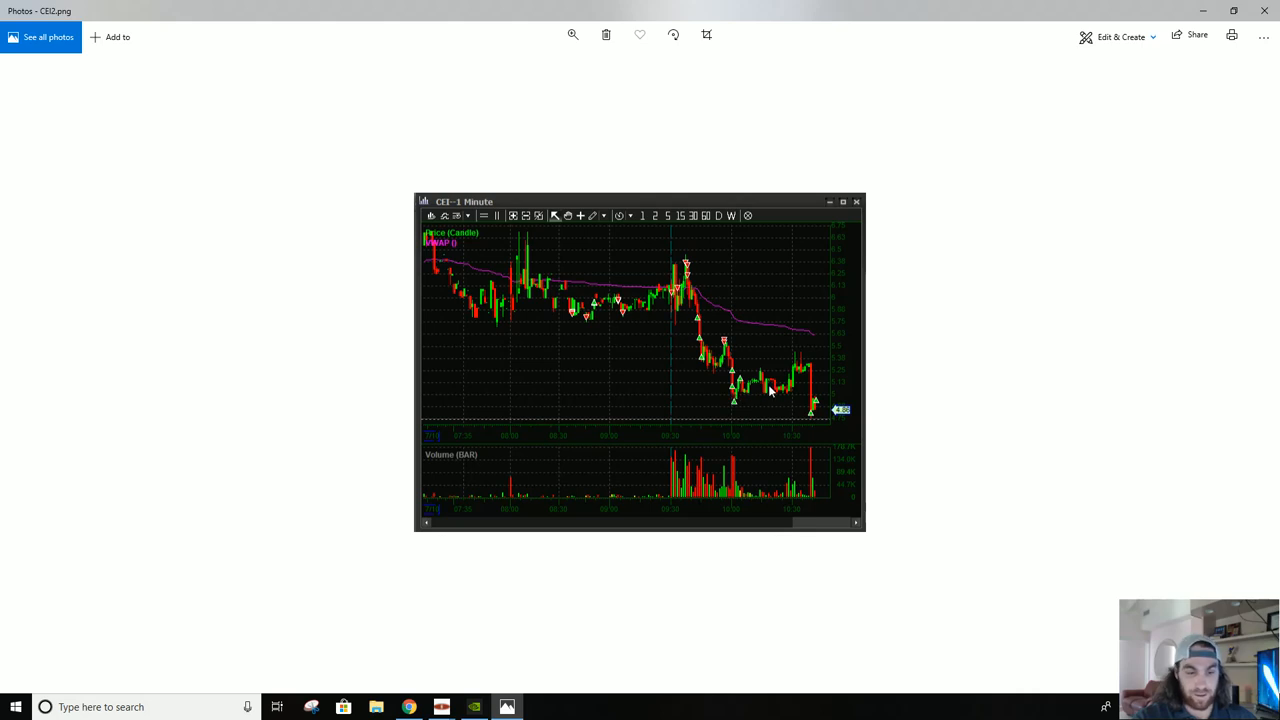
pyautogui.moveTo(810, 404)
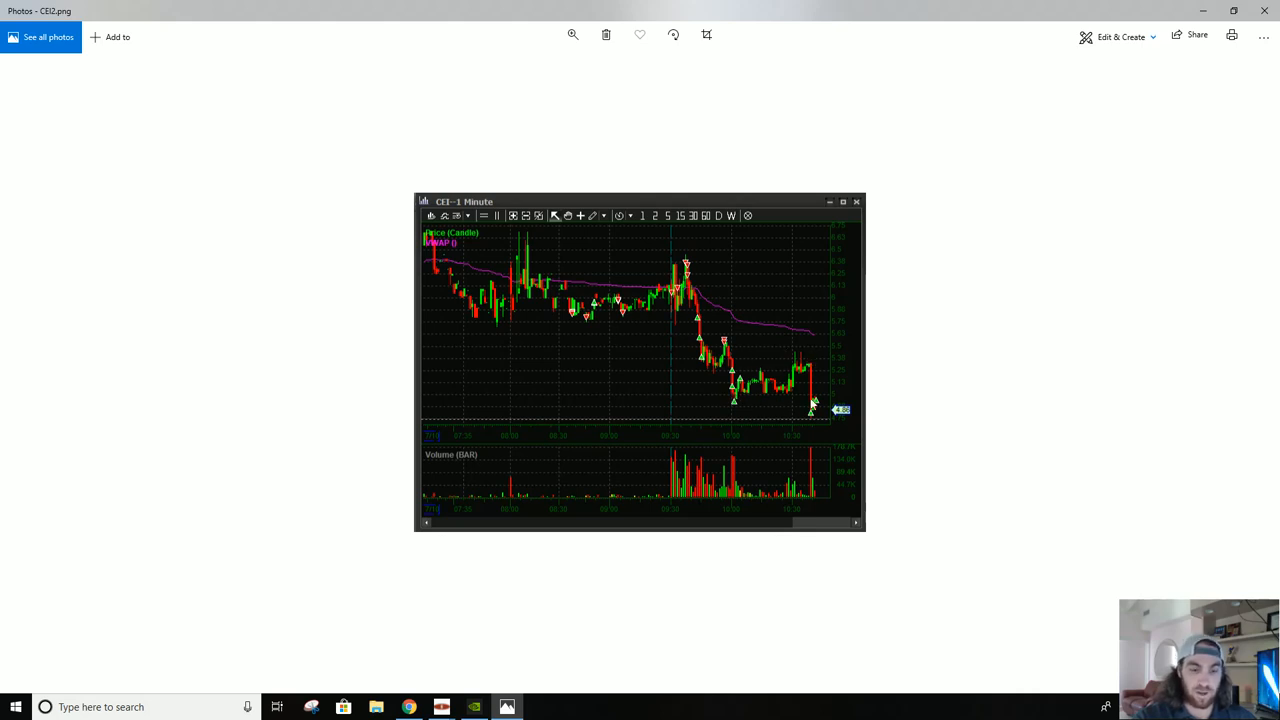
pyautogui.moveTo(800, 362)
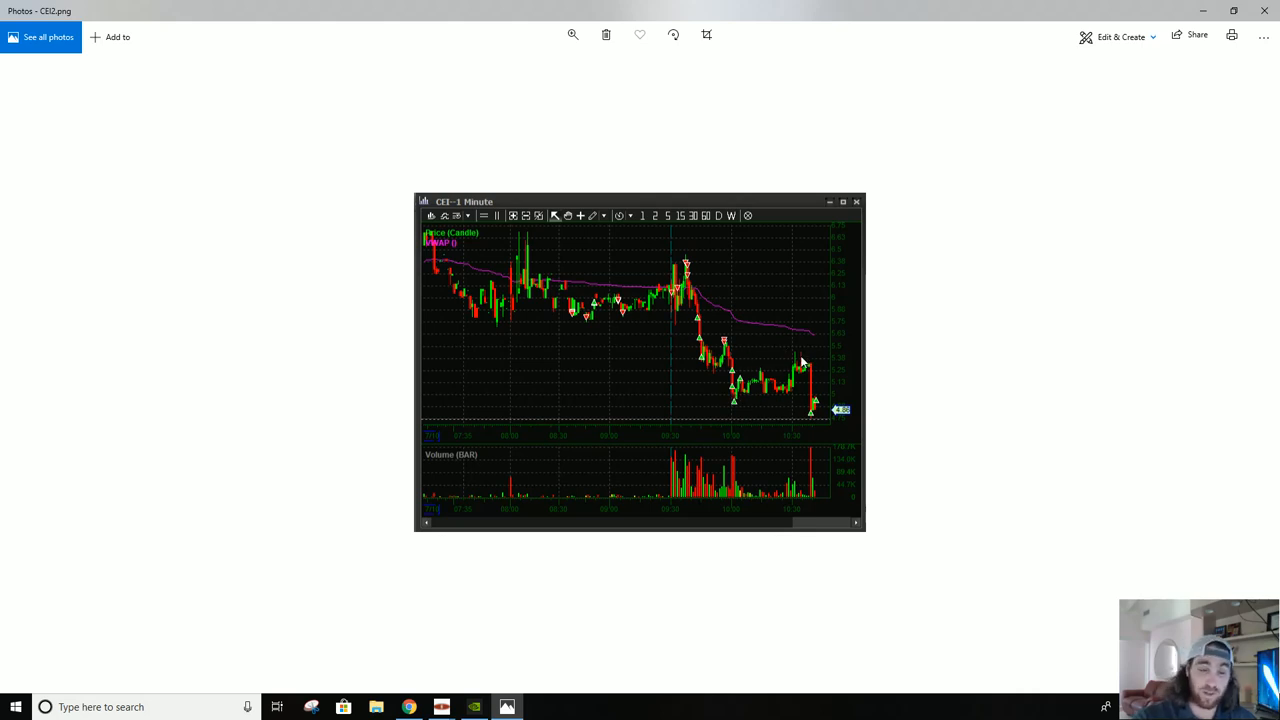
pyautogui.moveTo(780, 384)
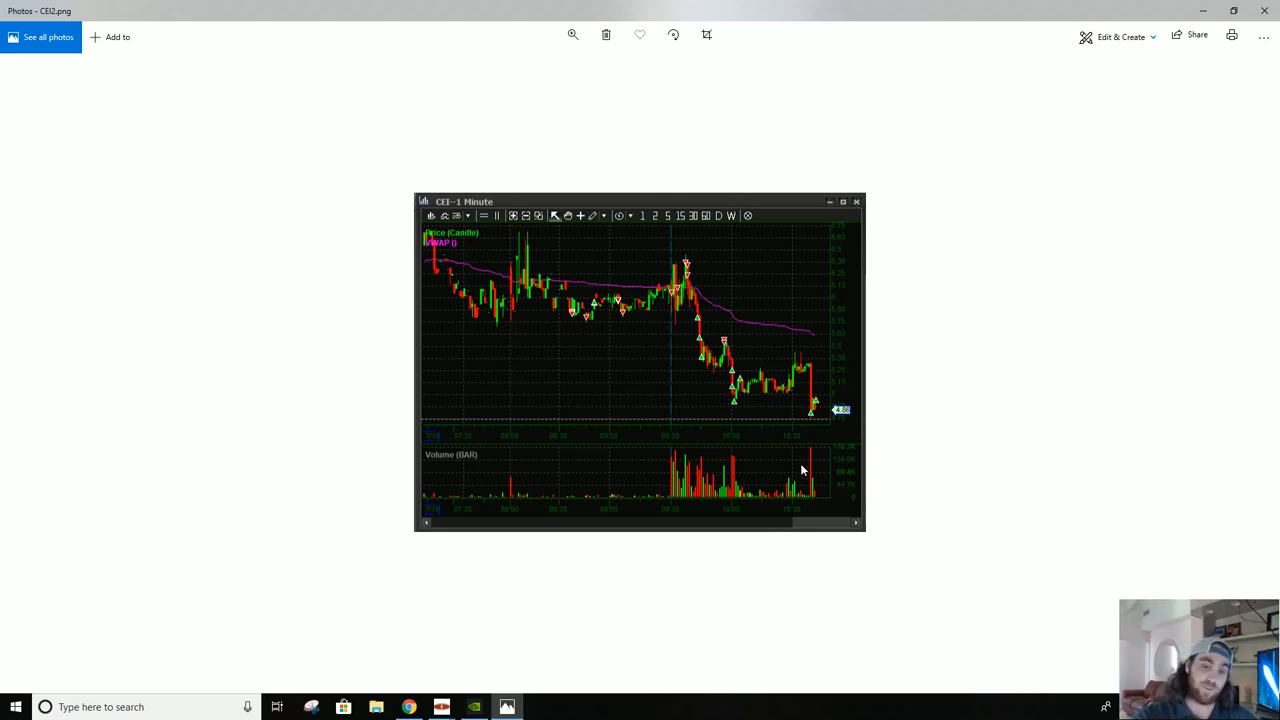
pyautogui.moveTo(800, 474)
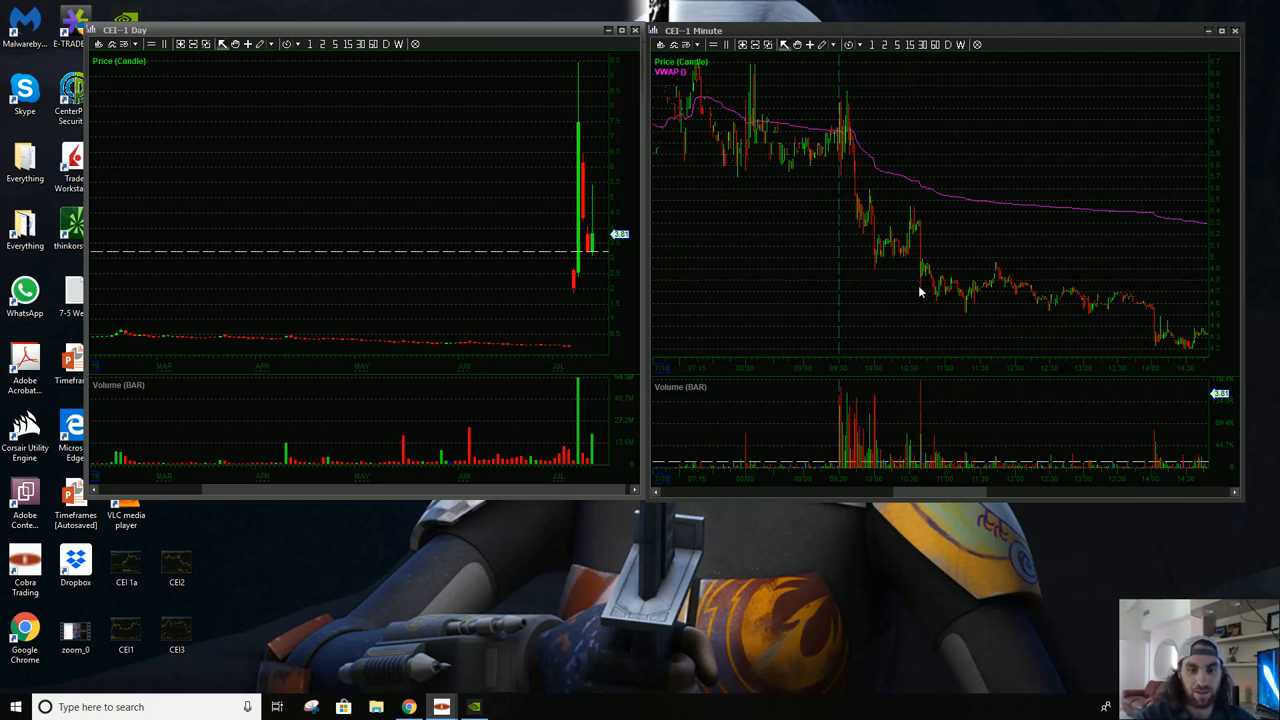
pyautogui.moveTo(1050, 184)
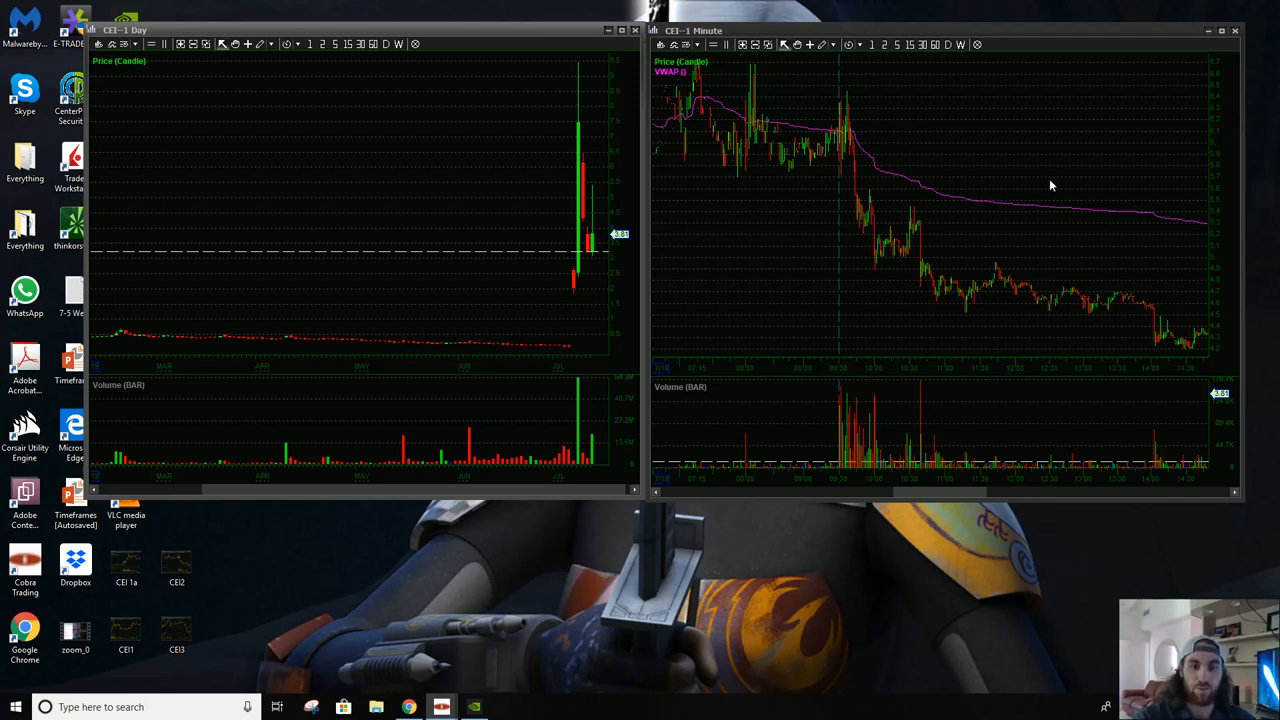
pyautogui.moveTo(848, 152)
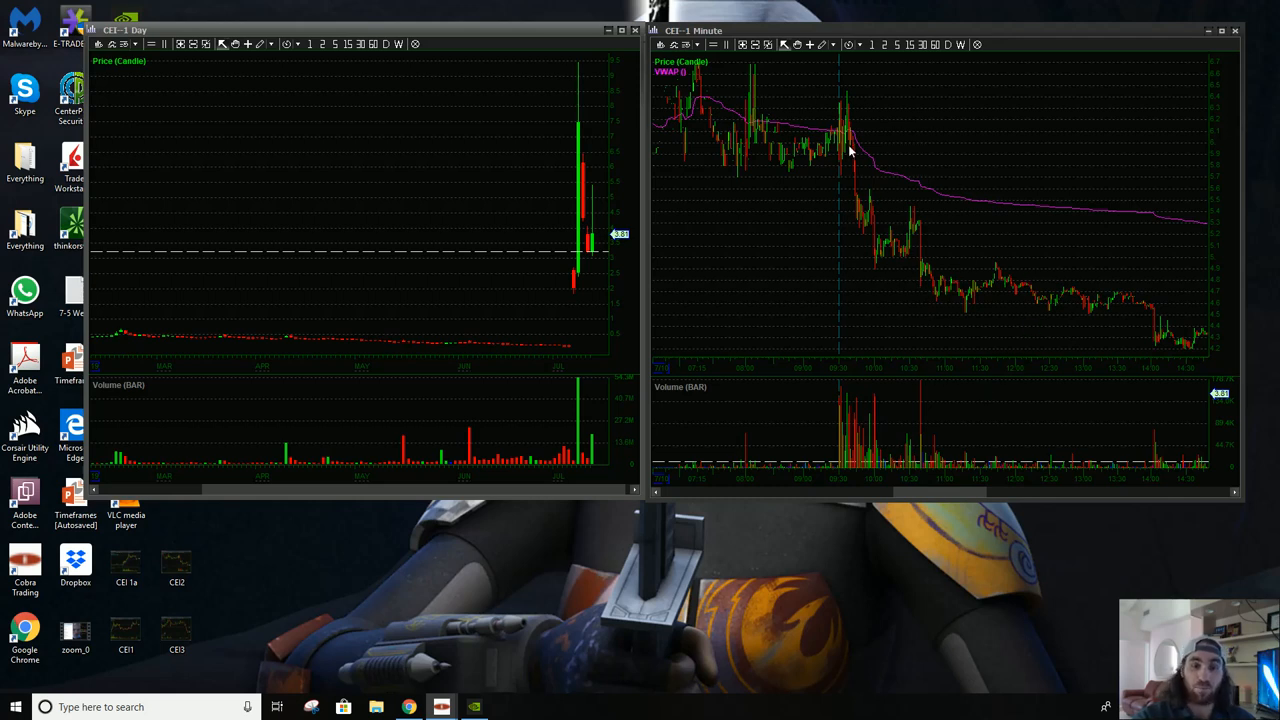
pyautogui.moveTo(1124, 298)
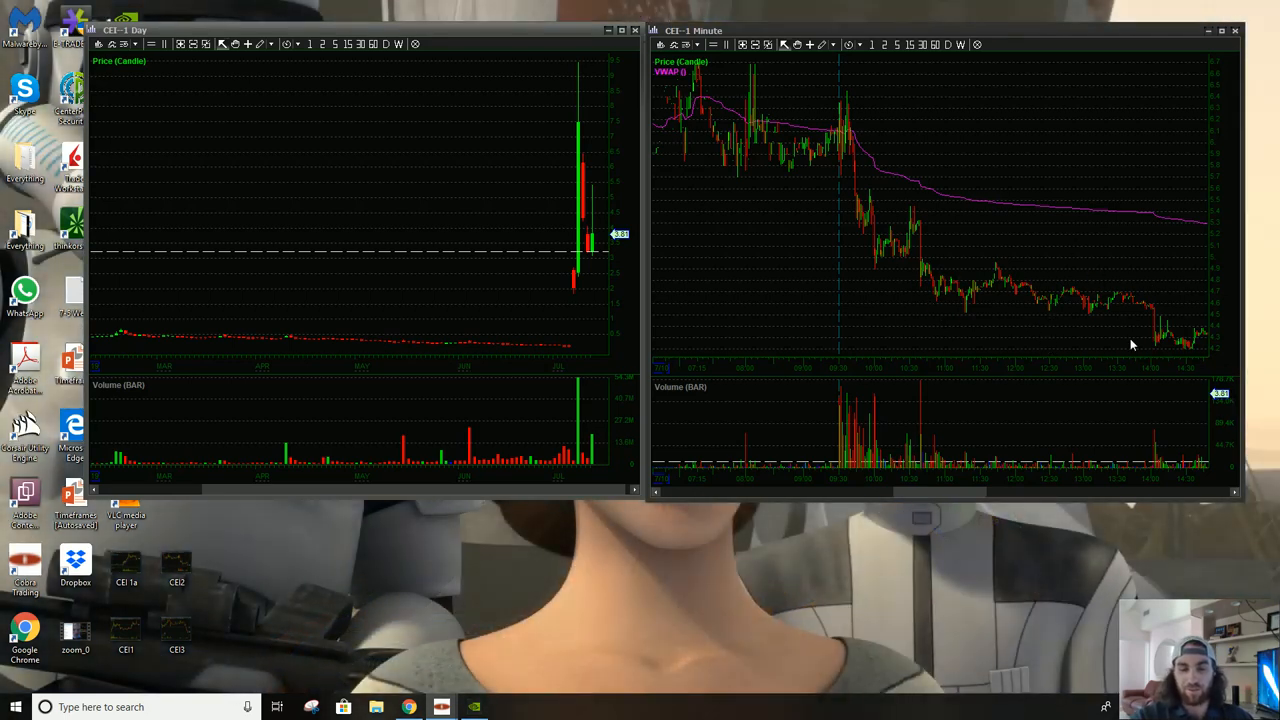
pyautogui.moveTo(978, 300)
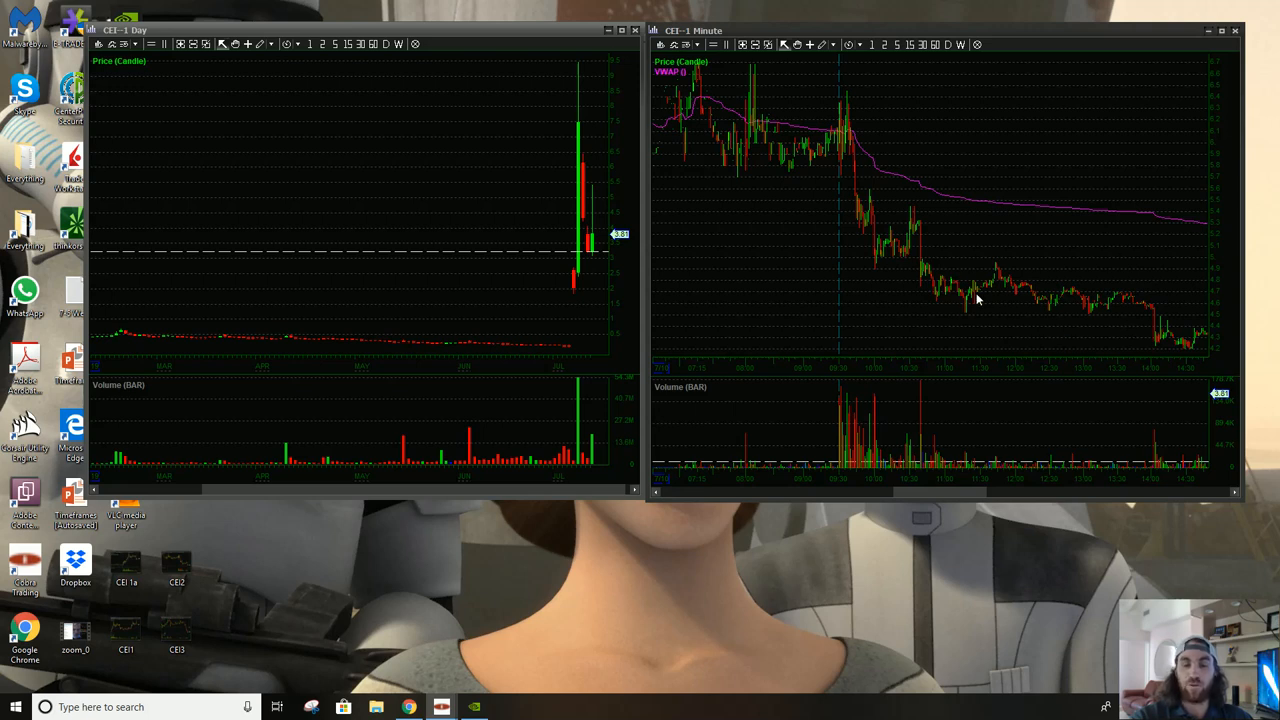
pyautogui.moveTo(844, 188)
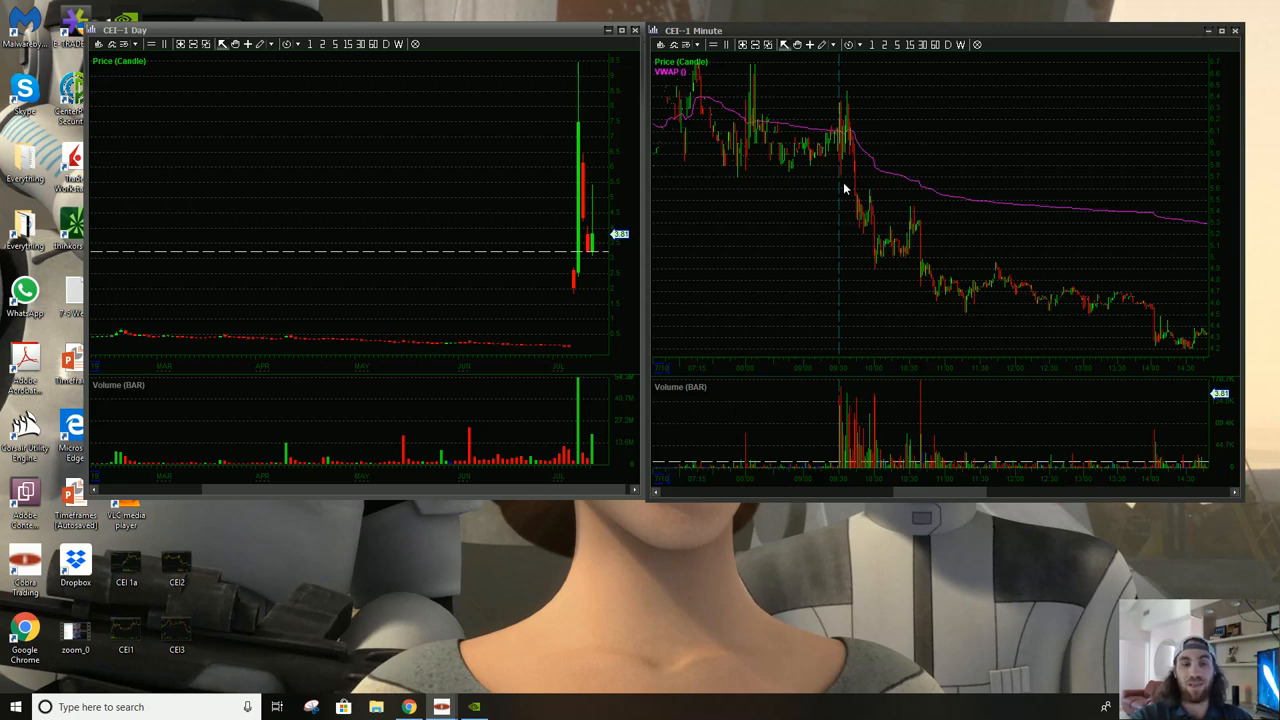
pyautogui.moveTo(812, 136)
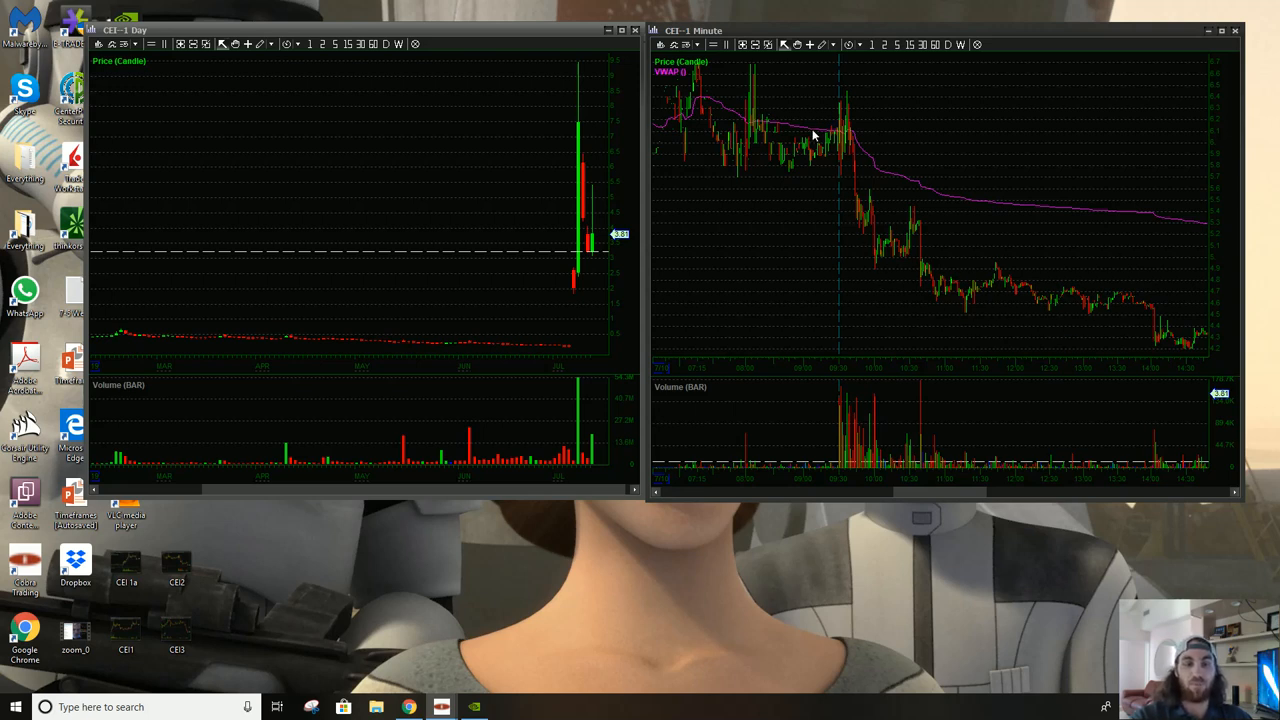
pyautogui.moveTo(1024, 256)
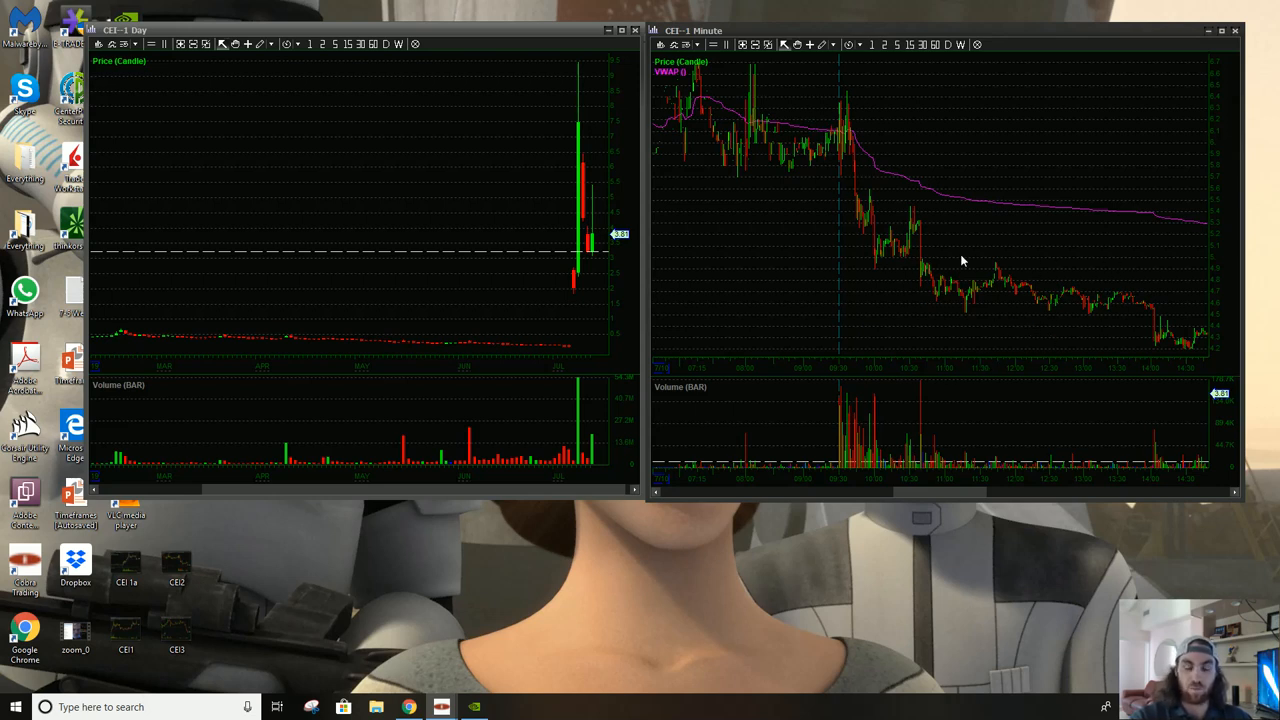
pyautogui.moveTo(1136, 324)
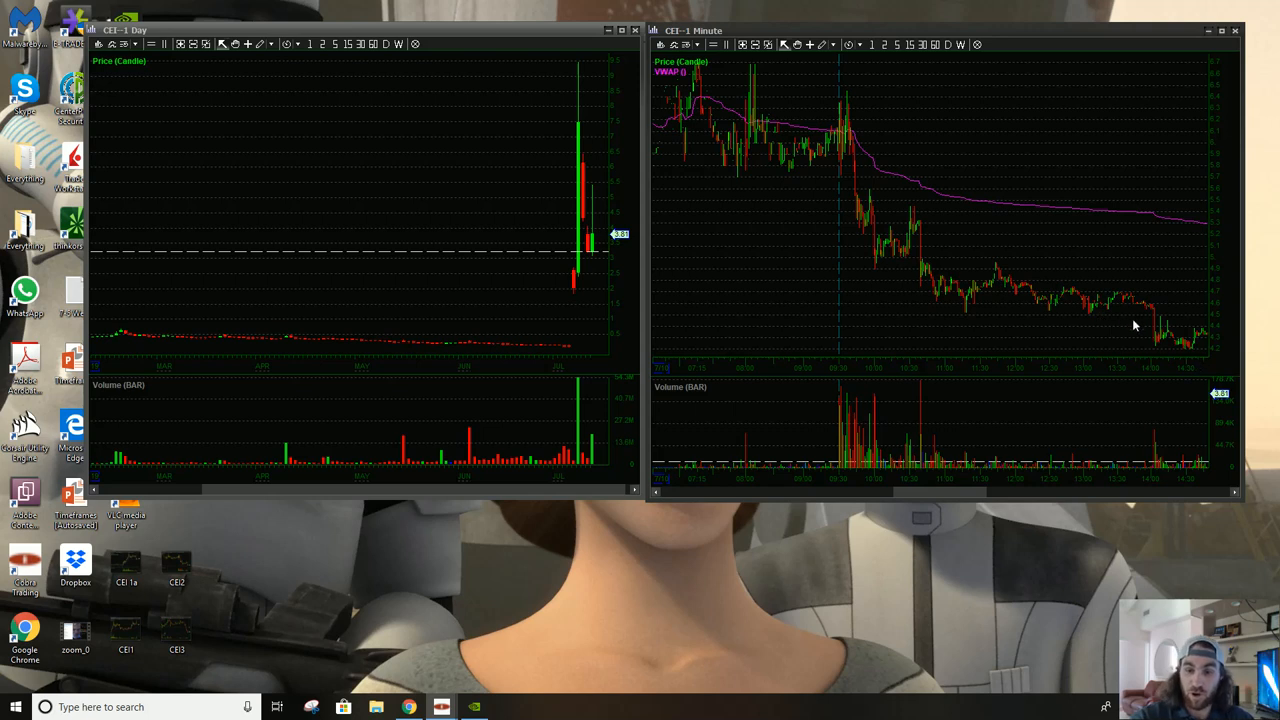
pyautogui.moveTo(986, 190)
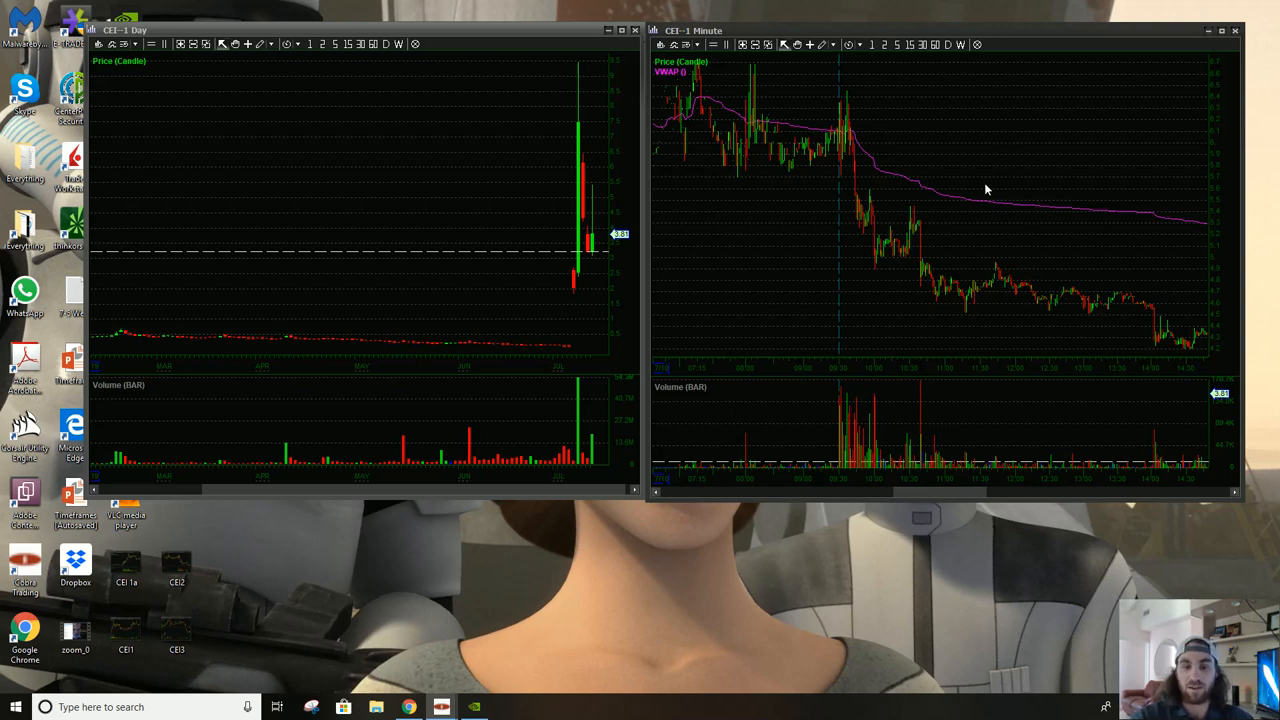
pyautogui.moveTo(1064, 246)
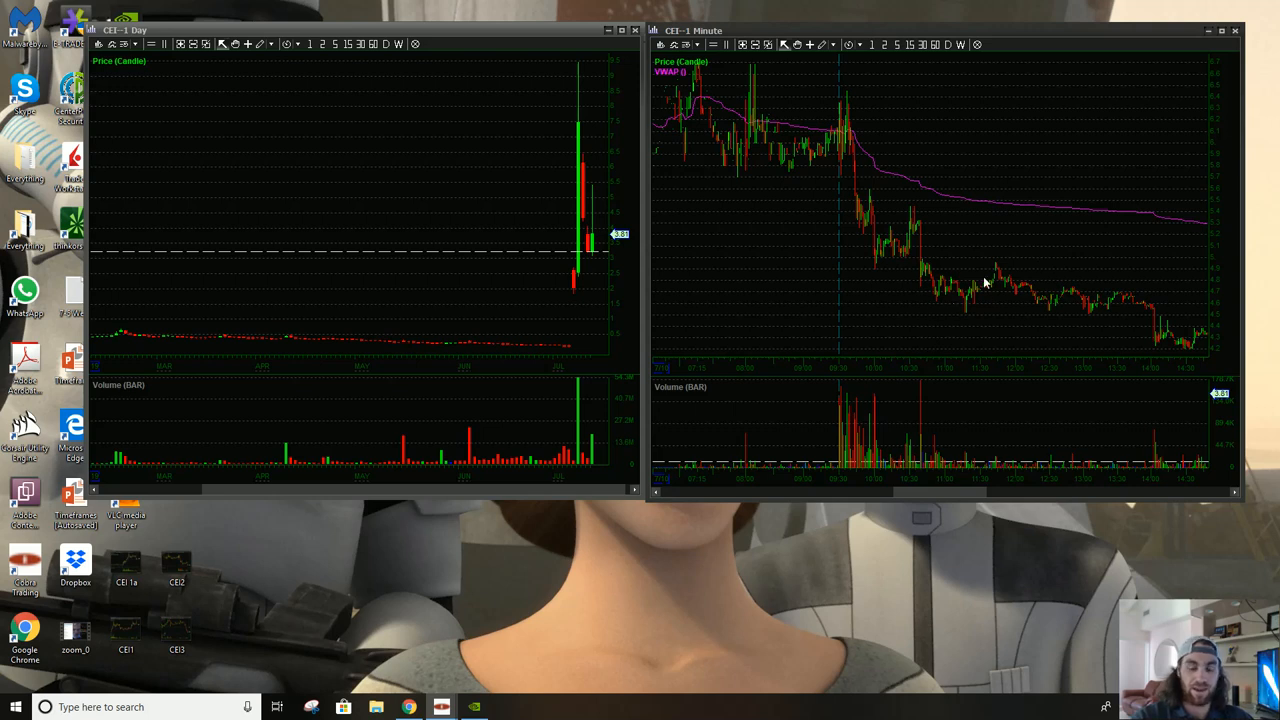
pyautogui.moveTo(926, 488)
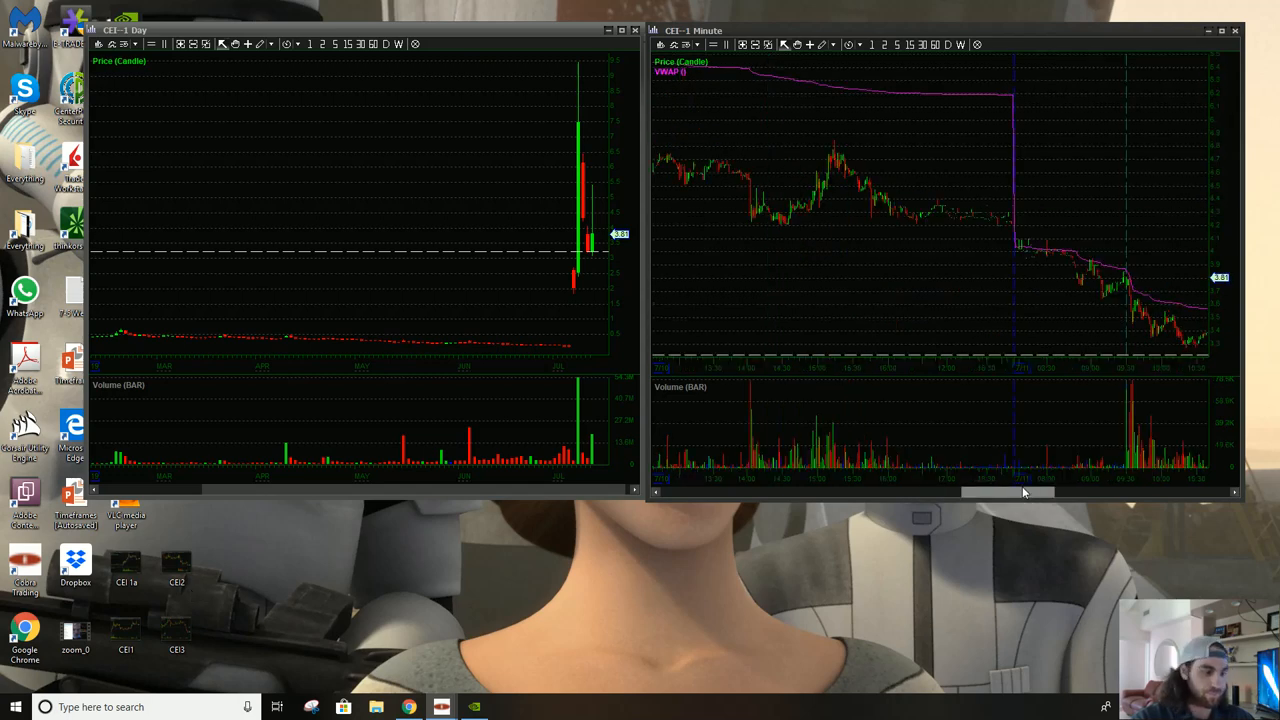
# Scroll the CEI 1-minute chart forward to the later day carrying the trade arrows
pyautogui.moveTo(1010, 490); pyautogui.dragTo(1090, 490)
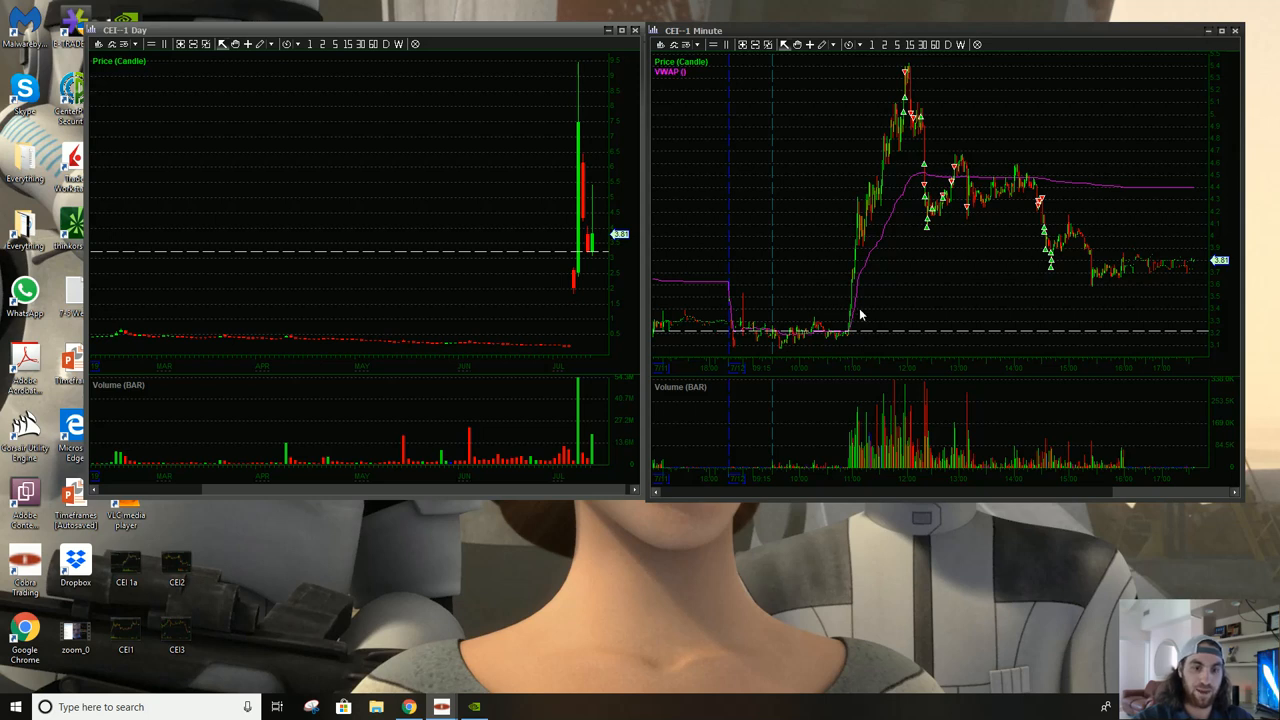
pyautogui.moveTo(896, 172)
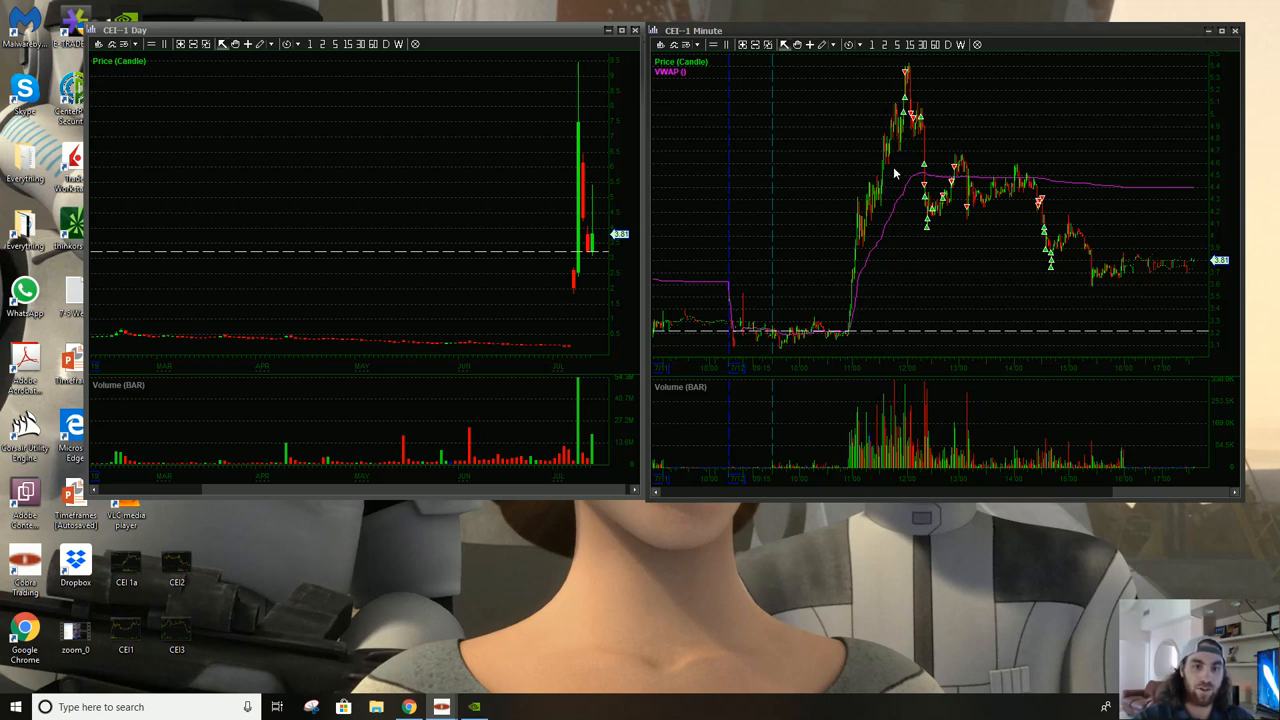
pyautogui.moveTo(836, 94)
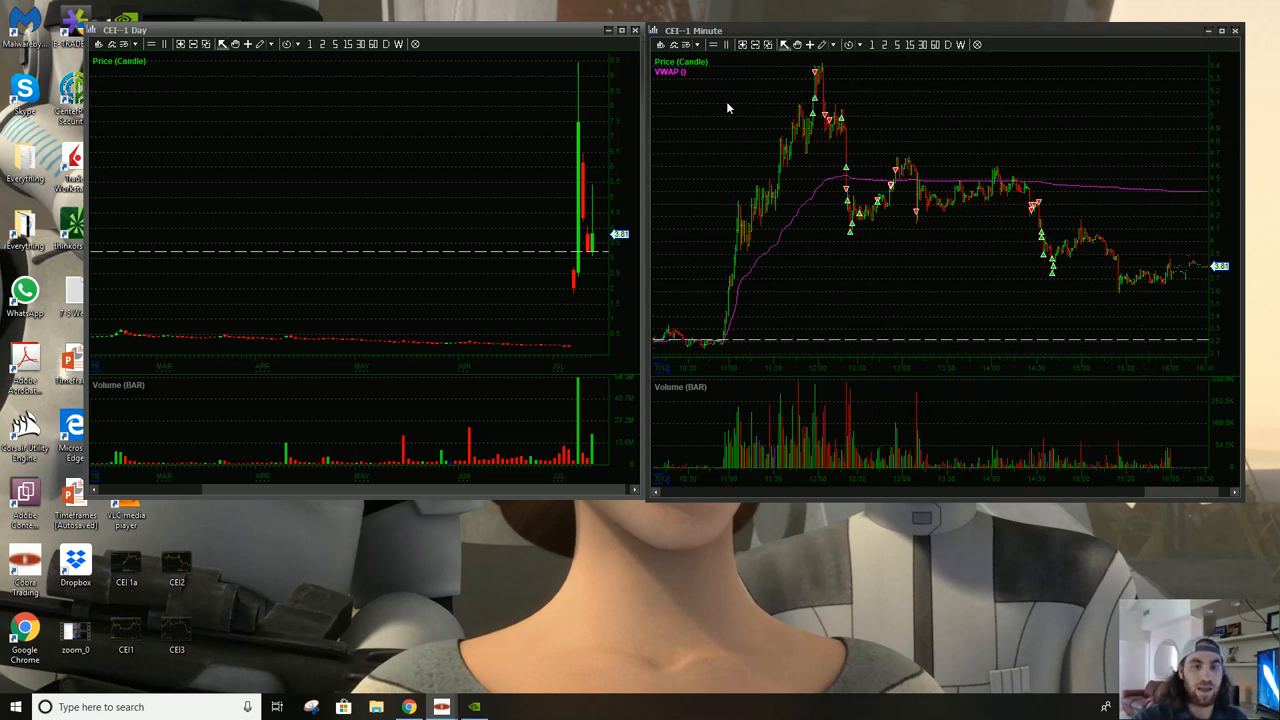
pyautogui.moveTo(790, 122)
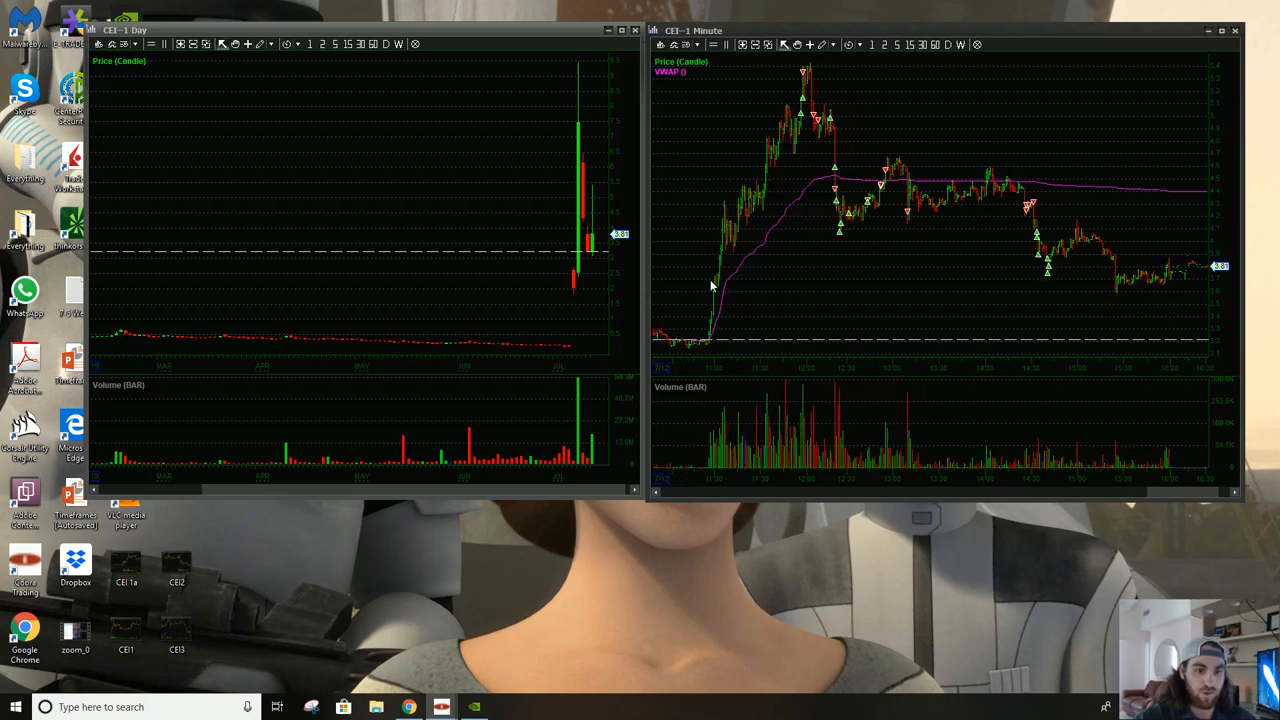
pyautogui.moveTo(780, 202)
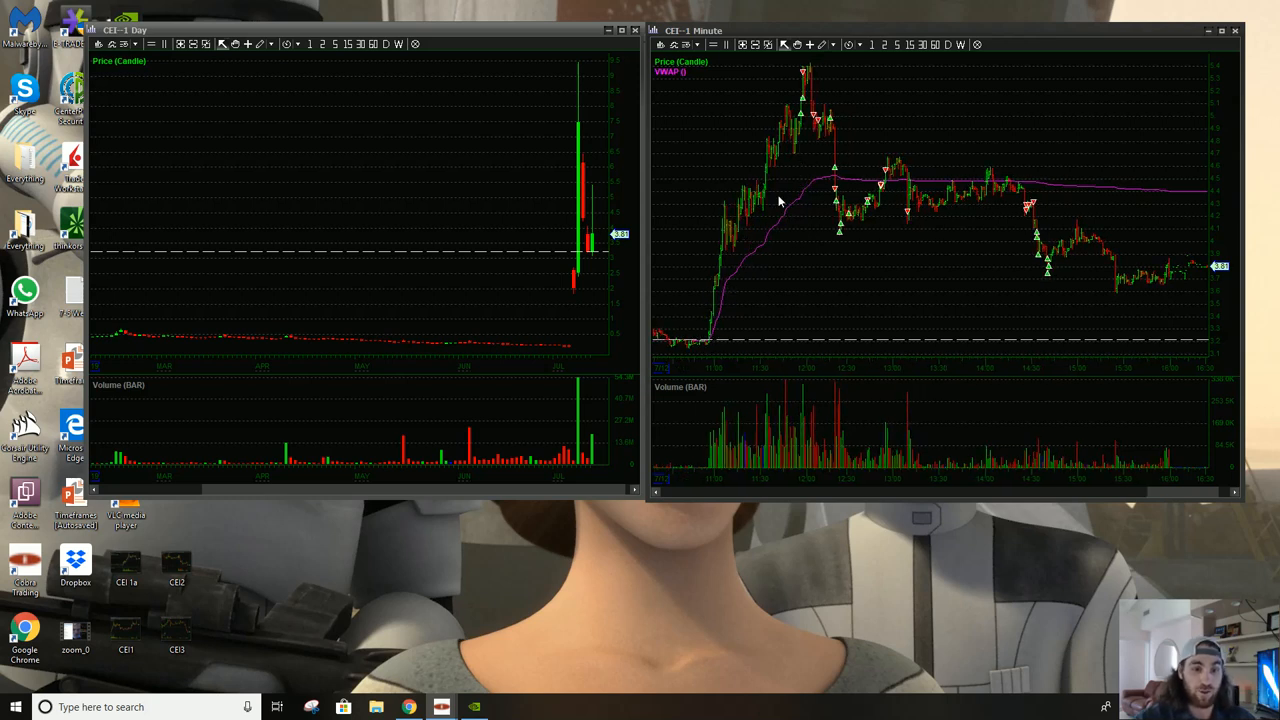
pyautogui.moveTo(800, 138)
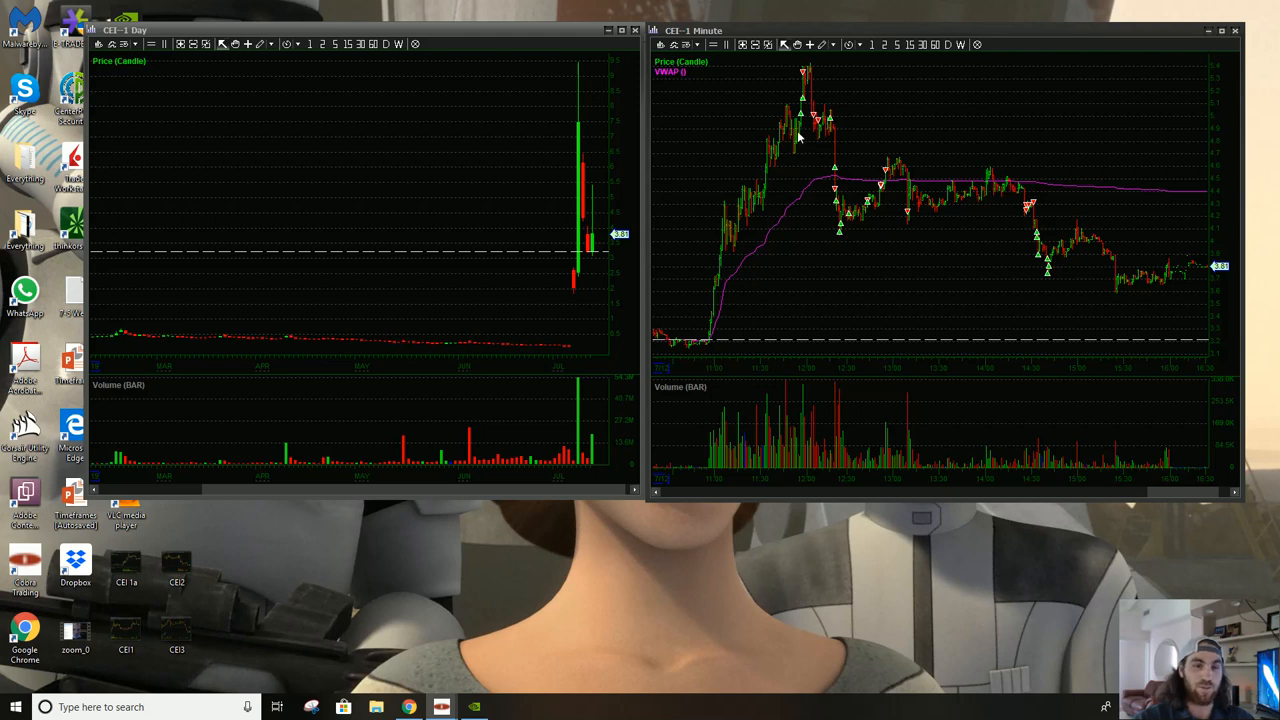
pyautogui.moveTo(784, 180)
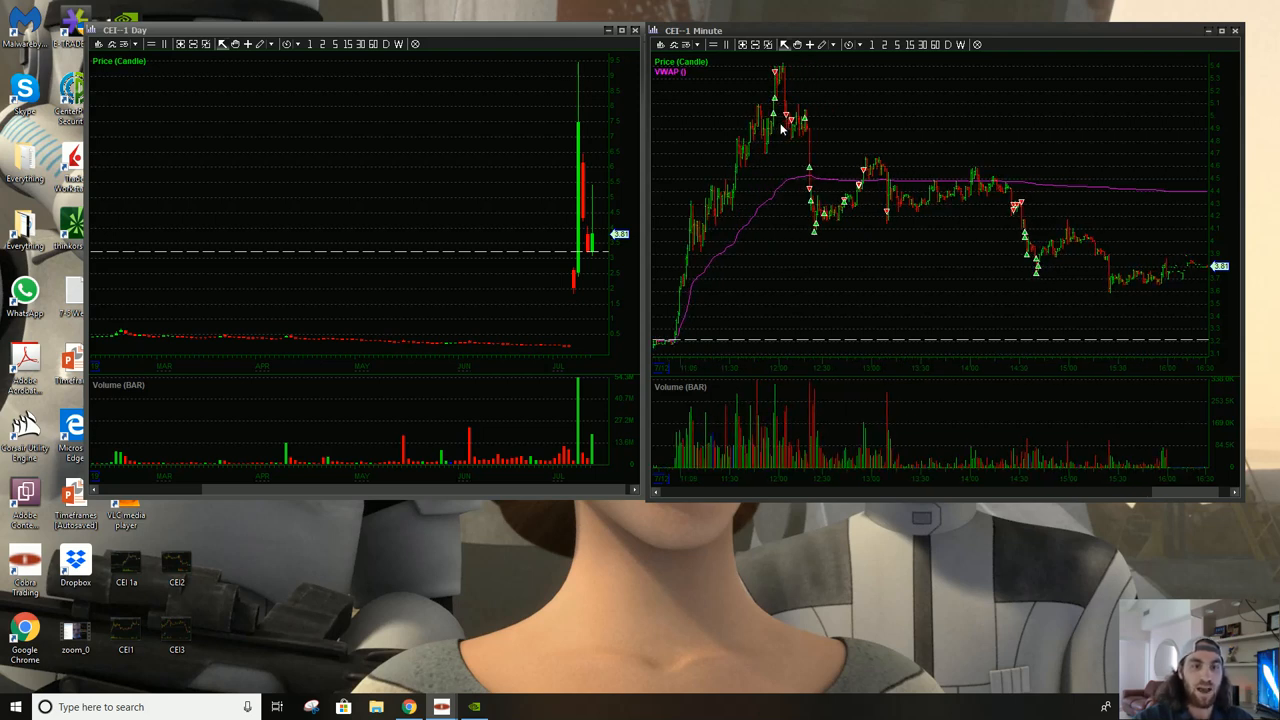
pyautogui.moveTo(726, 220)
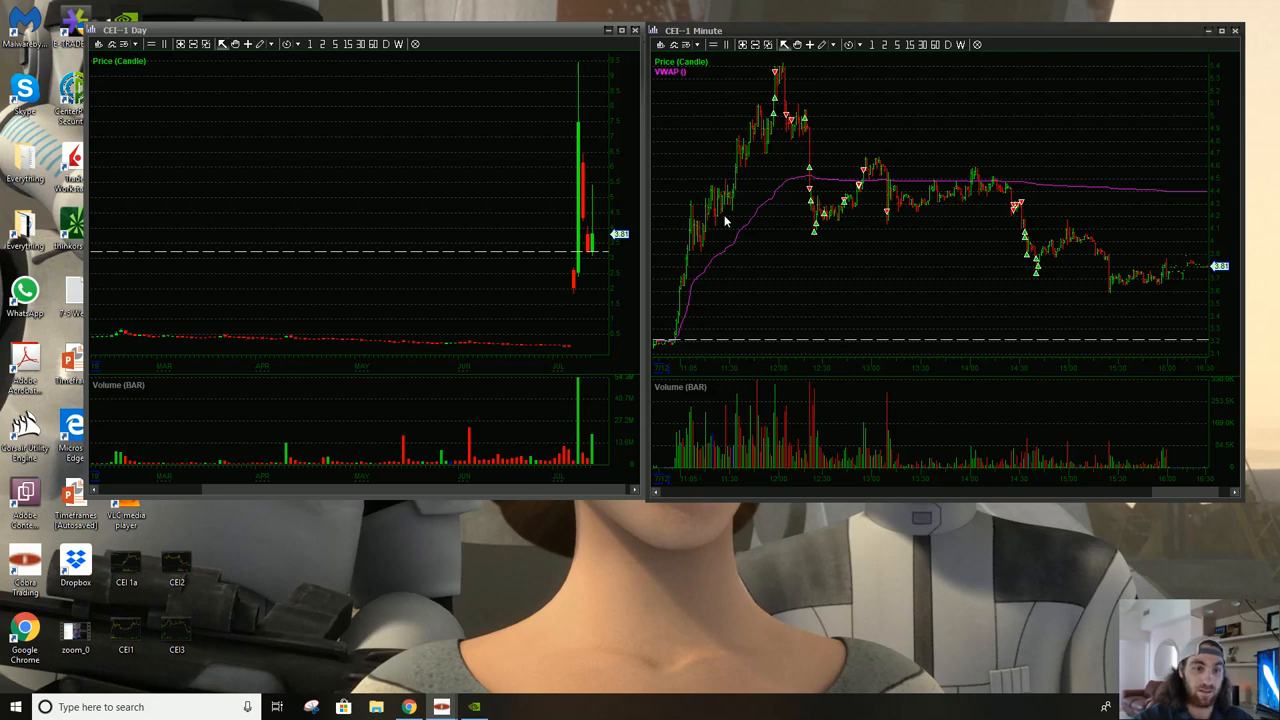
pyautogui.moveTo(776, 118)
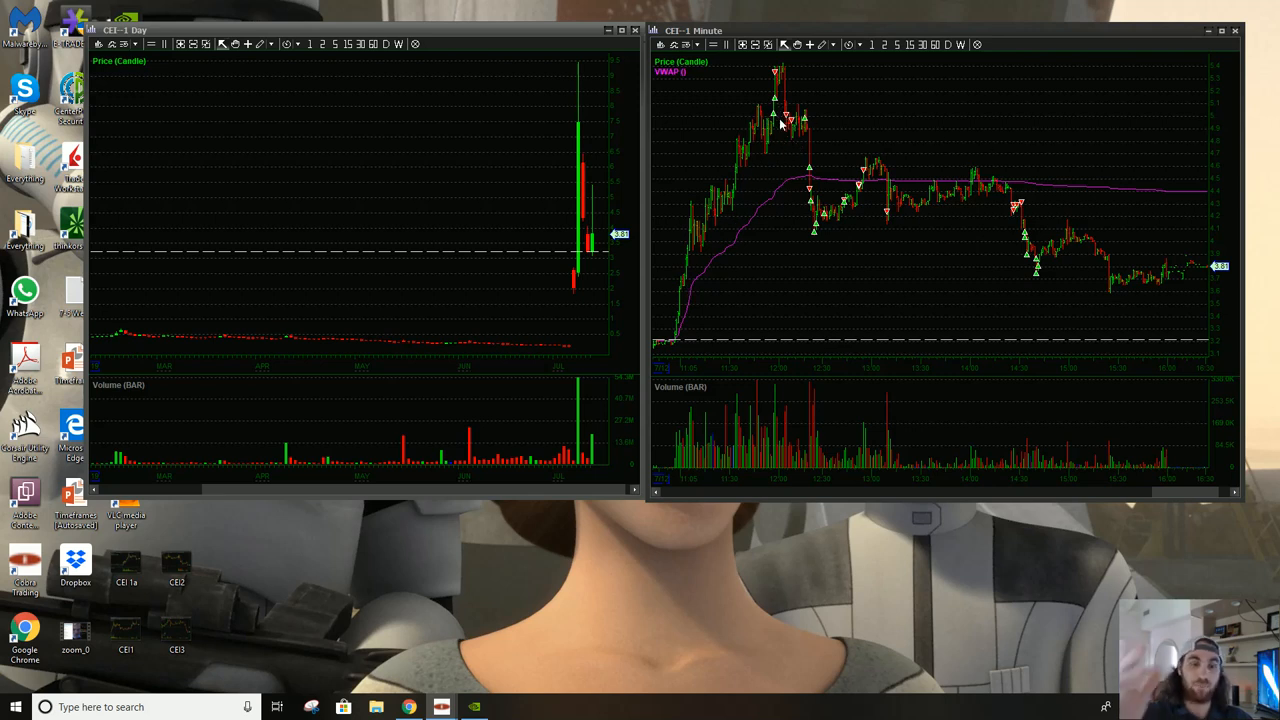
pyautogui.moveTo(768, 78)
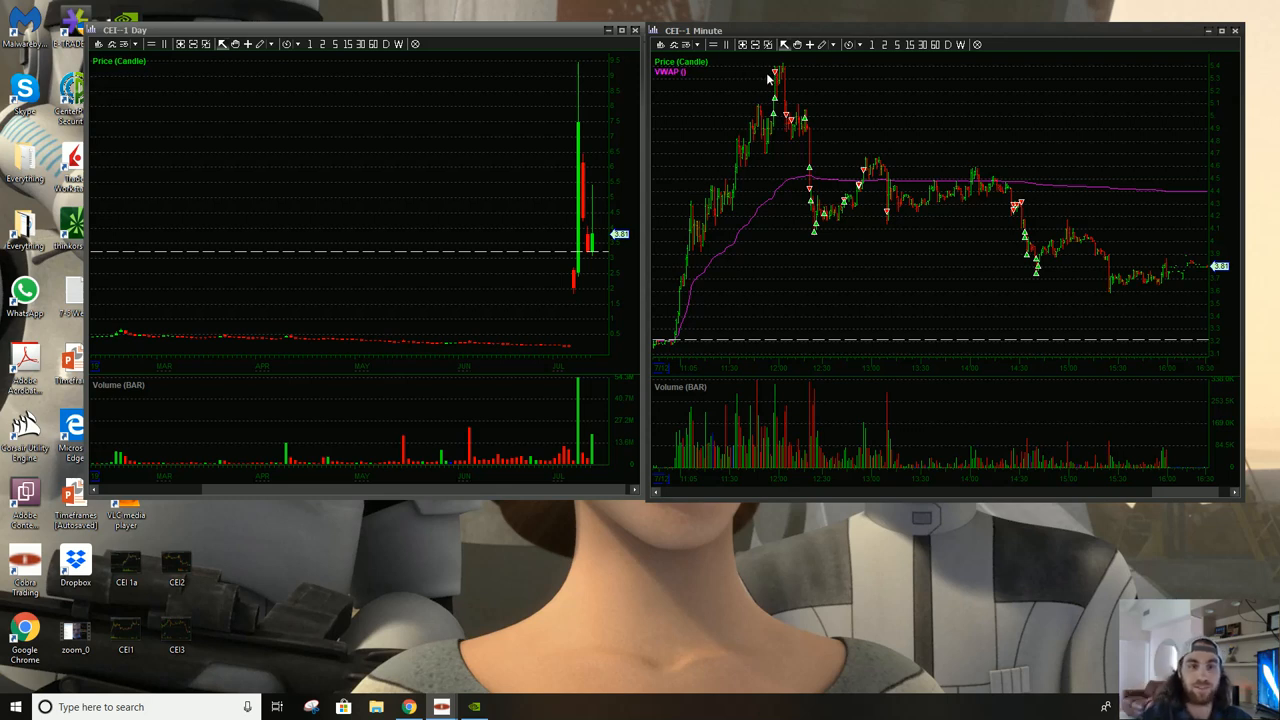
pyautogui.moveTo(784, 64)
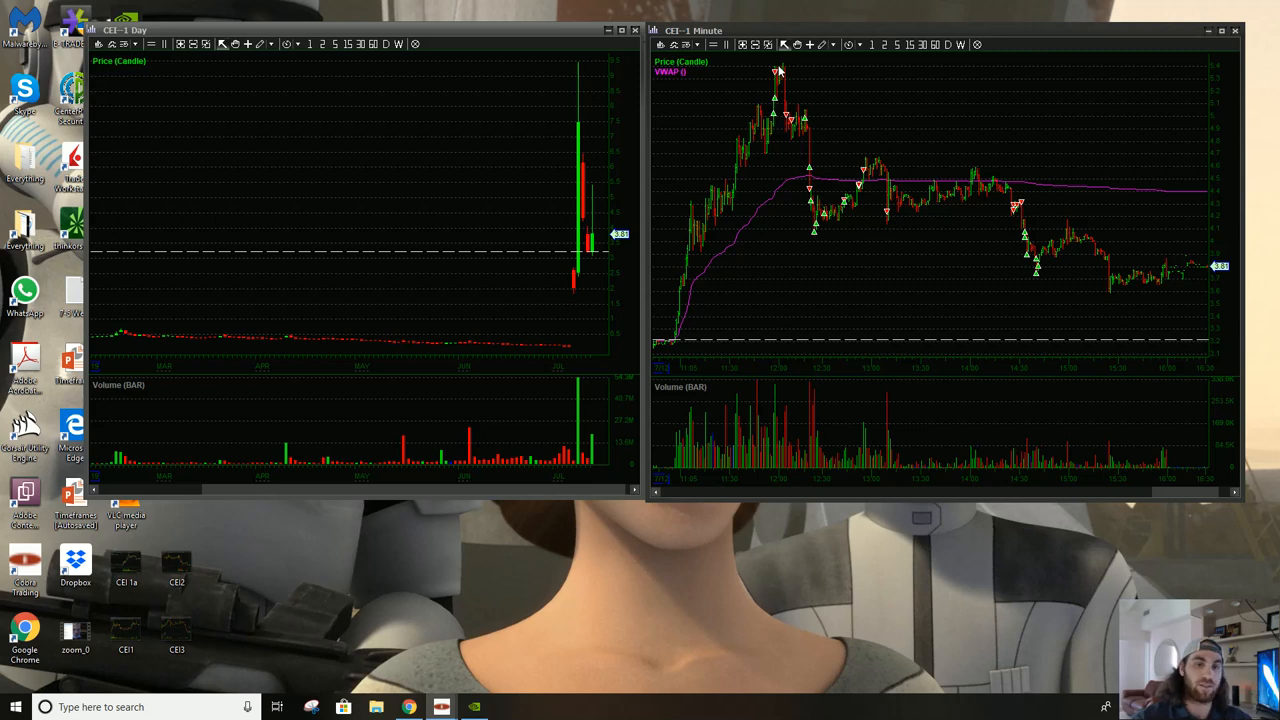
pyautogui.moveTo(780, 124)
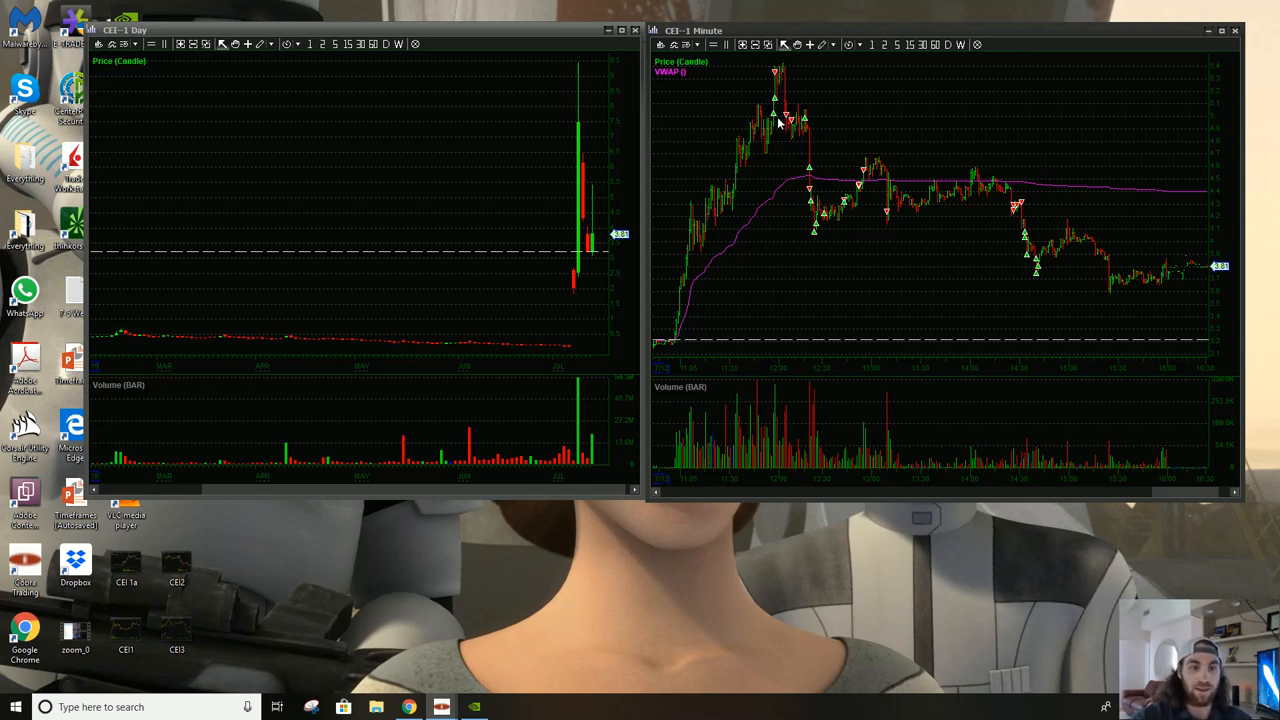
pyautogui.moveTo(796, 124)
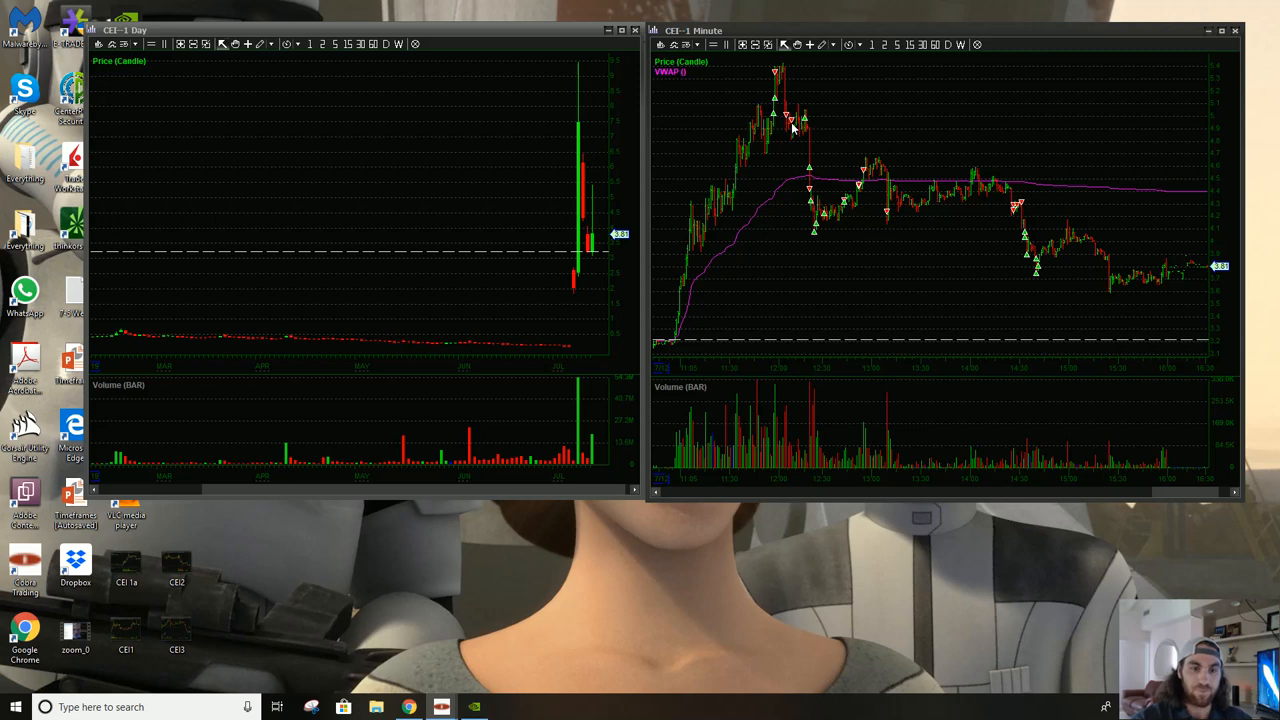
pyautogui.moveTo(808, 124)
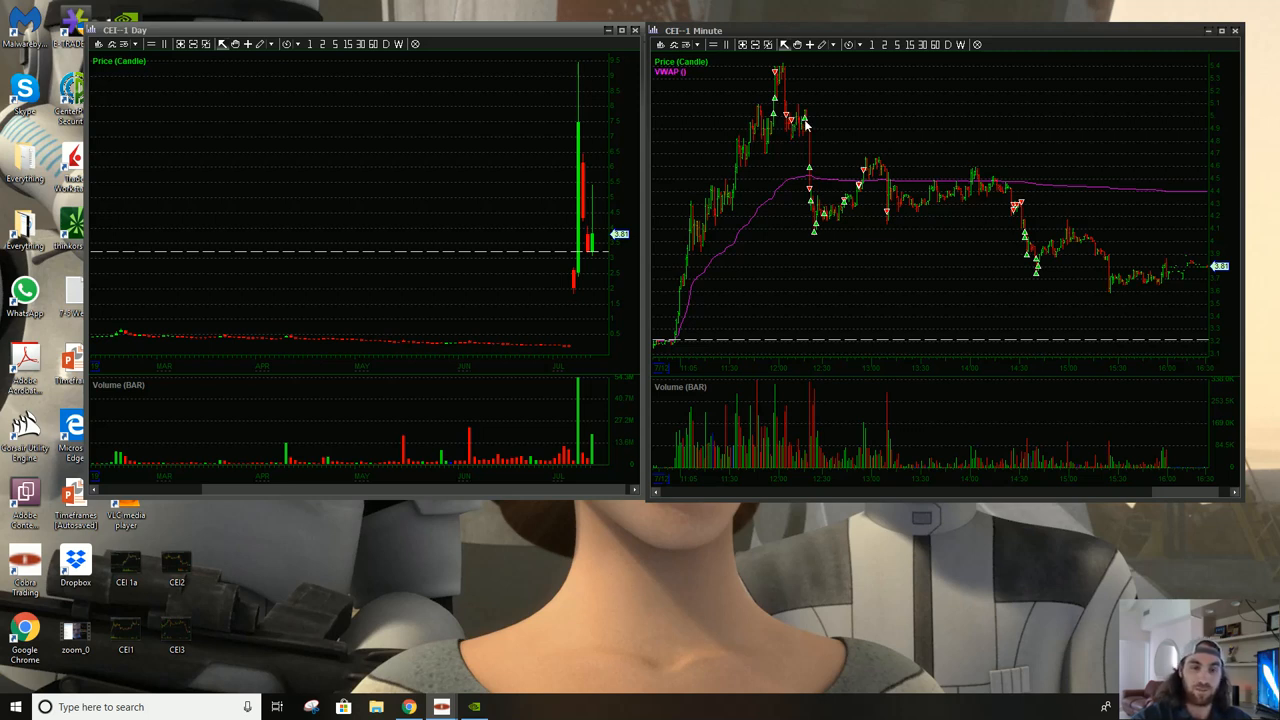
pyautogui.moveTo(812, 172)
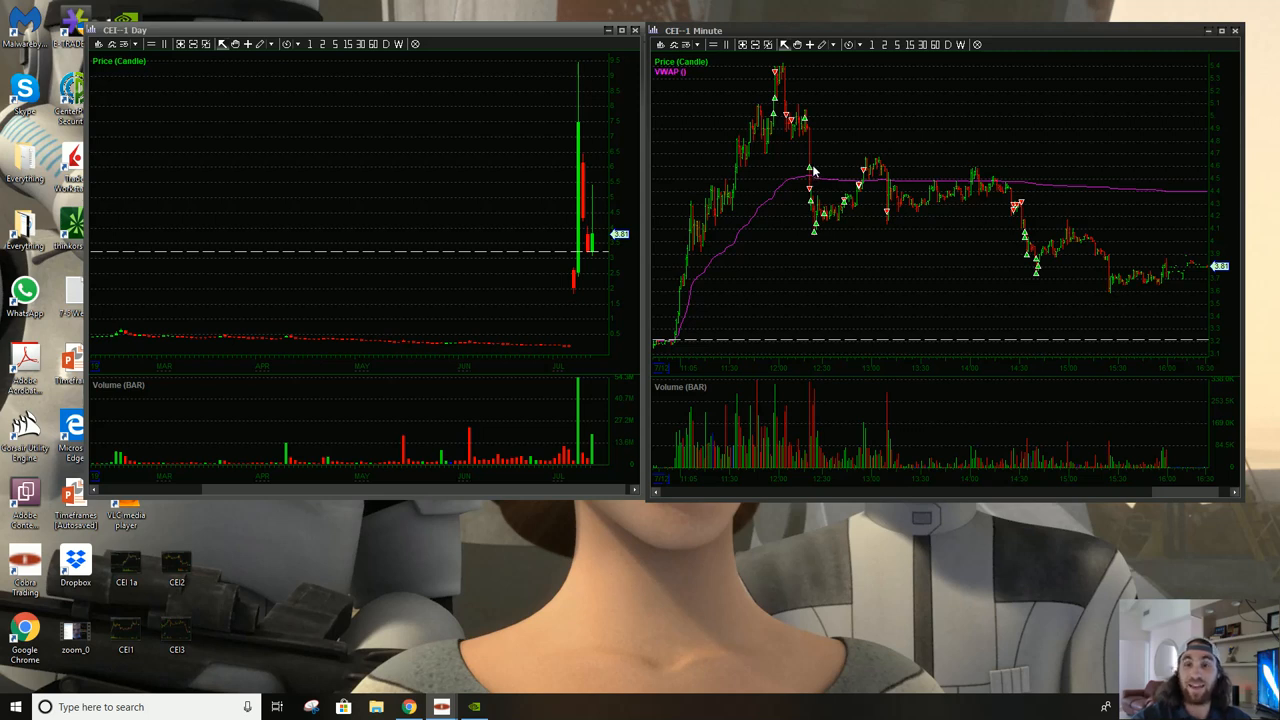
pyautogui.moveTo(812, 172)
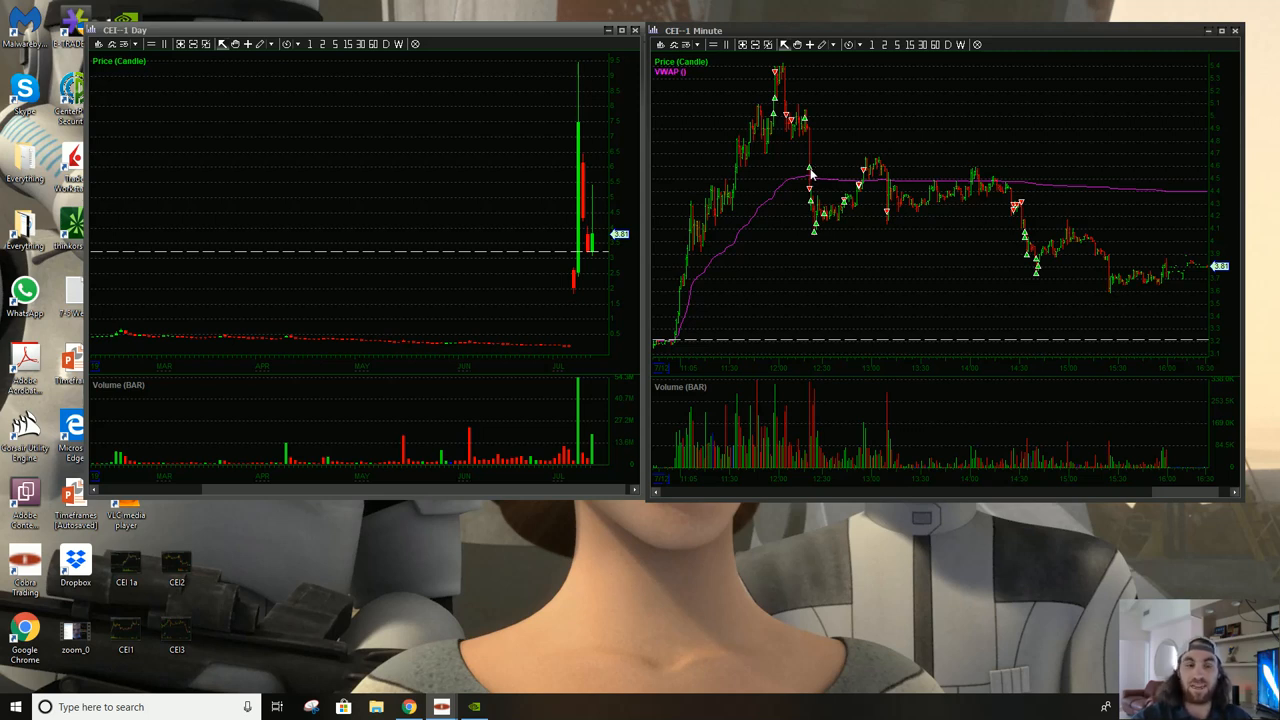
pyautogui.moveTo(812, 192)
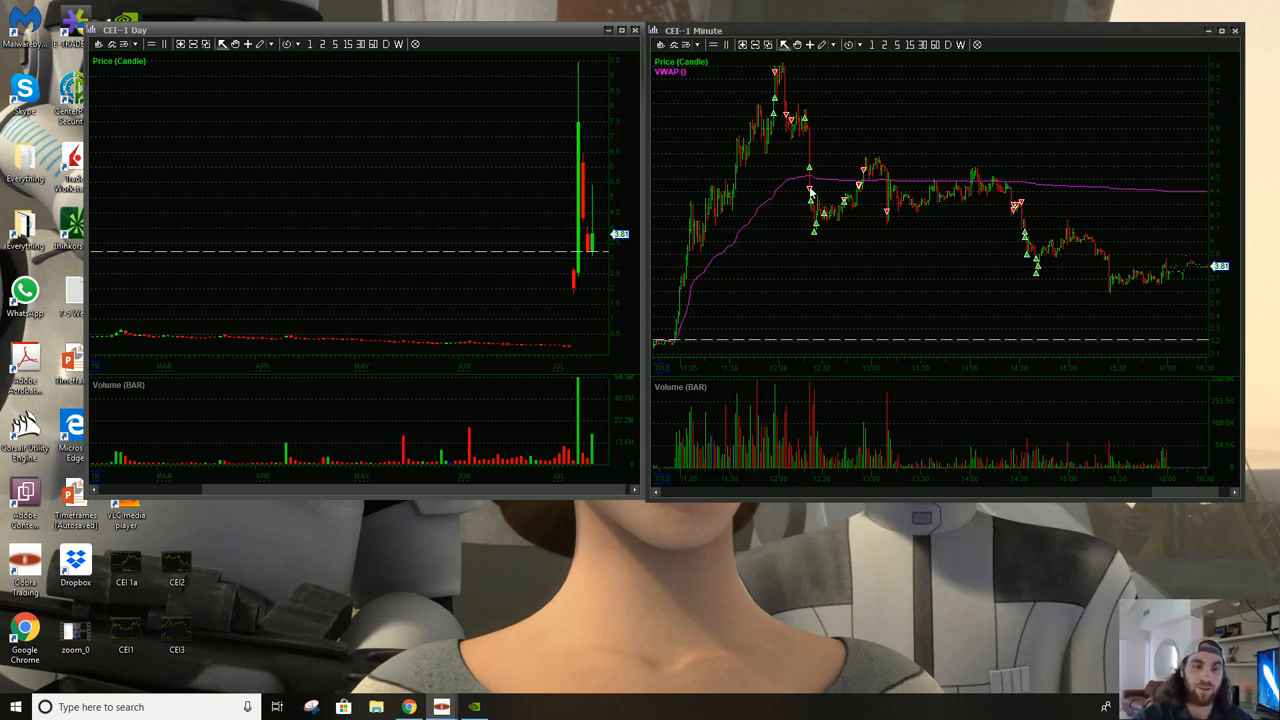
pyautogui.moveTo(820, 236)
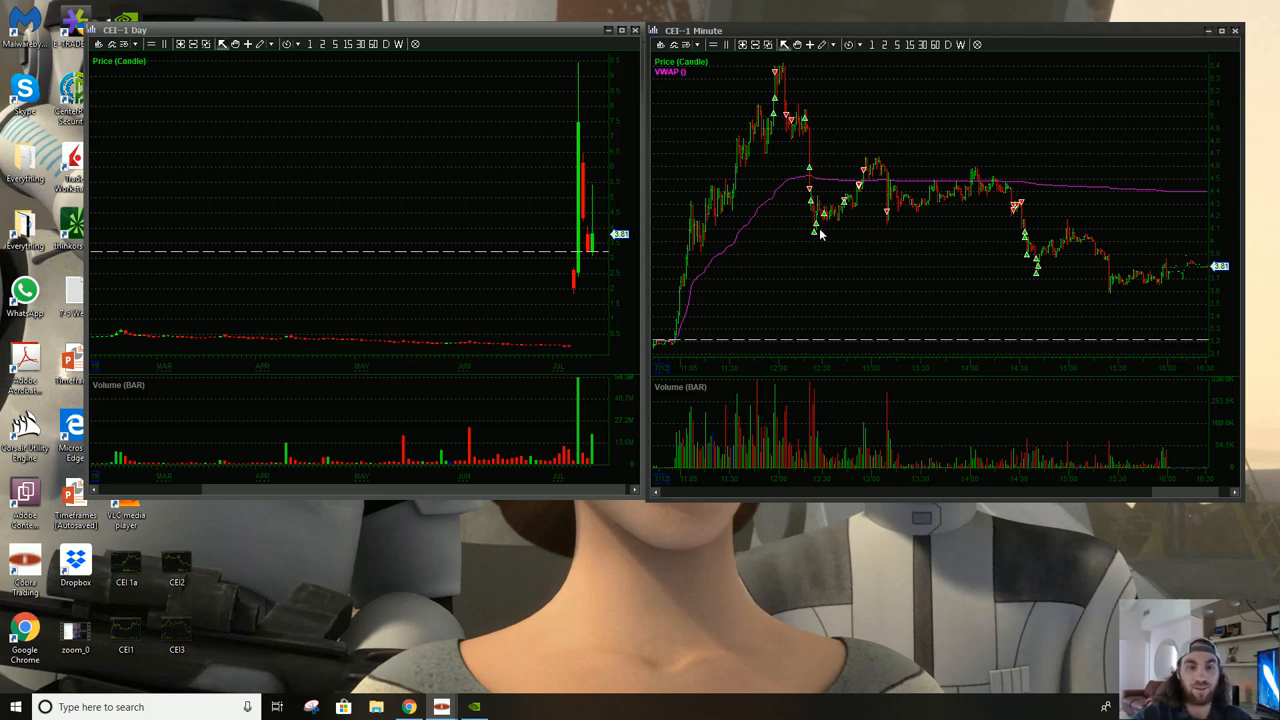
pyautogui.moveTo(810, 204)
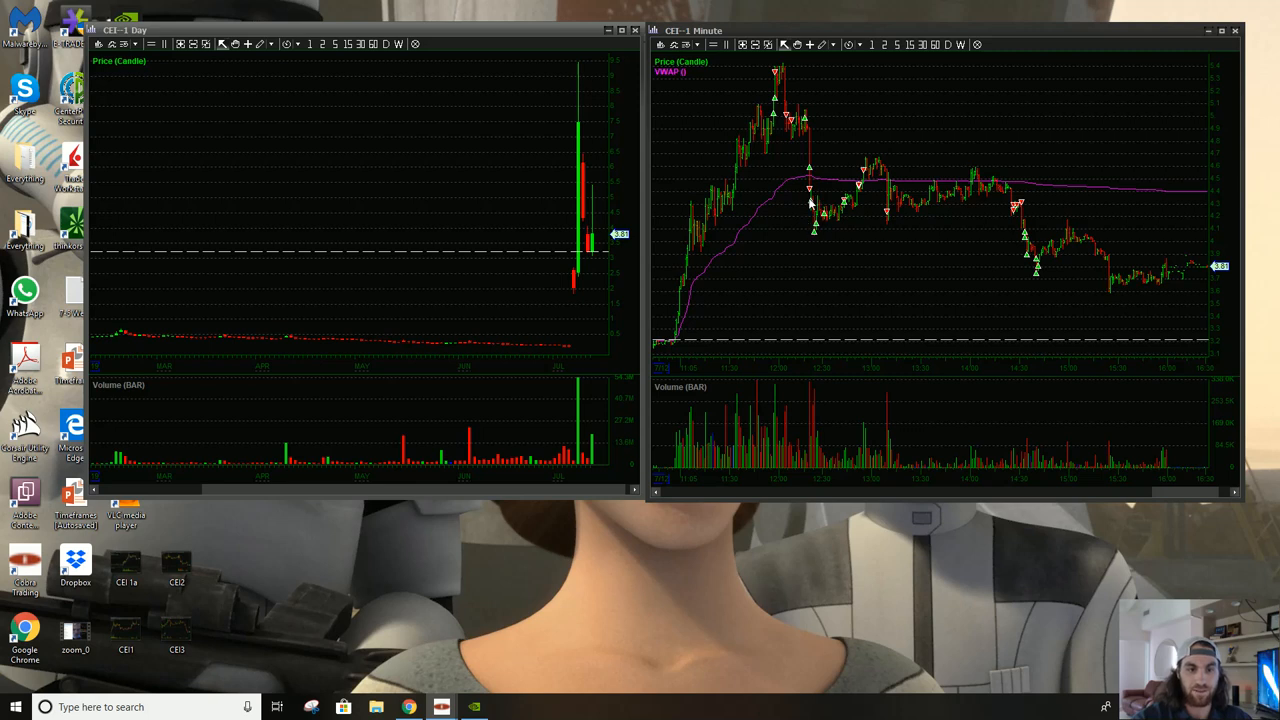
pyautogui.moveTo(812, 178)
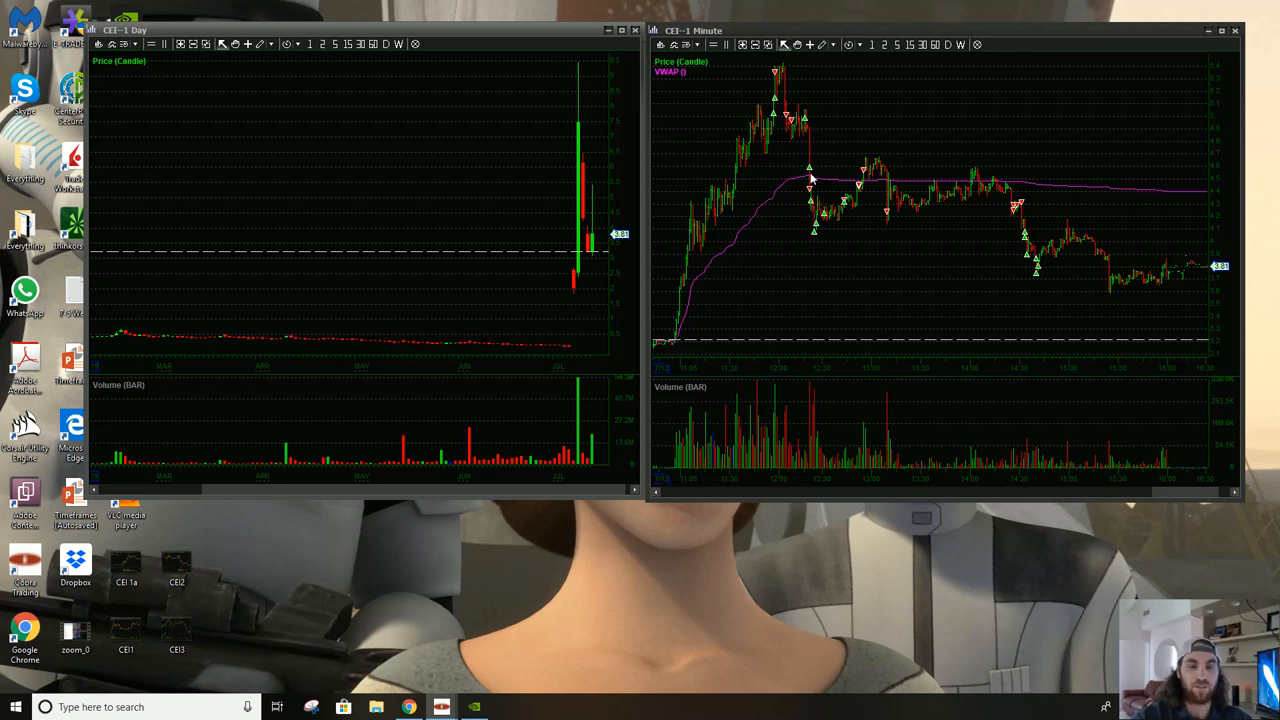
pyautogui.moveTo(826, 204)
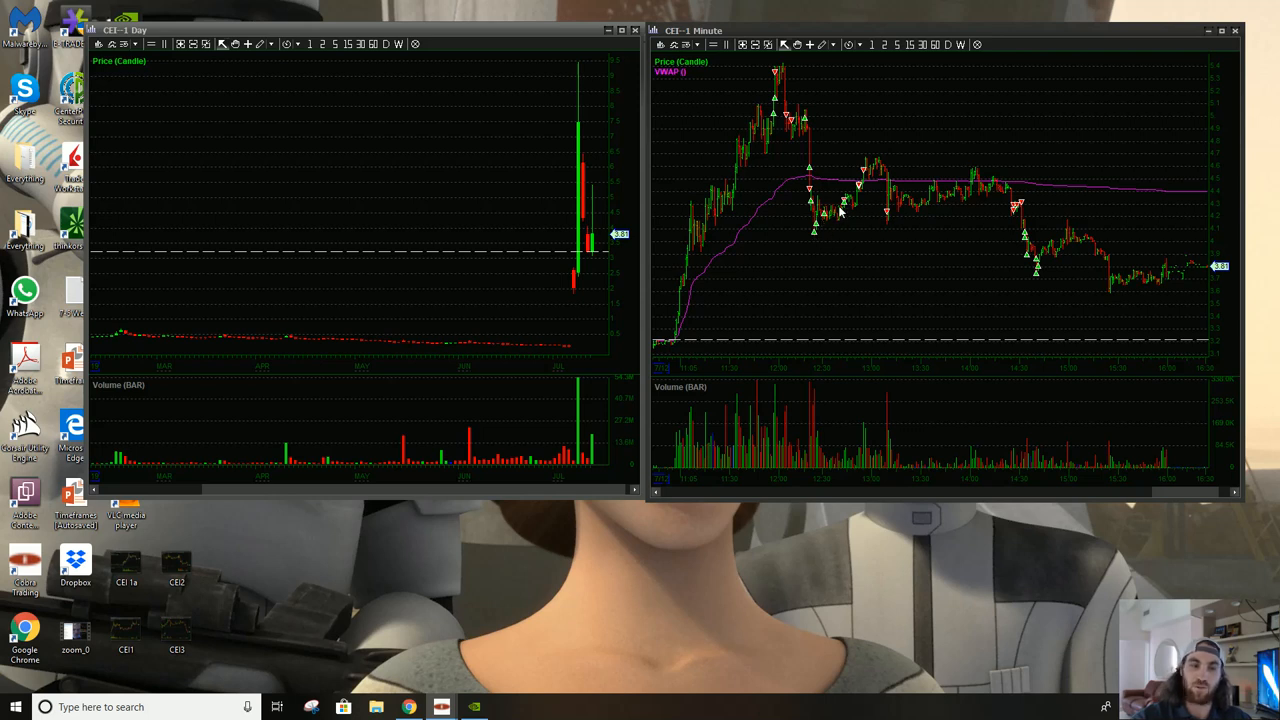
pyautogui.moveTo(838, 212)
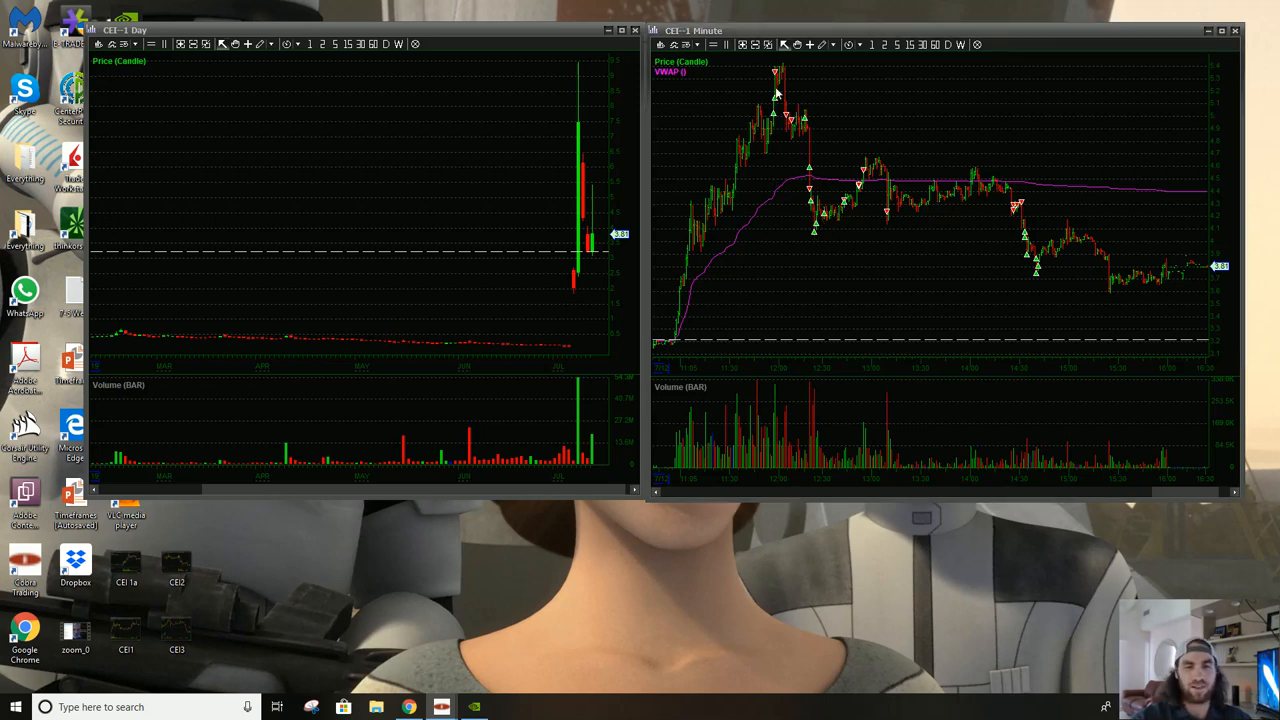
pyautogui.moveTo(812, 204)
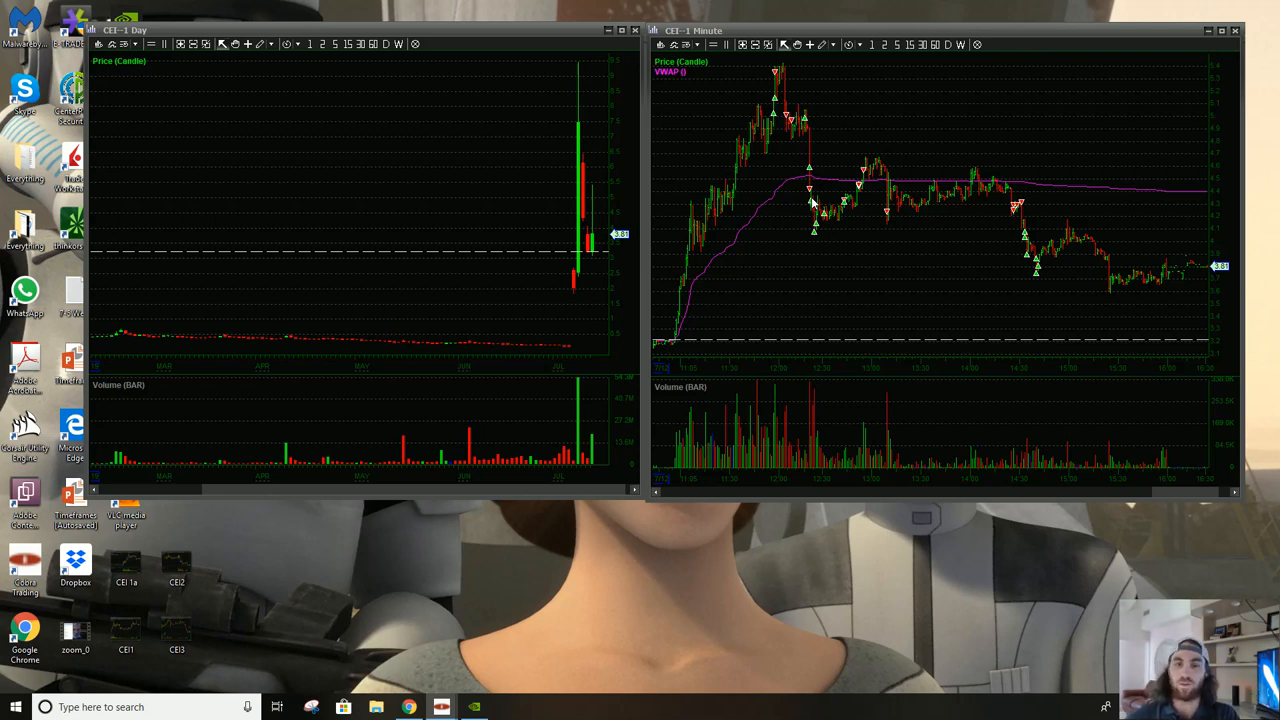
pyautogui.moveTo(788, 228)
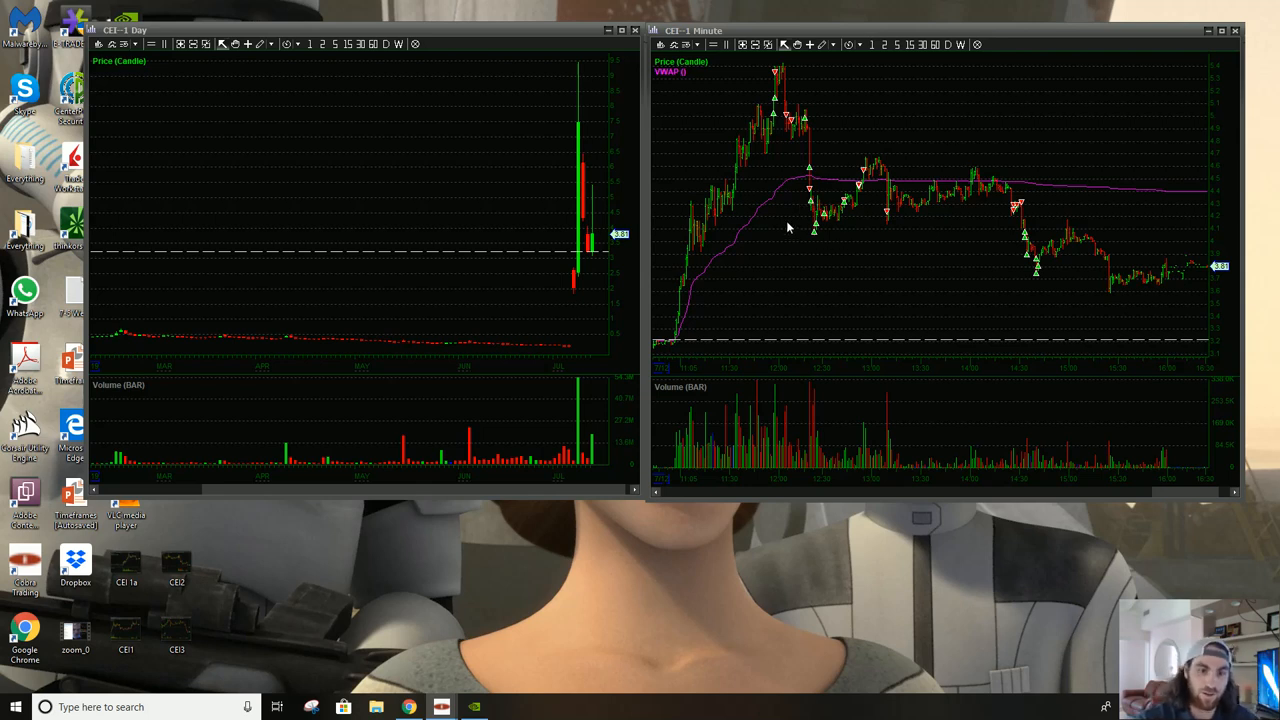
pyautogui.moveTo(826, 208)
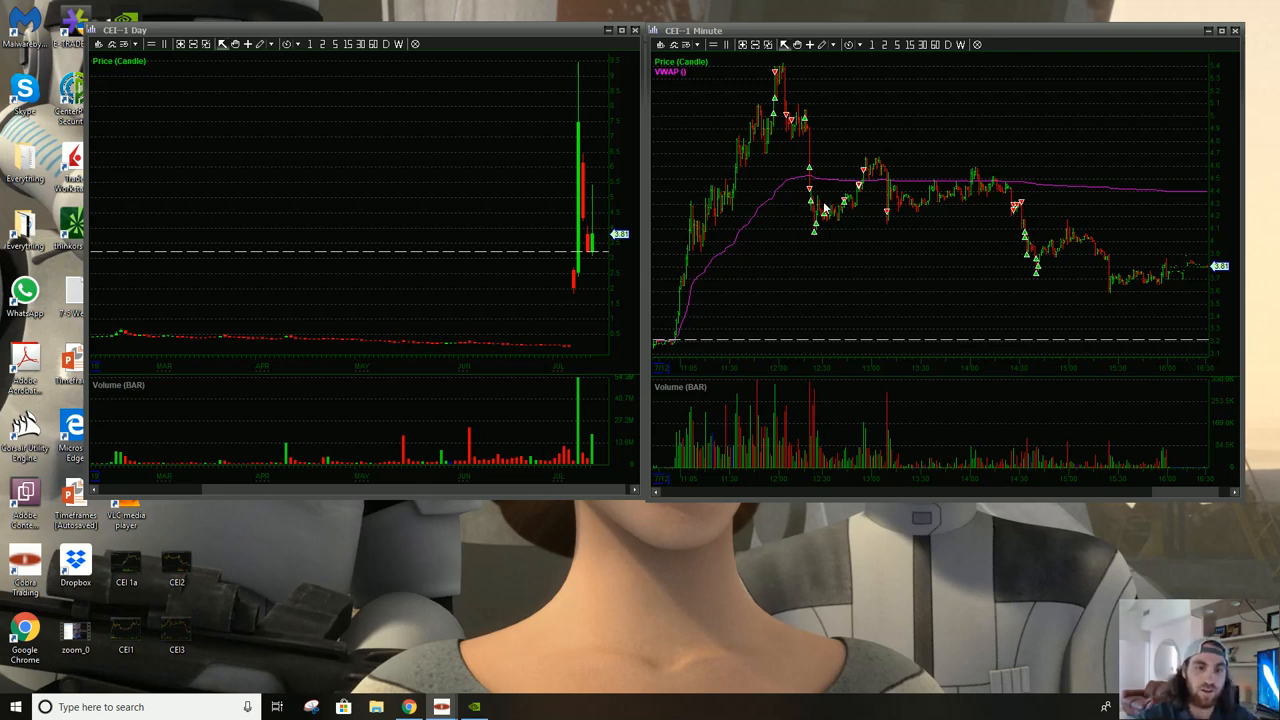
pyautogui.moveTo(844, 206)
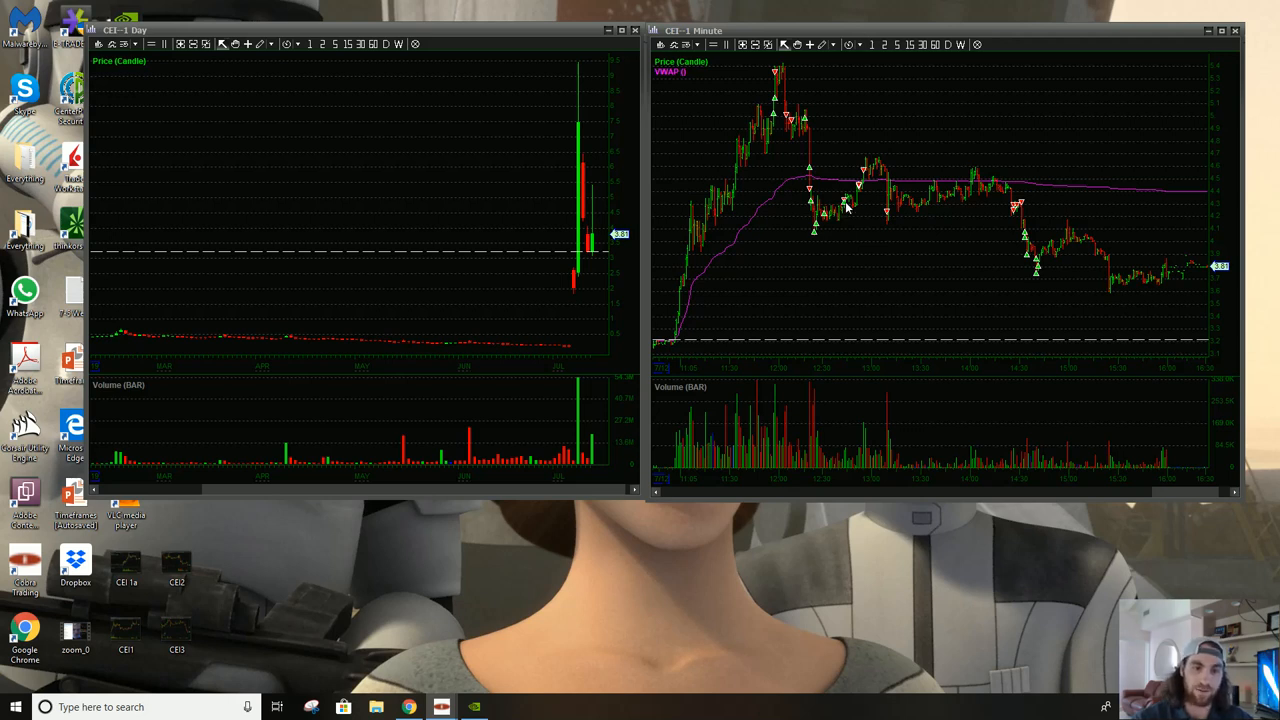
pyautogui.moveTo(876, 204)
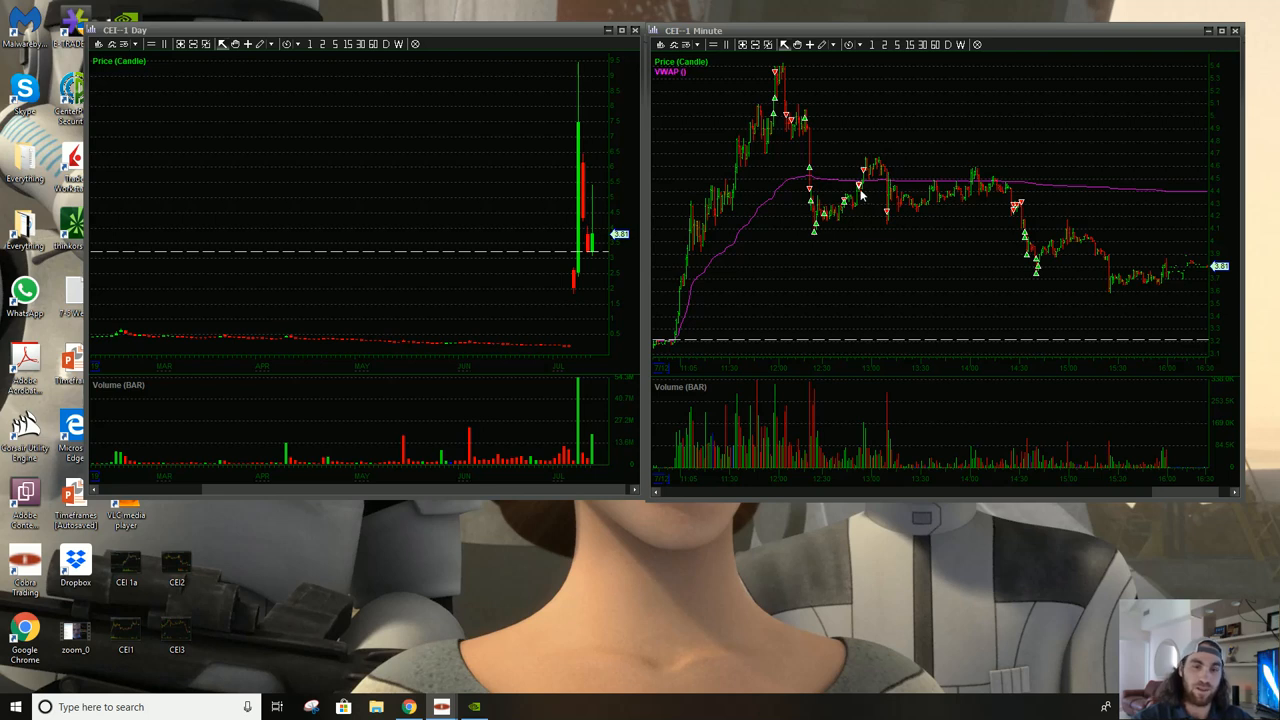
pyautogui.moveTo(862, 184)
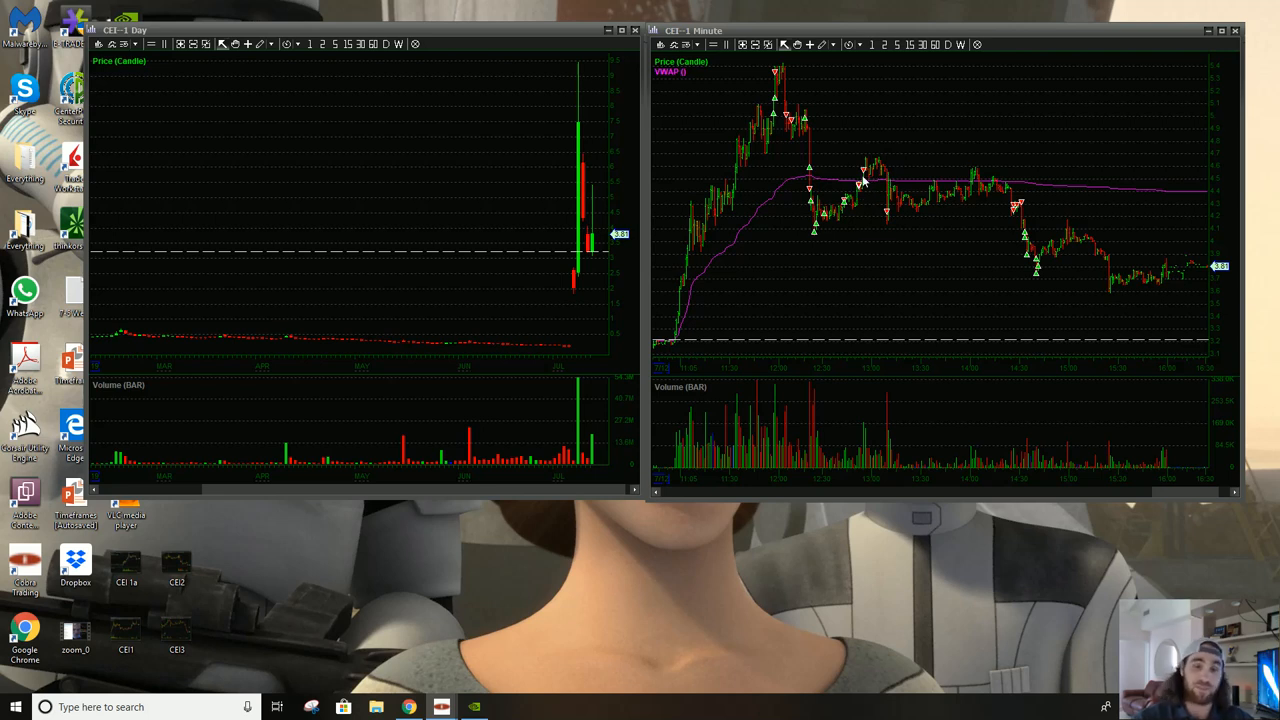
pyautogui.moveTo(878, 110)
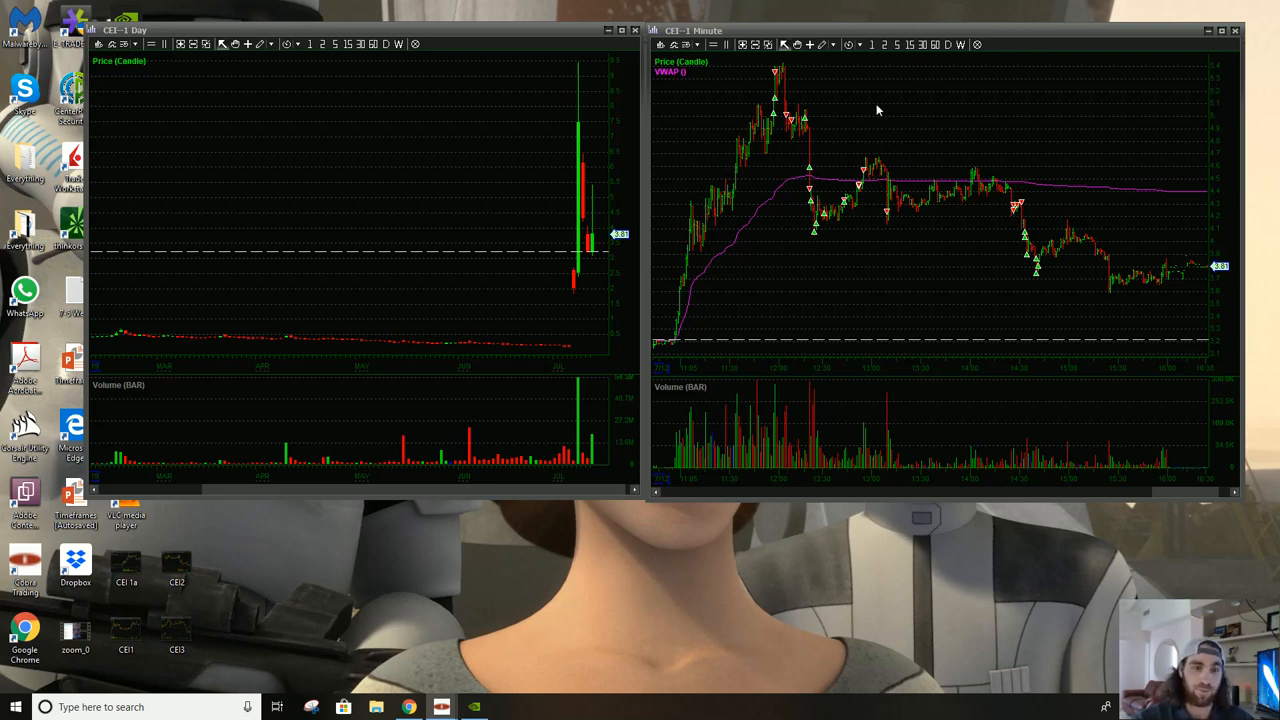
pyautogui.moveTo(868, 88)
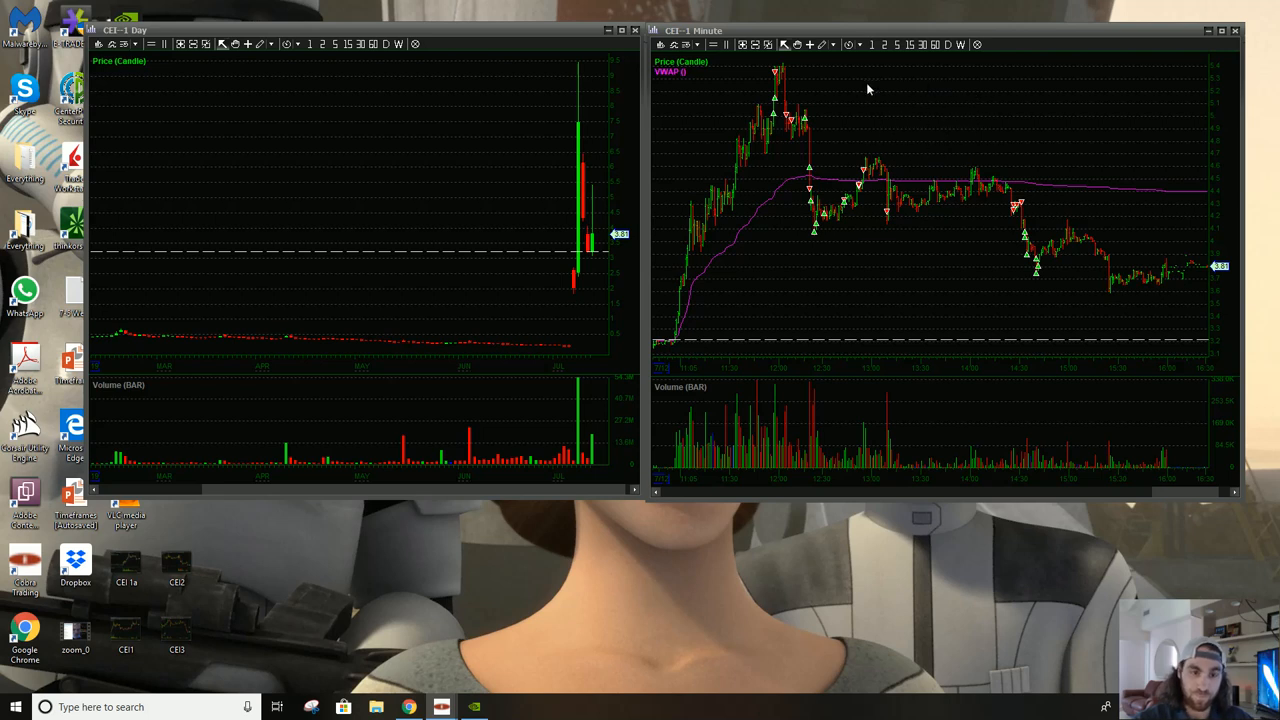
pyautogui.moveTo(888, 114)
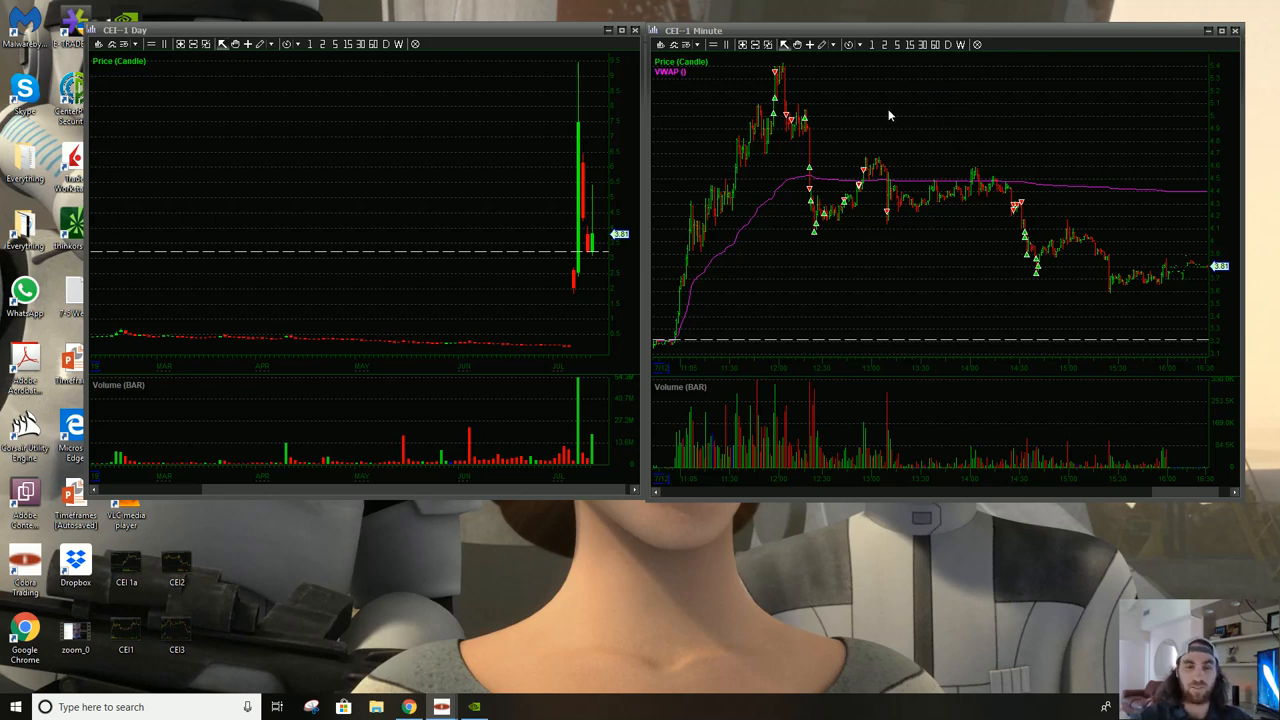
pyautogui.moveTo(868, 170)
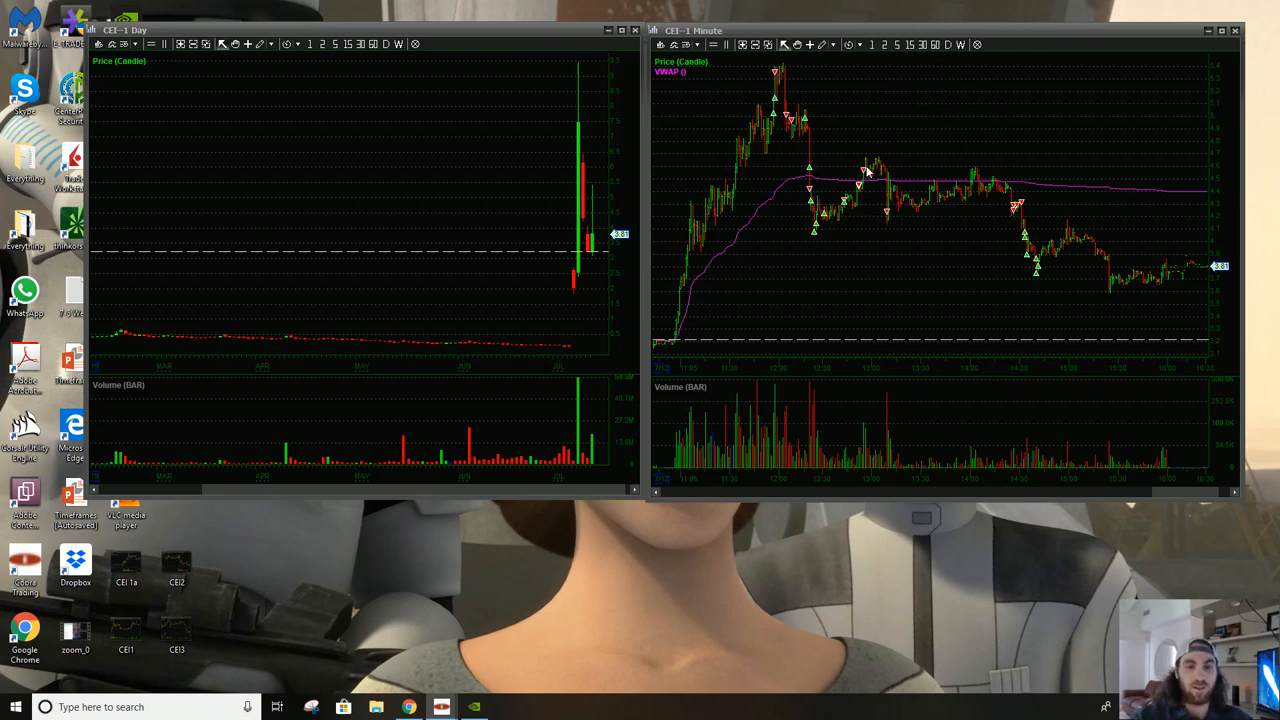
pyautogui.moveTo(878, 156)
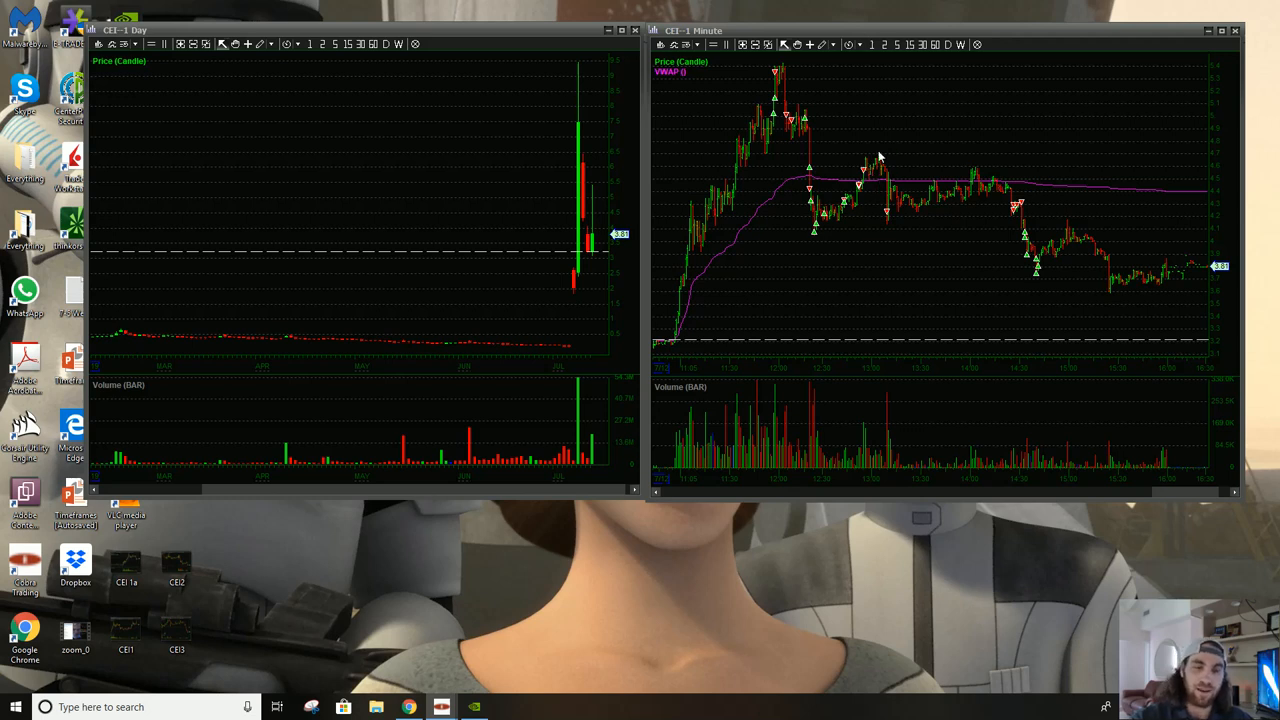
pyautogui.moveTo(878, 168)
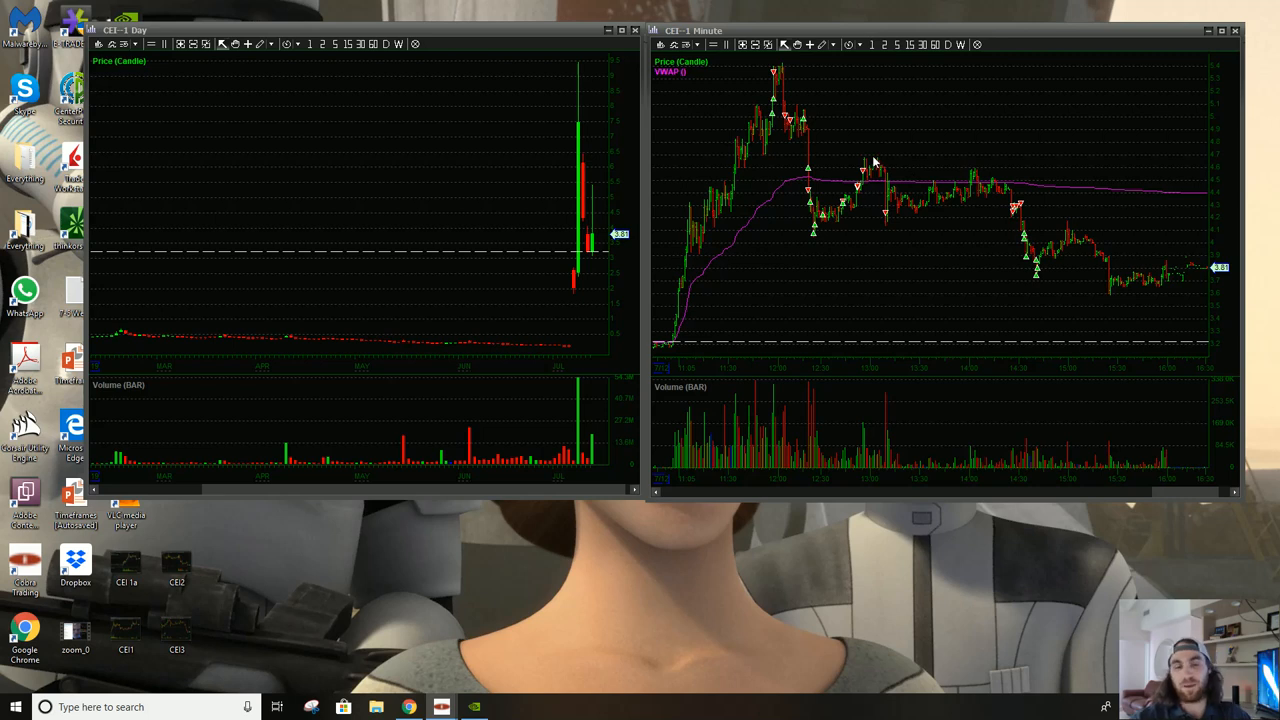
pyautogui.moveTo(866, 170)
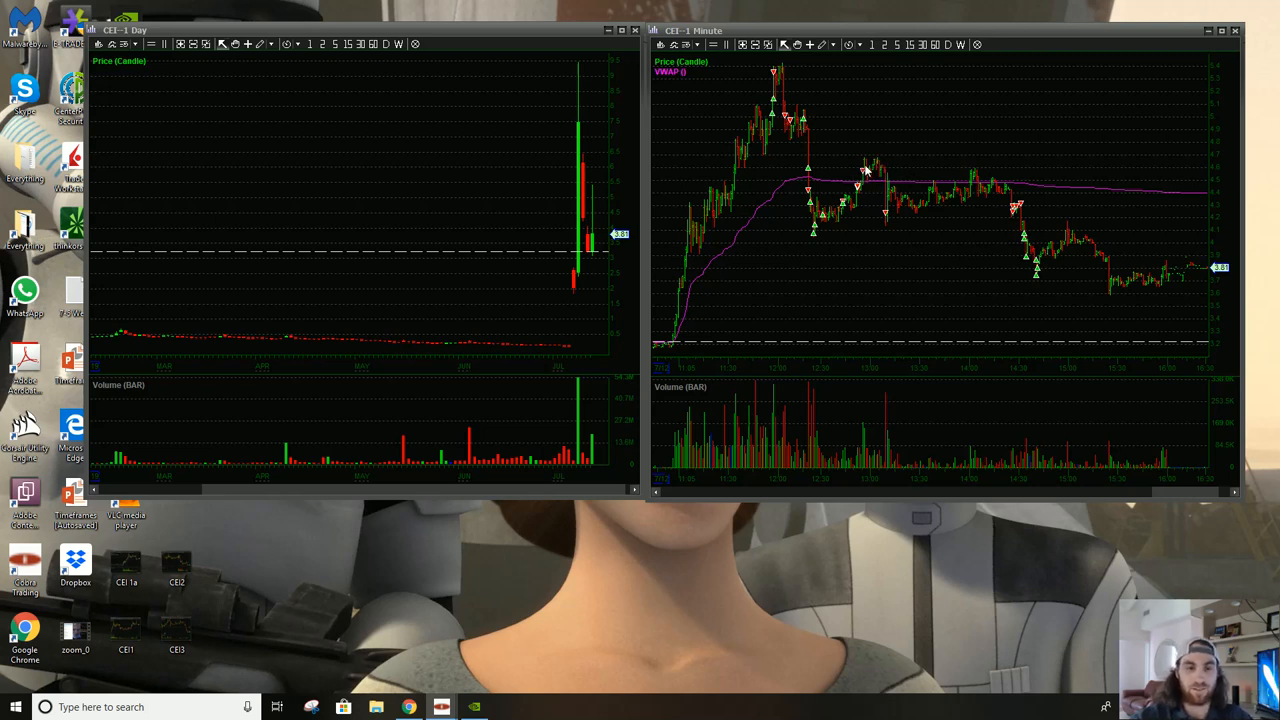
pyautogui.moveTo(862, 176)
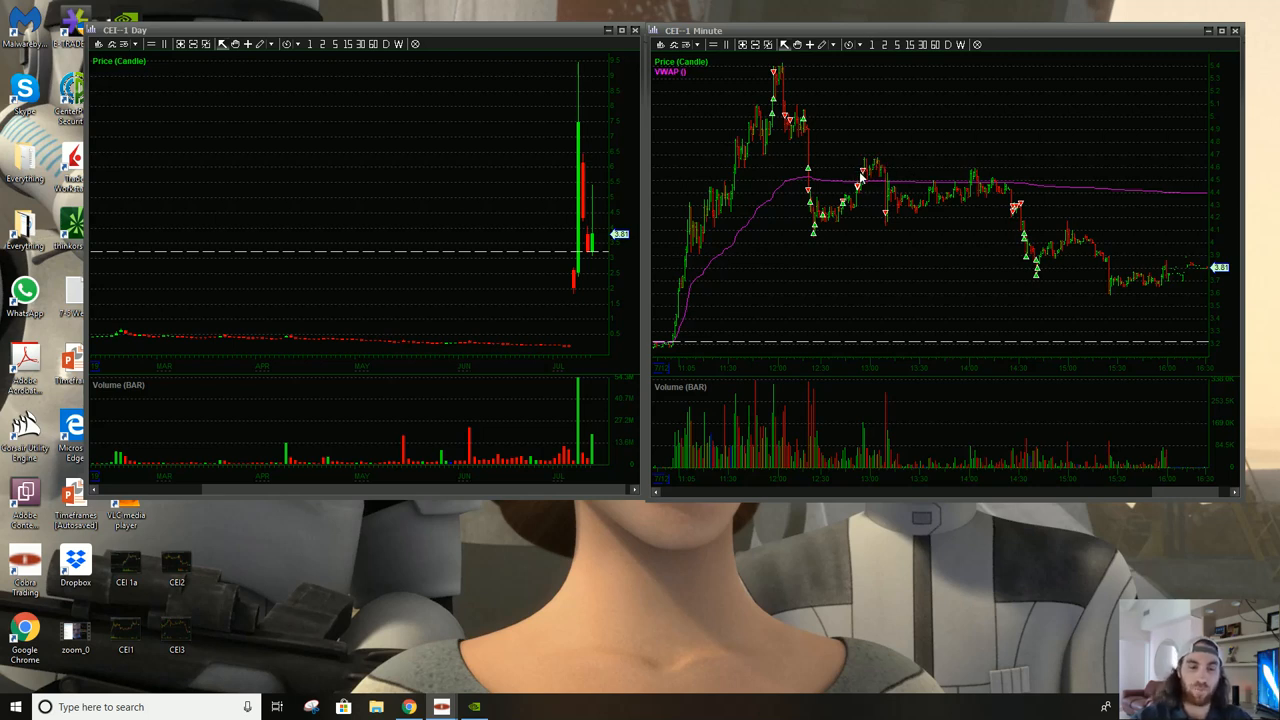
pyautogui.moveTo(878, 144)
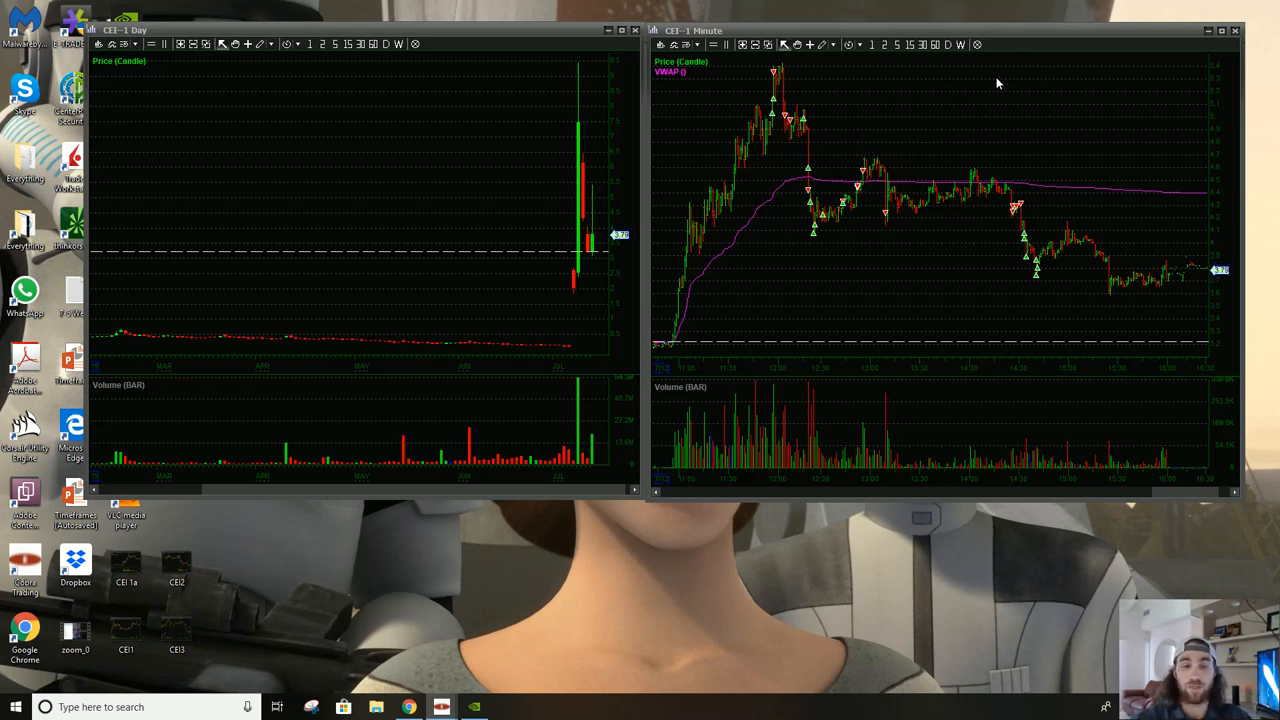
pyautogui.moveTo(876, 204)
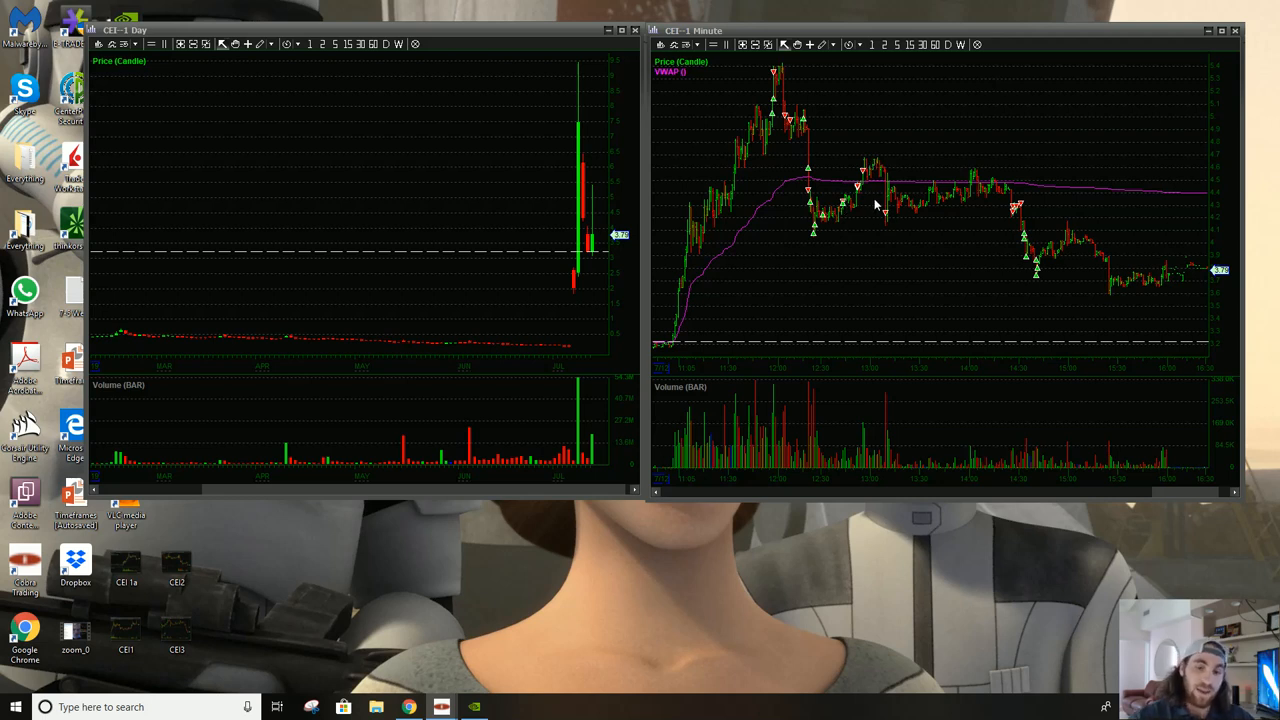
pyautogui.moveTo(936, 218)
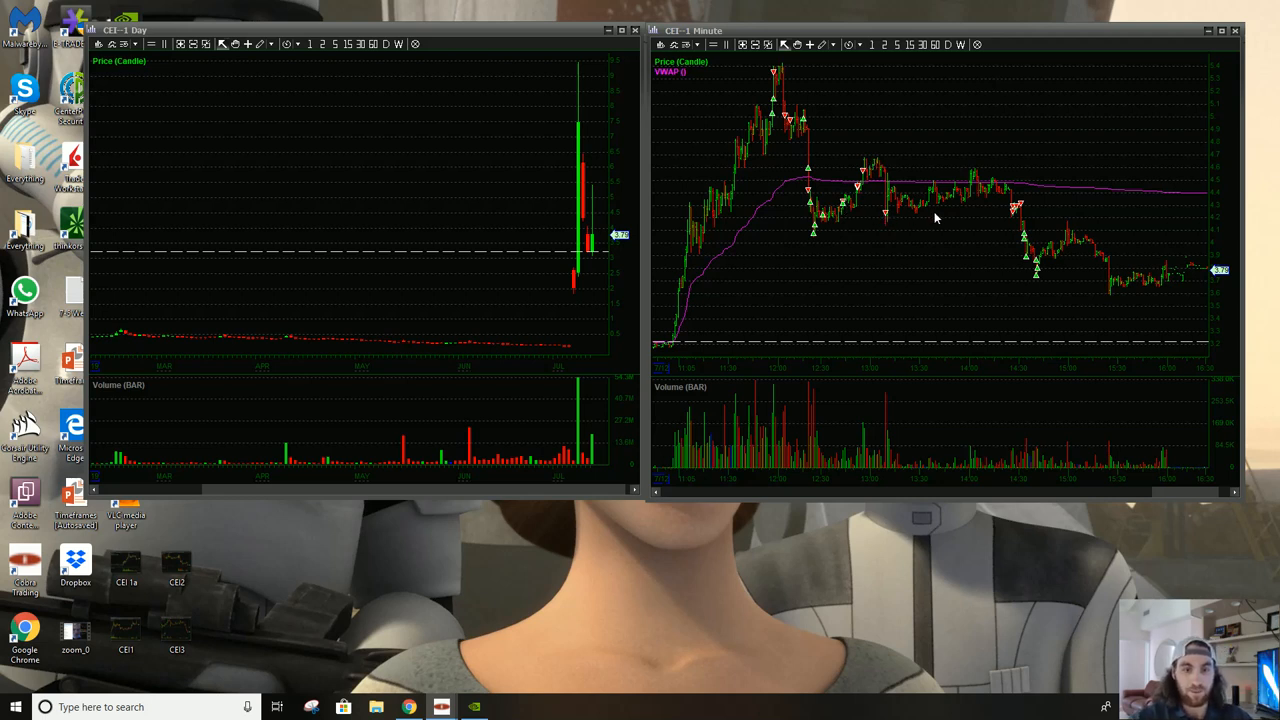
pyautogui.moveTo(820, 212)
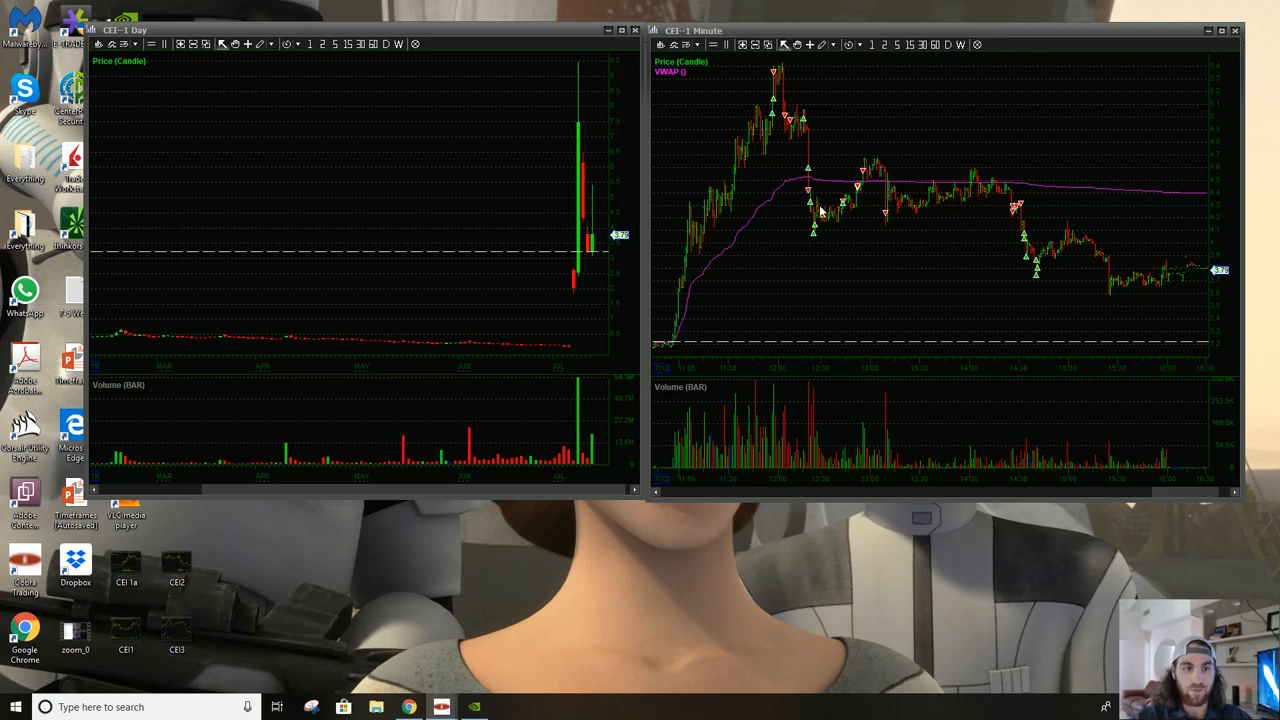
pyautogui.moveTo(696, 264)
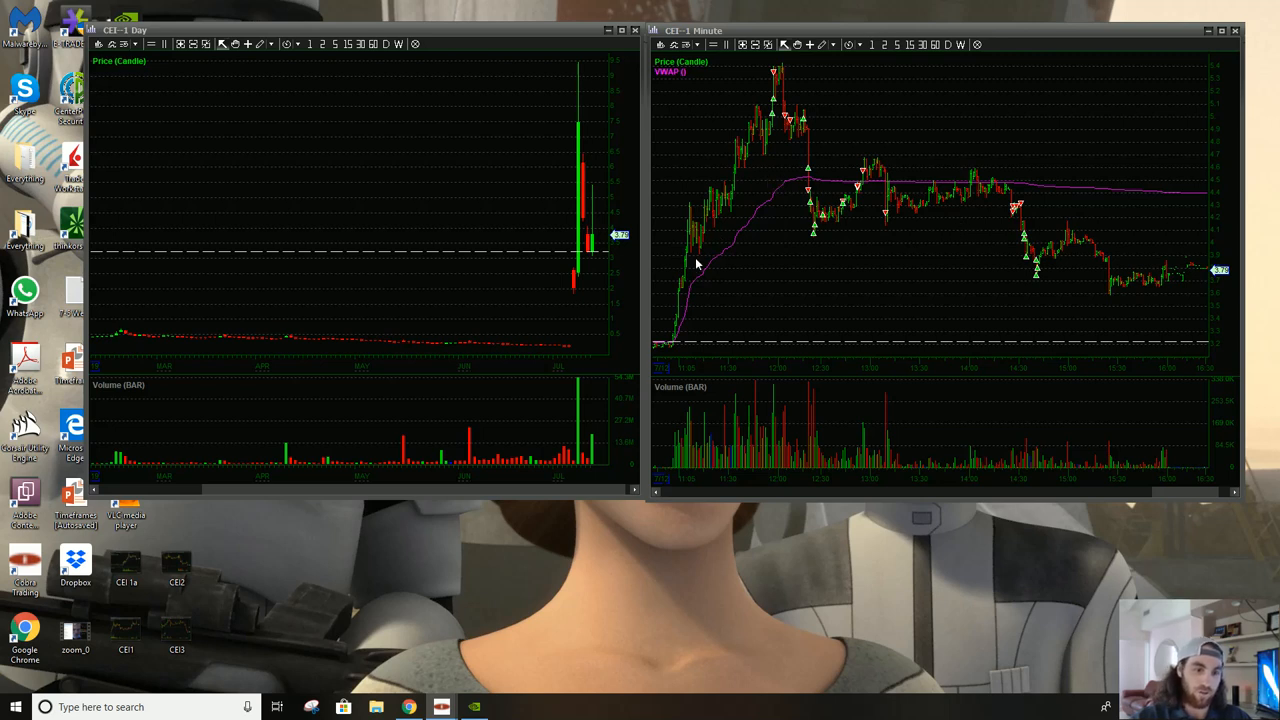
pyautogui.moveTo(810, 104)
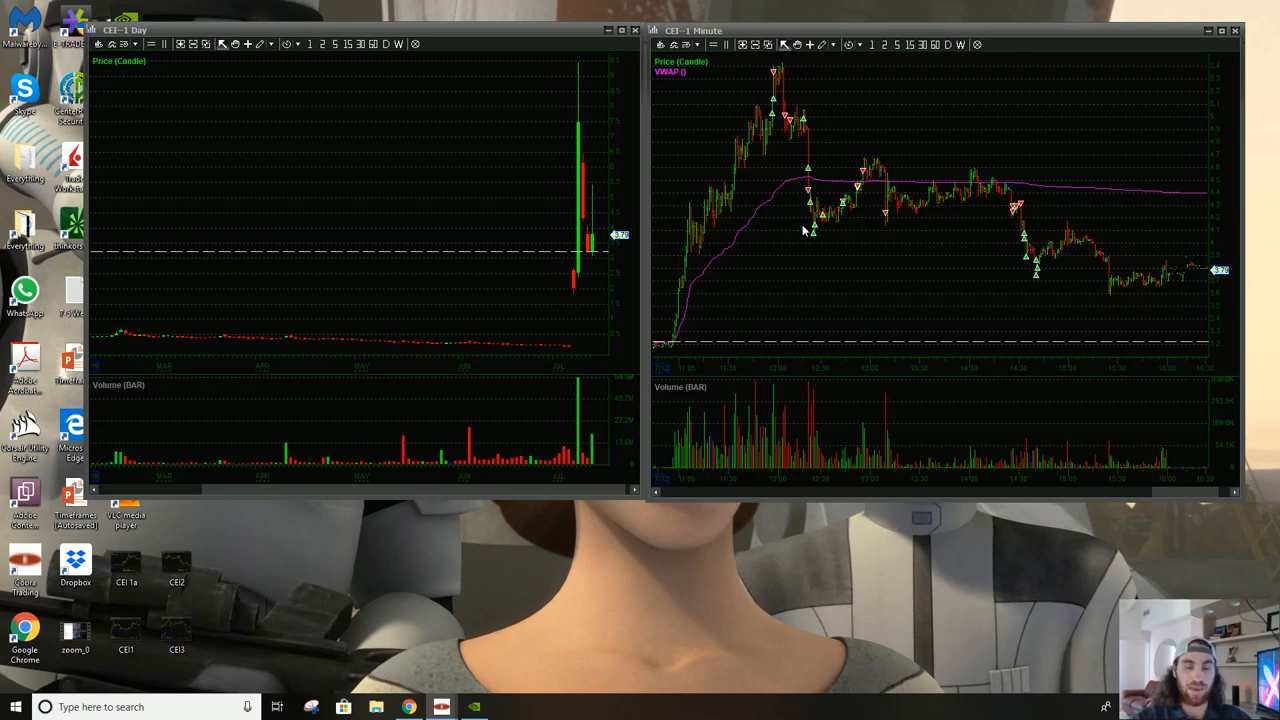
pyautogui.moveTo(800, 246)
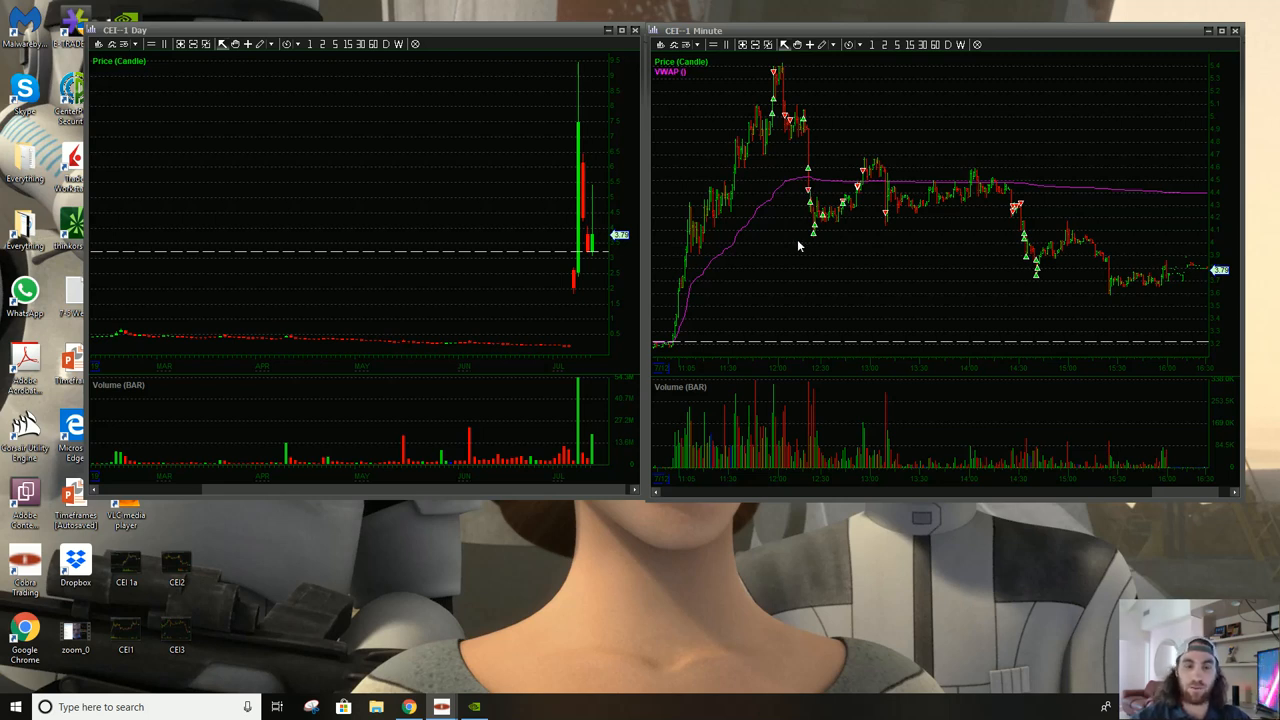
pyautogui.moveTo(800, 130)
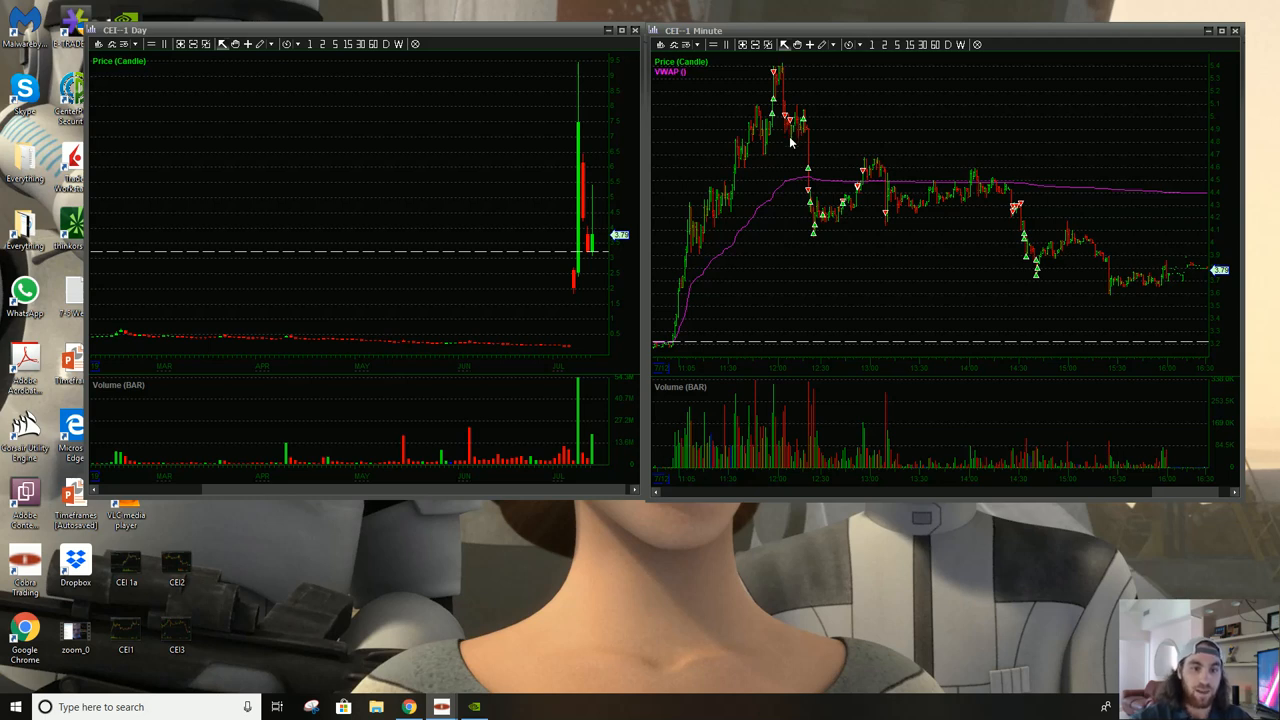
pyautogui.moveTo(628, 300)
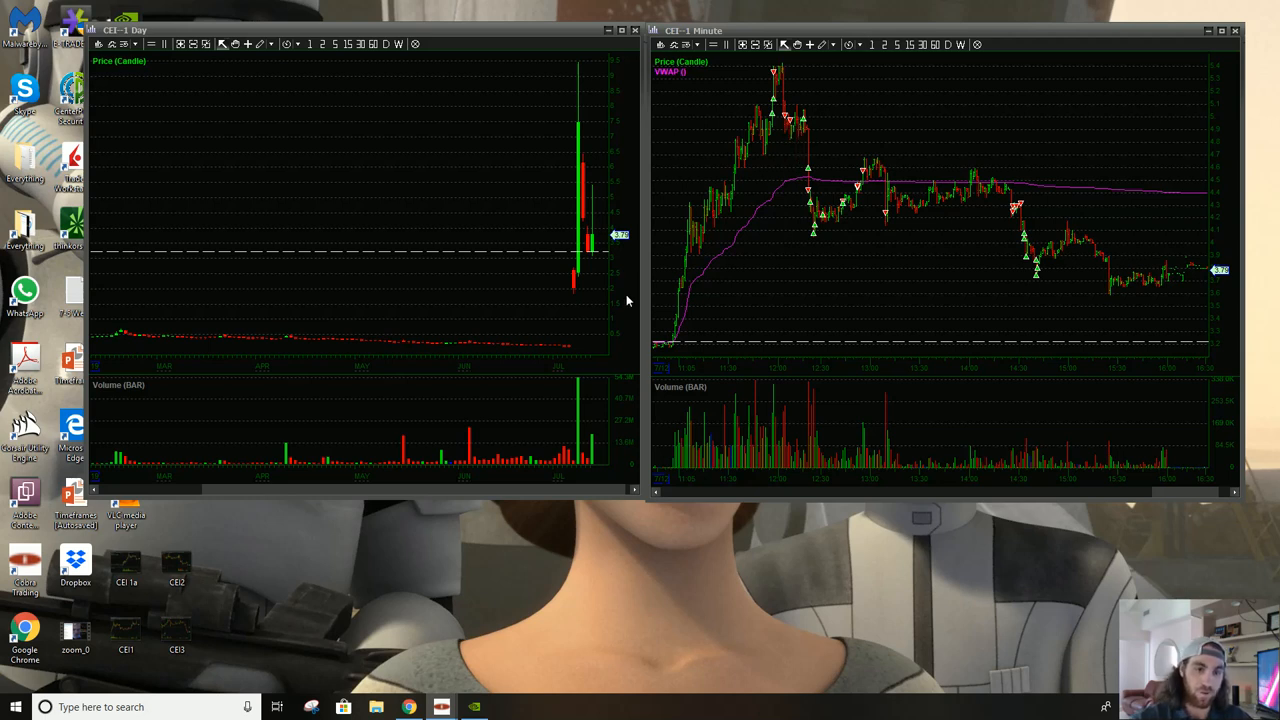
pyautogui.moveTo(812, 156)
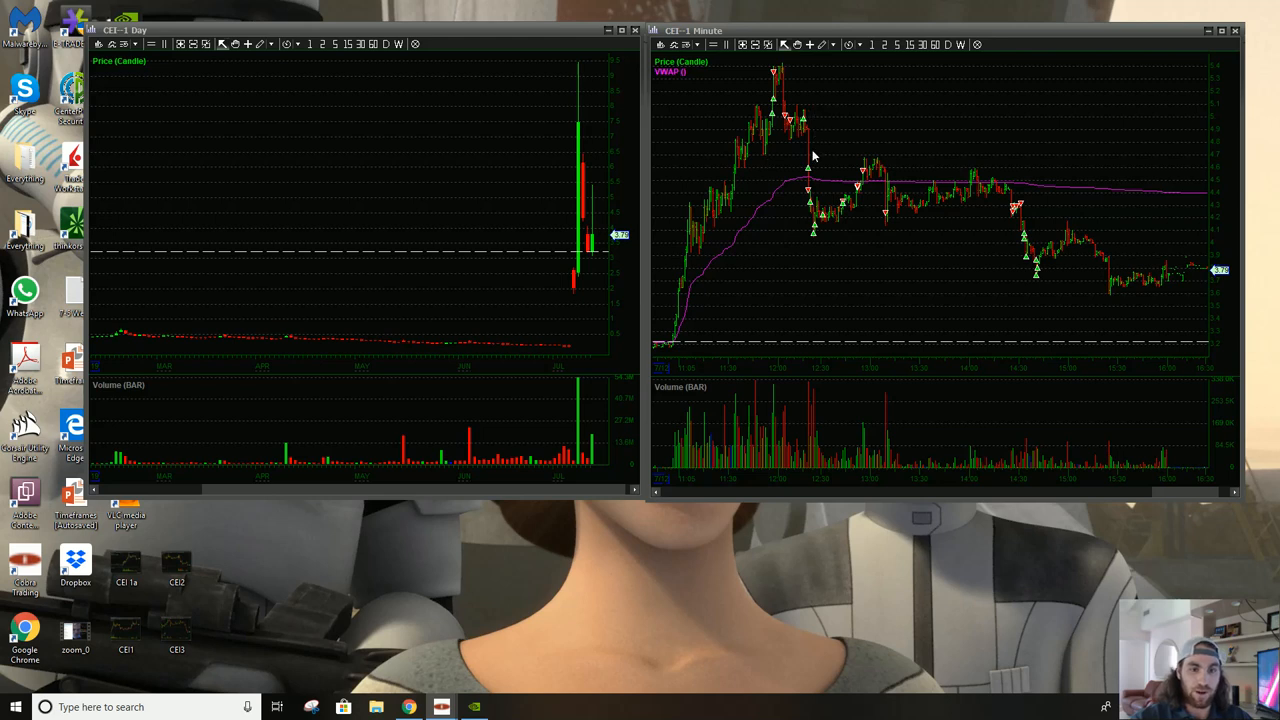
pyautogui.moveTo(812, 256)
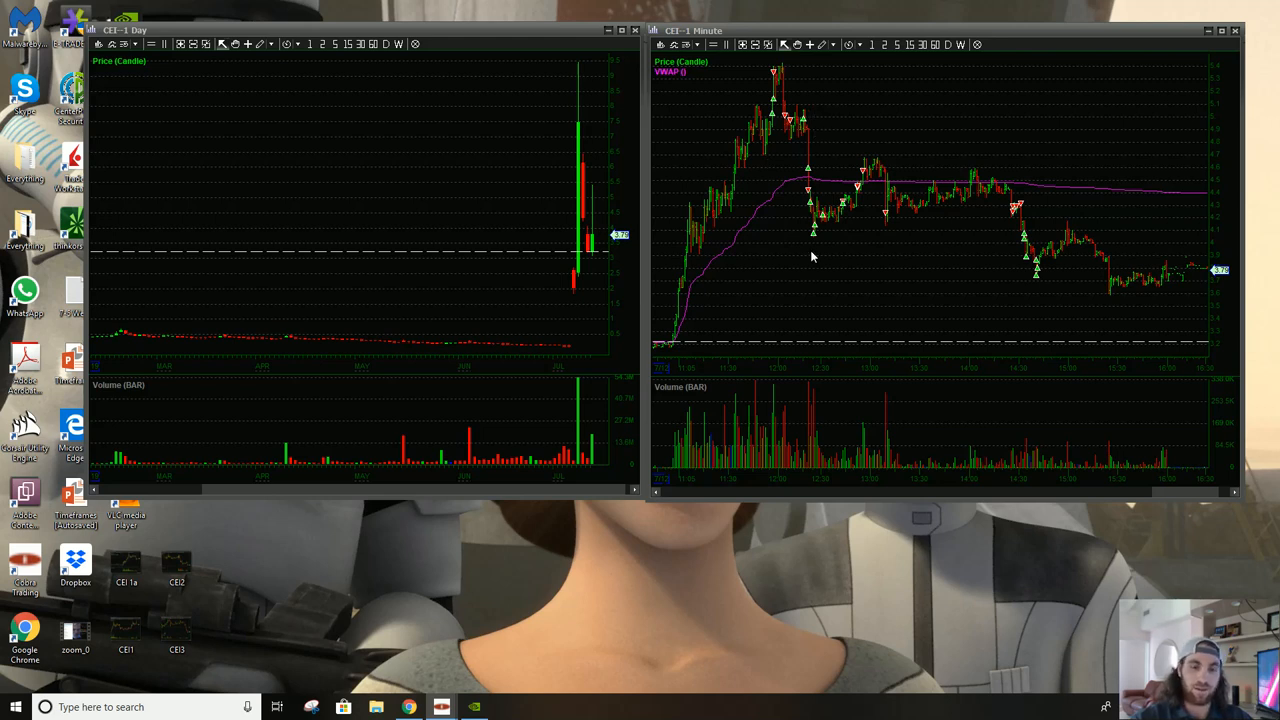
pyautogui.moveTo(812, 240)
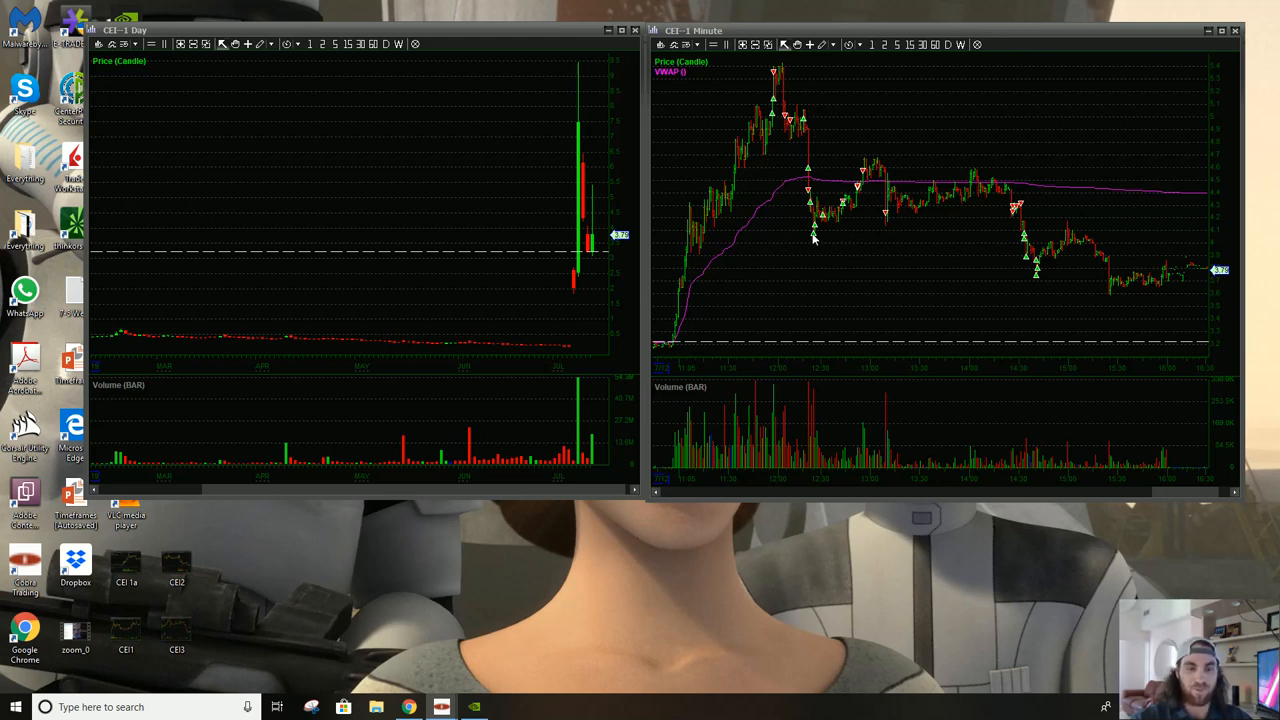
pyautogui.moveTo(984, 210)
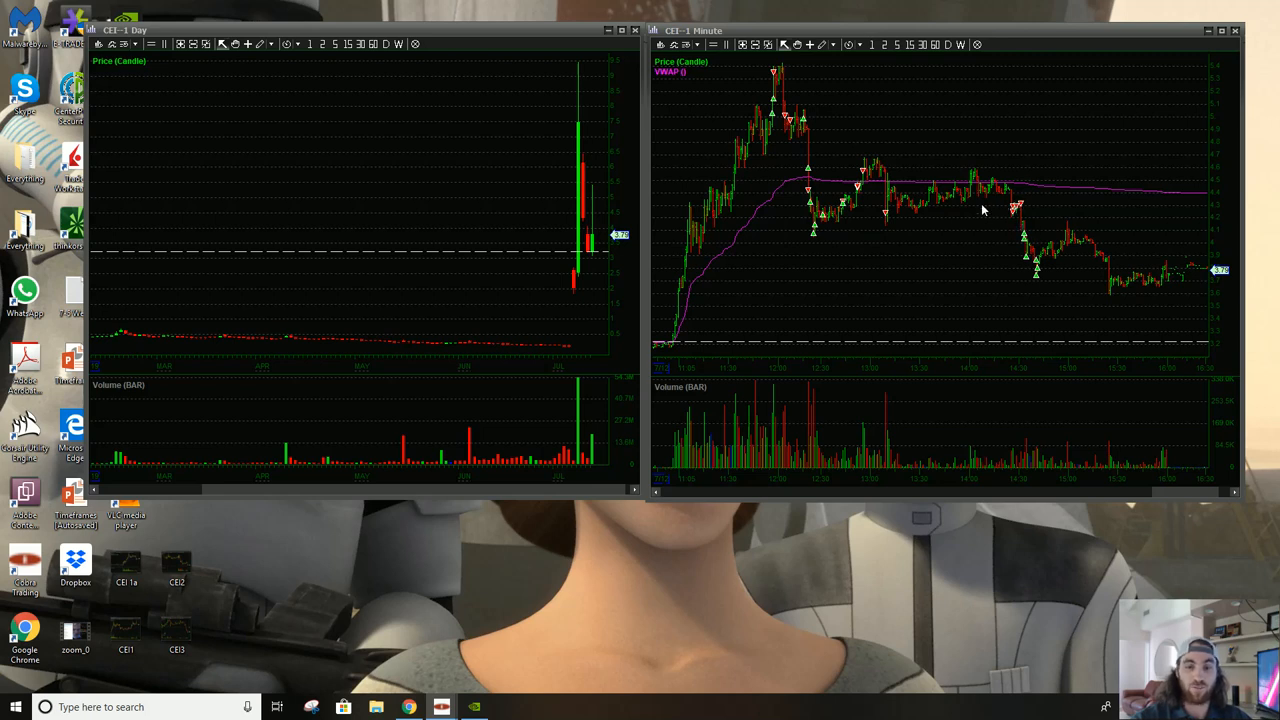
pyautogui.moveTo(1012, 218)
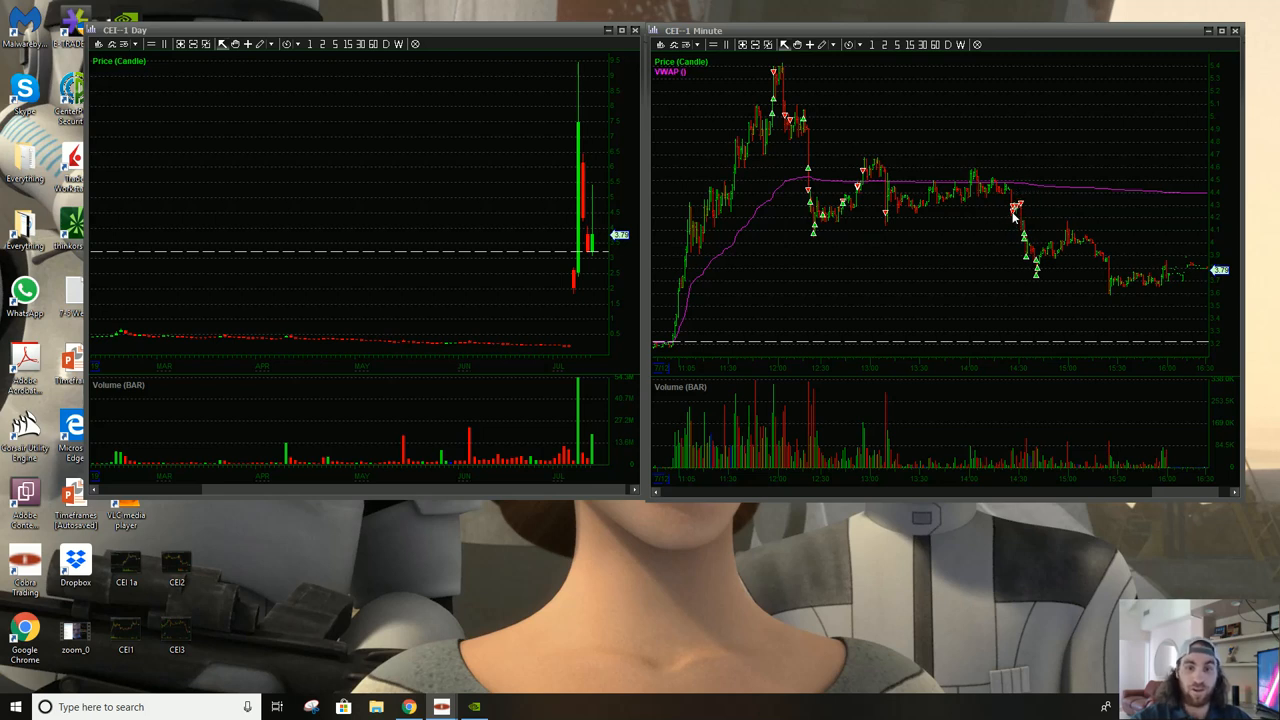
pyautogui.moveTo(1024, 244)
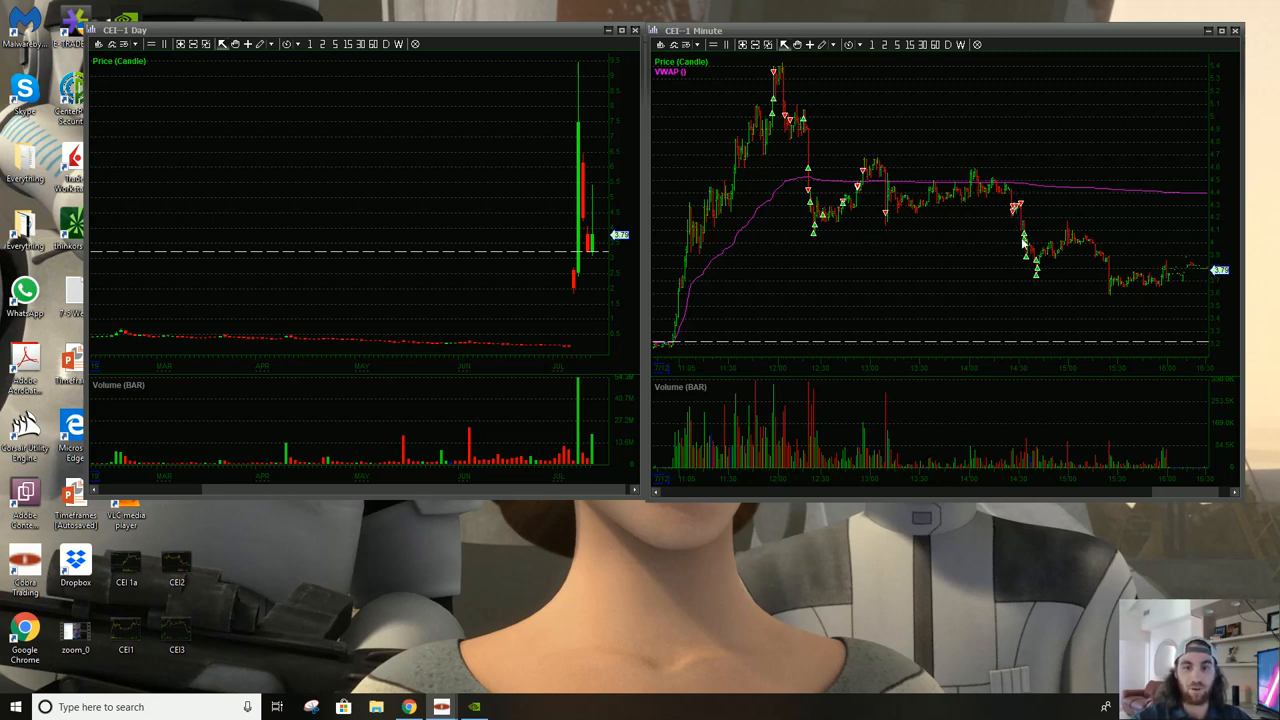
pyautogui.moveTo(1032, 276)
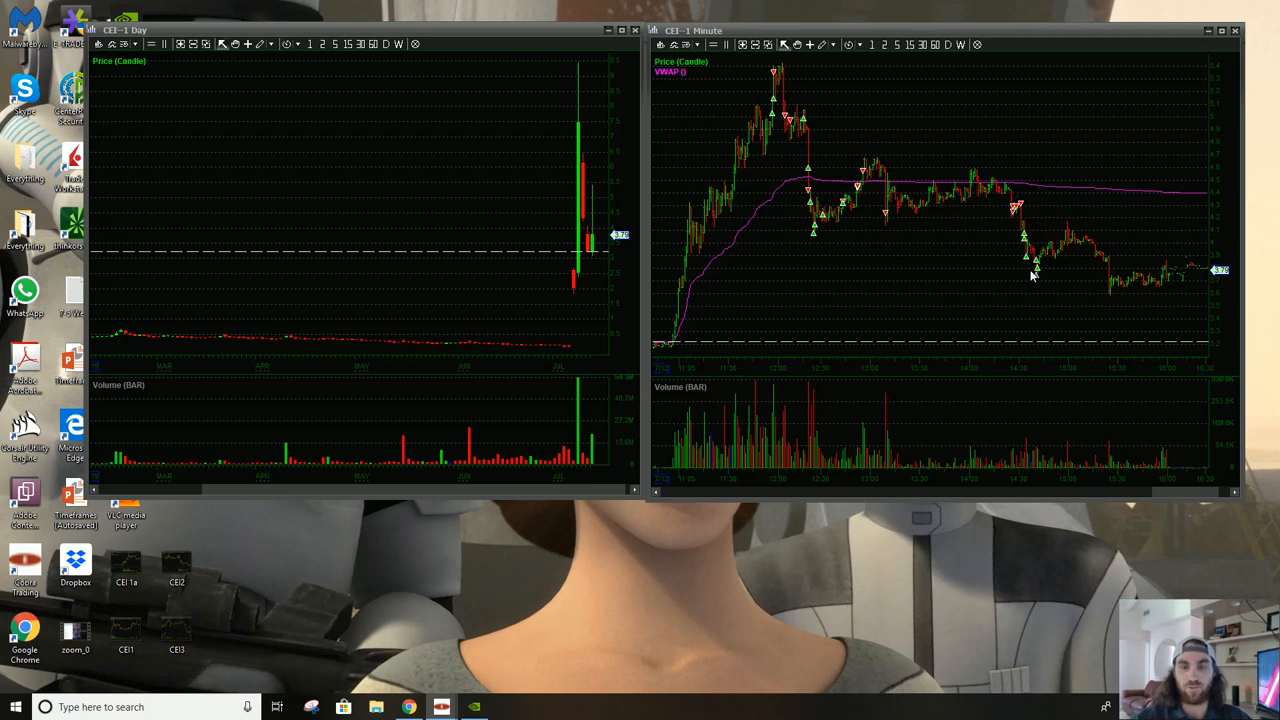
pyautogui.moveTo(1016, 206)
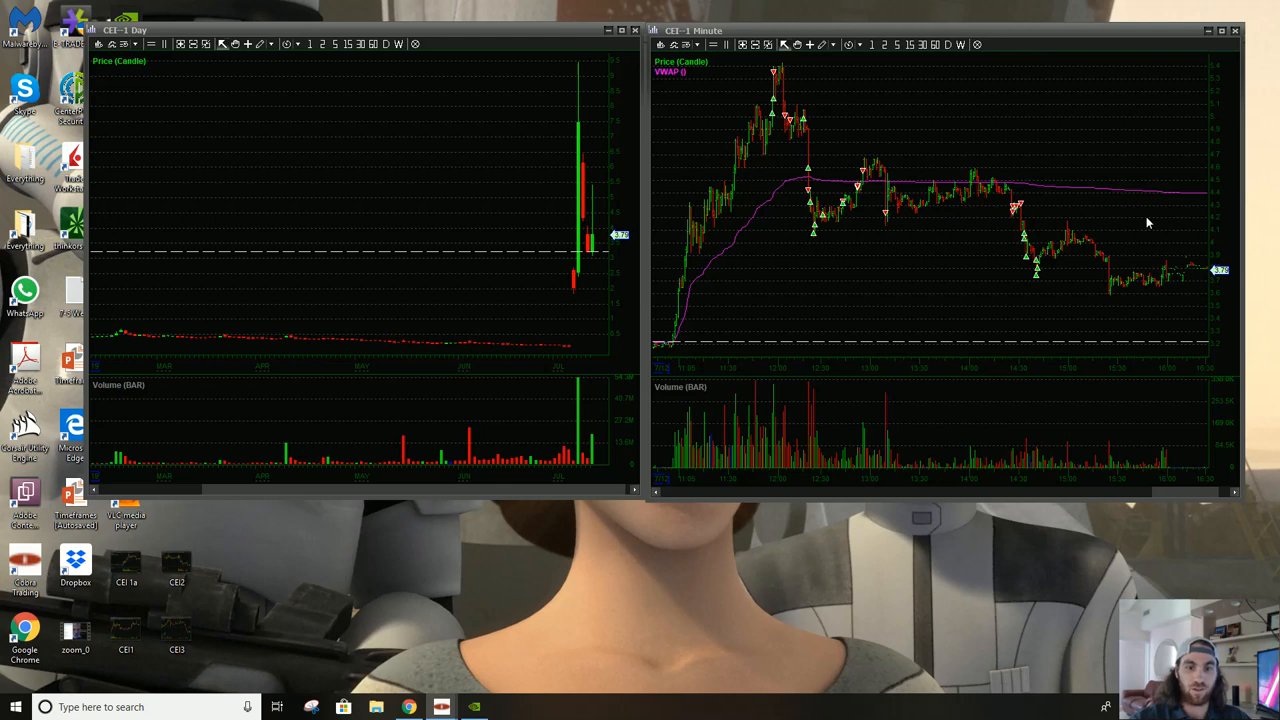
pyautogui.moveTo(1024, 248)
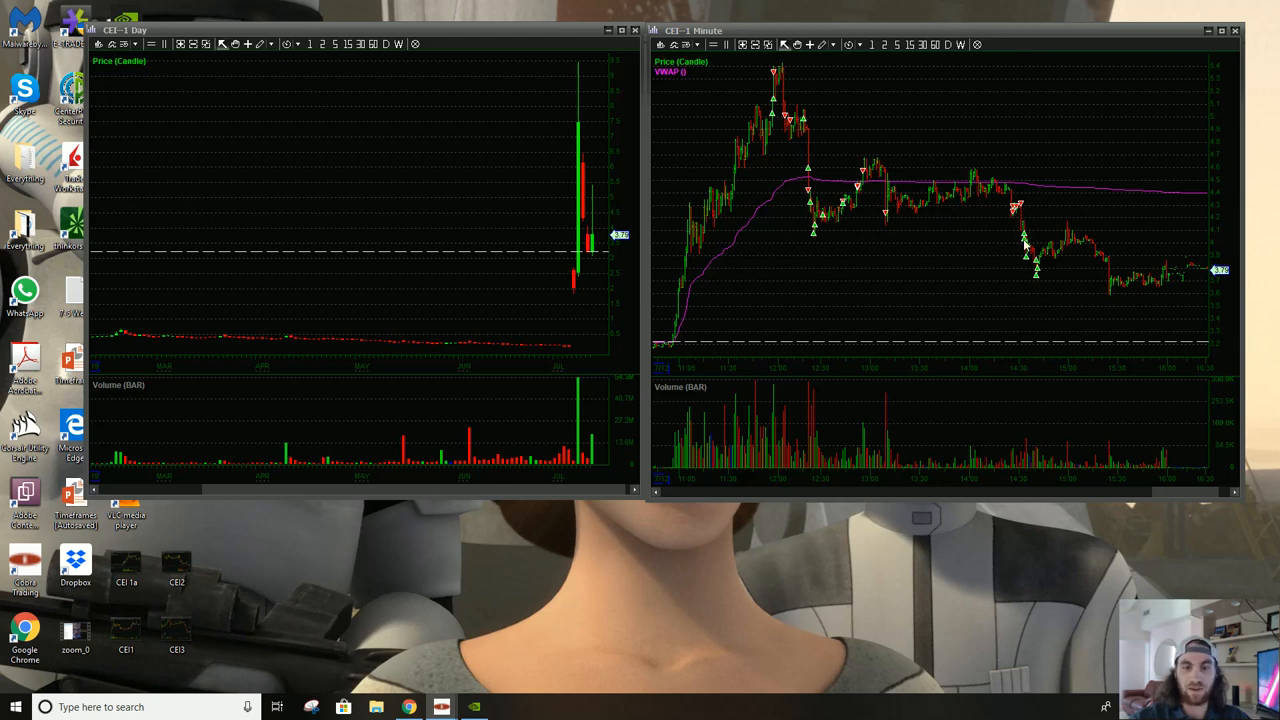
pyautogui.moveTo(1008, 260)
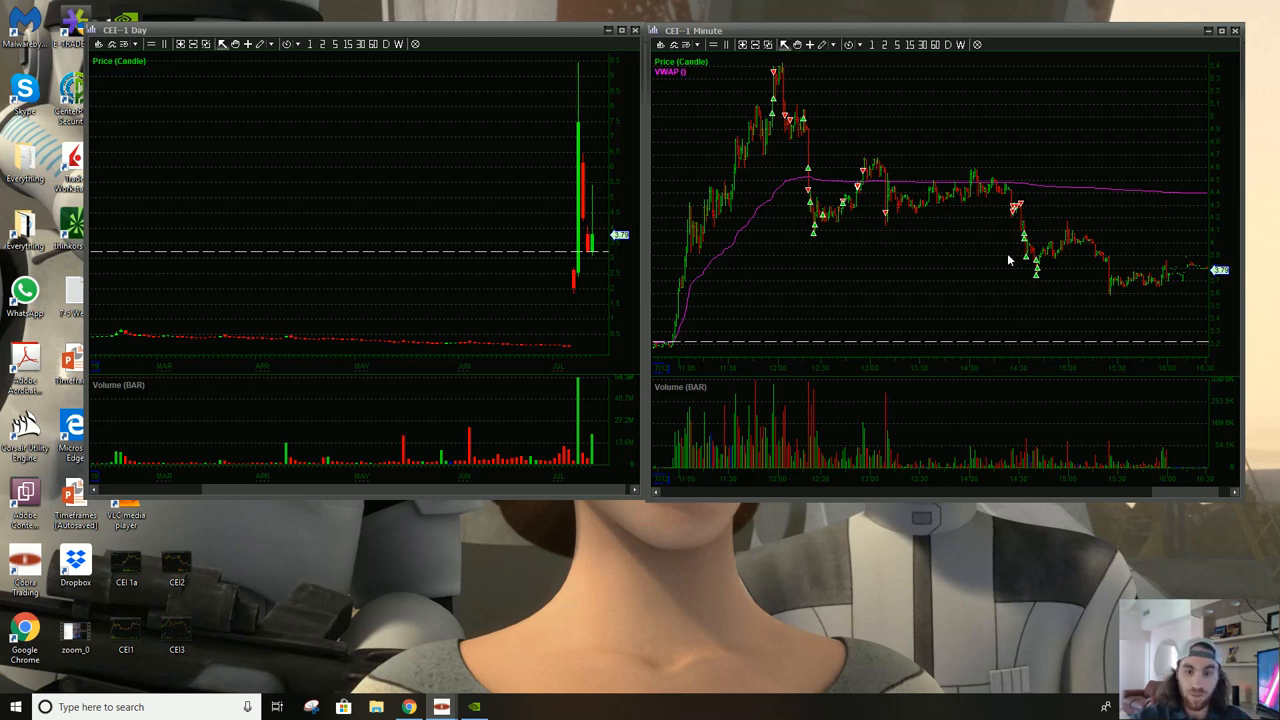
pyautogui.moveTo(1024, 210)
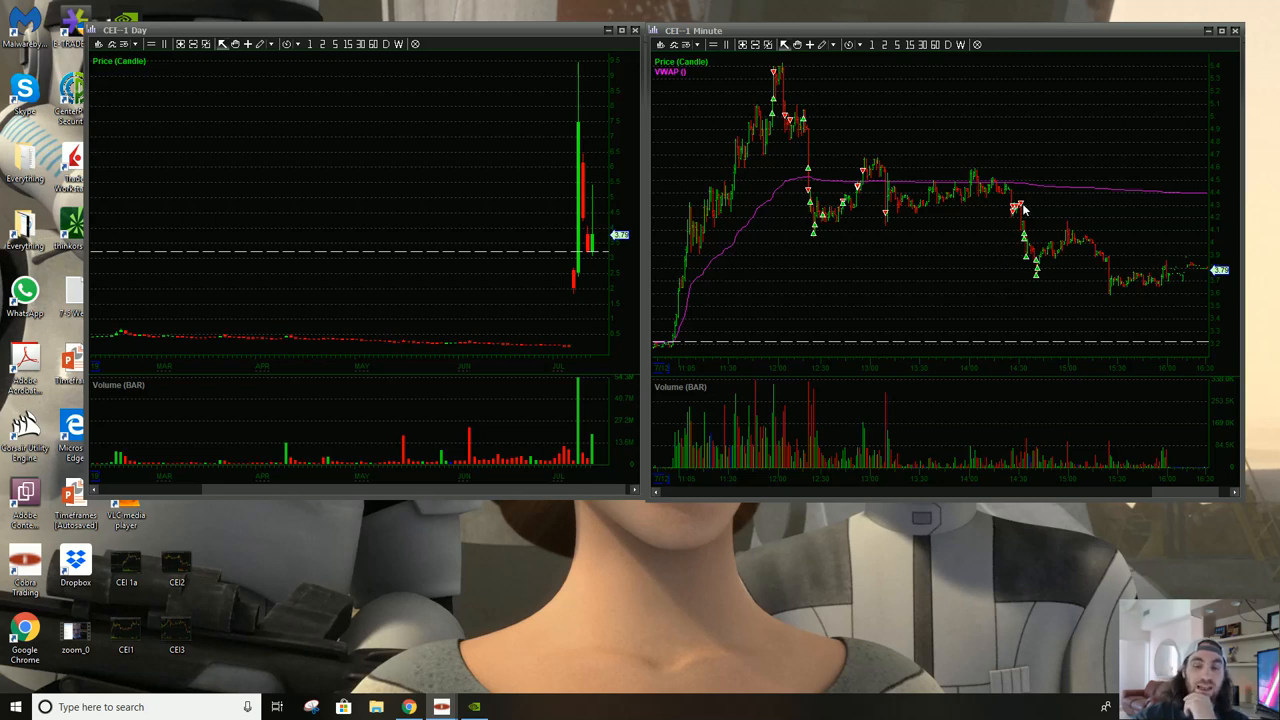
pyautogui.moveTo(1012, 218)
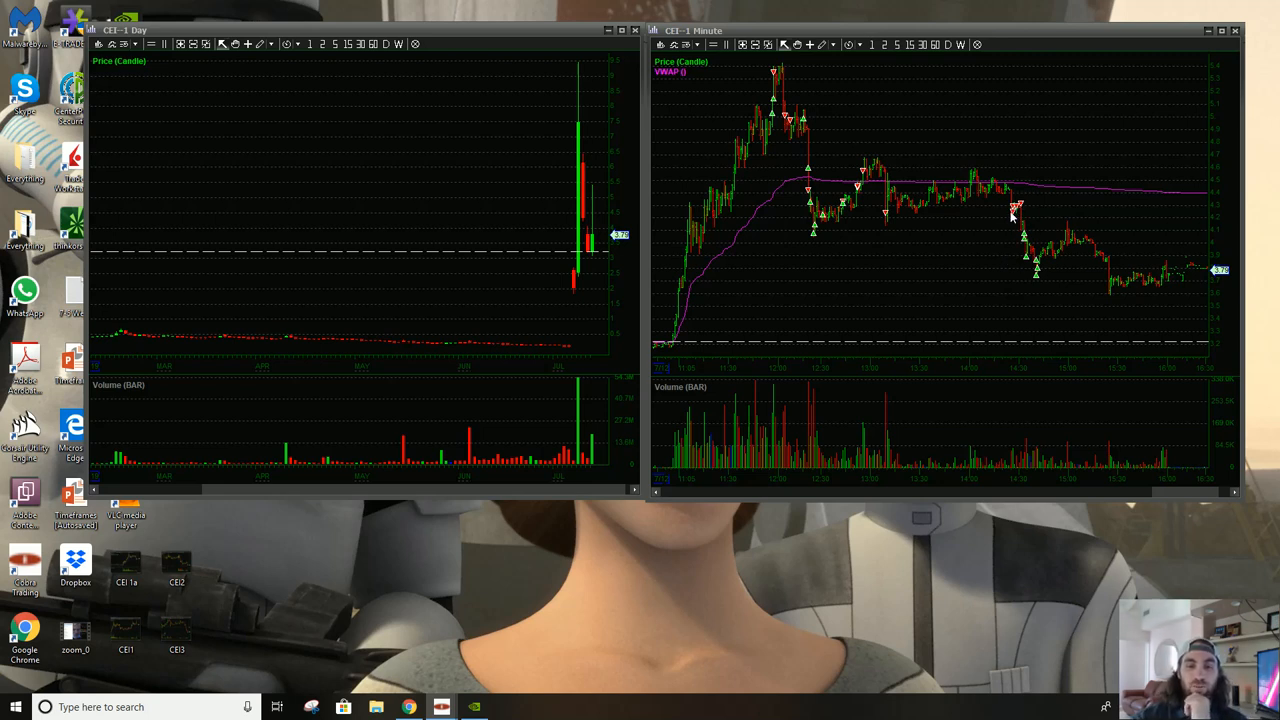
pyautogui.moveTo(1052, 220)
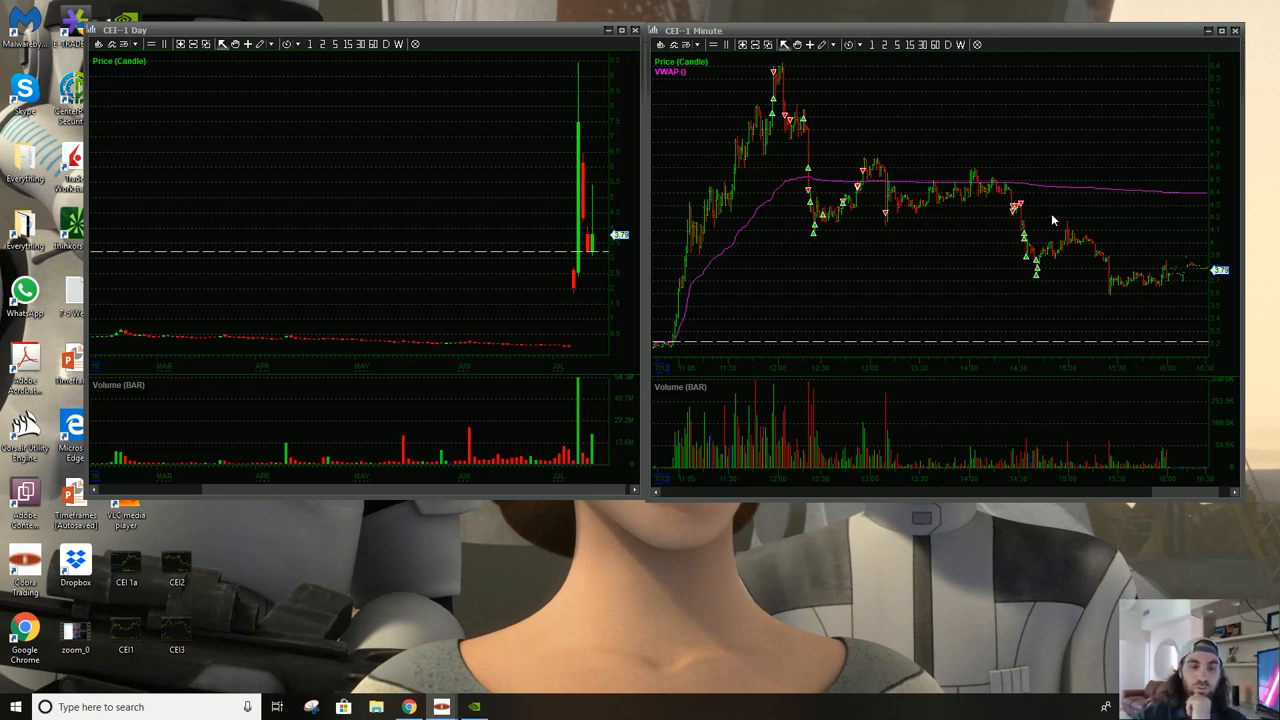
pyautogui.moveTo(996, 228)
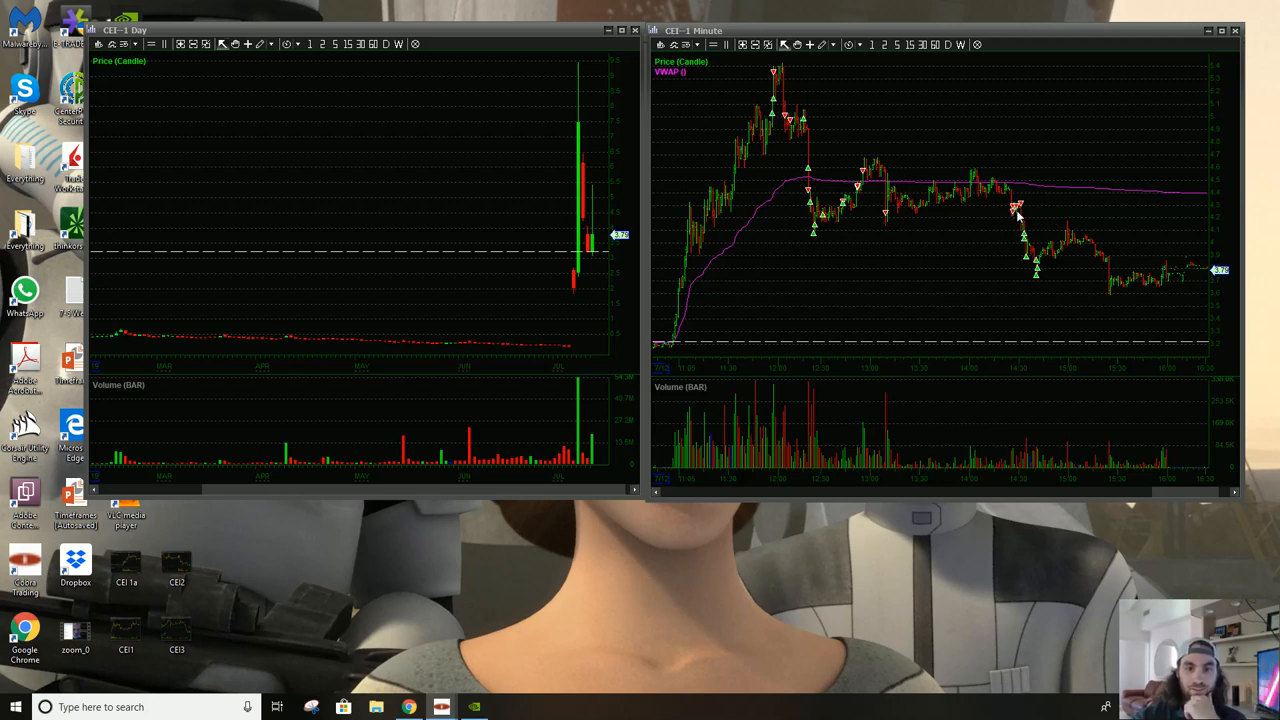
pyautogui.moveTo(1024, 210)
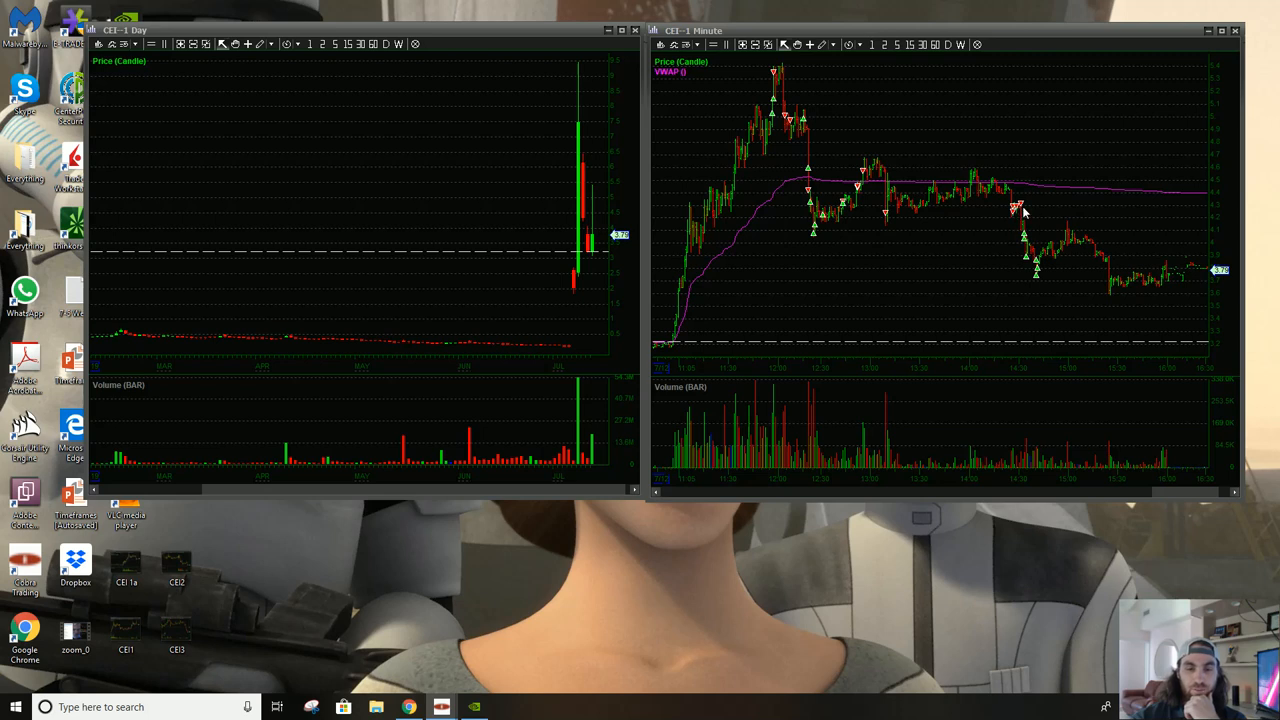
pyautogui.moveTo(996, 248)
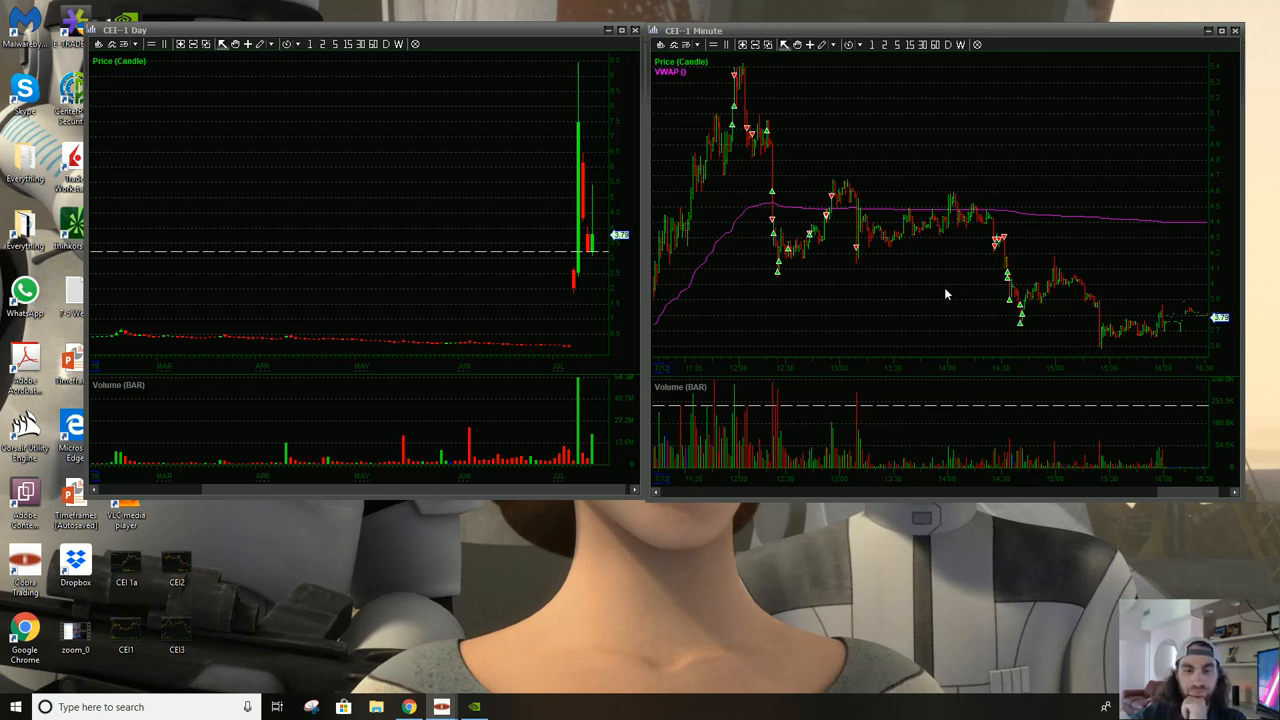
pyautogui.moveTo(760, 308)
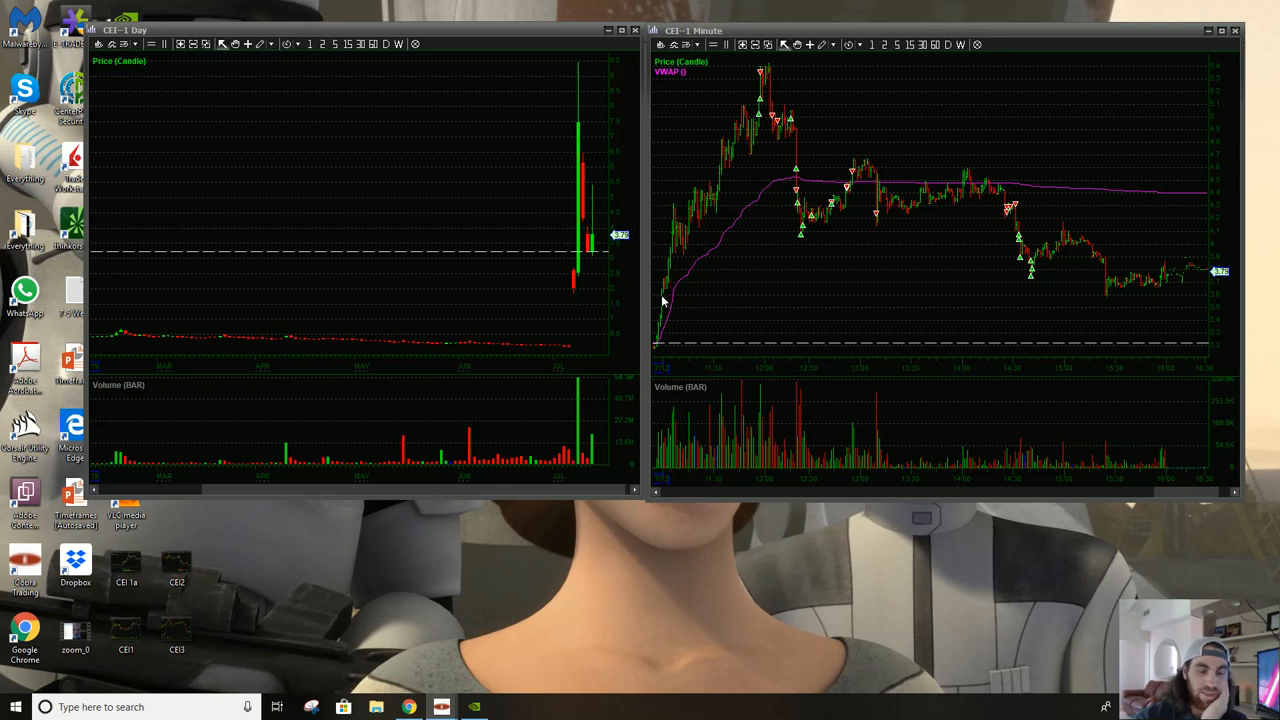
pyautogui.moveTo(760, 196)
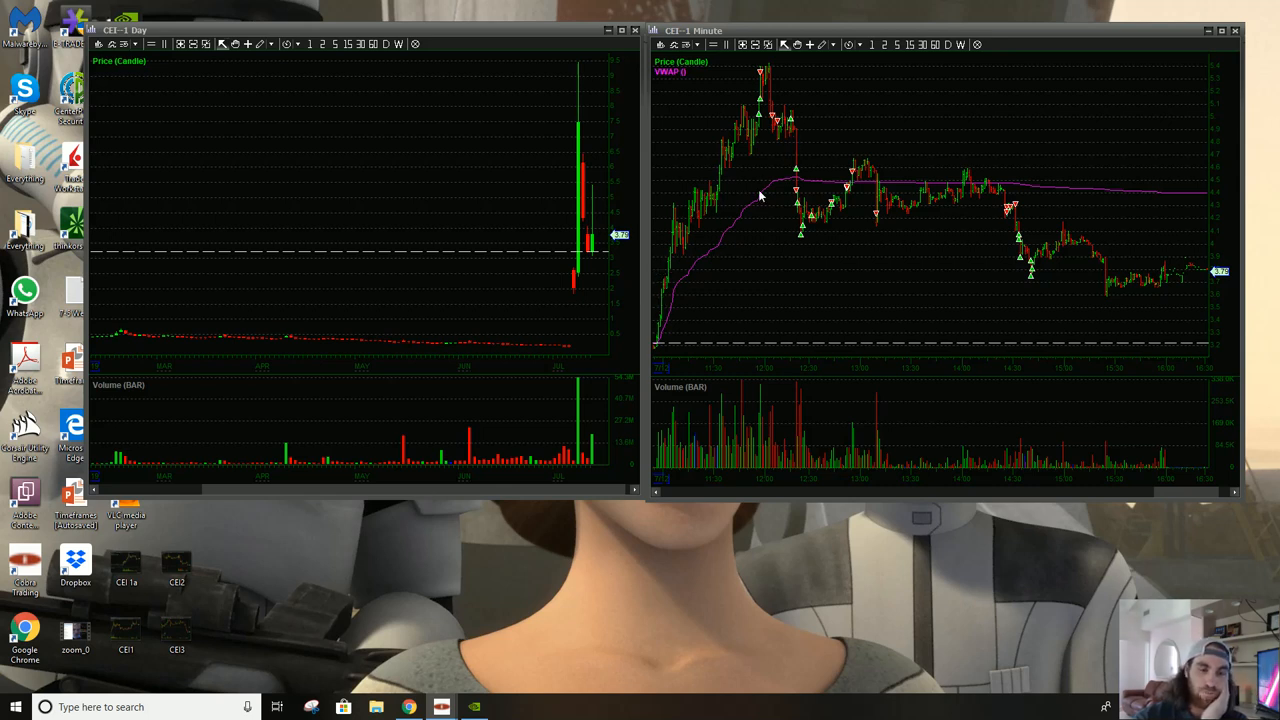
pyautogui.moveTo(822, 128)
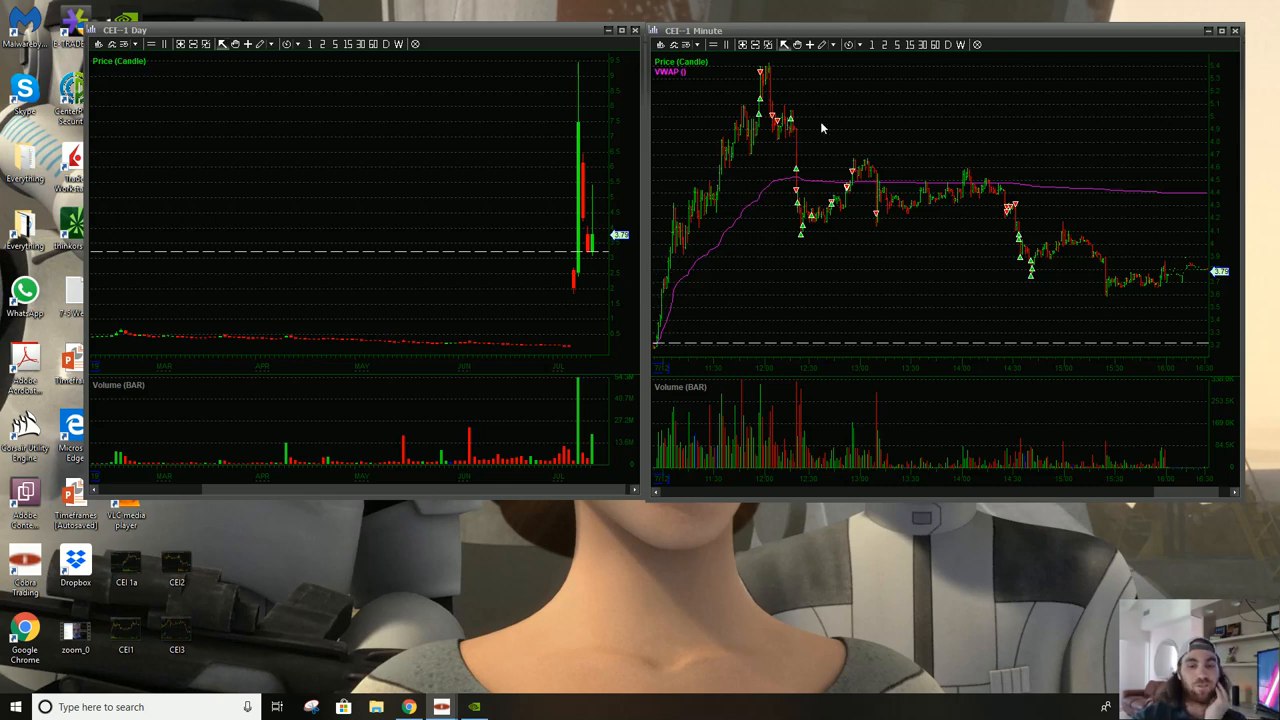
pyautogui.moveTo(796, 264)
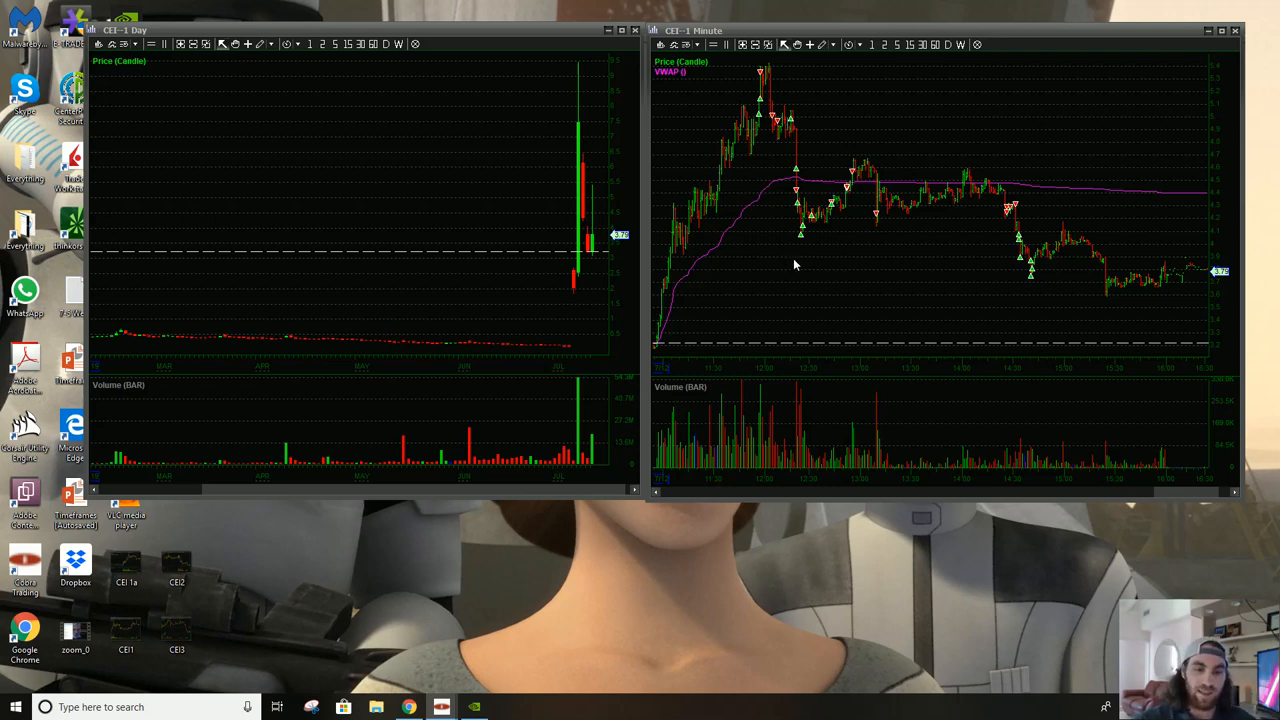
pyautogui.moveTo(816, 252)
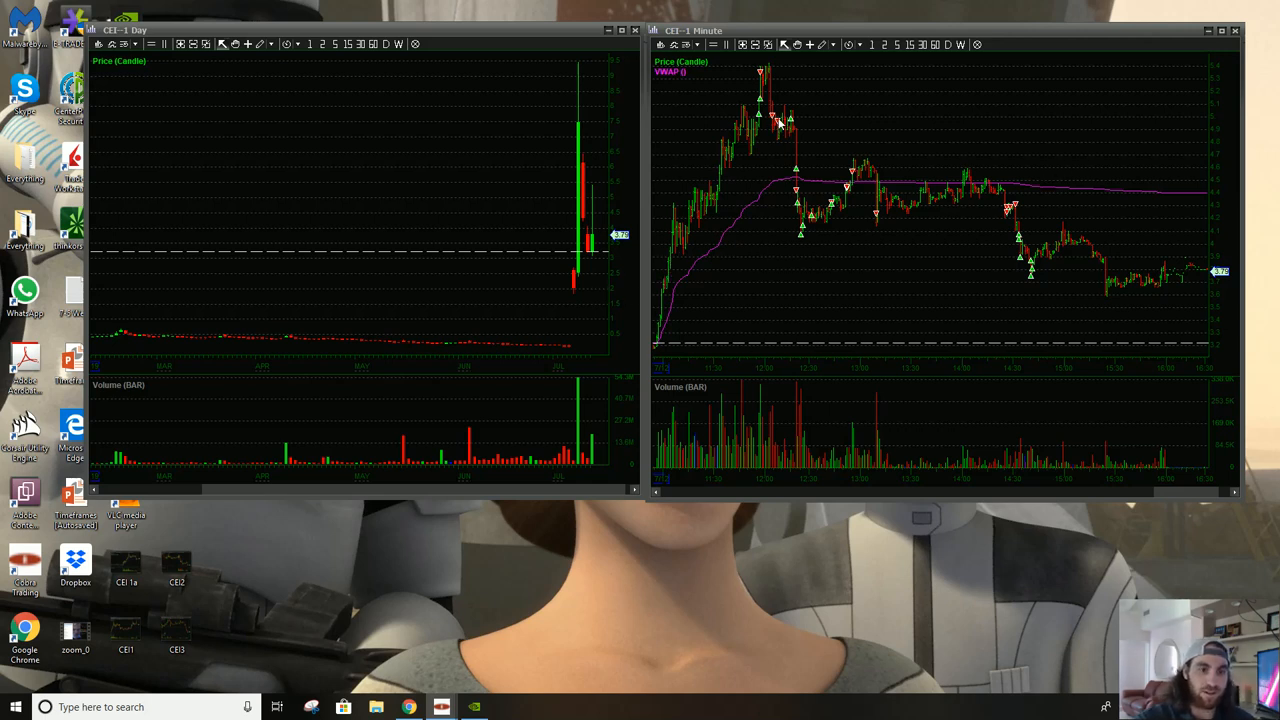
pyautogui.moveTo(816, 240)
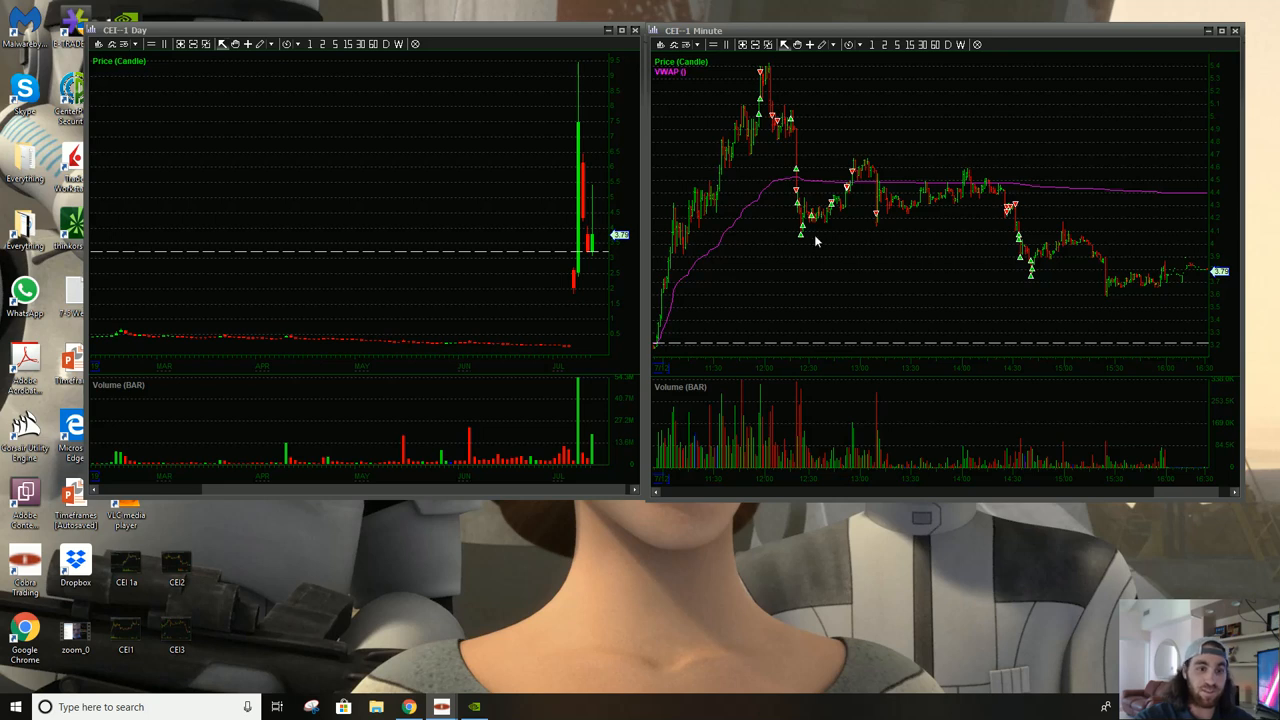
pyautogui.moveTo(920, 276)
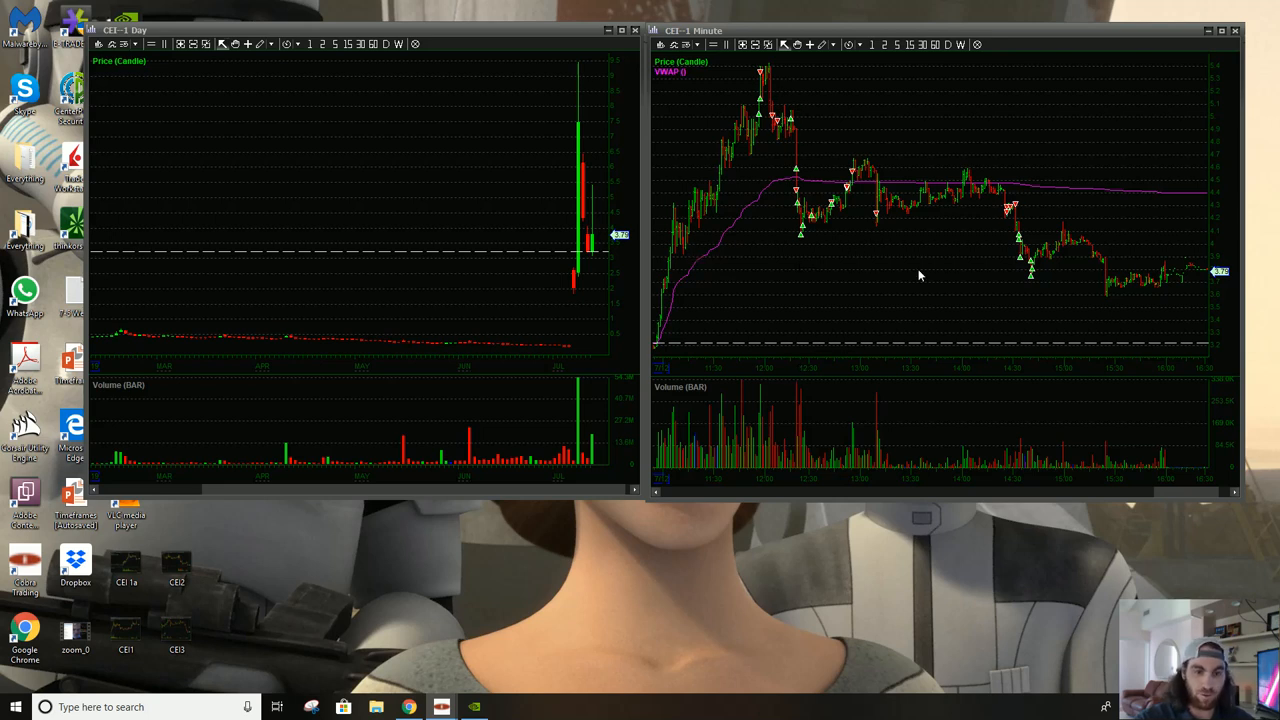
pyautogui.moveTo(1080, 362)
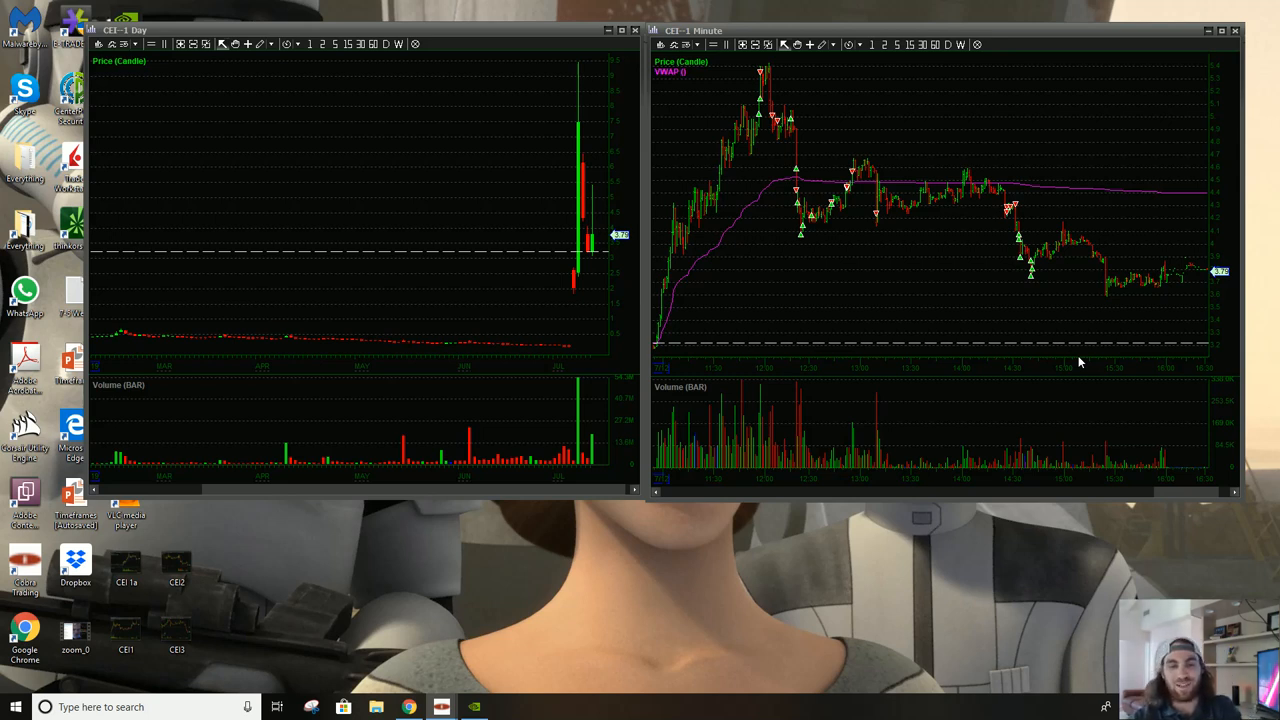
pyautogui.moveTo(970, 464)
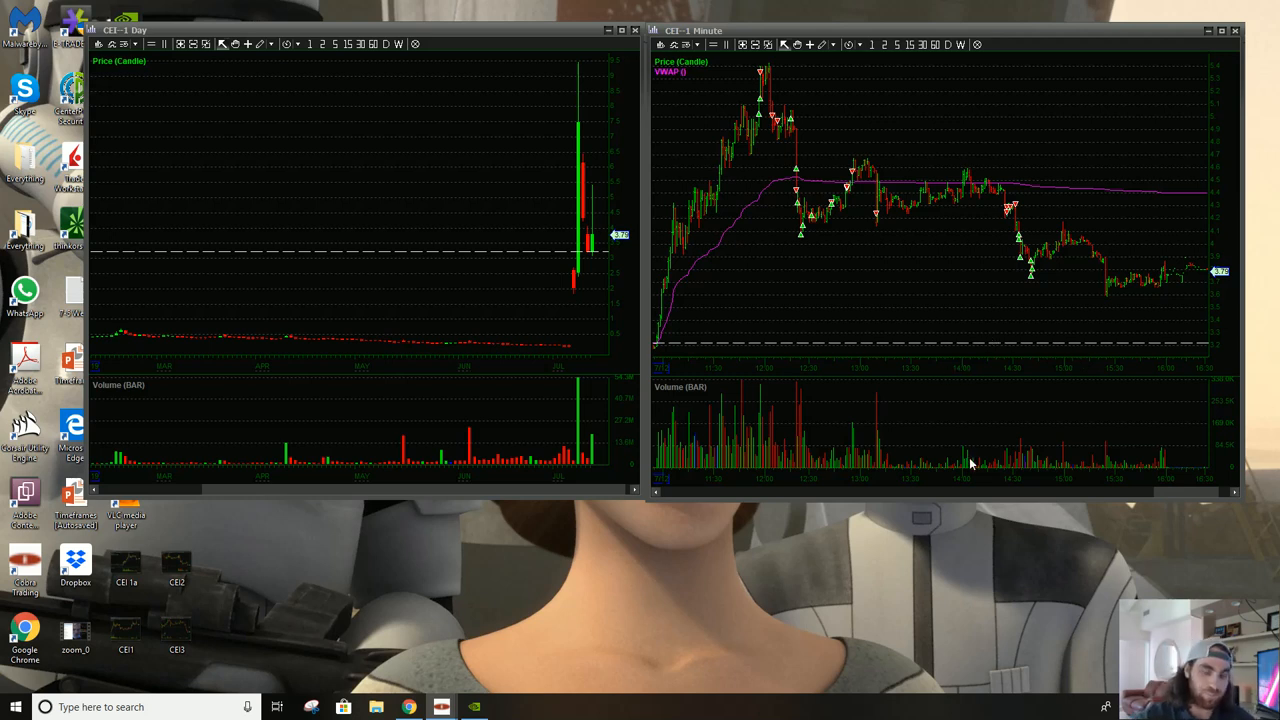